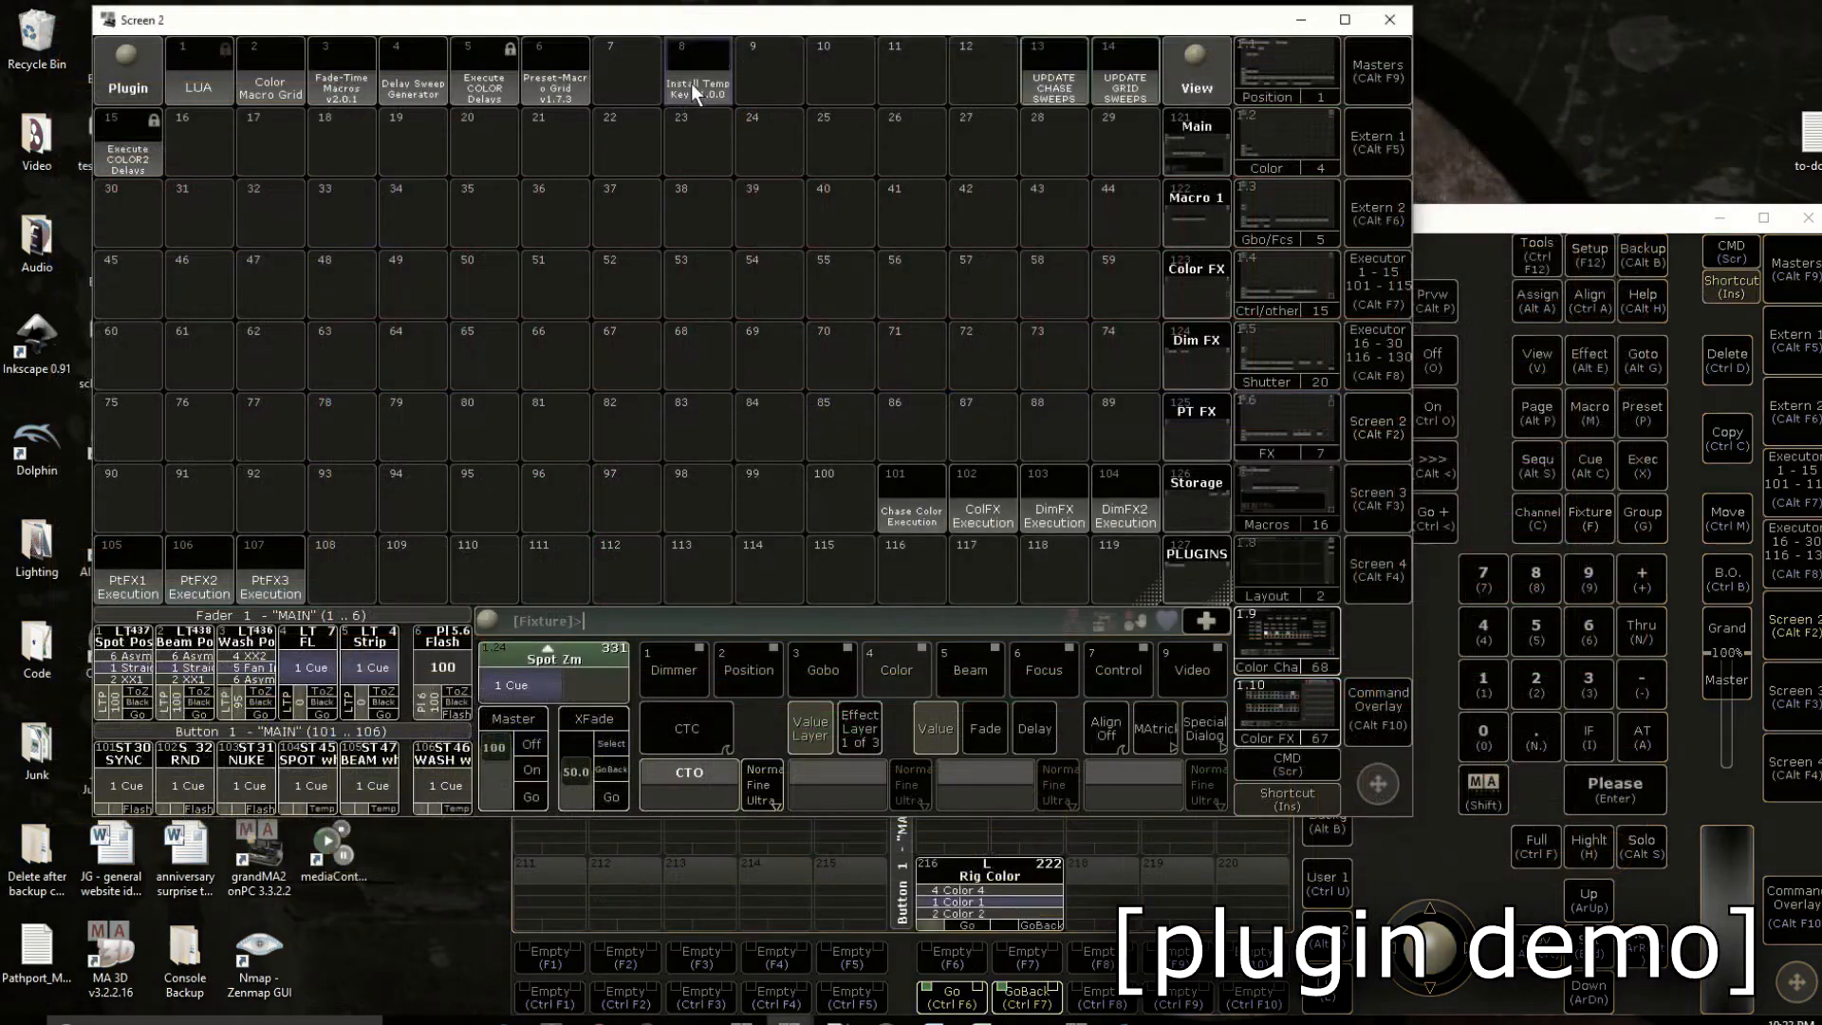
Step: Run the Temp Key install plugin from the Plugin pool and acknowledge its completion popup
left_click(696, 70)
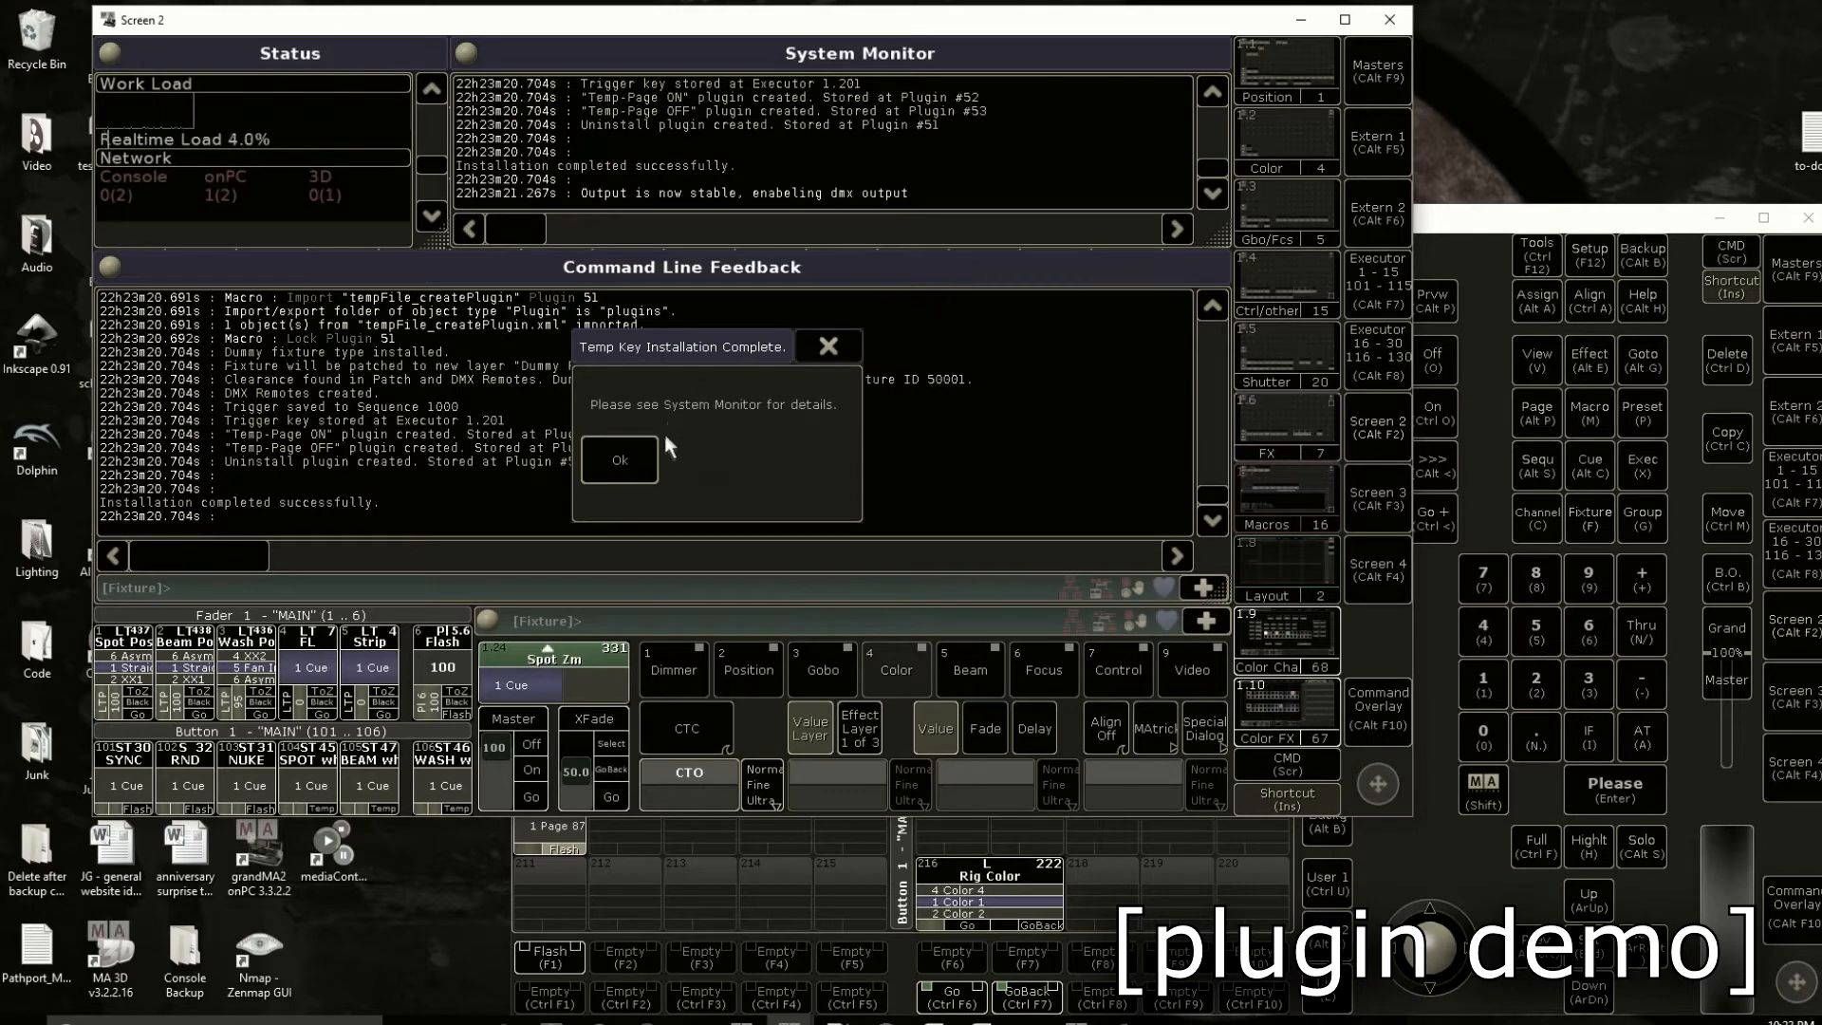
left_click(618, 460)
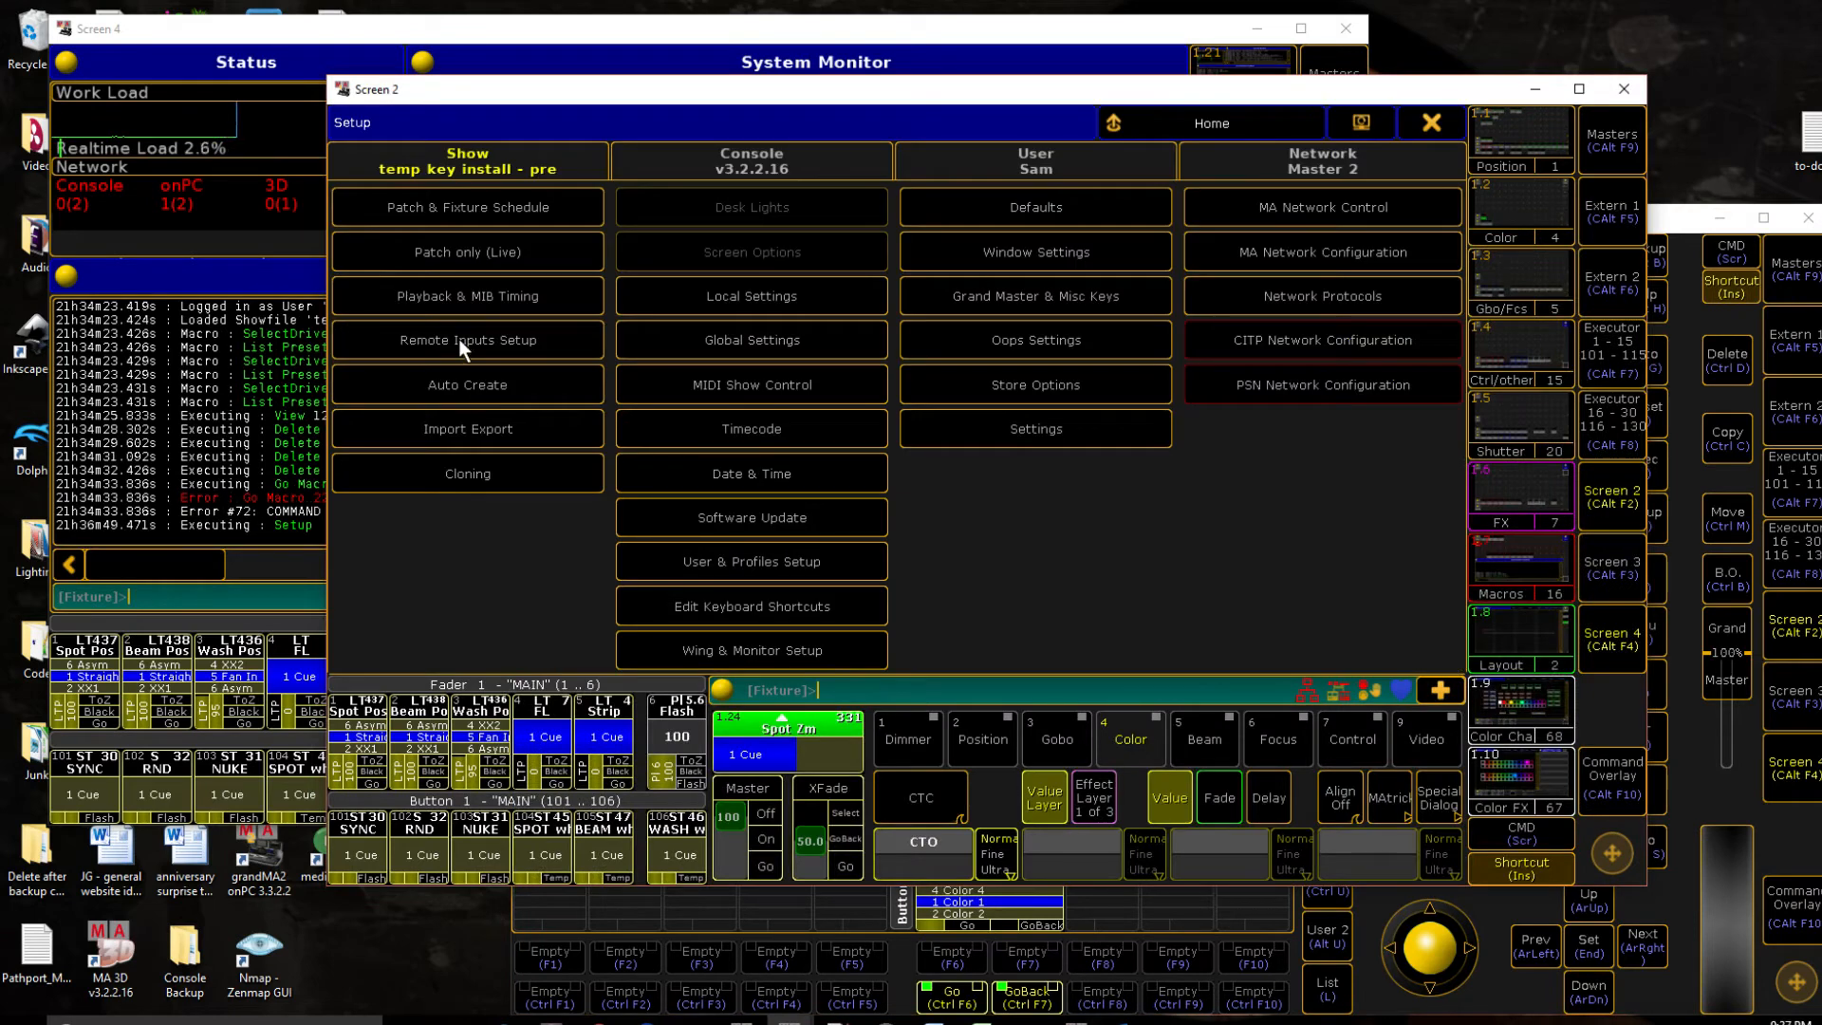
Step: In Remote Inputs Setup, set Temp On/Off DMX remotes to CMD type running Macro 1 and 2
left_click(467, 340)
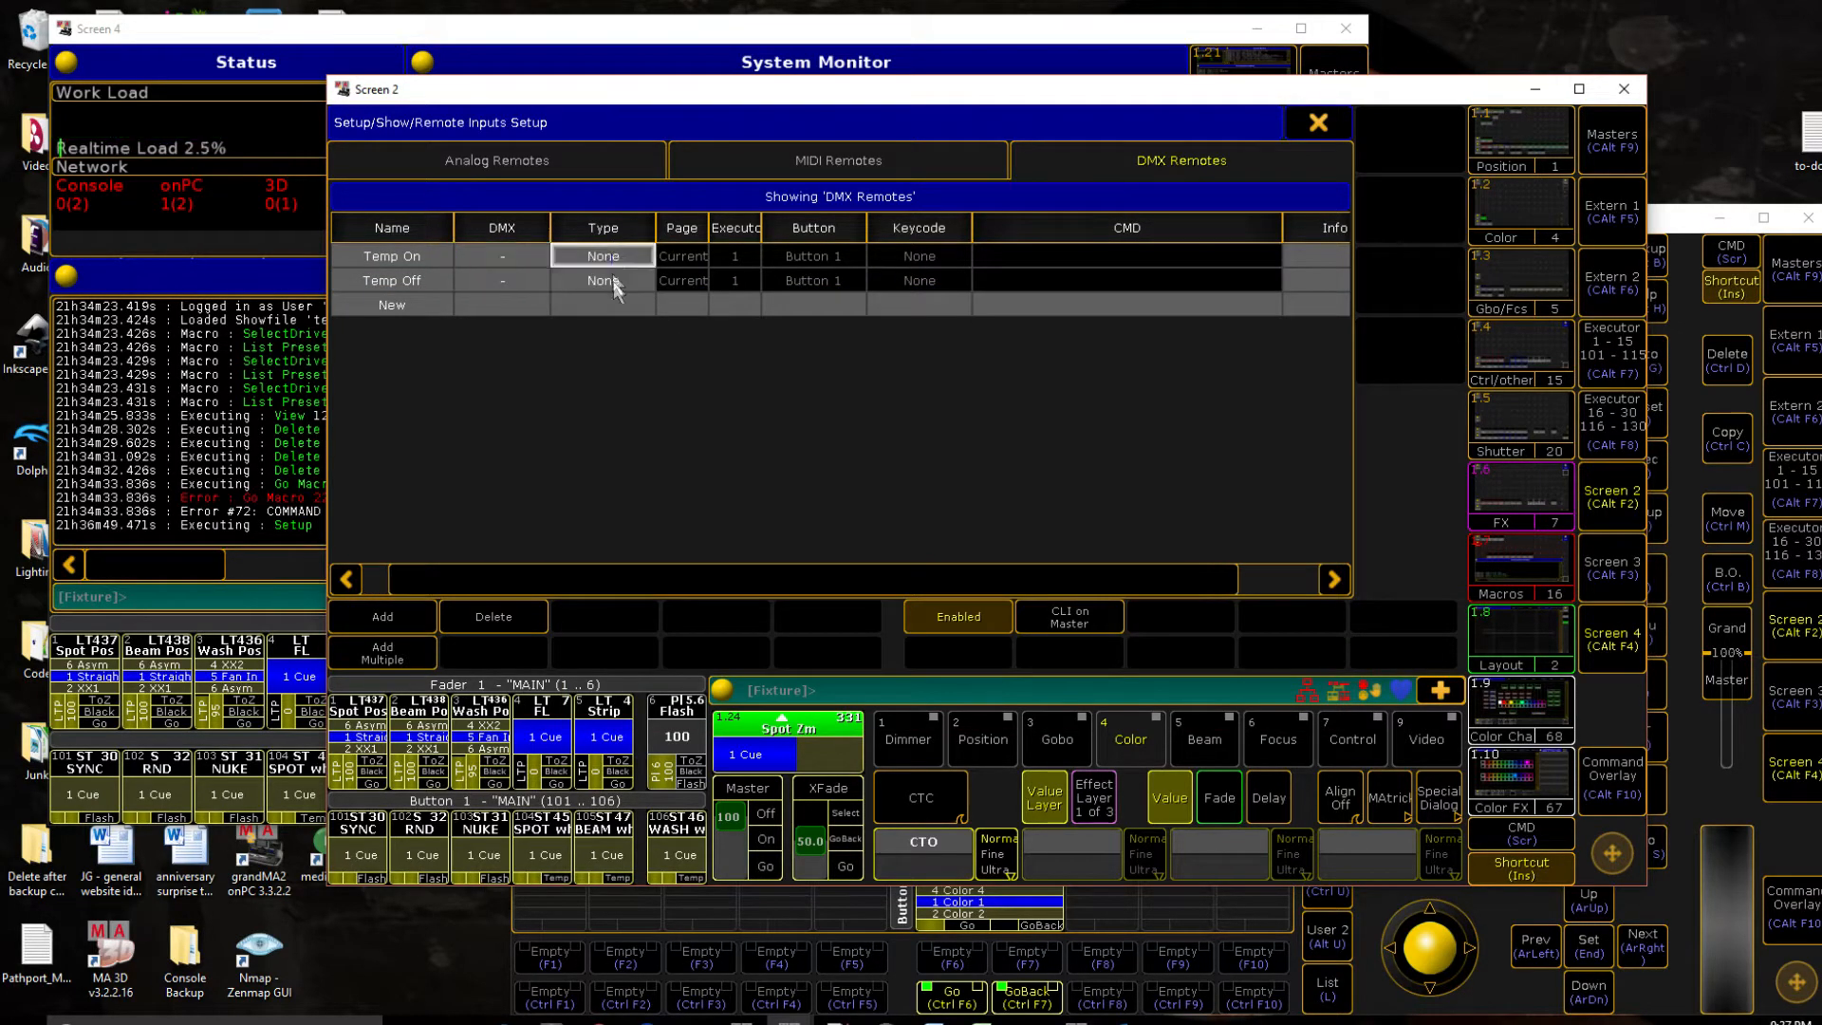
left_click(602, 256)
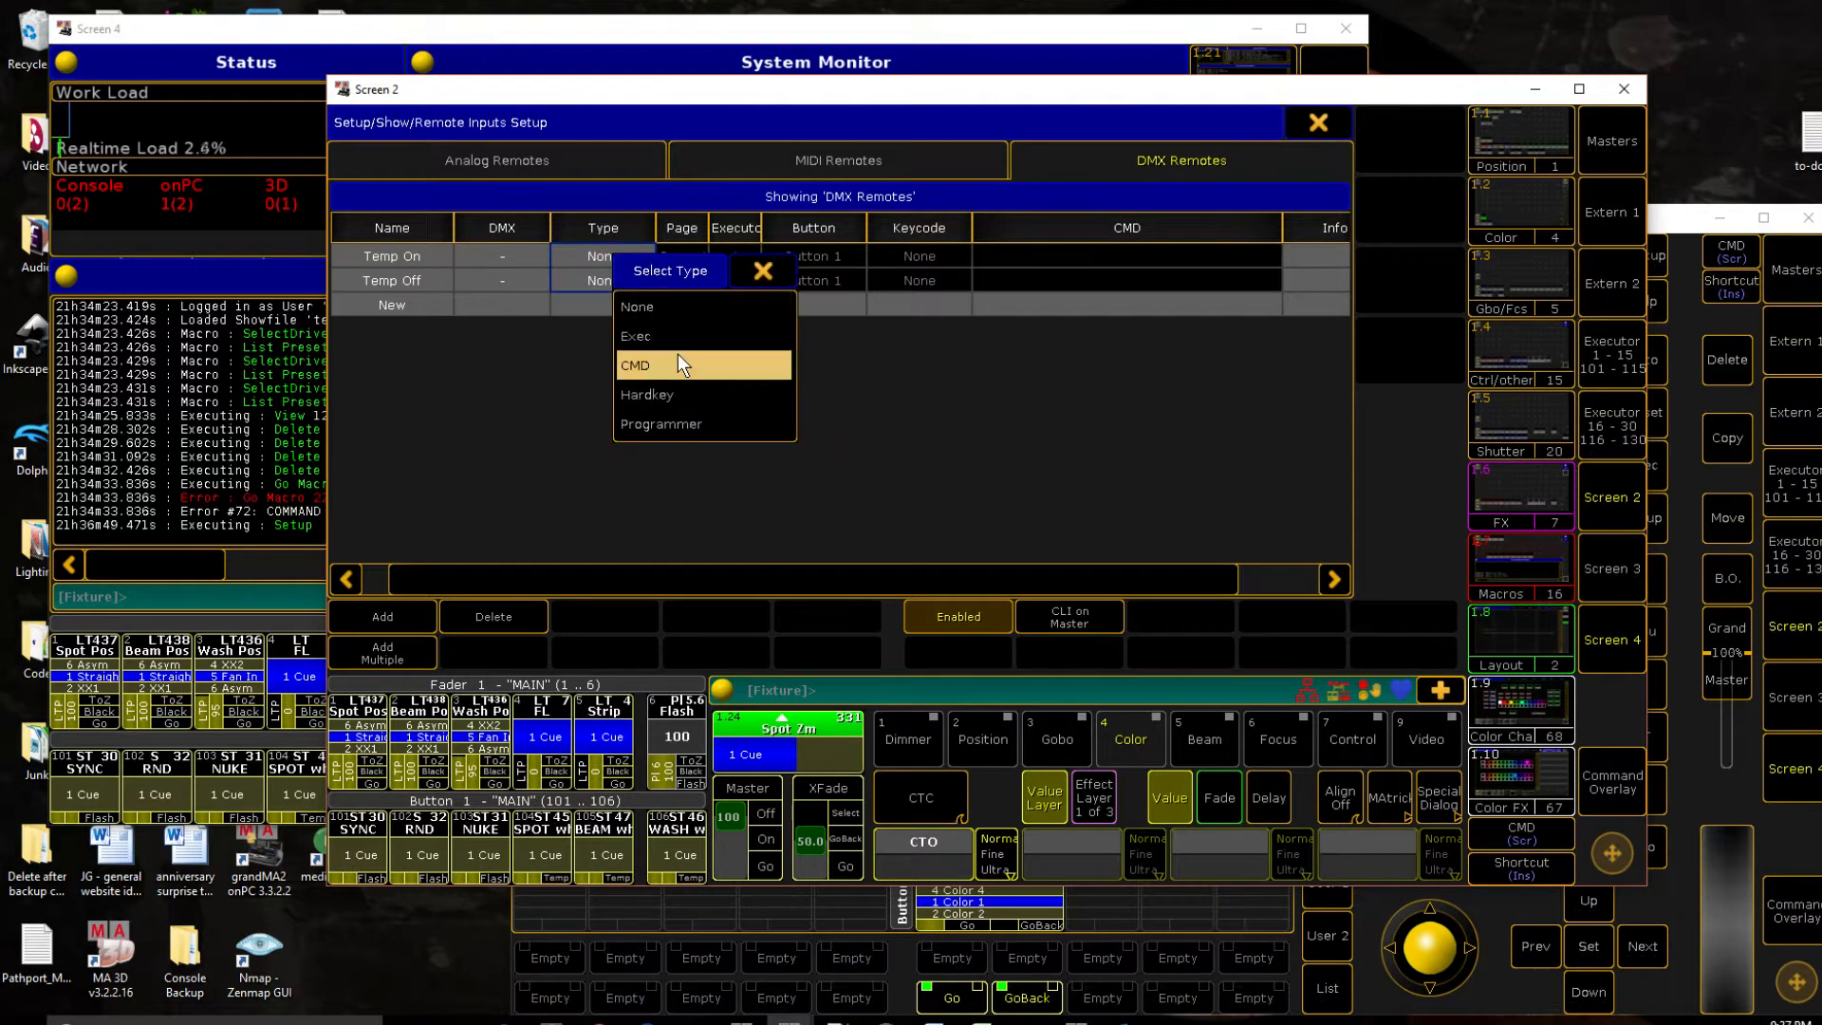
left_click(636, 364)
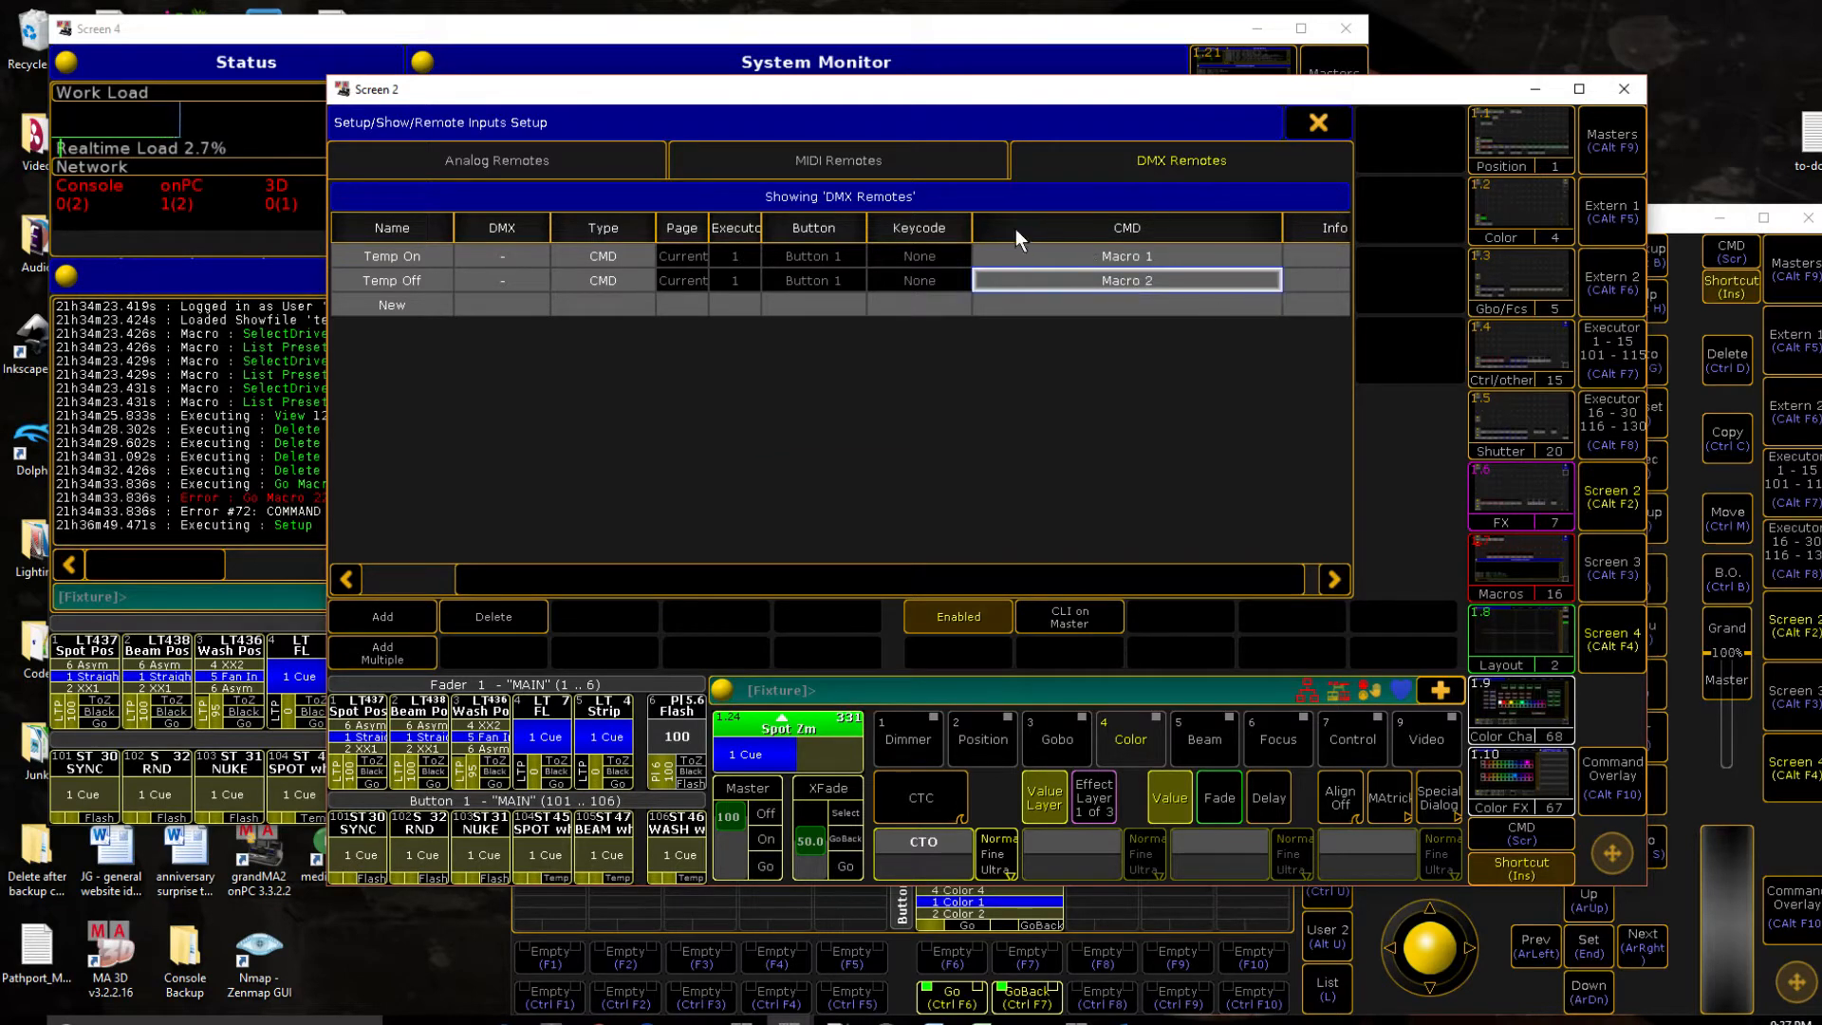
mouse_move(595, 175)
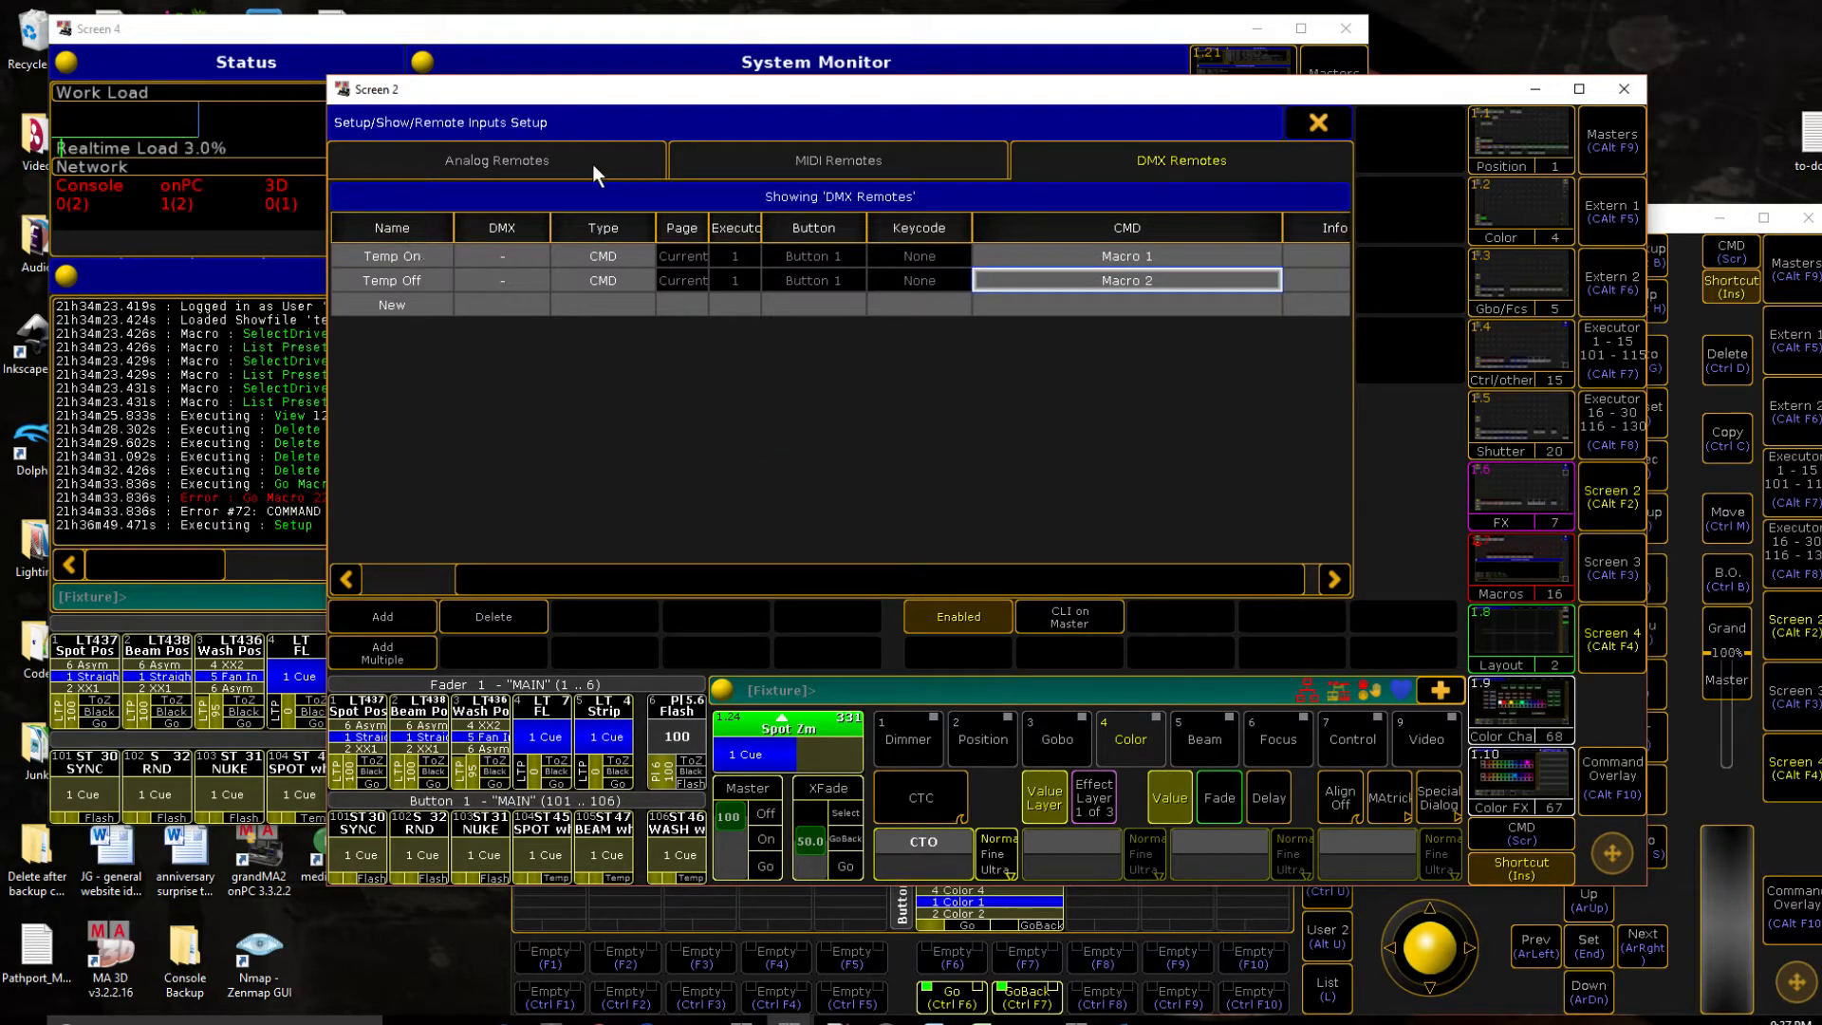
mouse_move(572, 249)
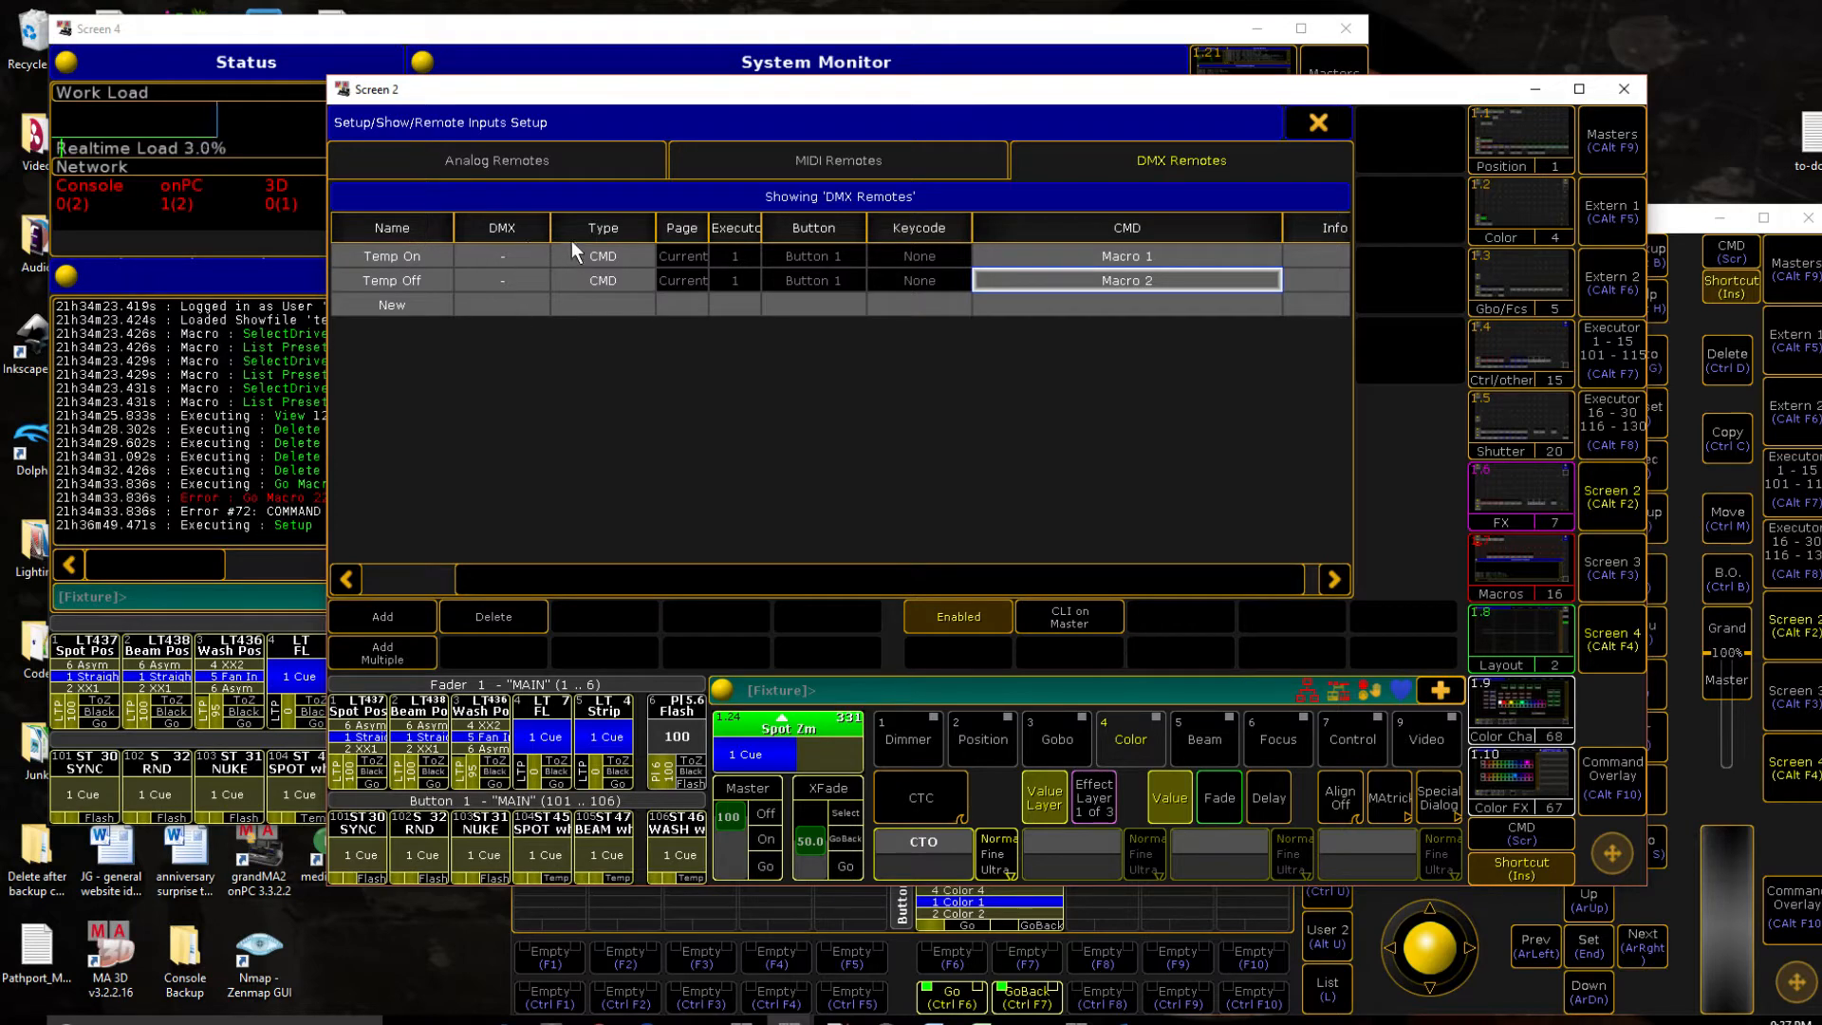
mouse_move(1237, 240)
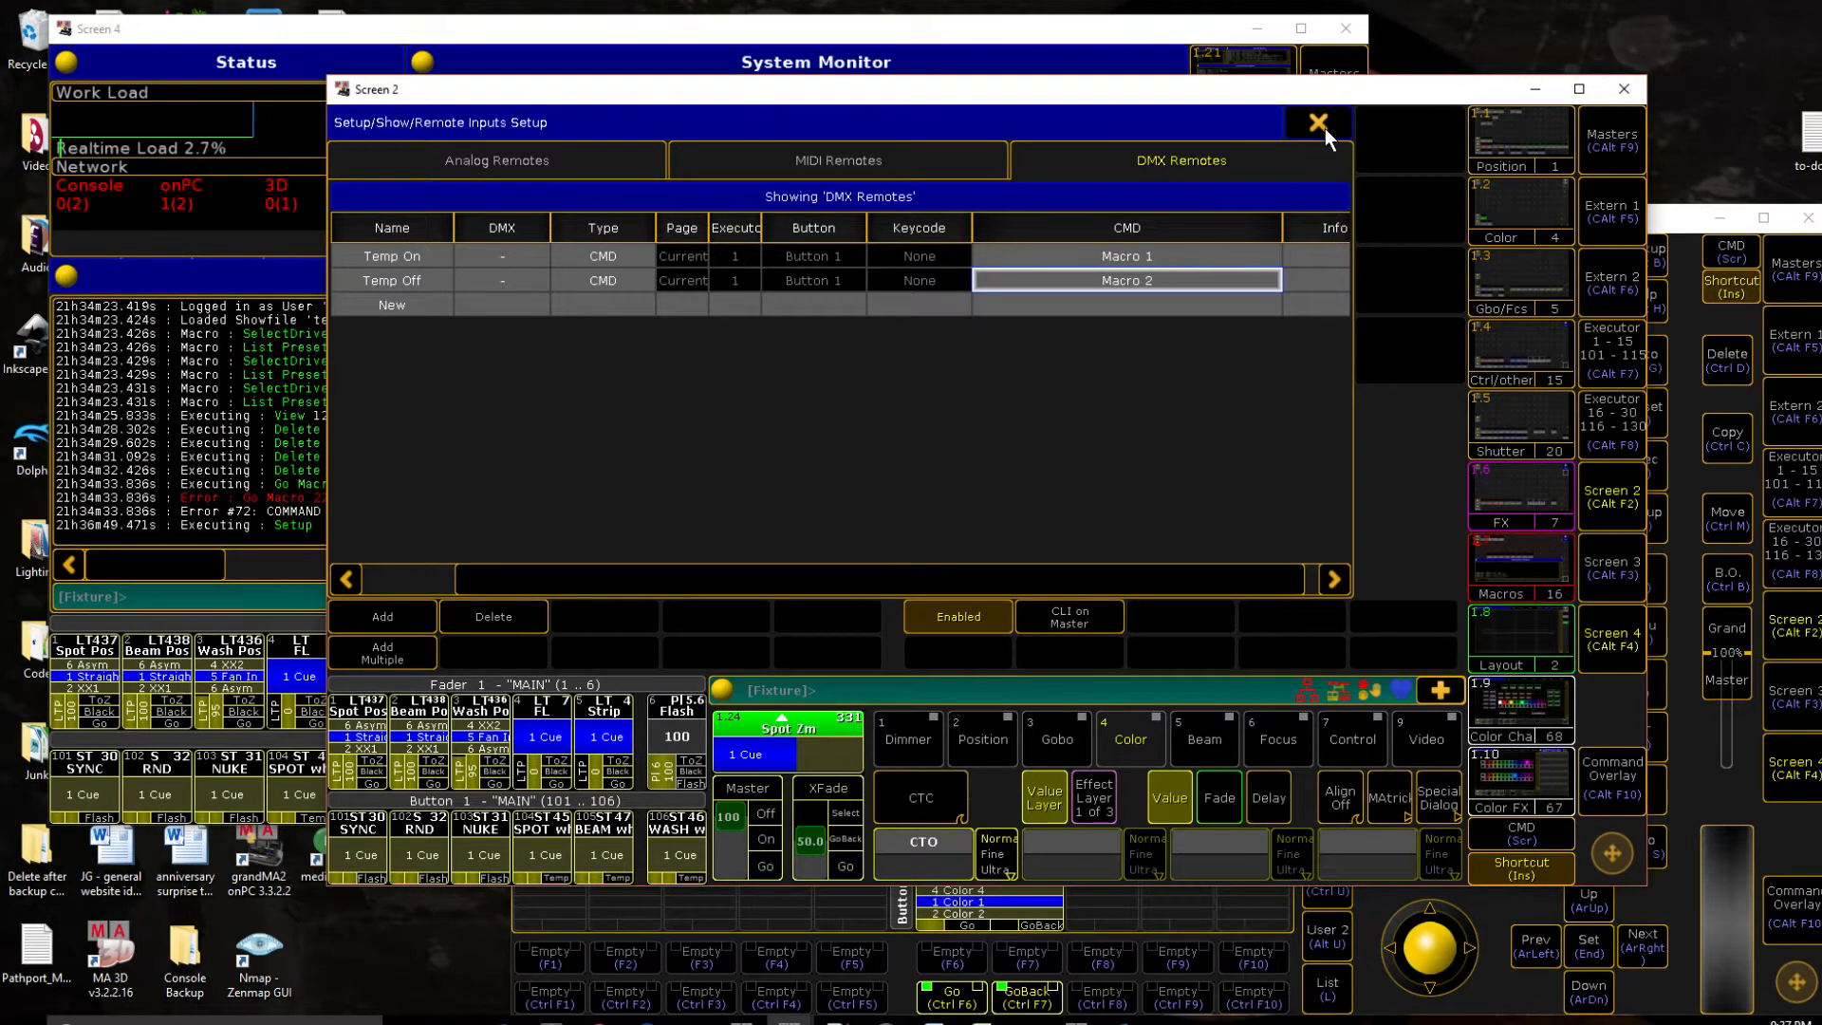
left_click(1316, 123)
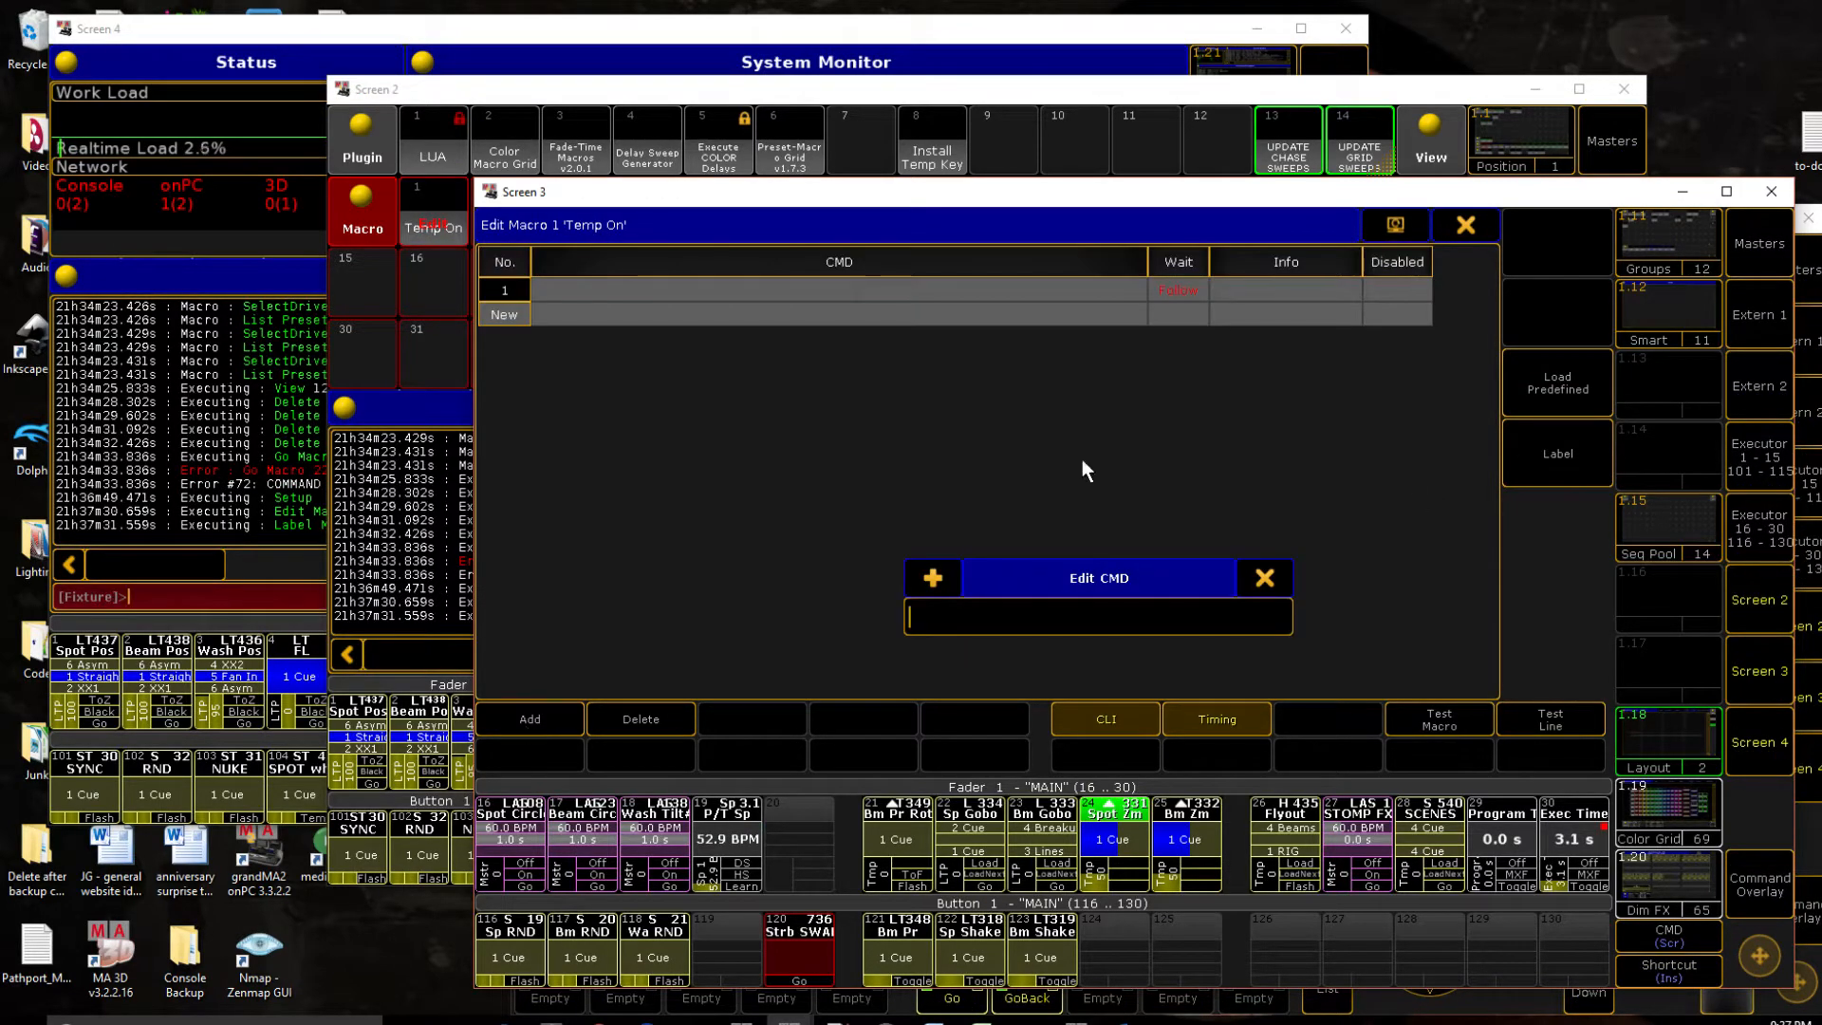
Step: Enter 'Page 87' as the first command line of Macro 1 'Temp On'
type("Page")
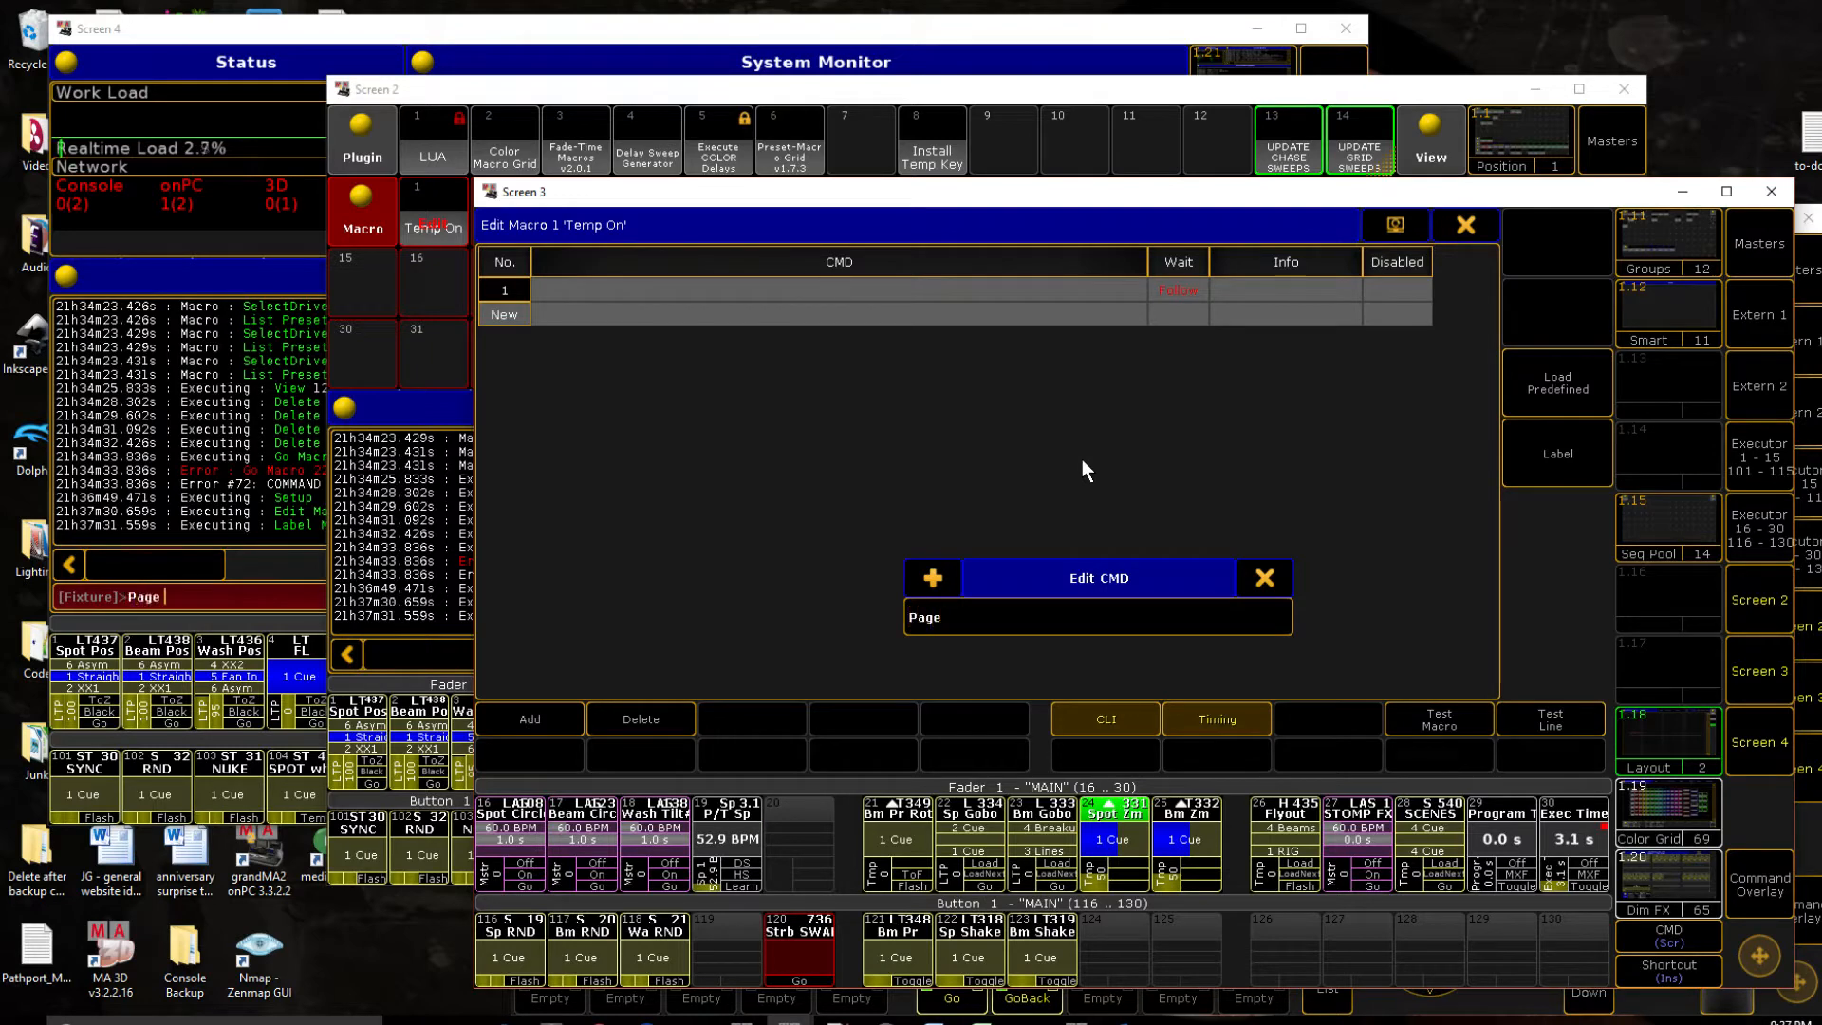
type("87")
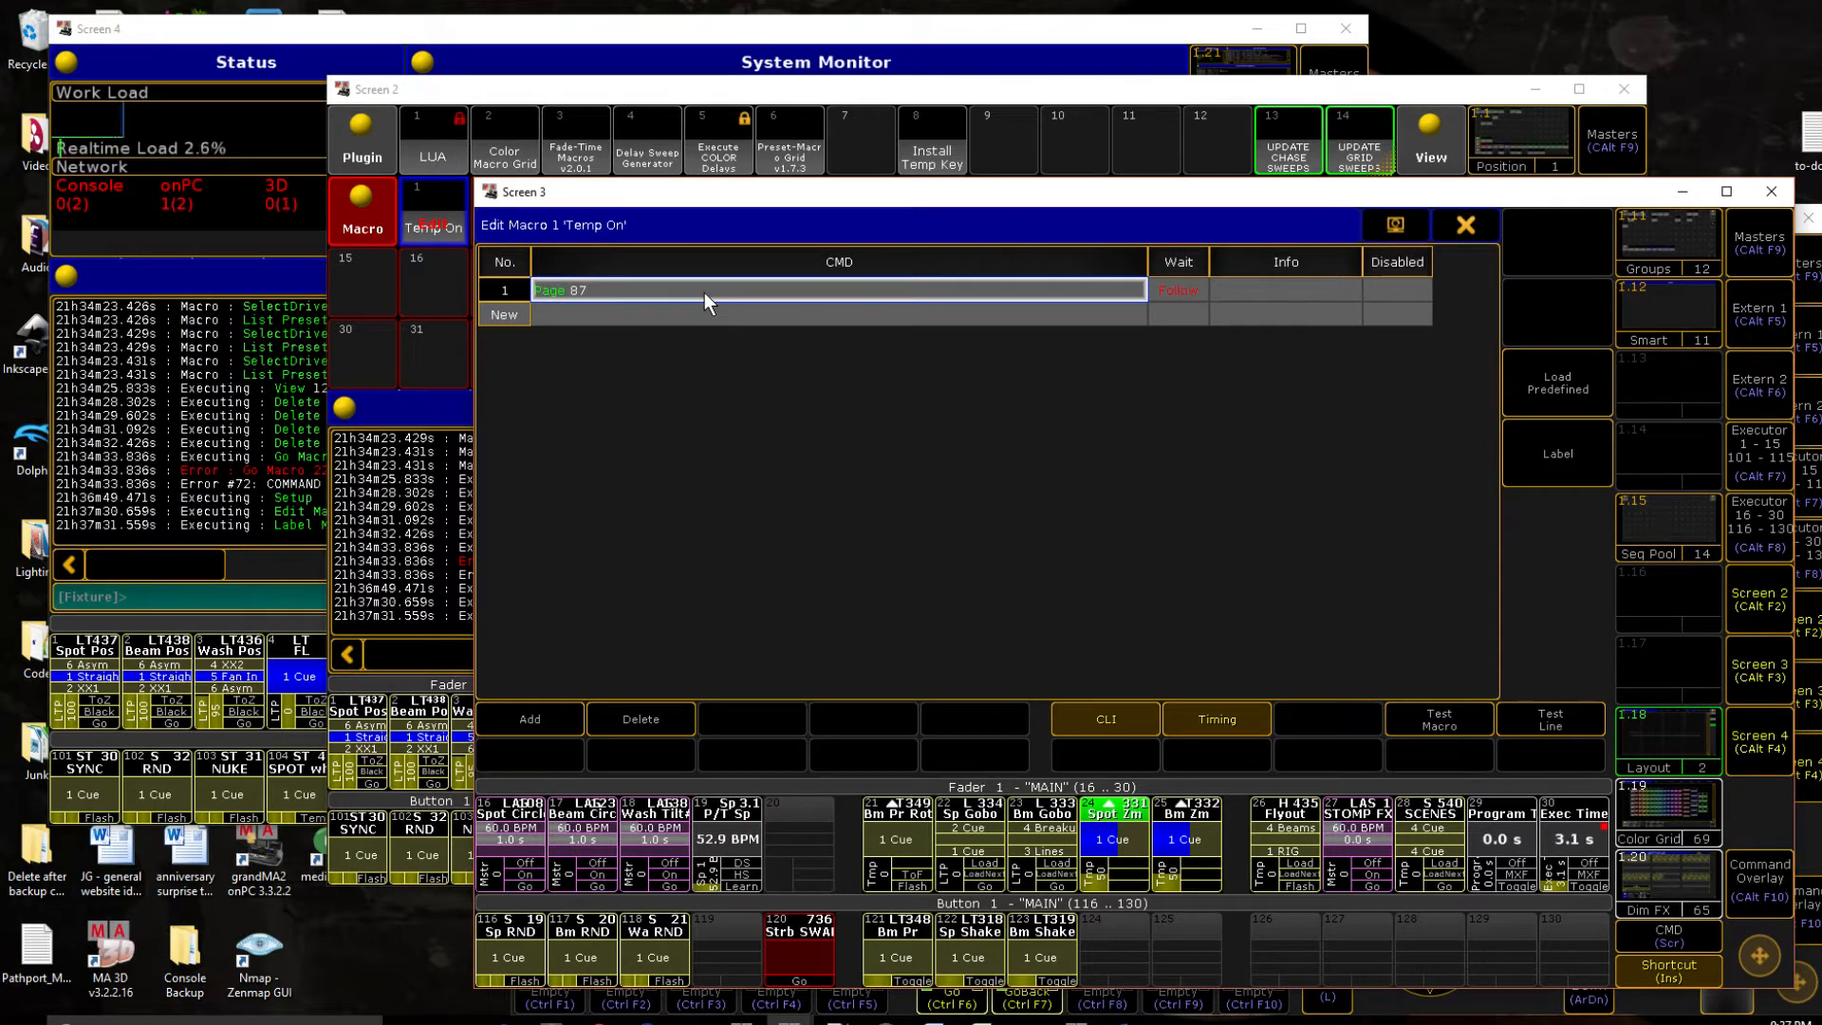
mouse_move(578, 750)
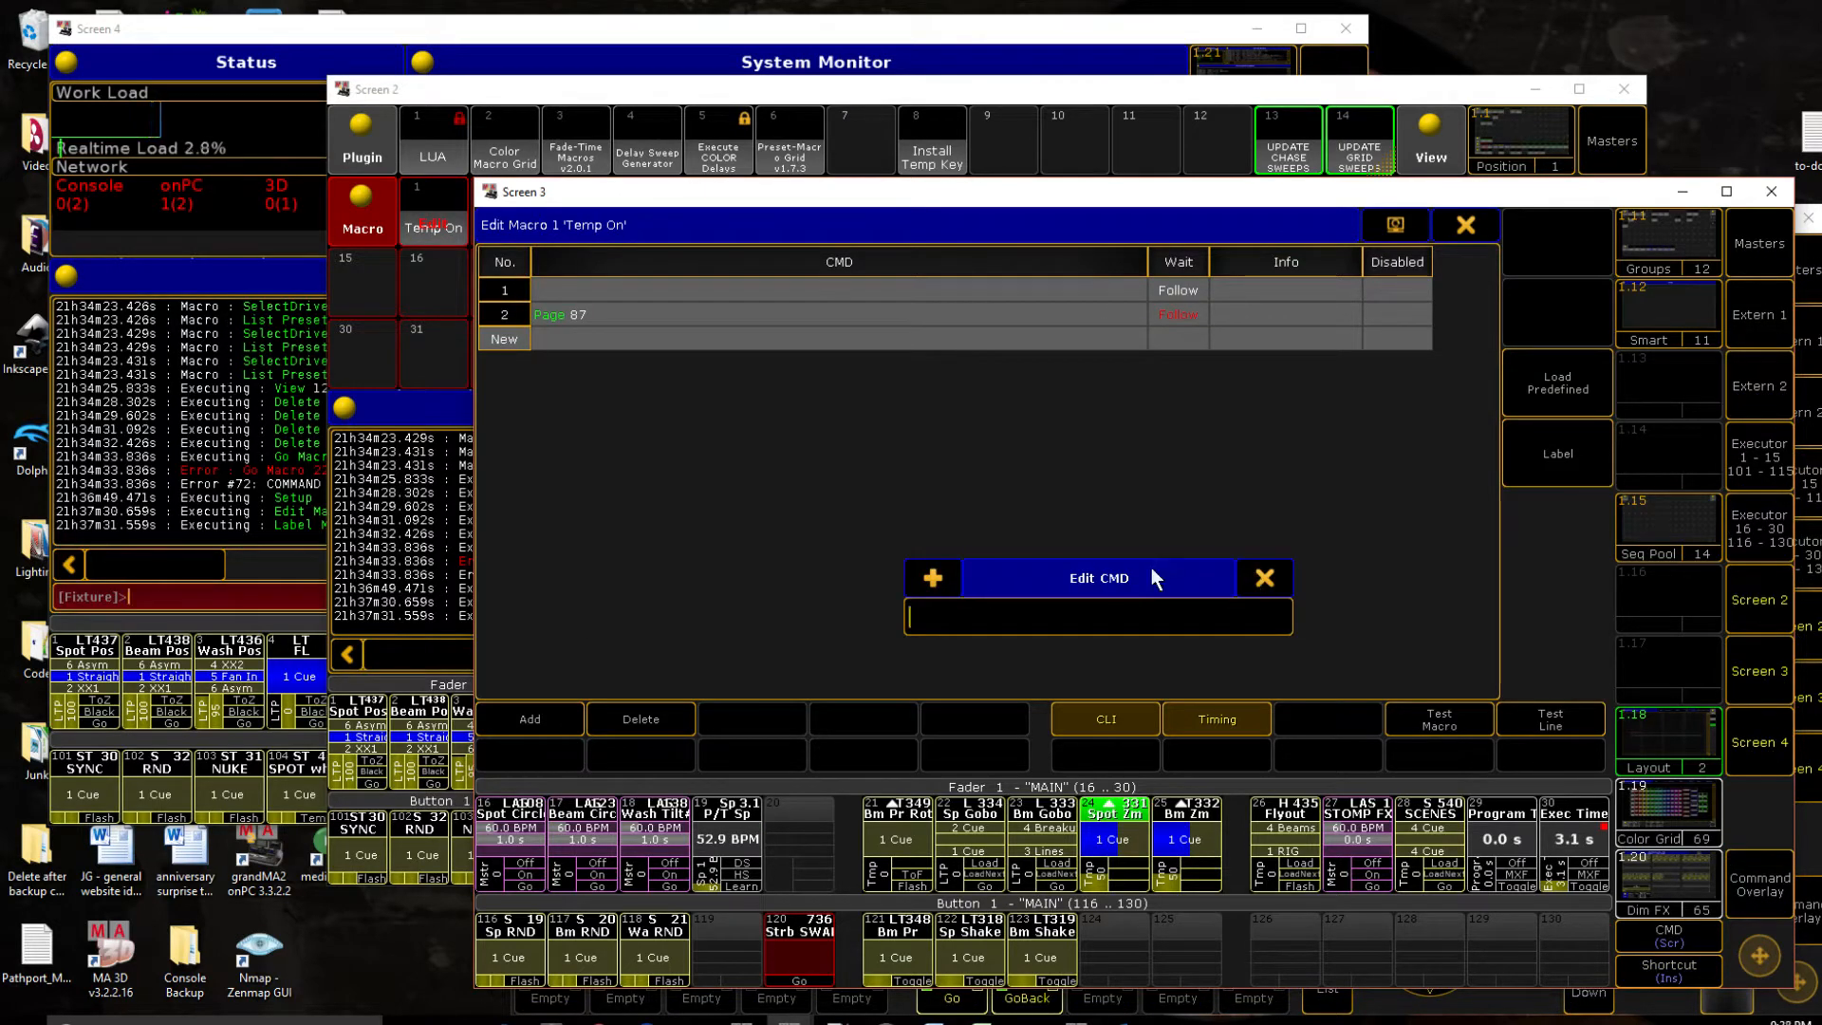
Step: Type the Temp On macro line 'SetUserVar $pg_src_fd = $faderpage' in Edit CMD
type("Set")
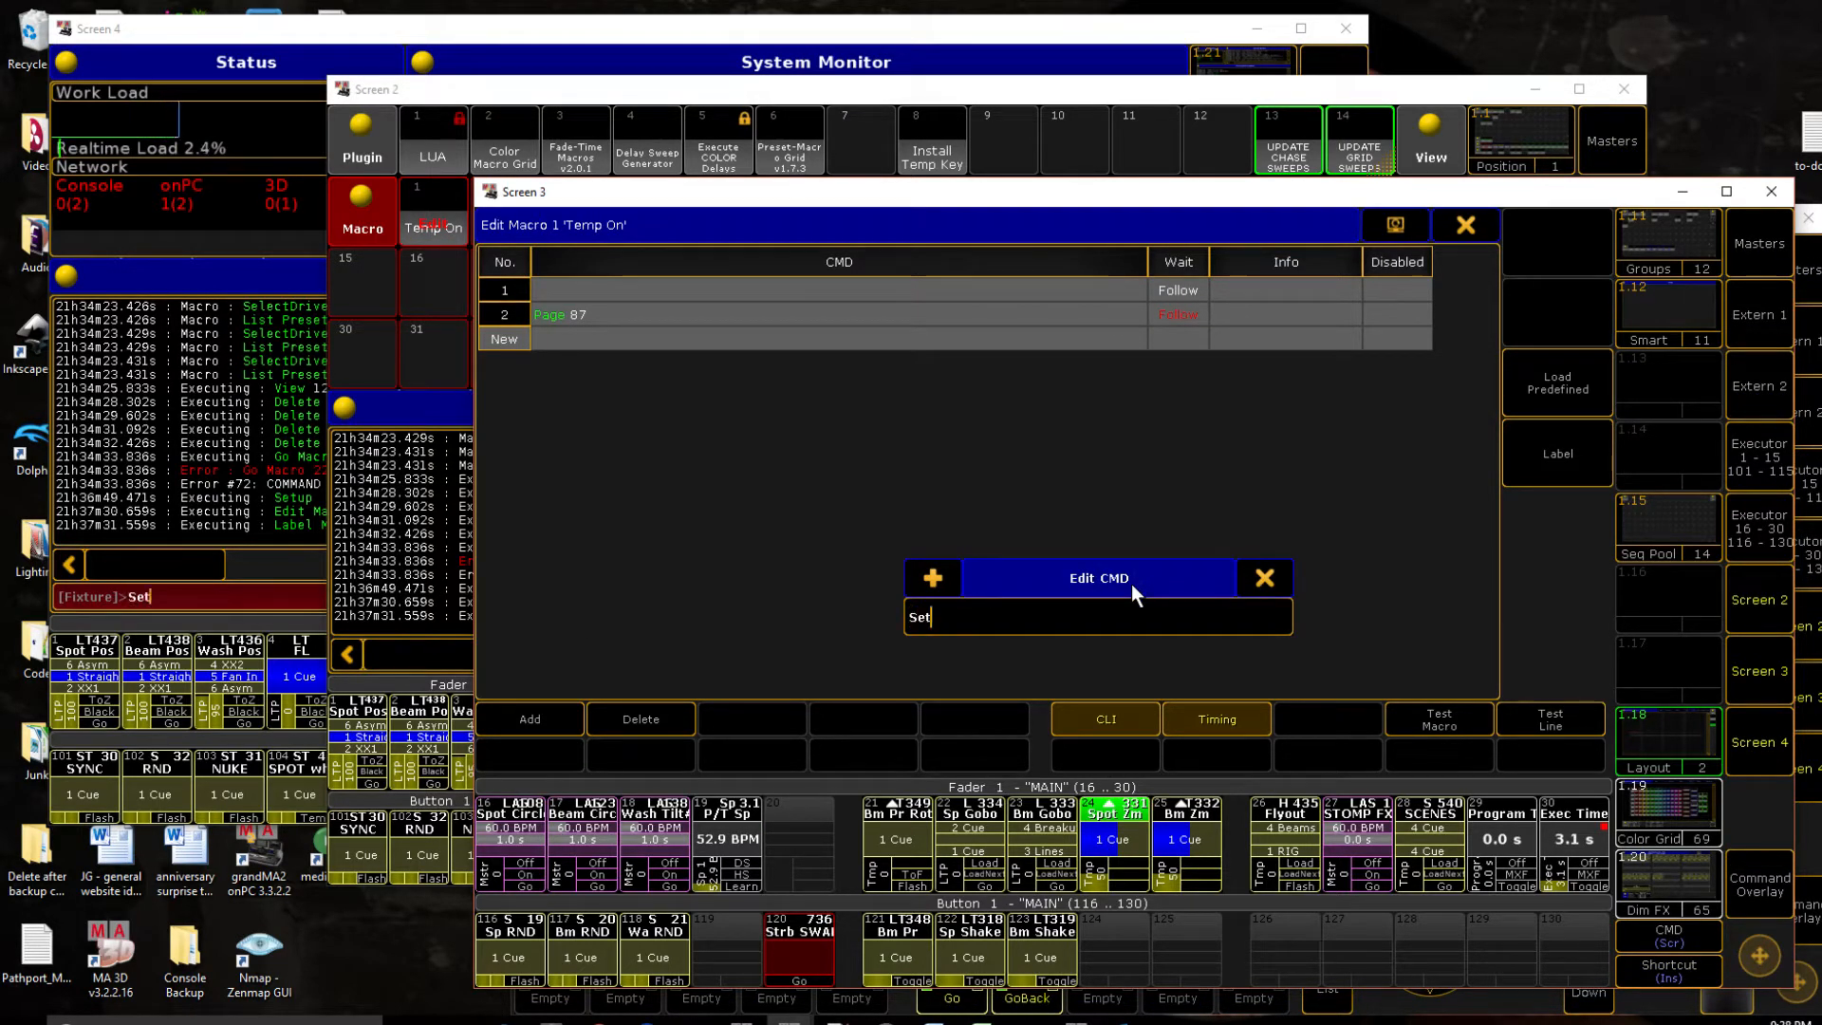
type("UserVar =")
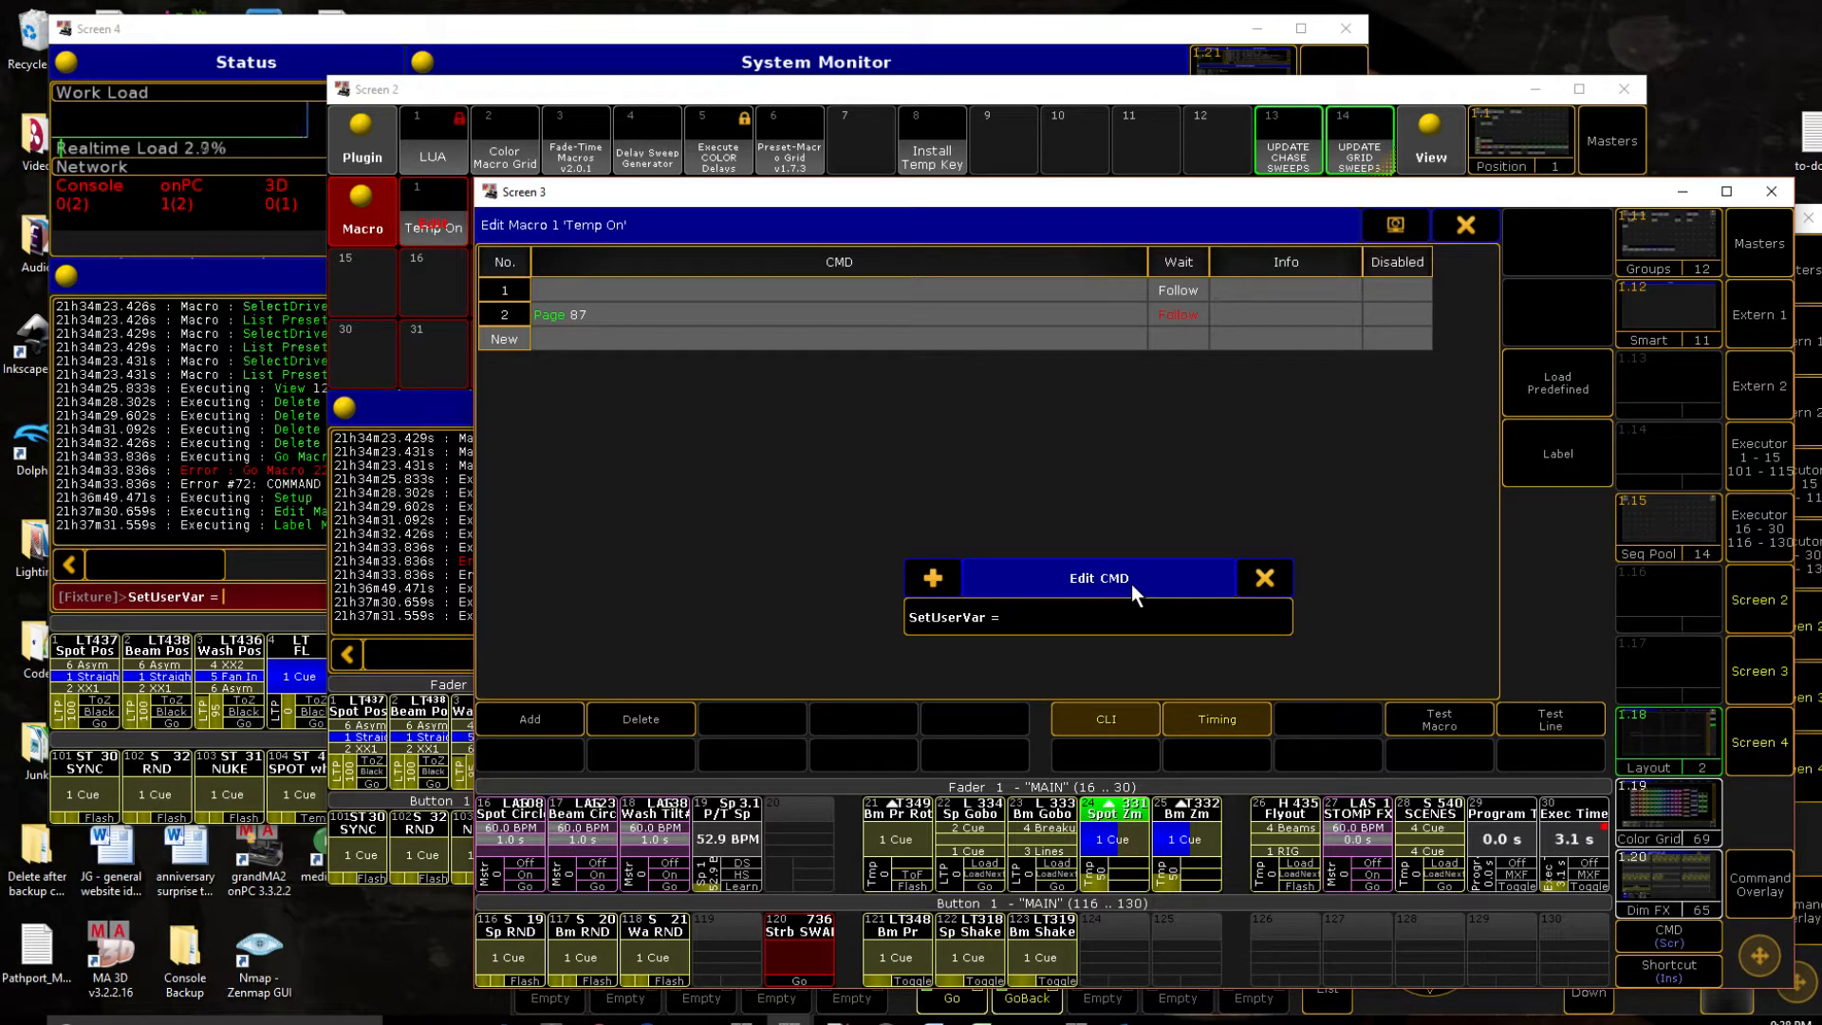
mouse_move(1153, 539)
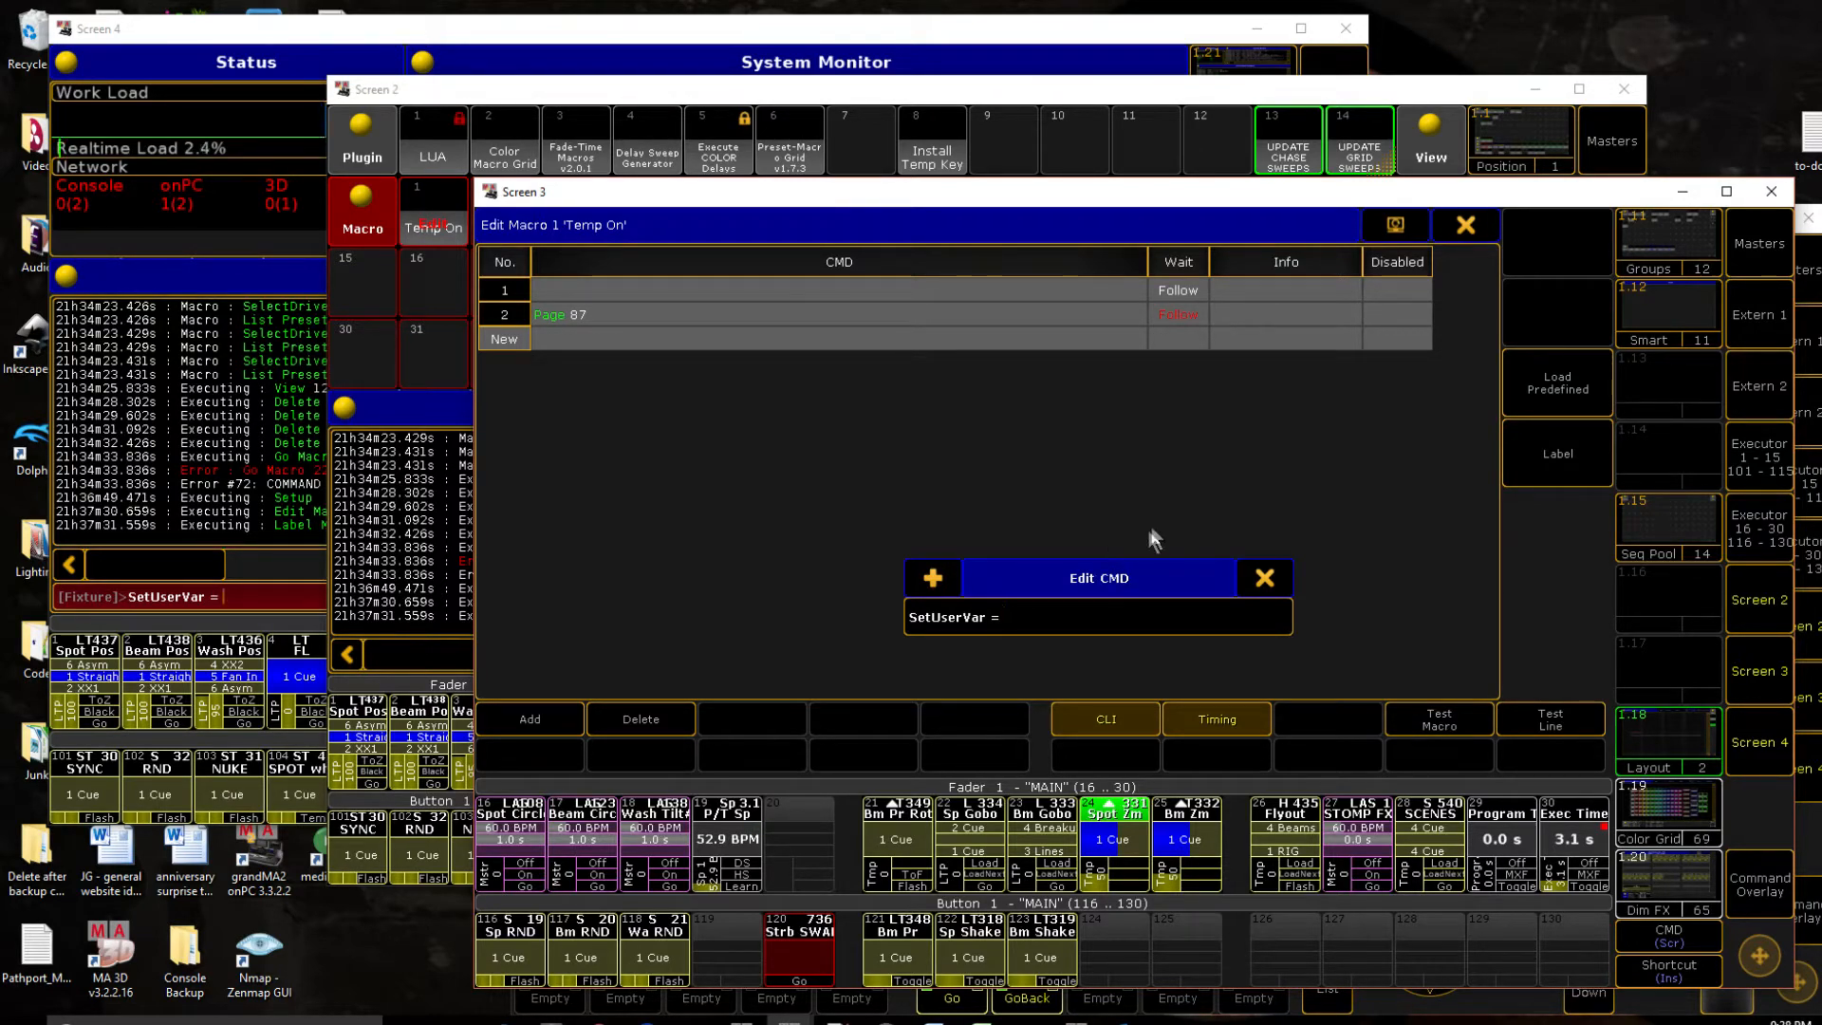
left_click(1092, 617)
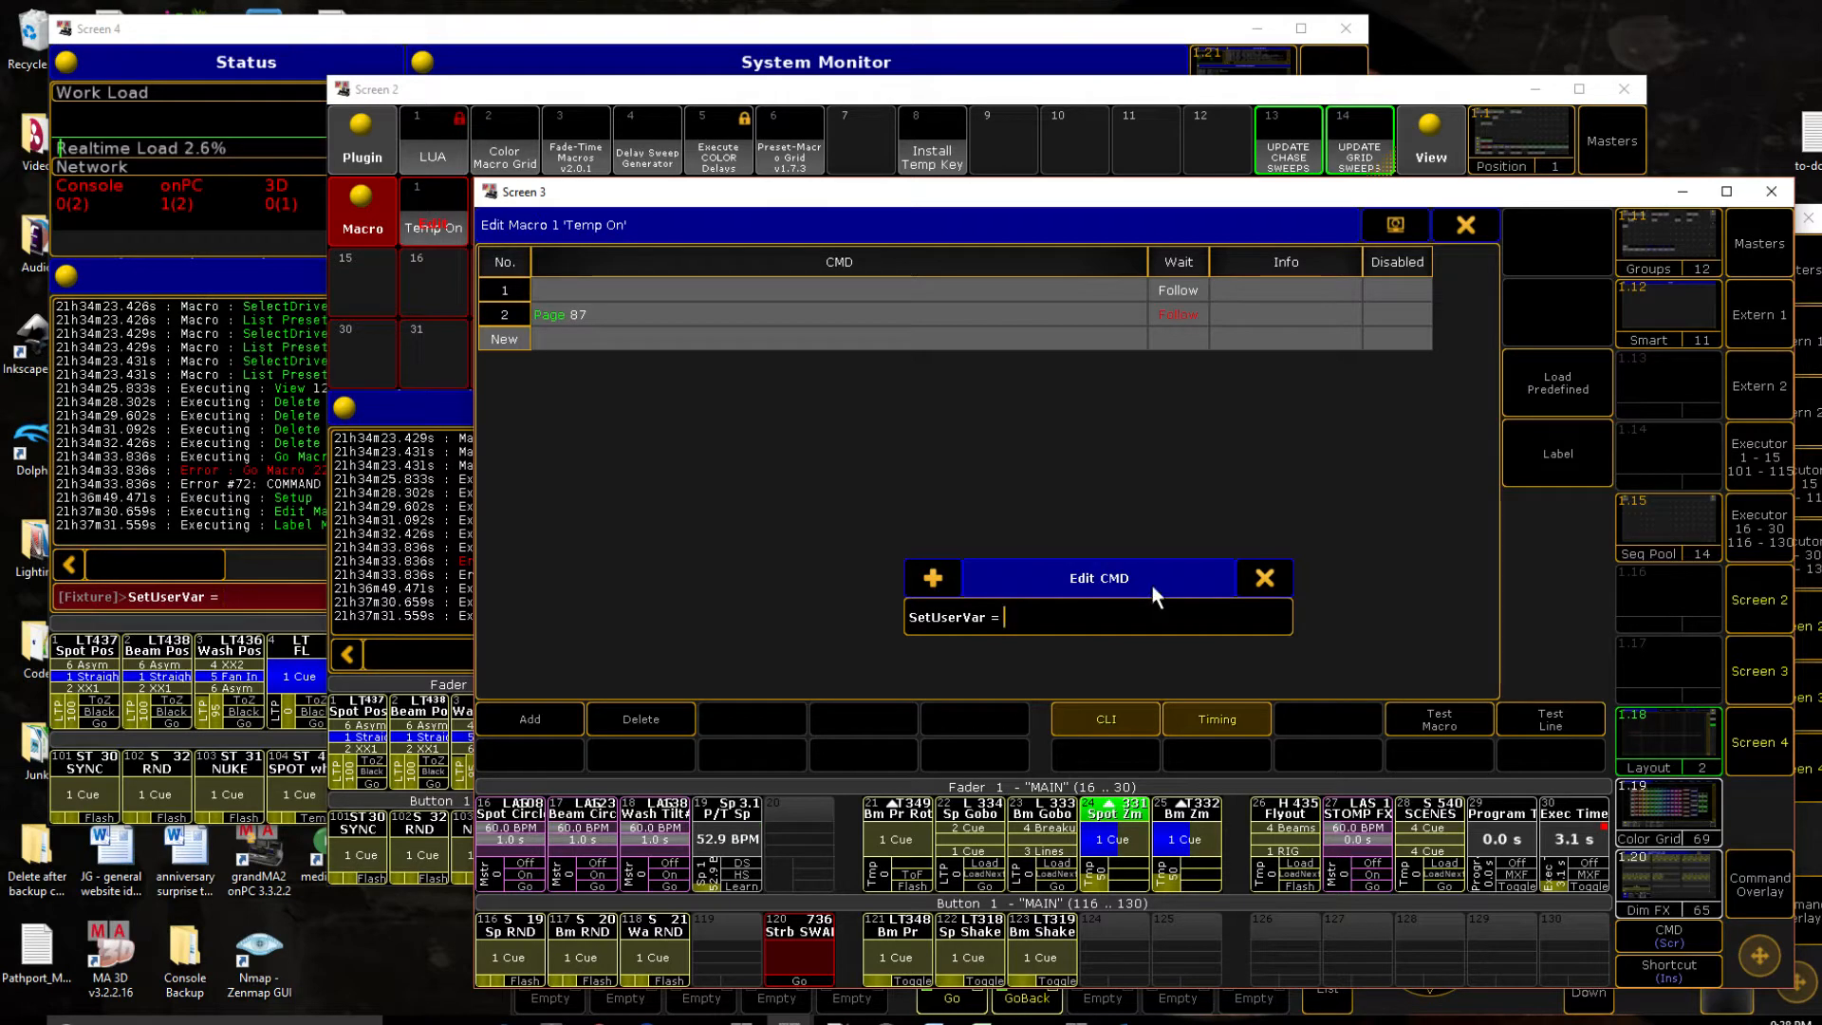
mouse_move(973, 338)
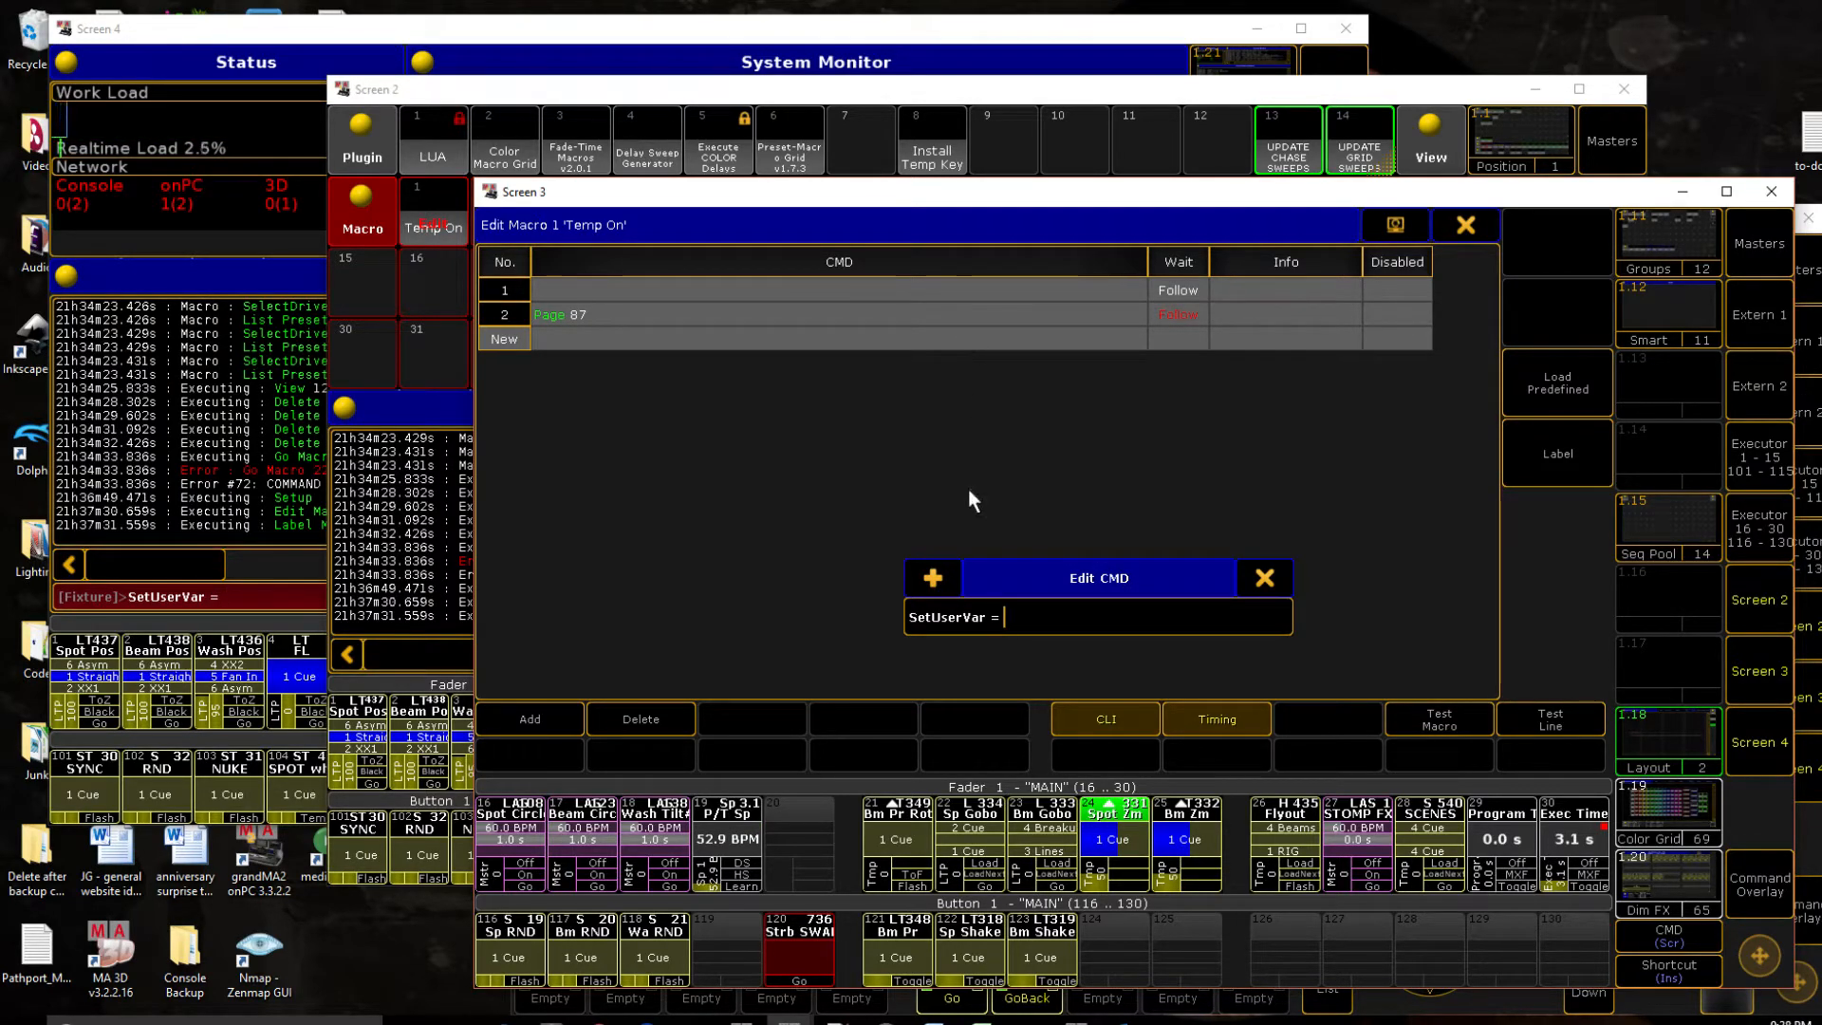
type("$pg_sr")
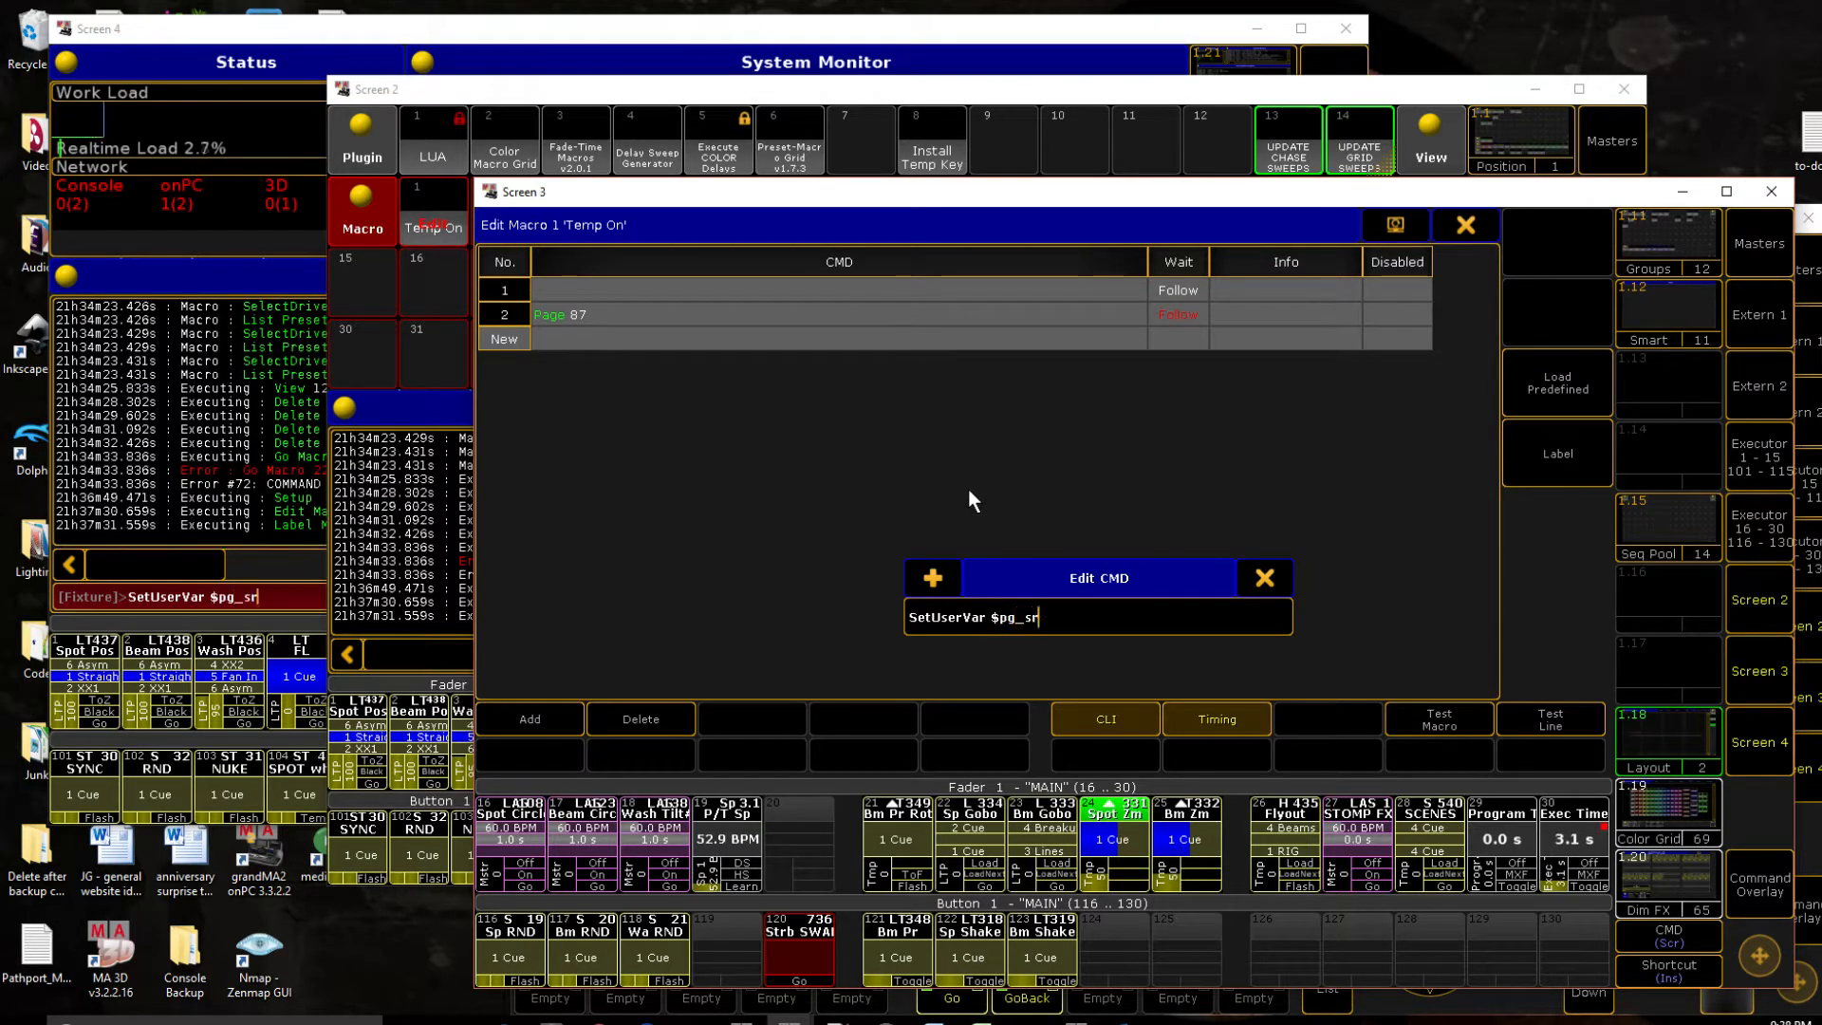
type("c_fd")
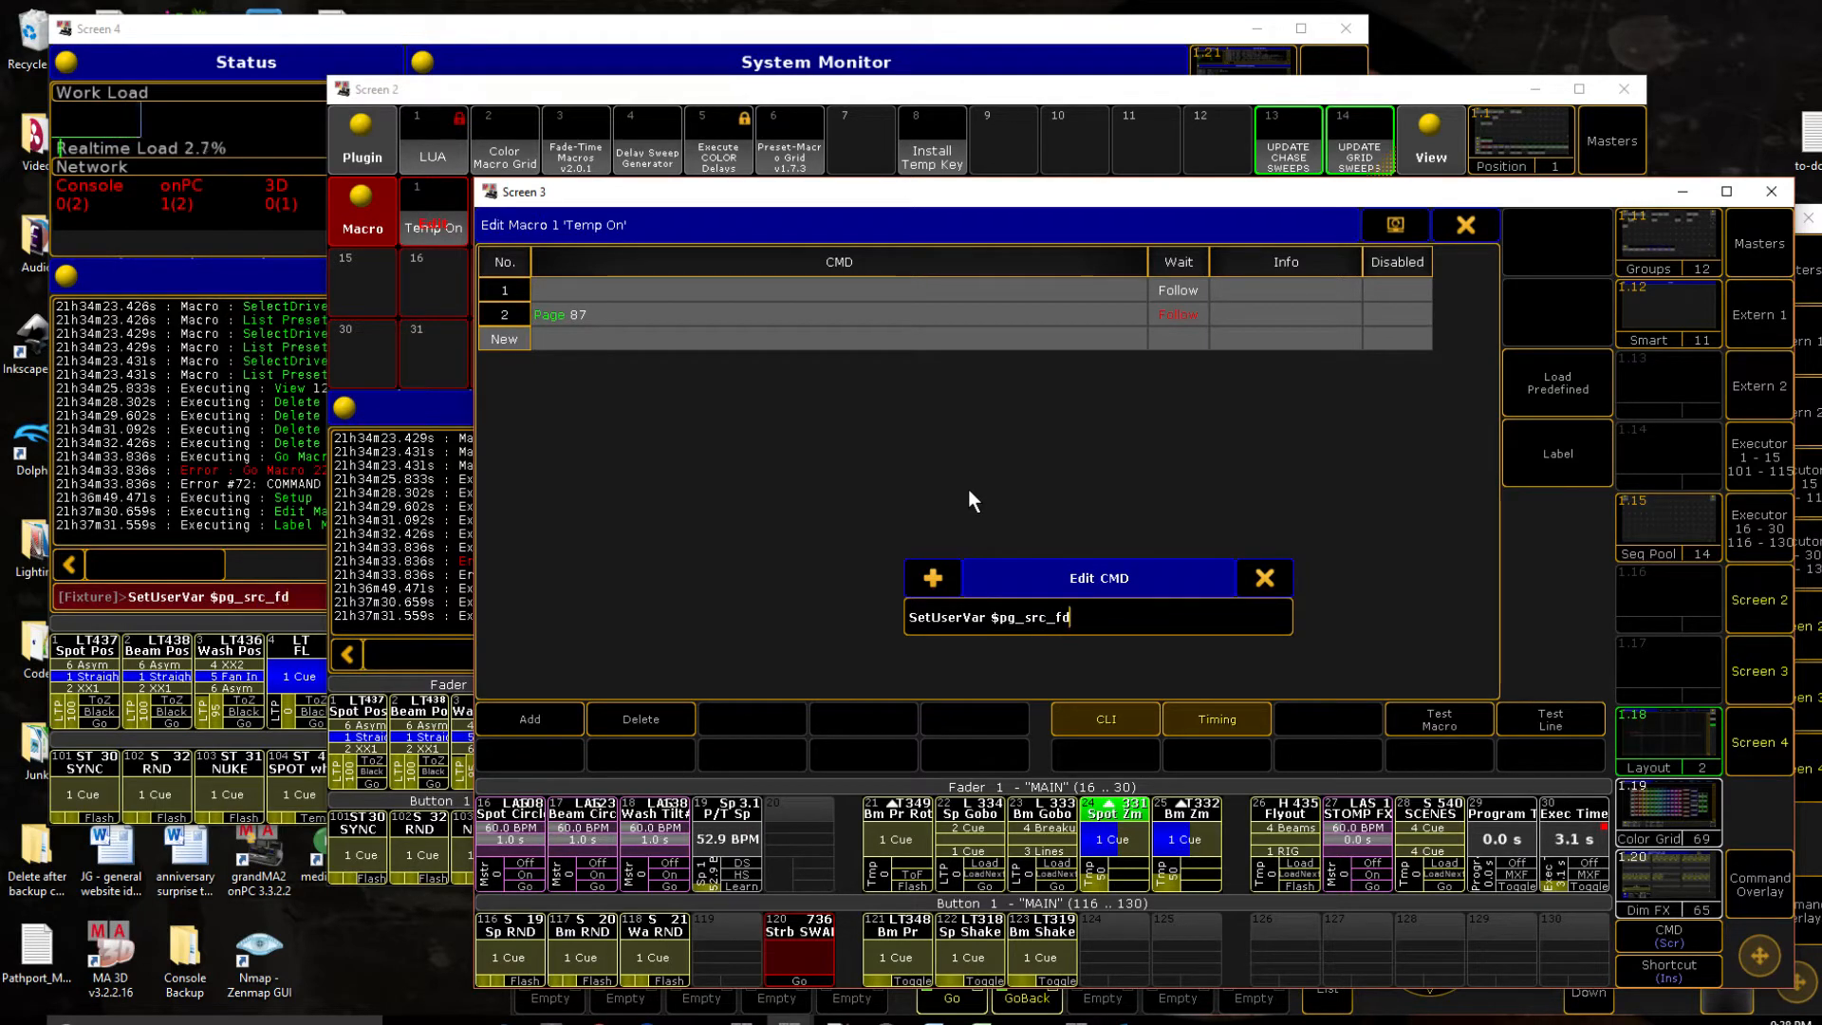
type("=")
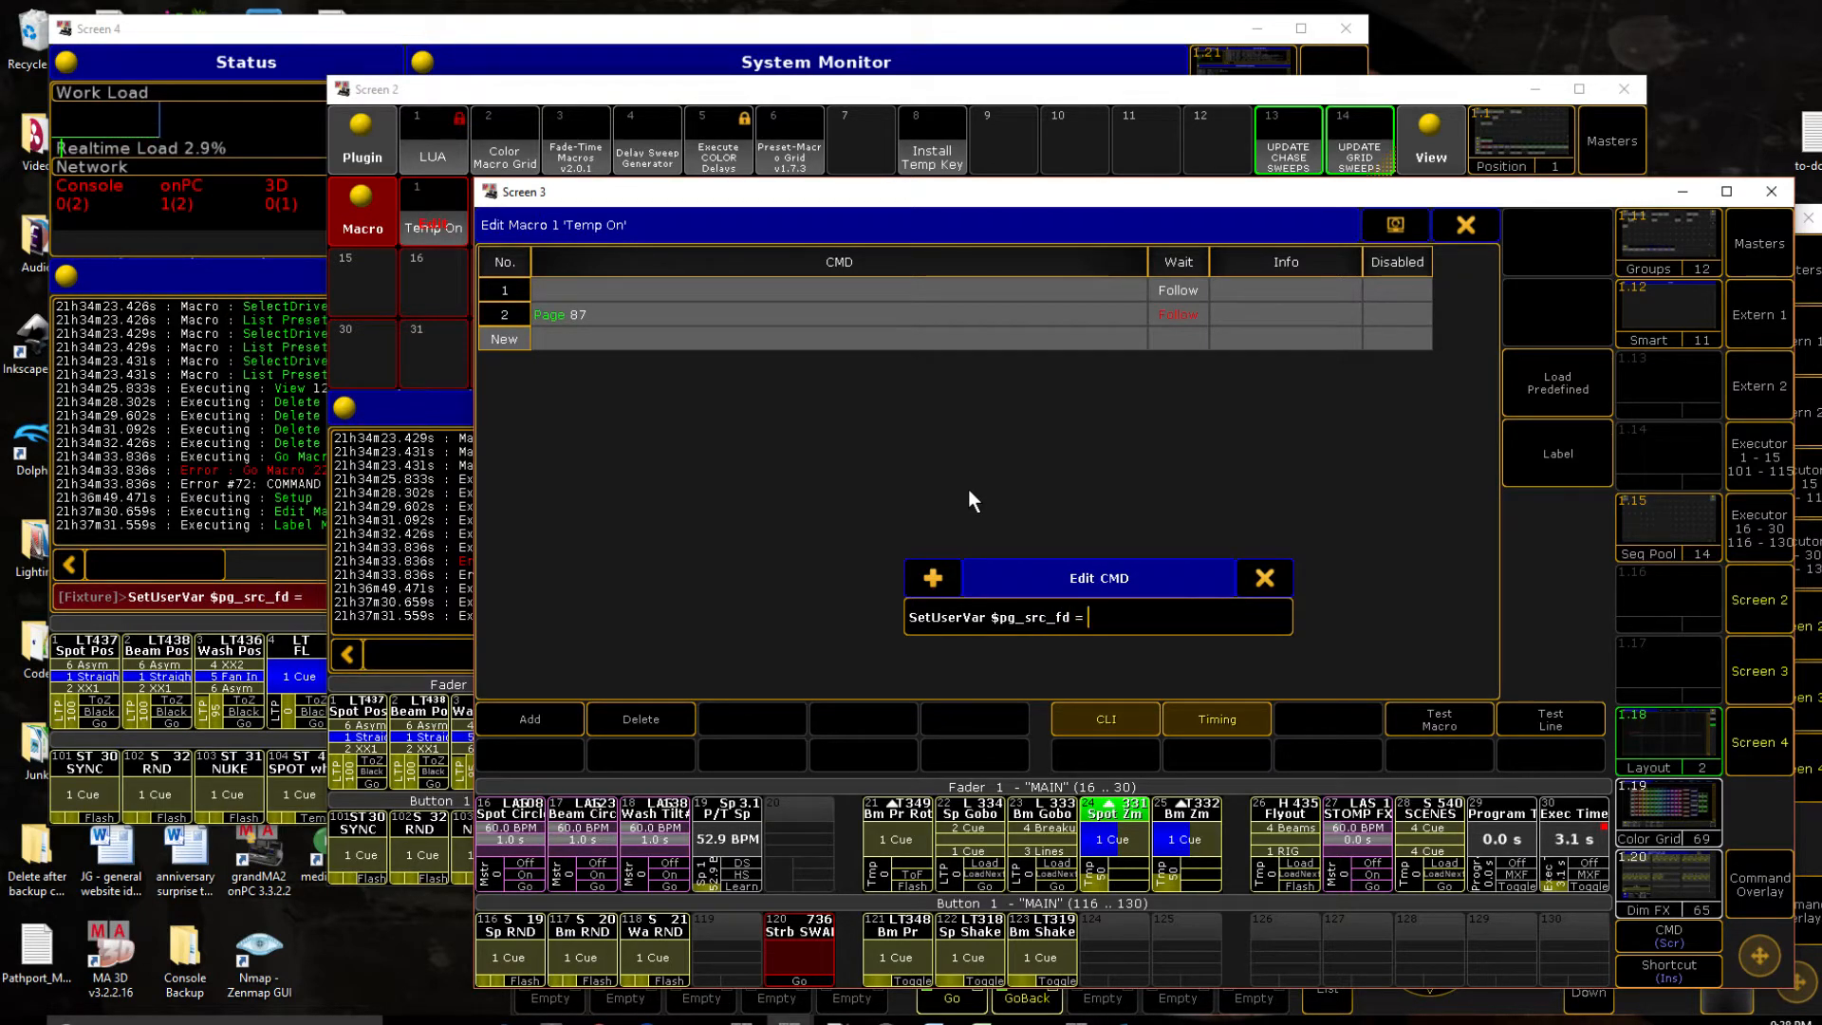
type("$")
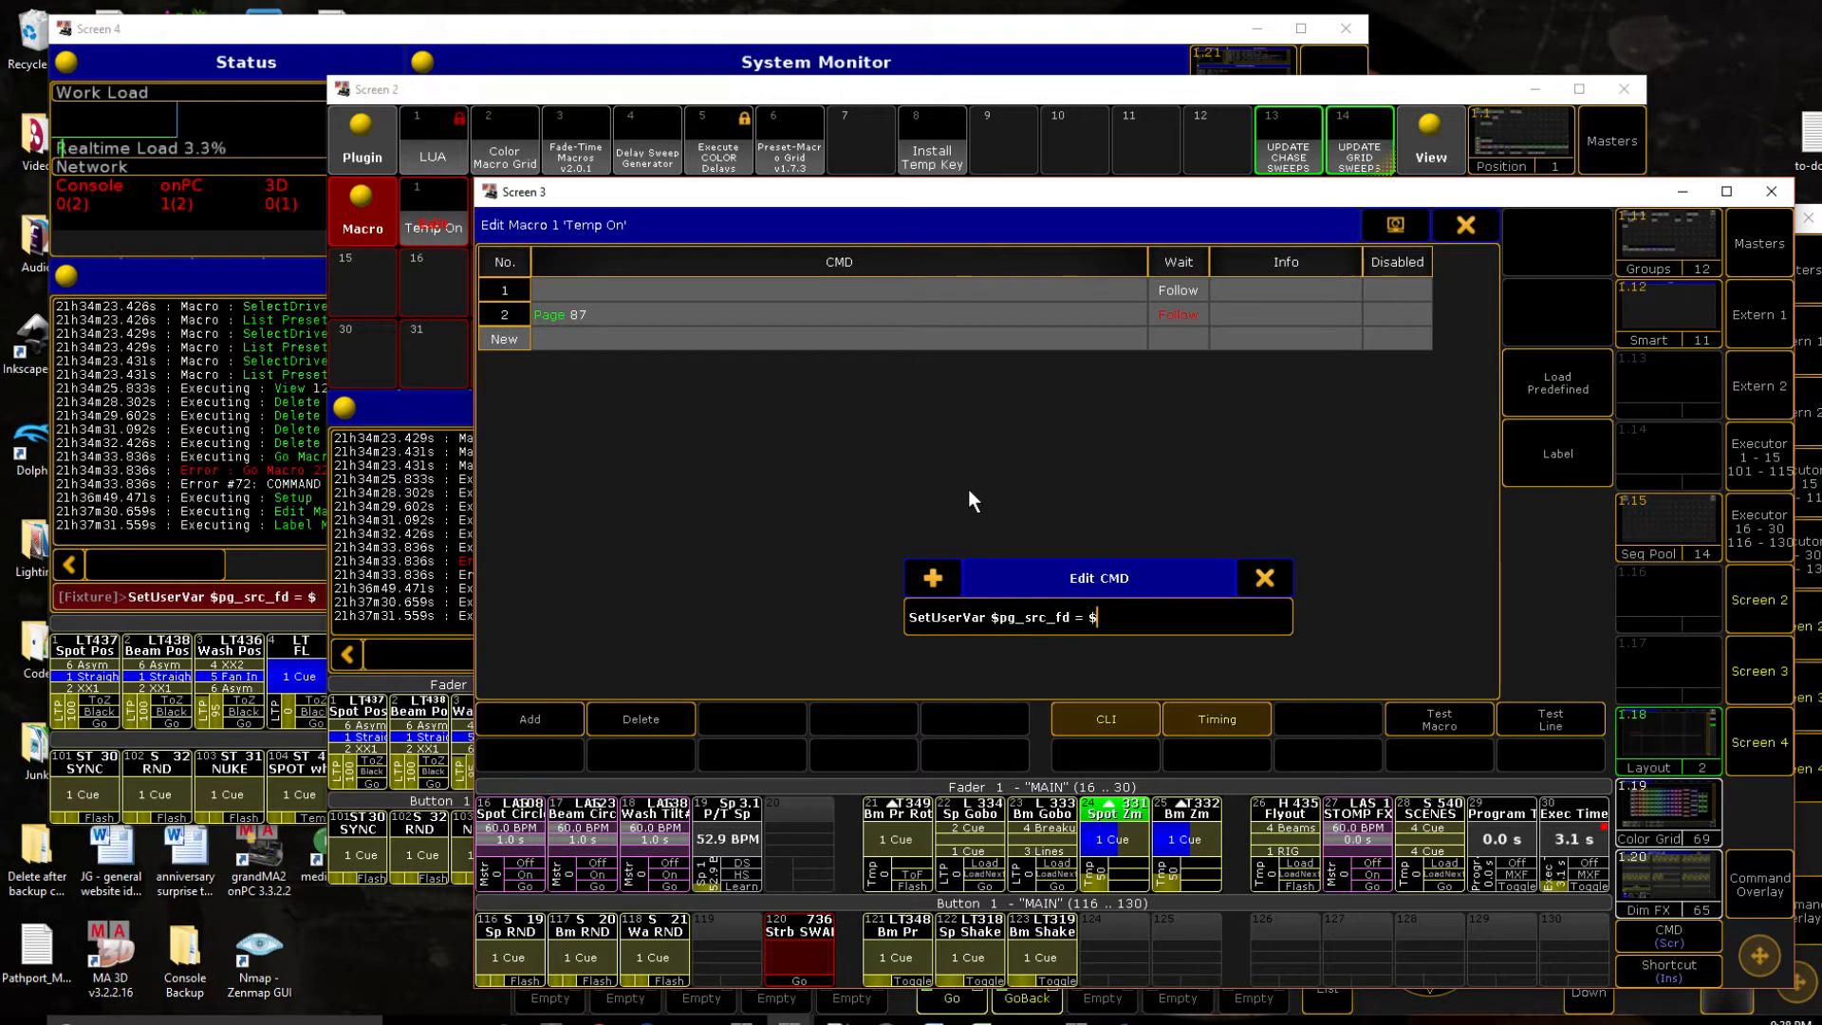
type("ad")
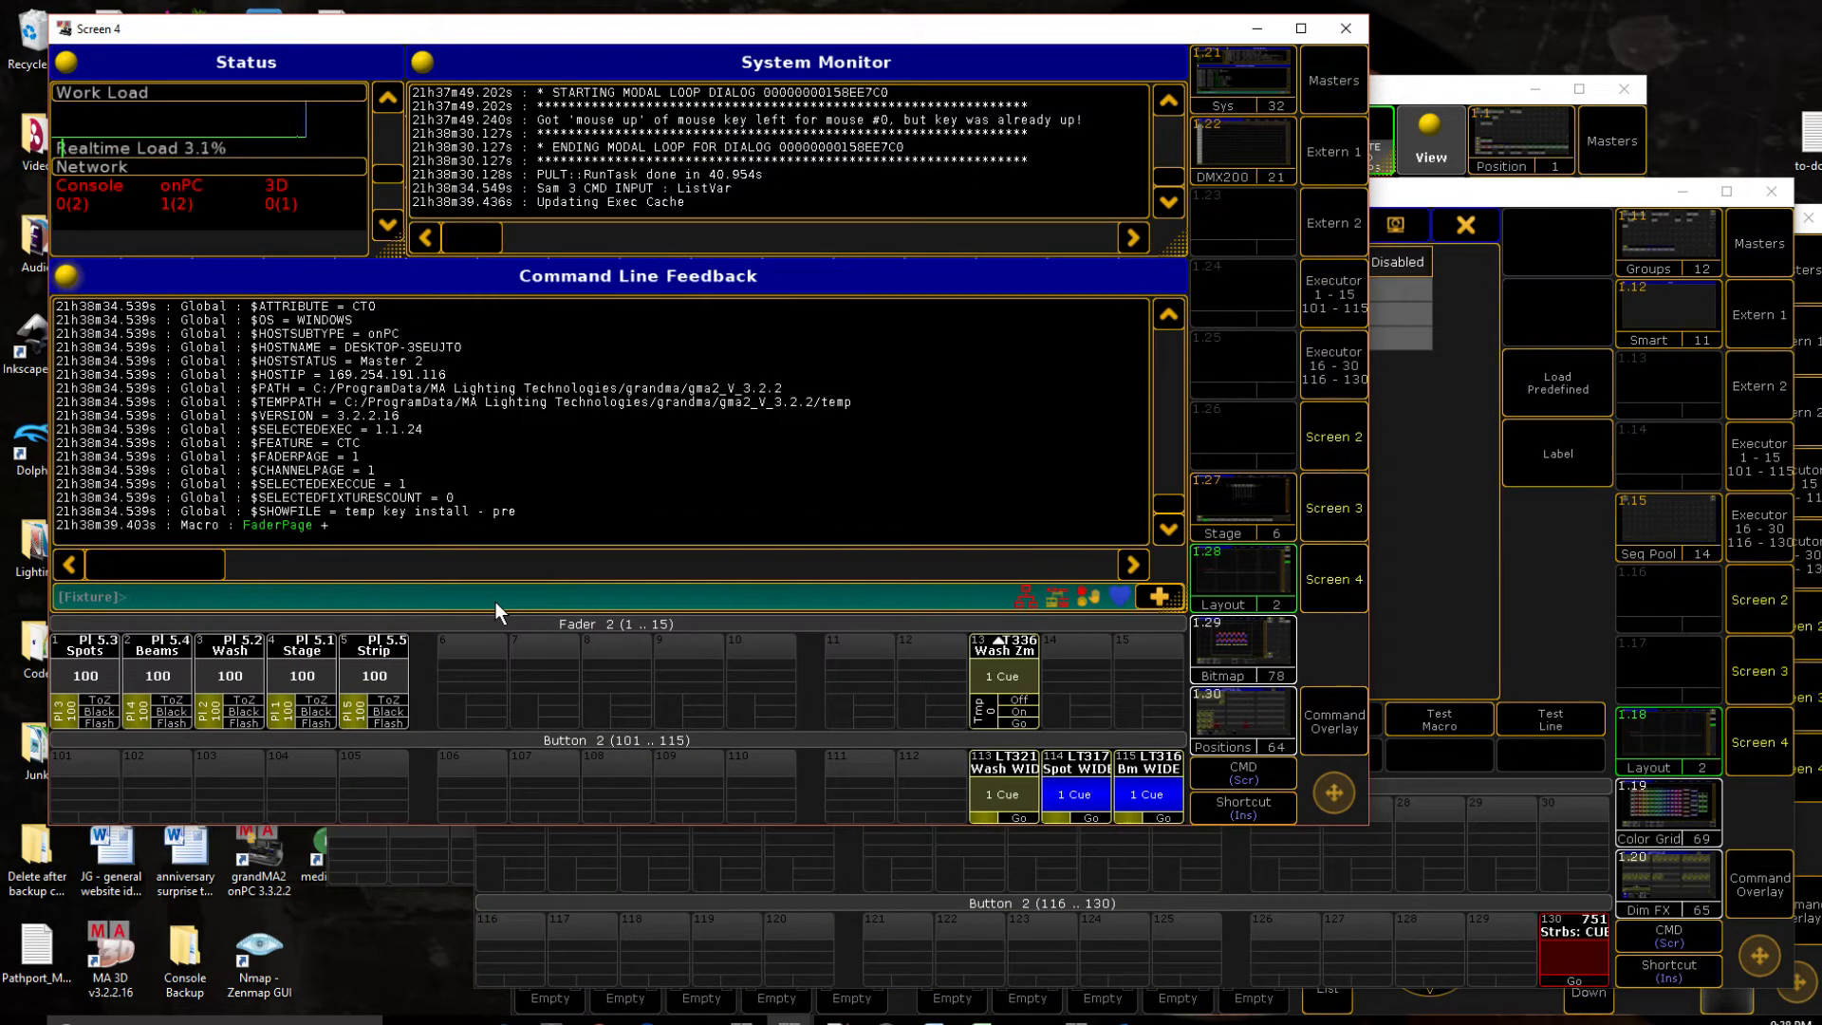
Step: Run ListVar to check the global variables, confirming line 1 stores $faderpage into $pg_src_fd
type("listva")
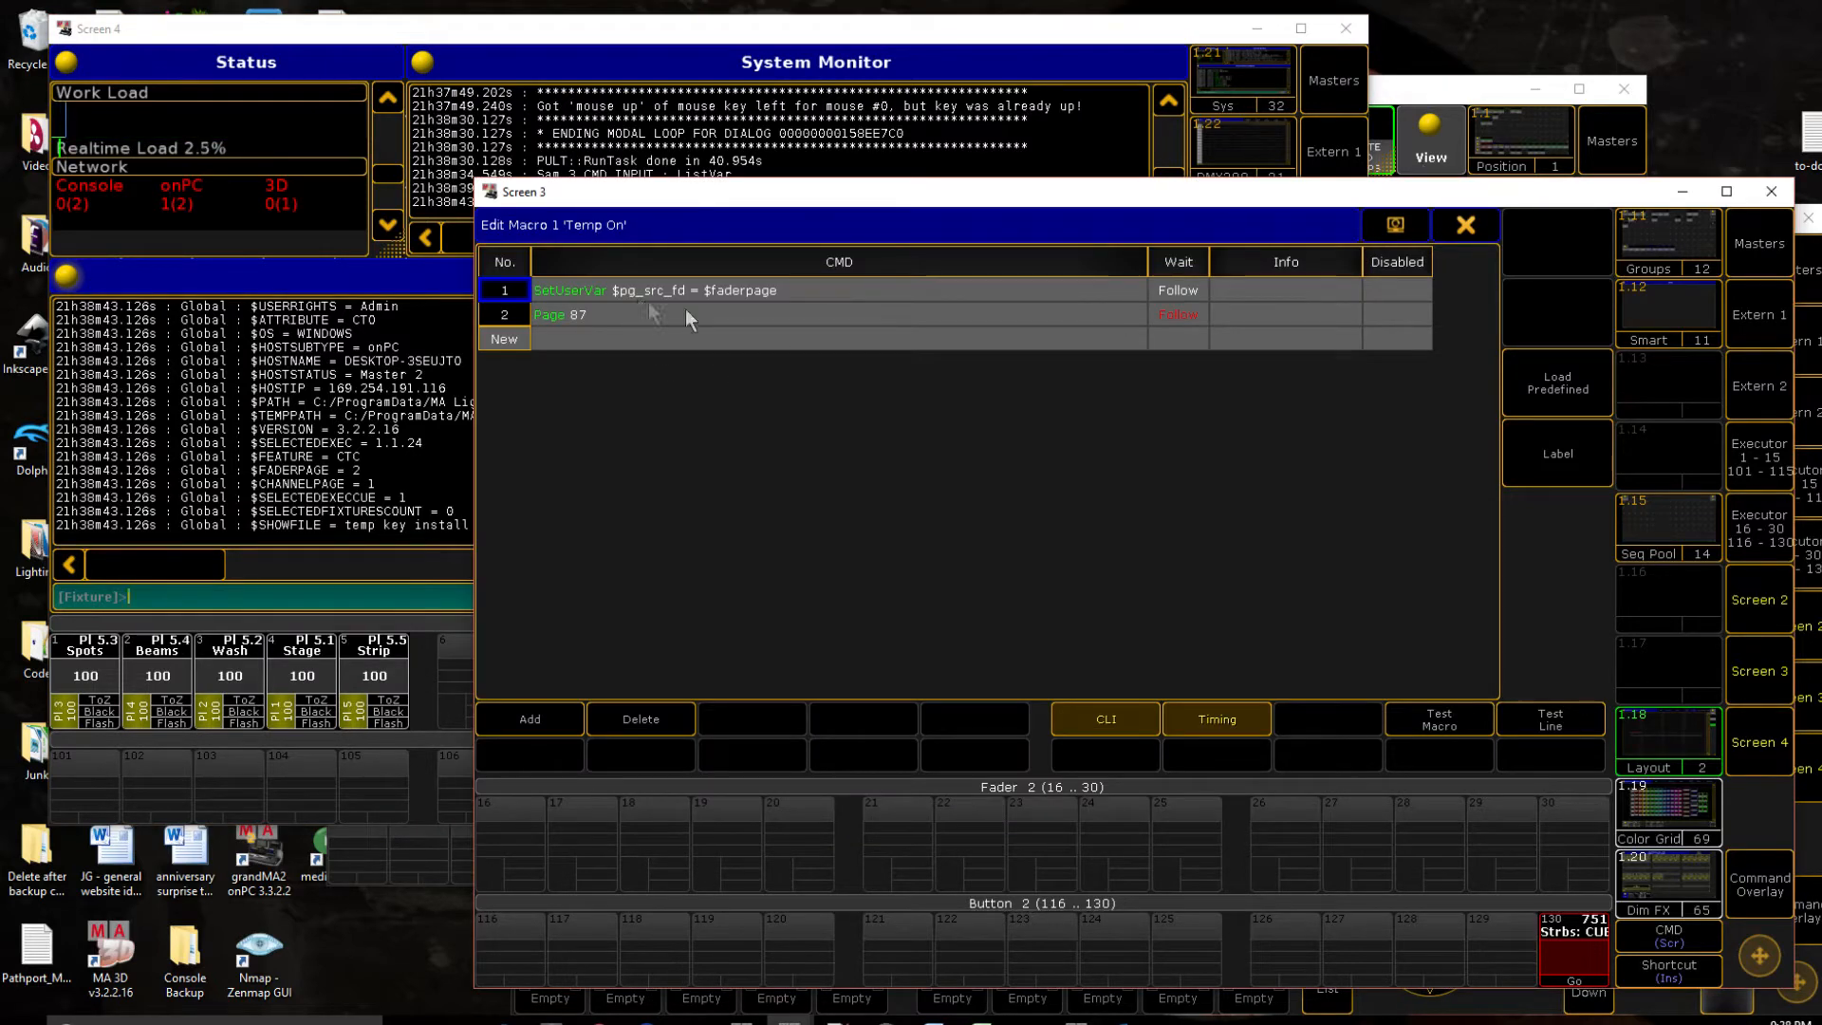
mouse_move(765, 305)
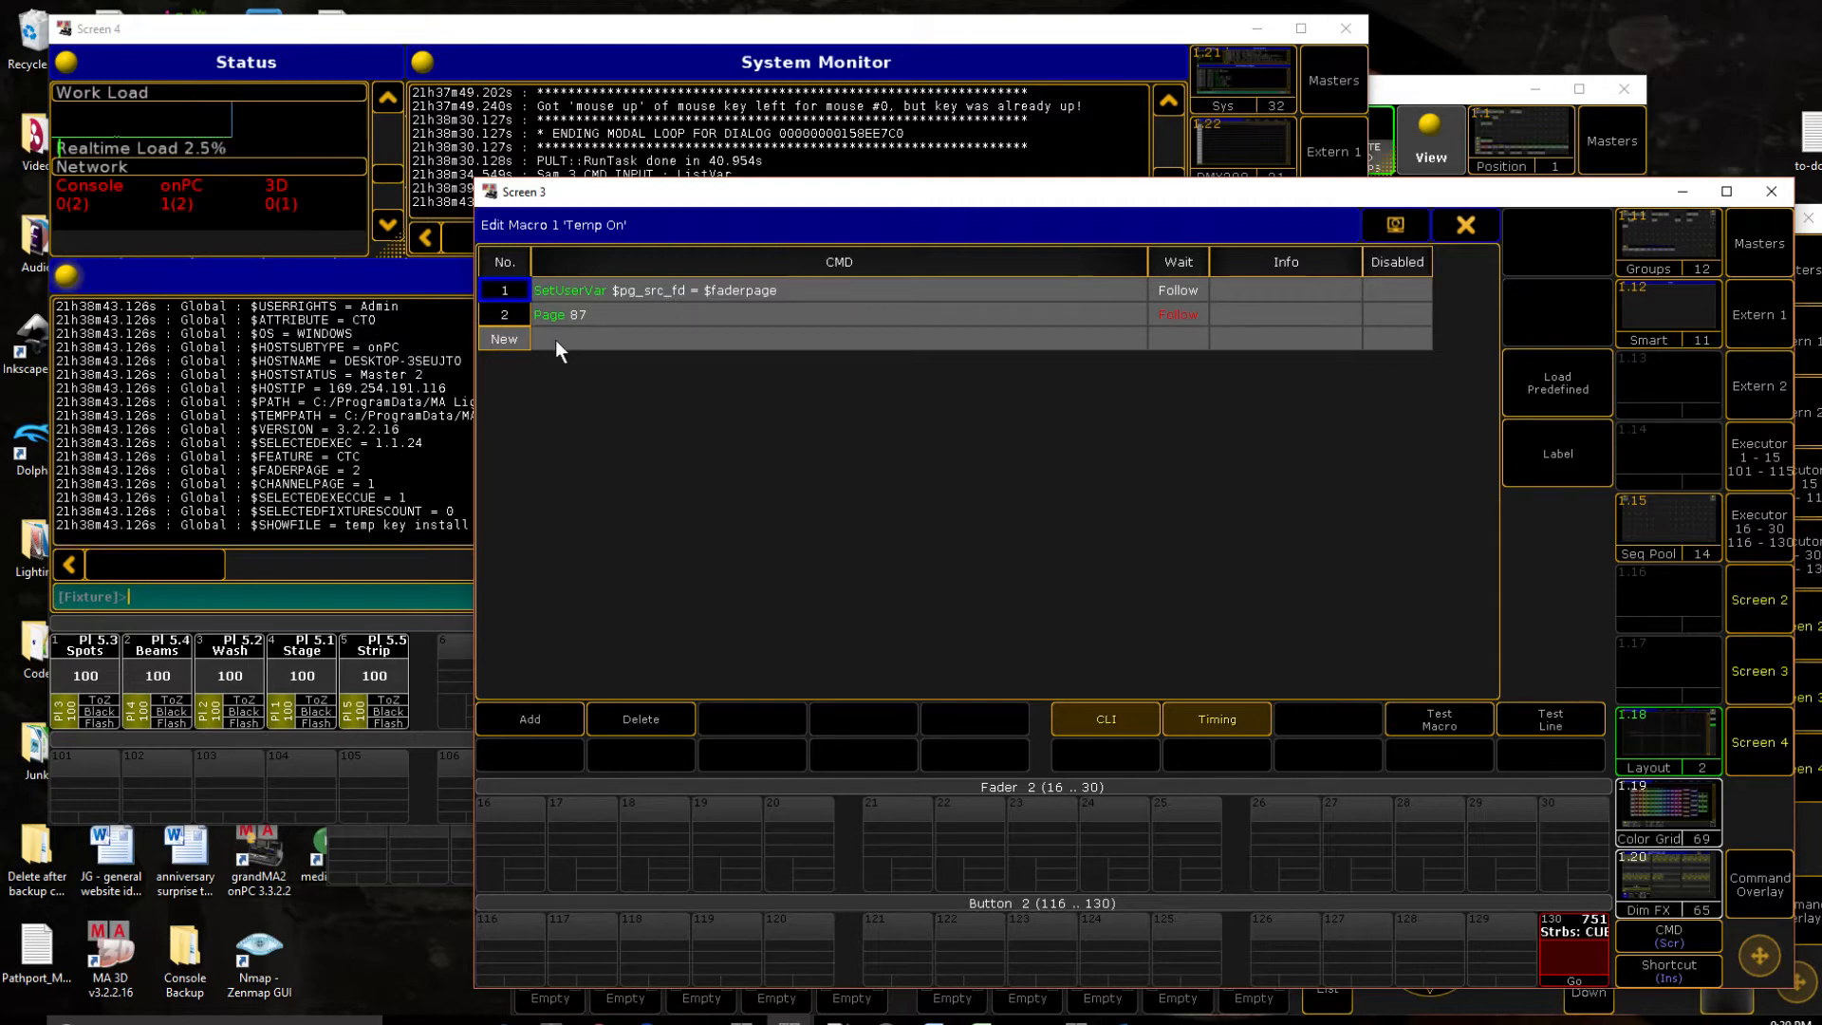
Step: Insert 'SetUserVar $pg_src_btn = $buttonpage' as line 2 of Temp On, before Page 87
left_click(529, 718)
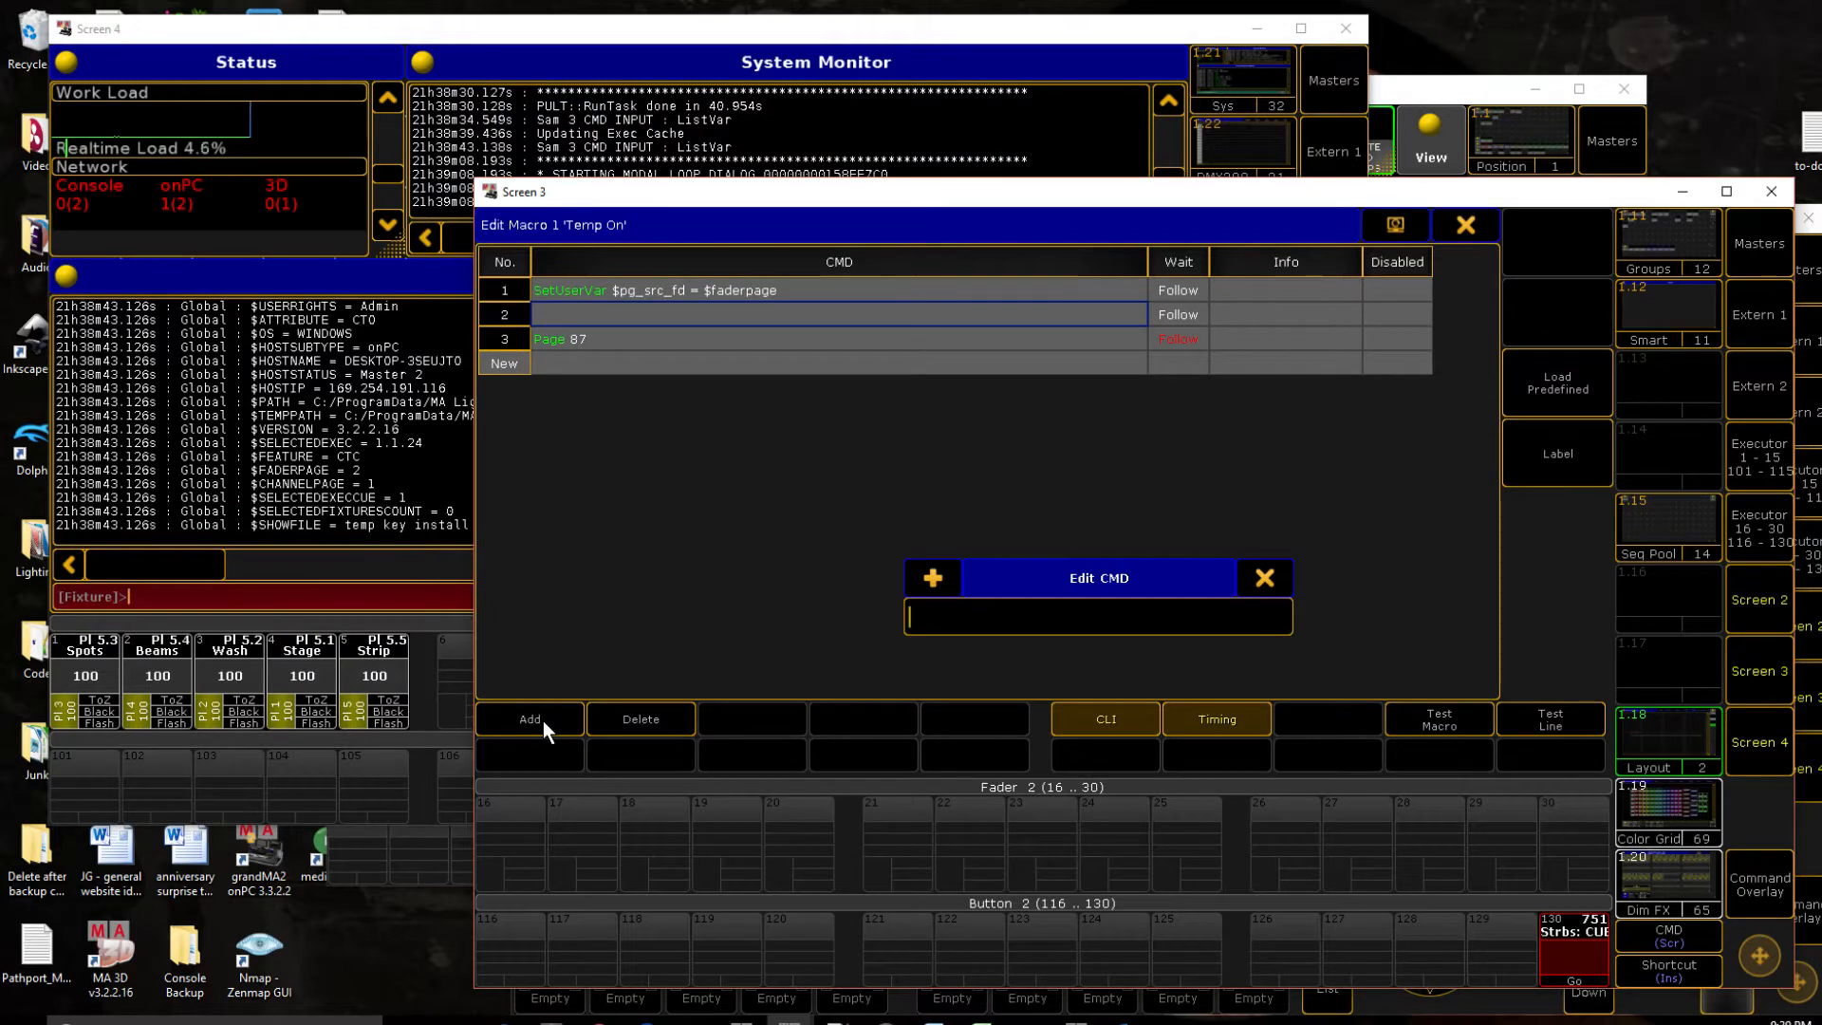
type("SetUsera")
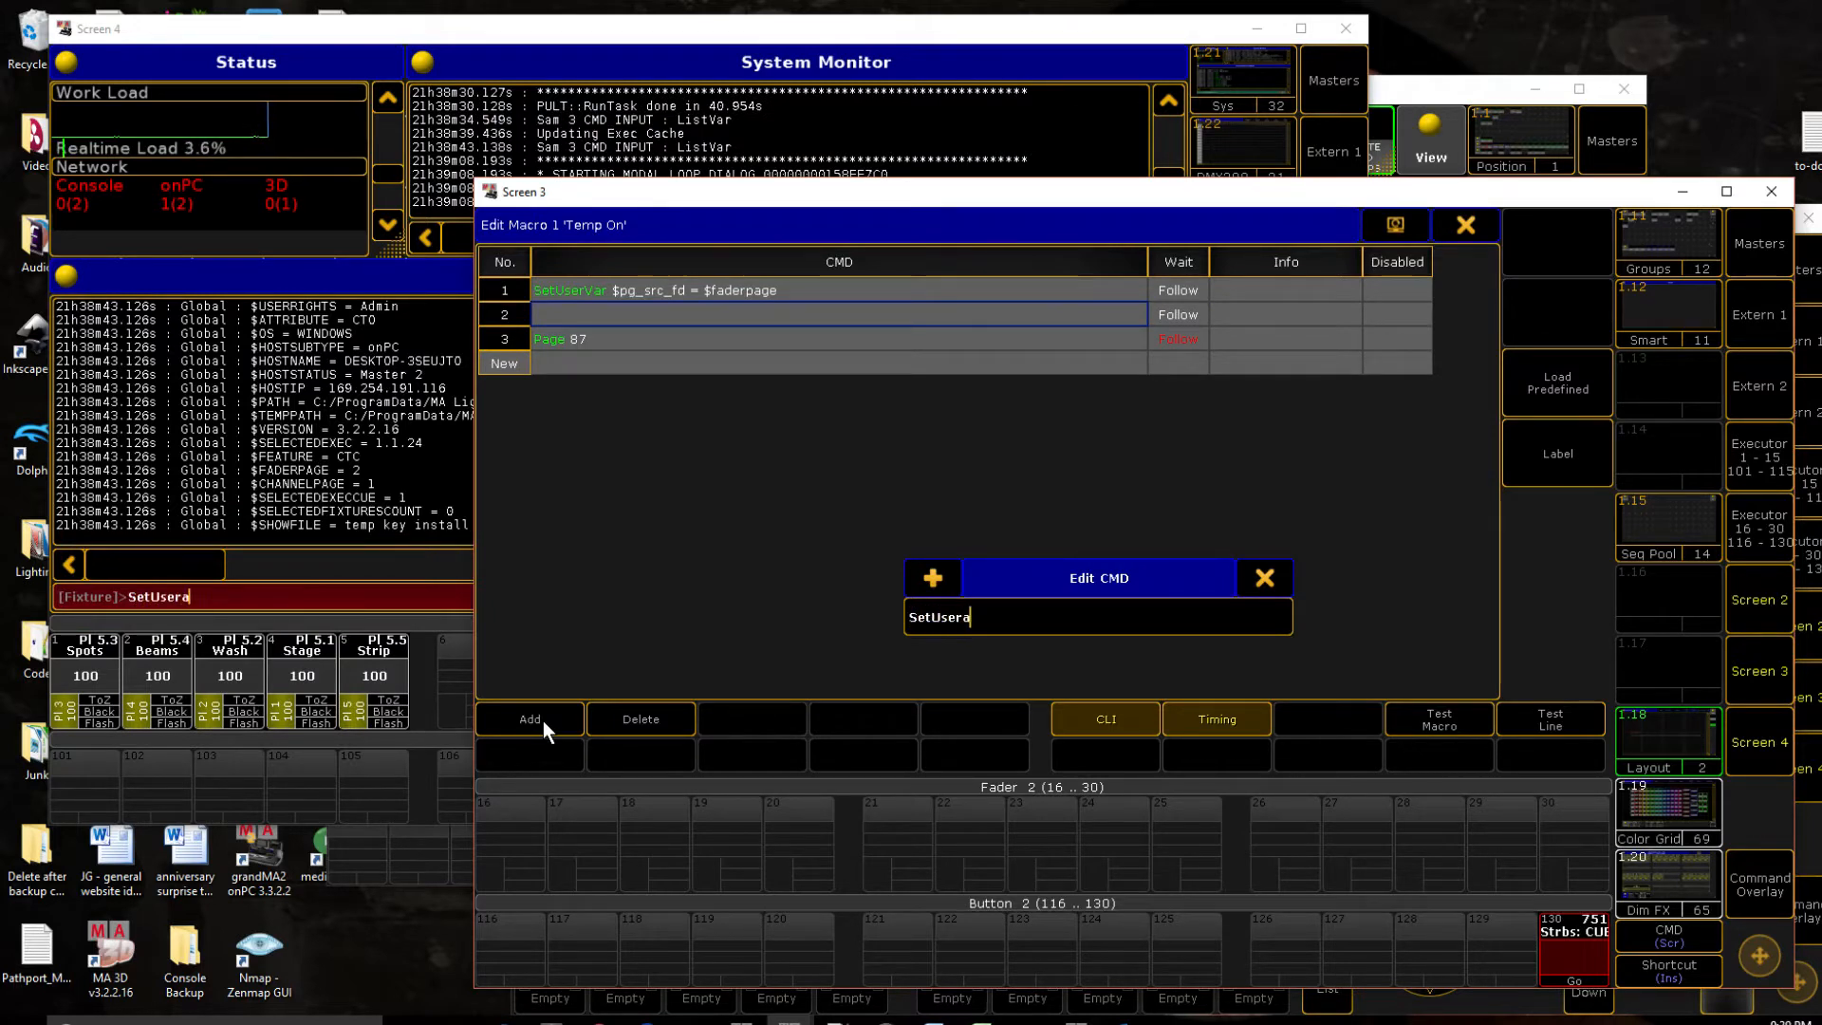
type("var $")
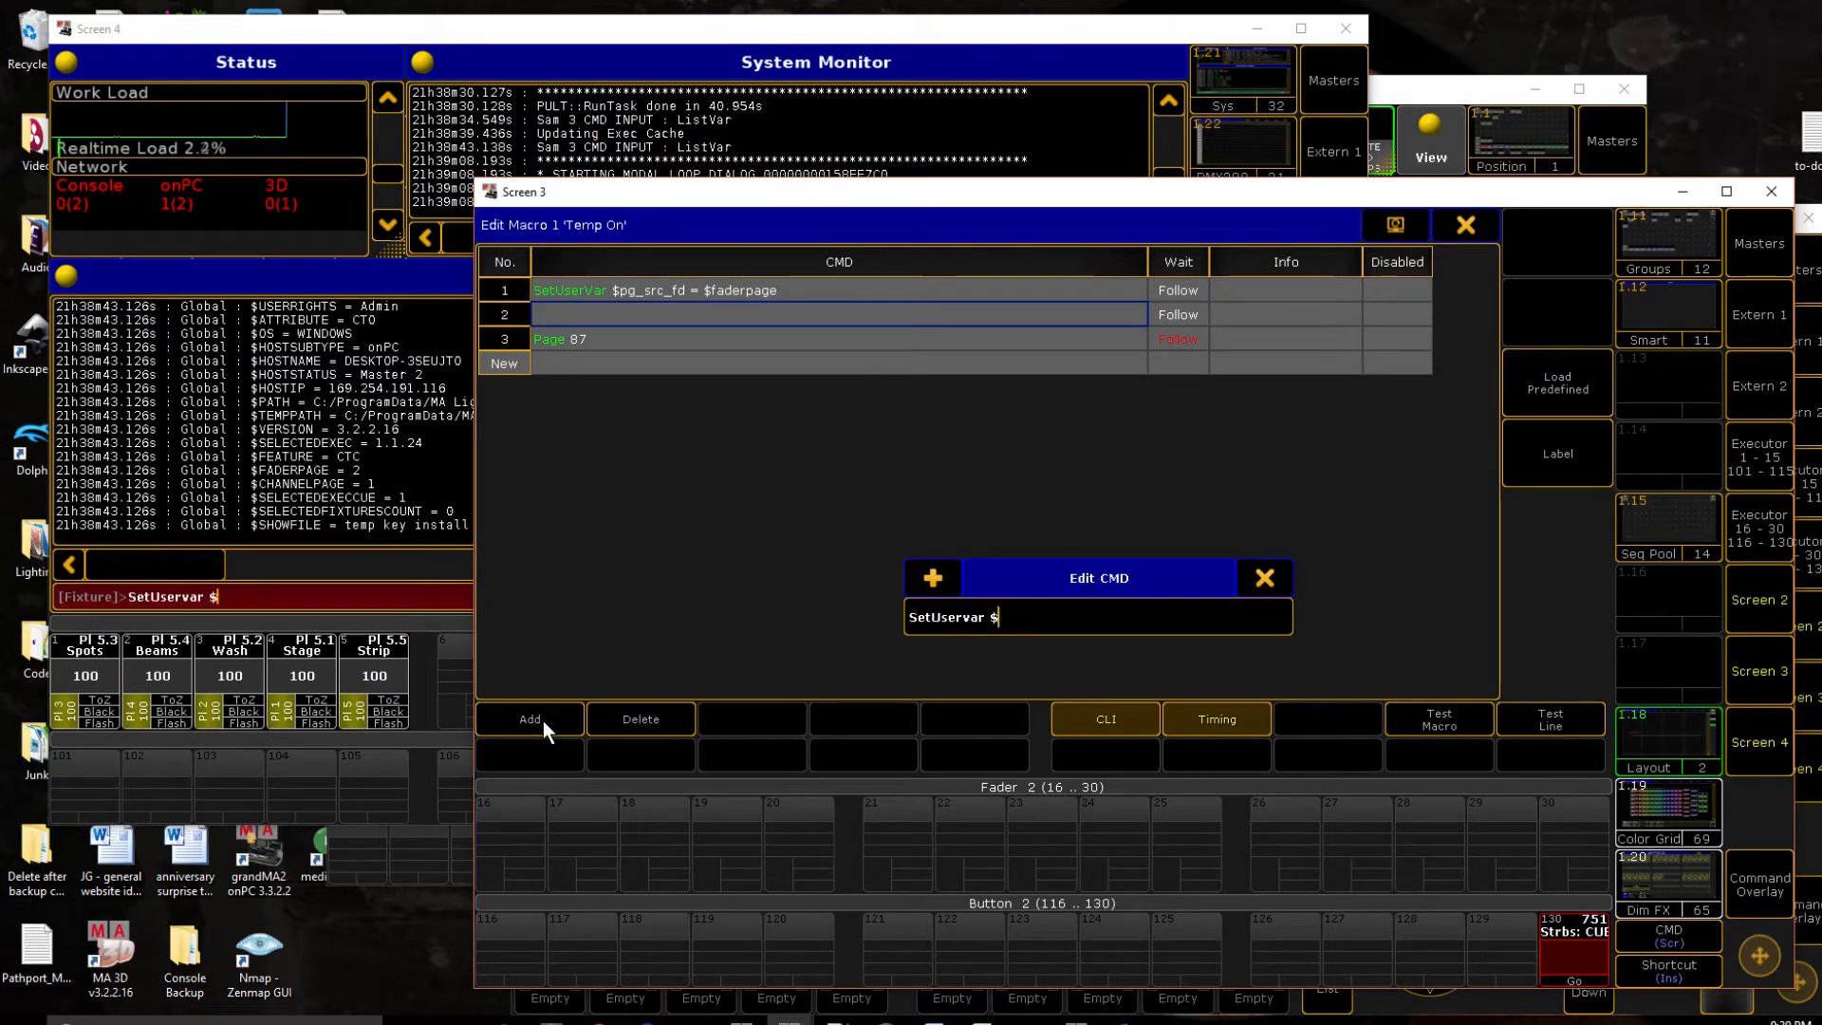
type("pg_src")
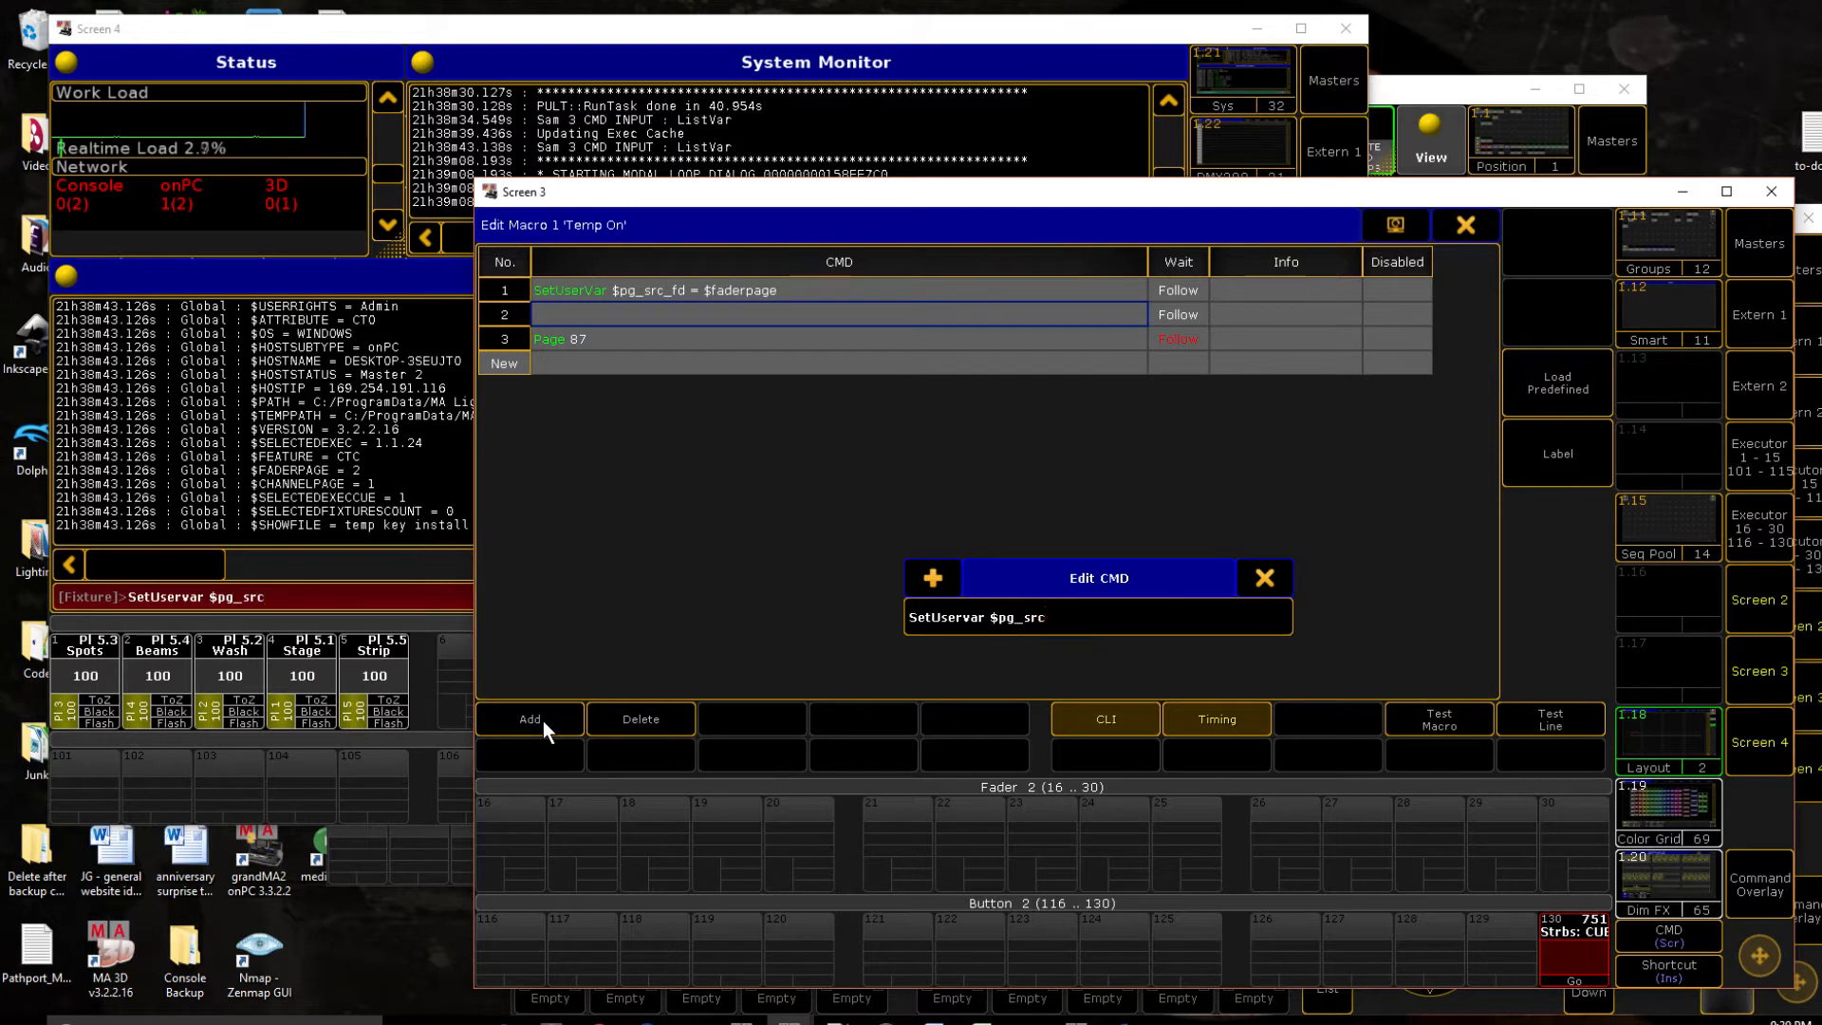
type("_btn =")
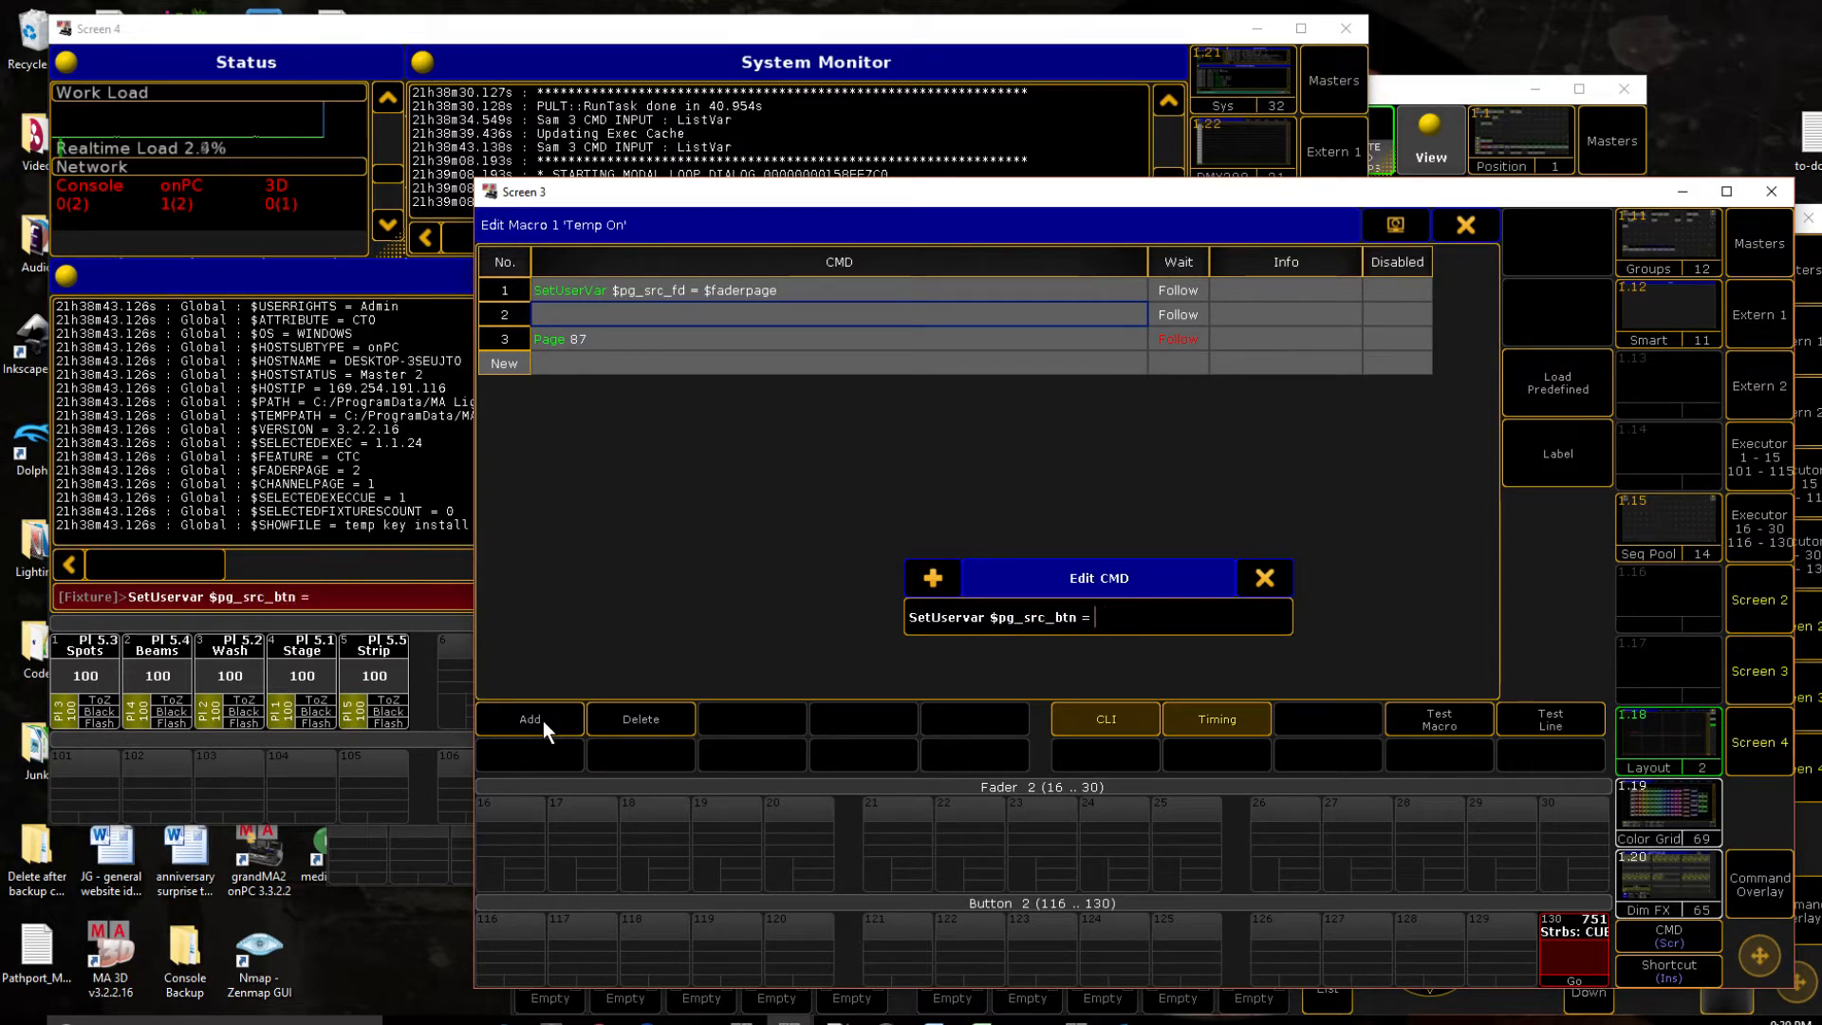
type("$buttonpage")
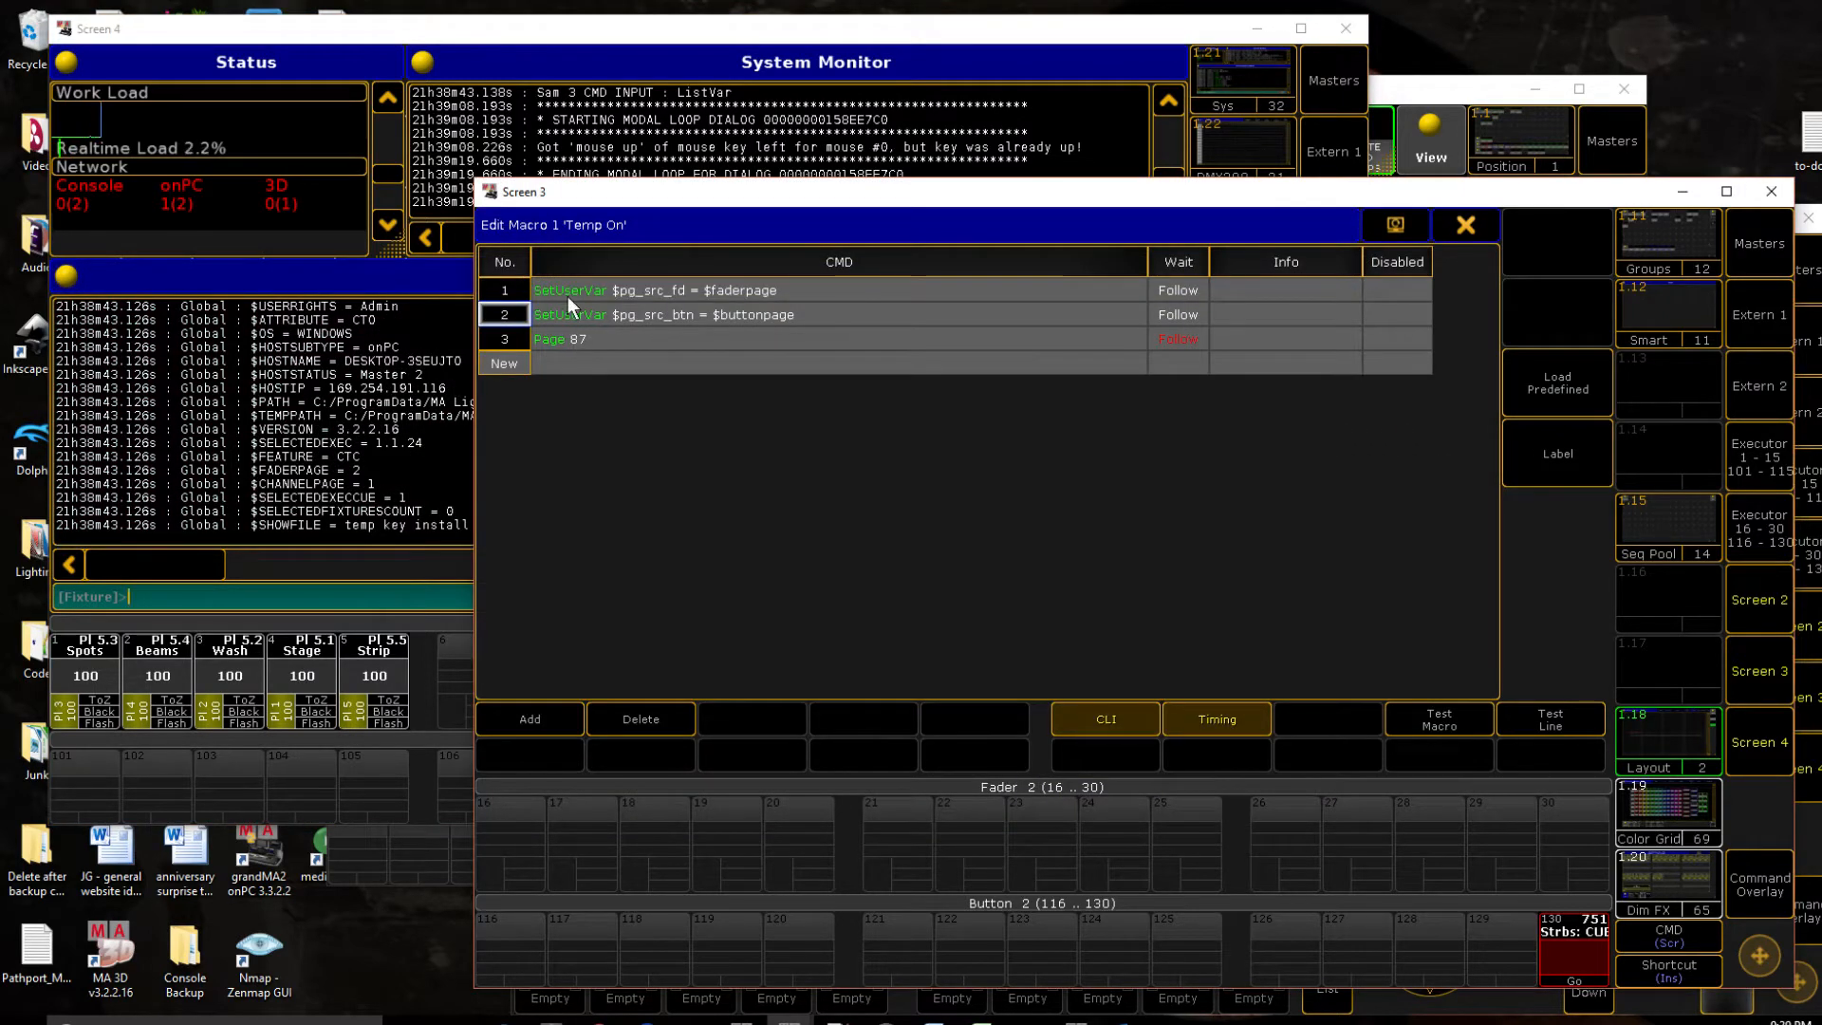
mouse_move(590, 347)
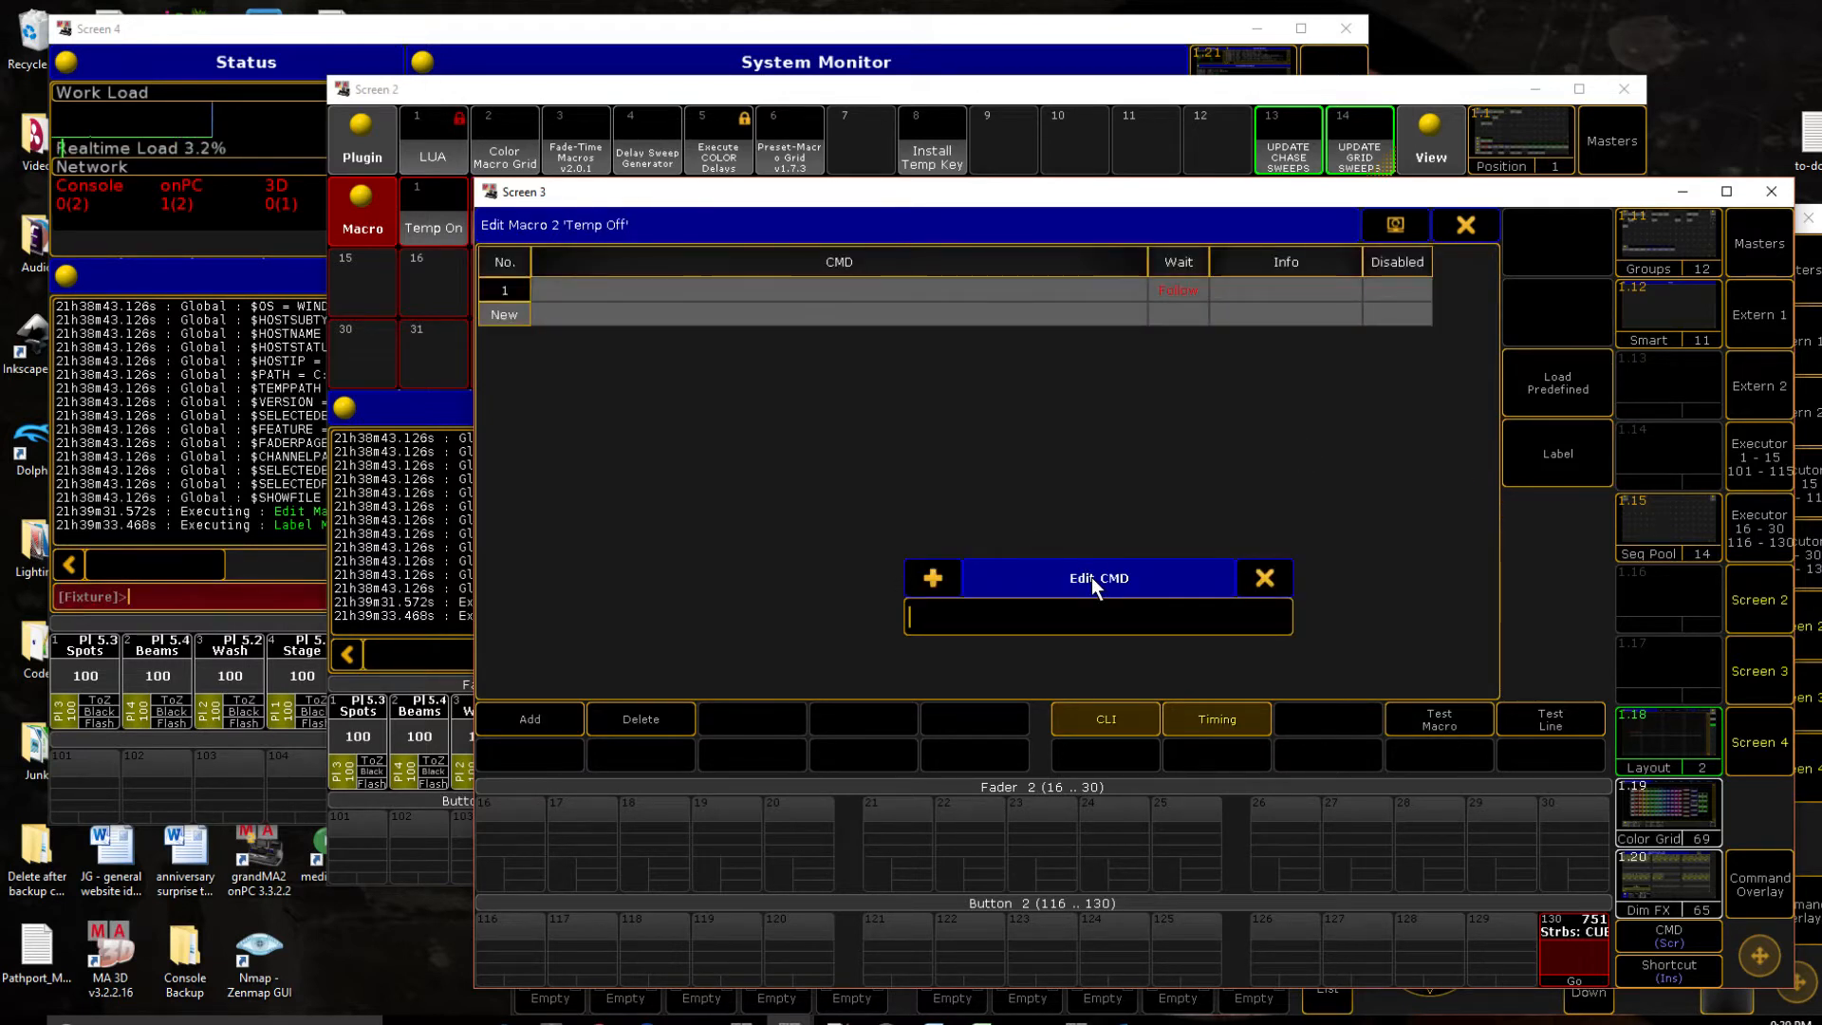
Step: Add 'FaderPage $pg_src_fd' and 'ButtonPage $pg_src_btn' lines to Macro 2 'Temp Off'
type("Fader")
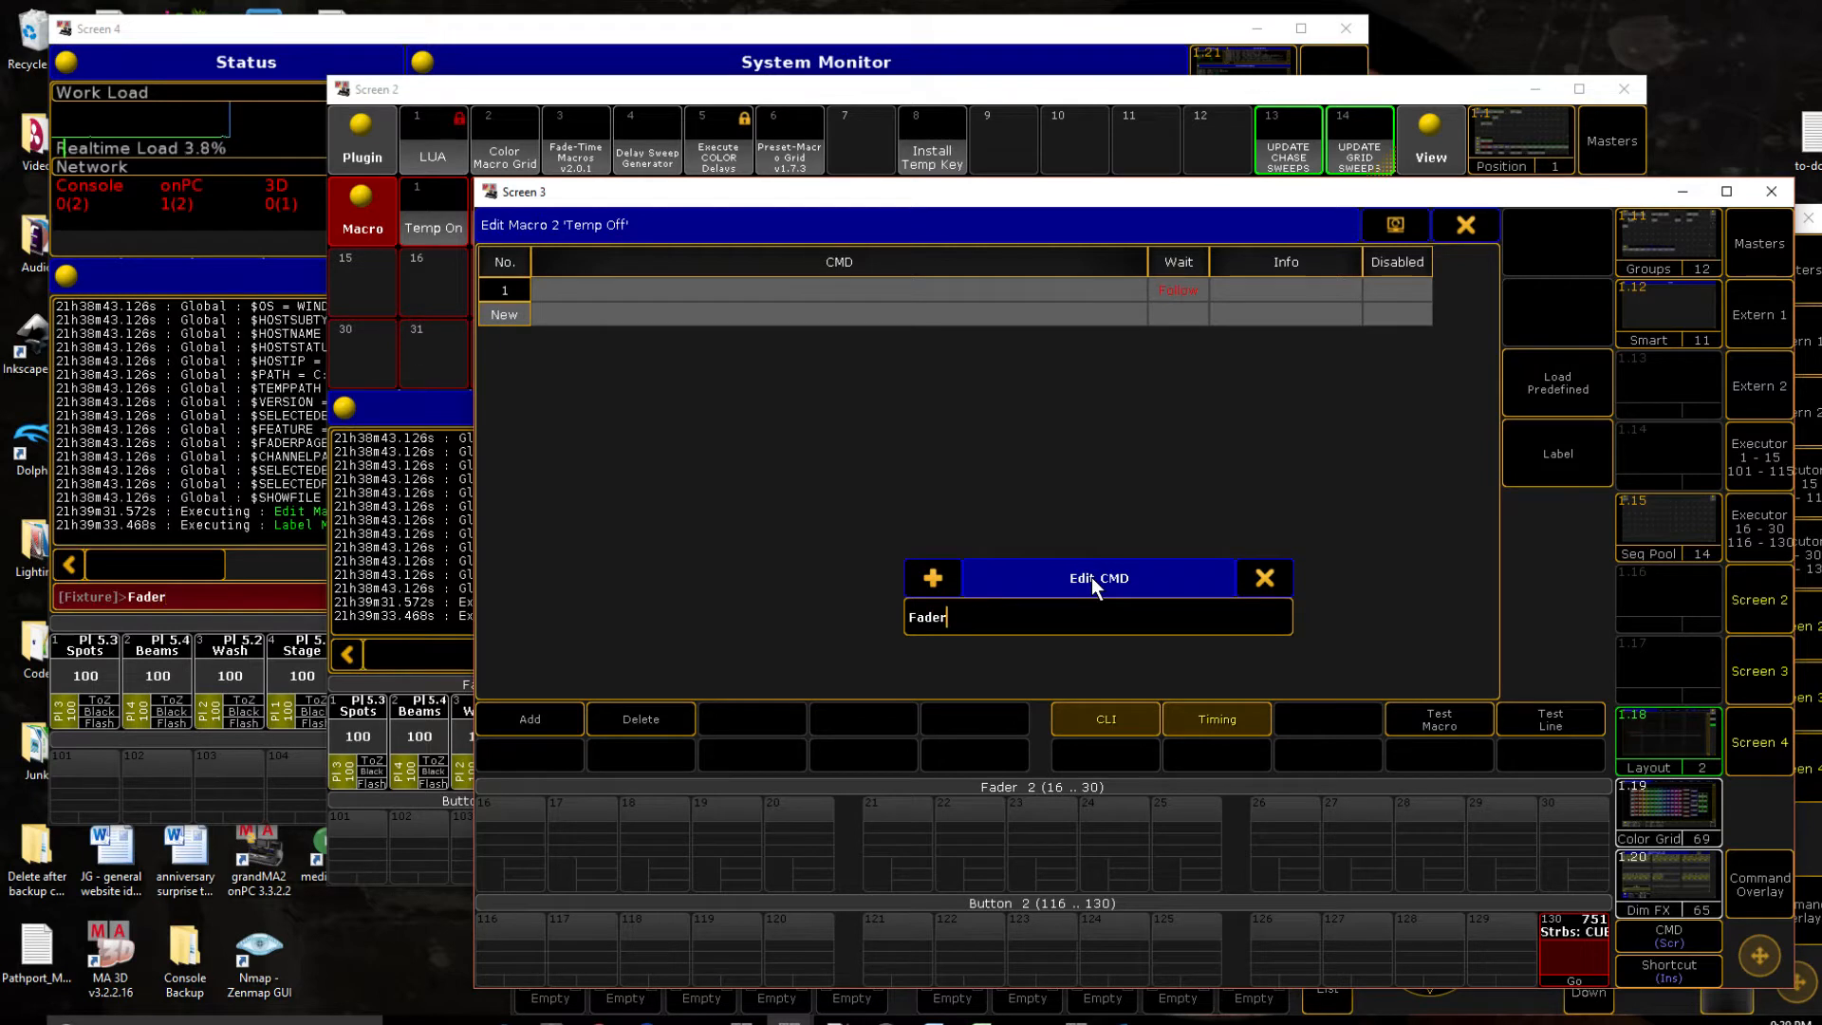
type("page $pg")
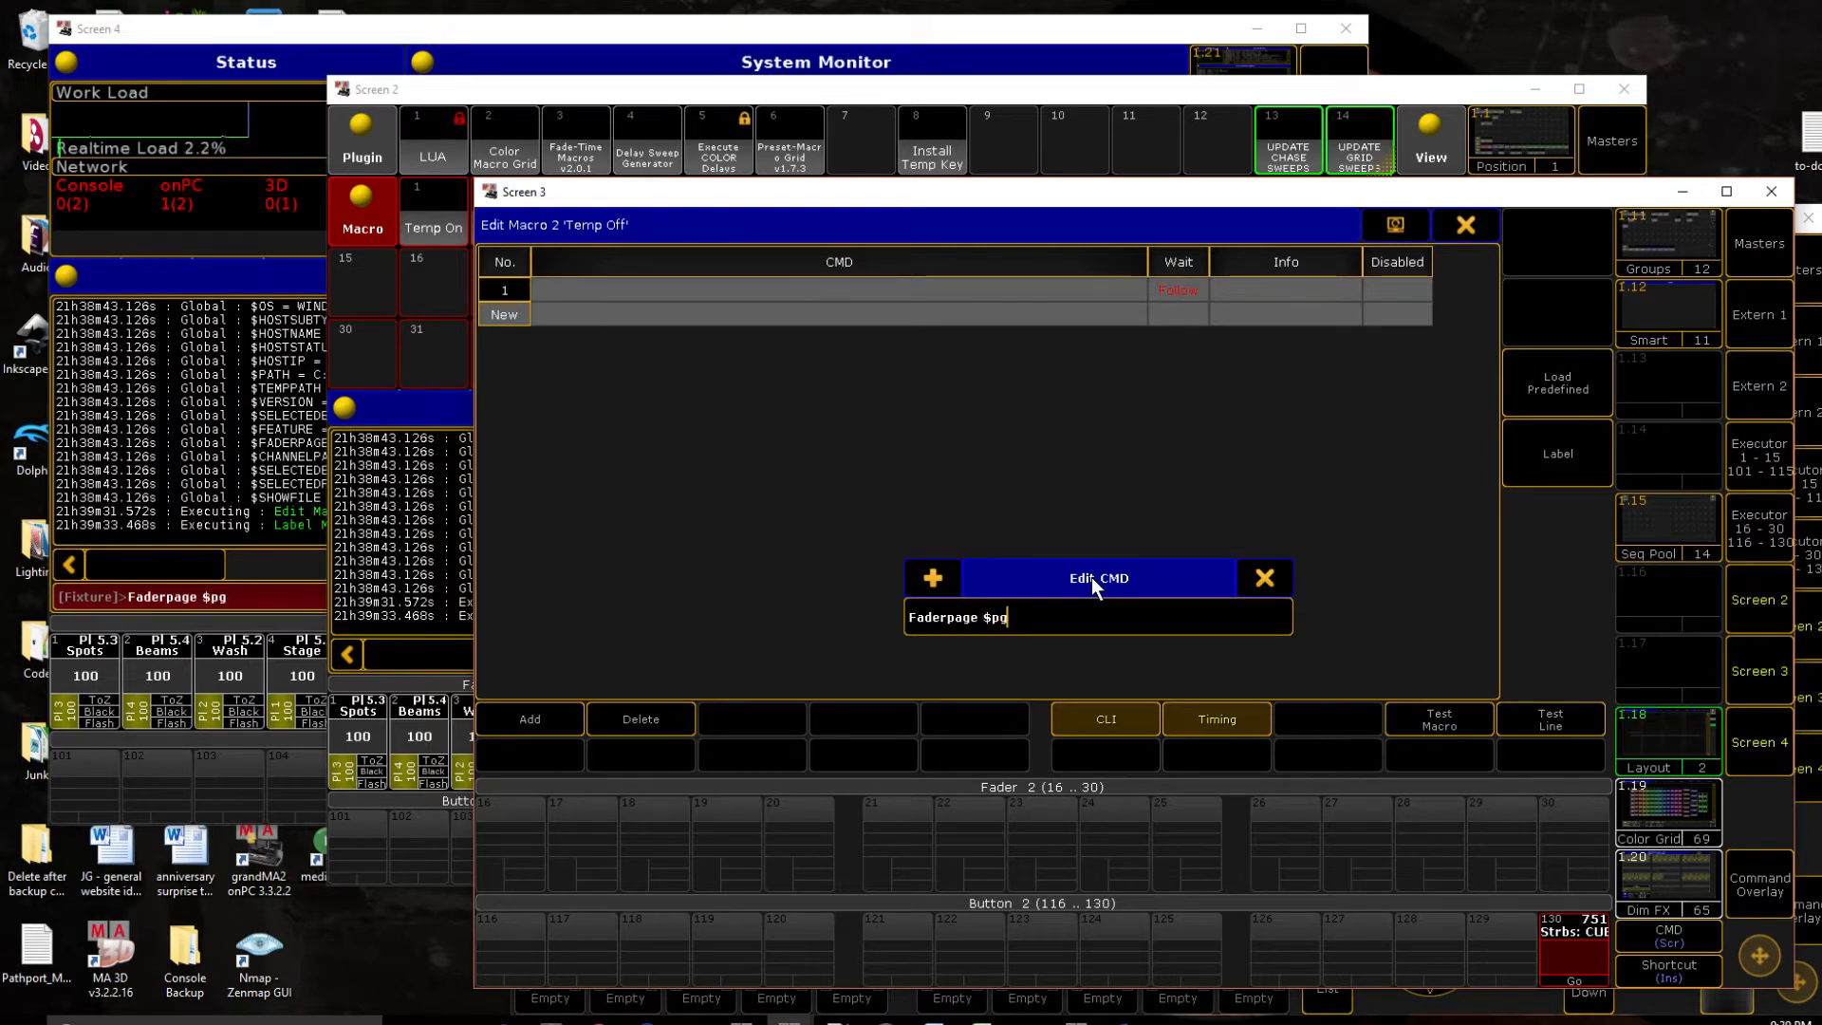
type("_src_fd")
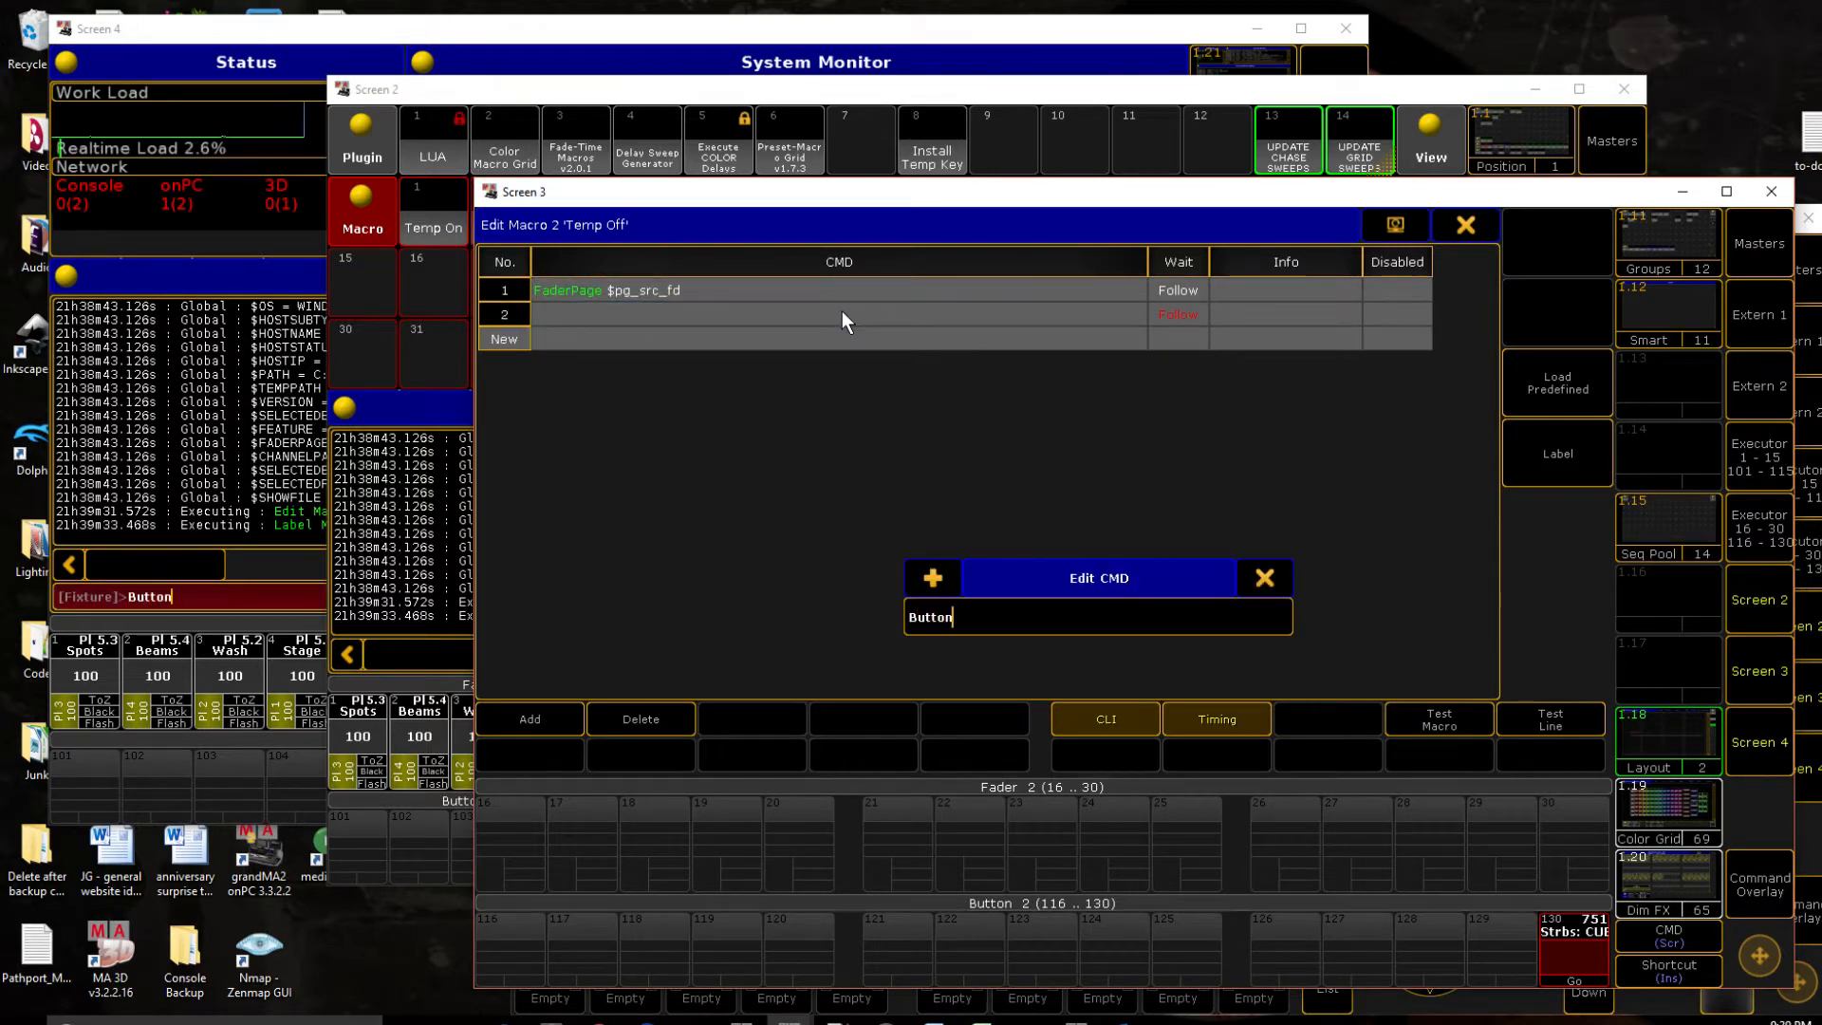
type("page")
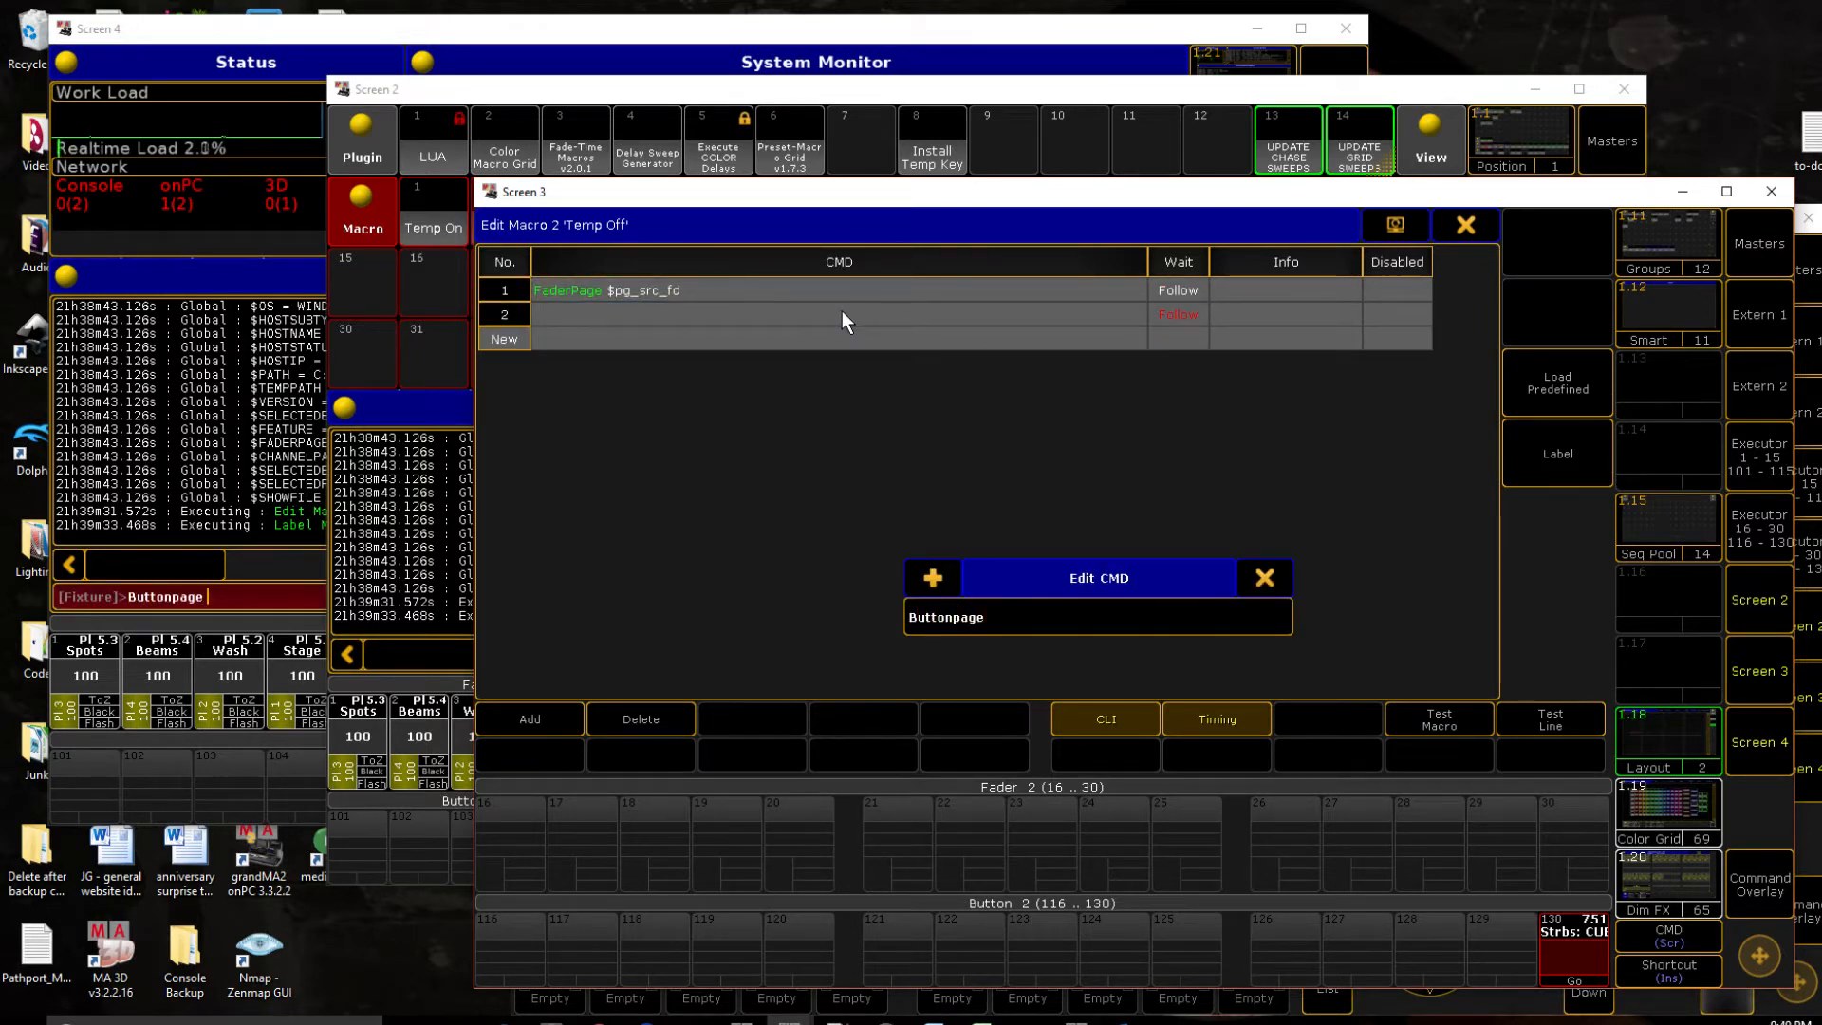
type("$p")
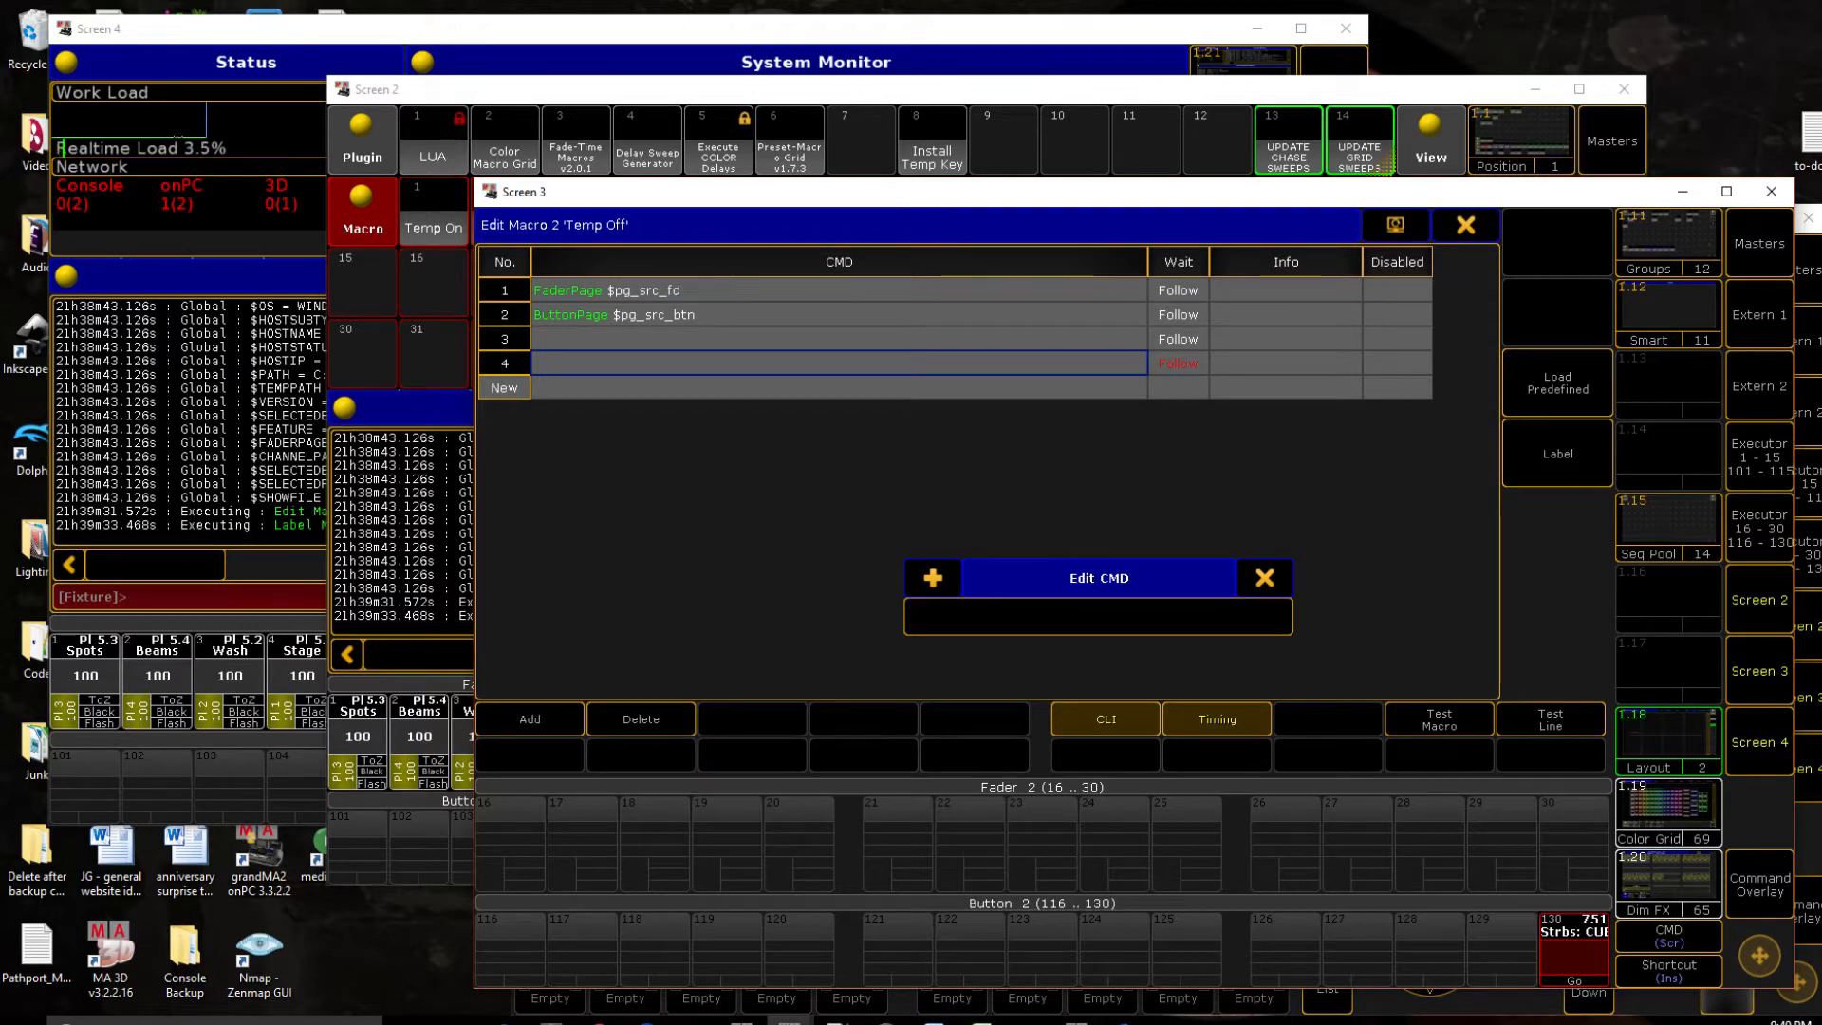
Step: Add Temp Off lines 'SetUserVar $pg_src_fd =' and 'SetUserVar $pg_src_btn =' to clear both variables
type("setuservar $pg_src")
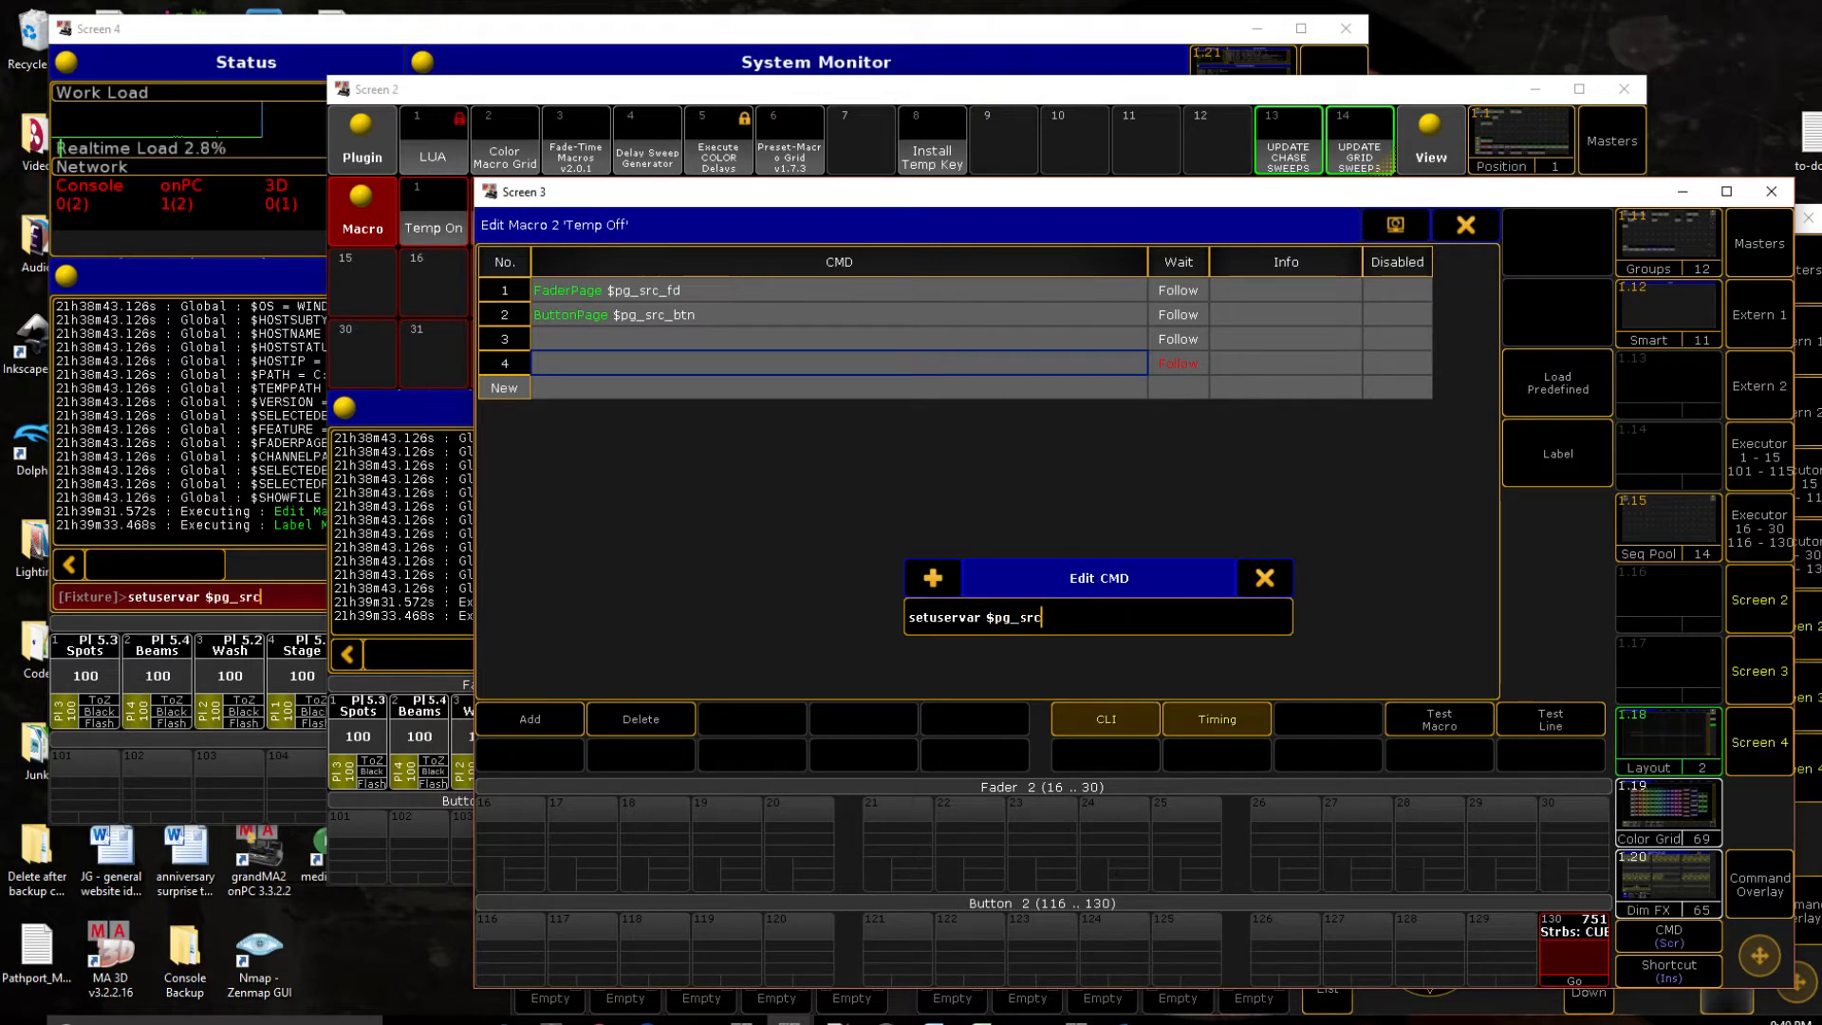
type("_fd =")
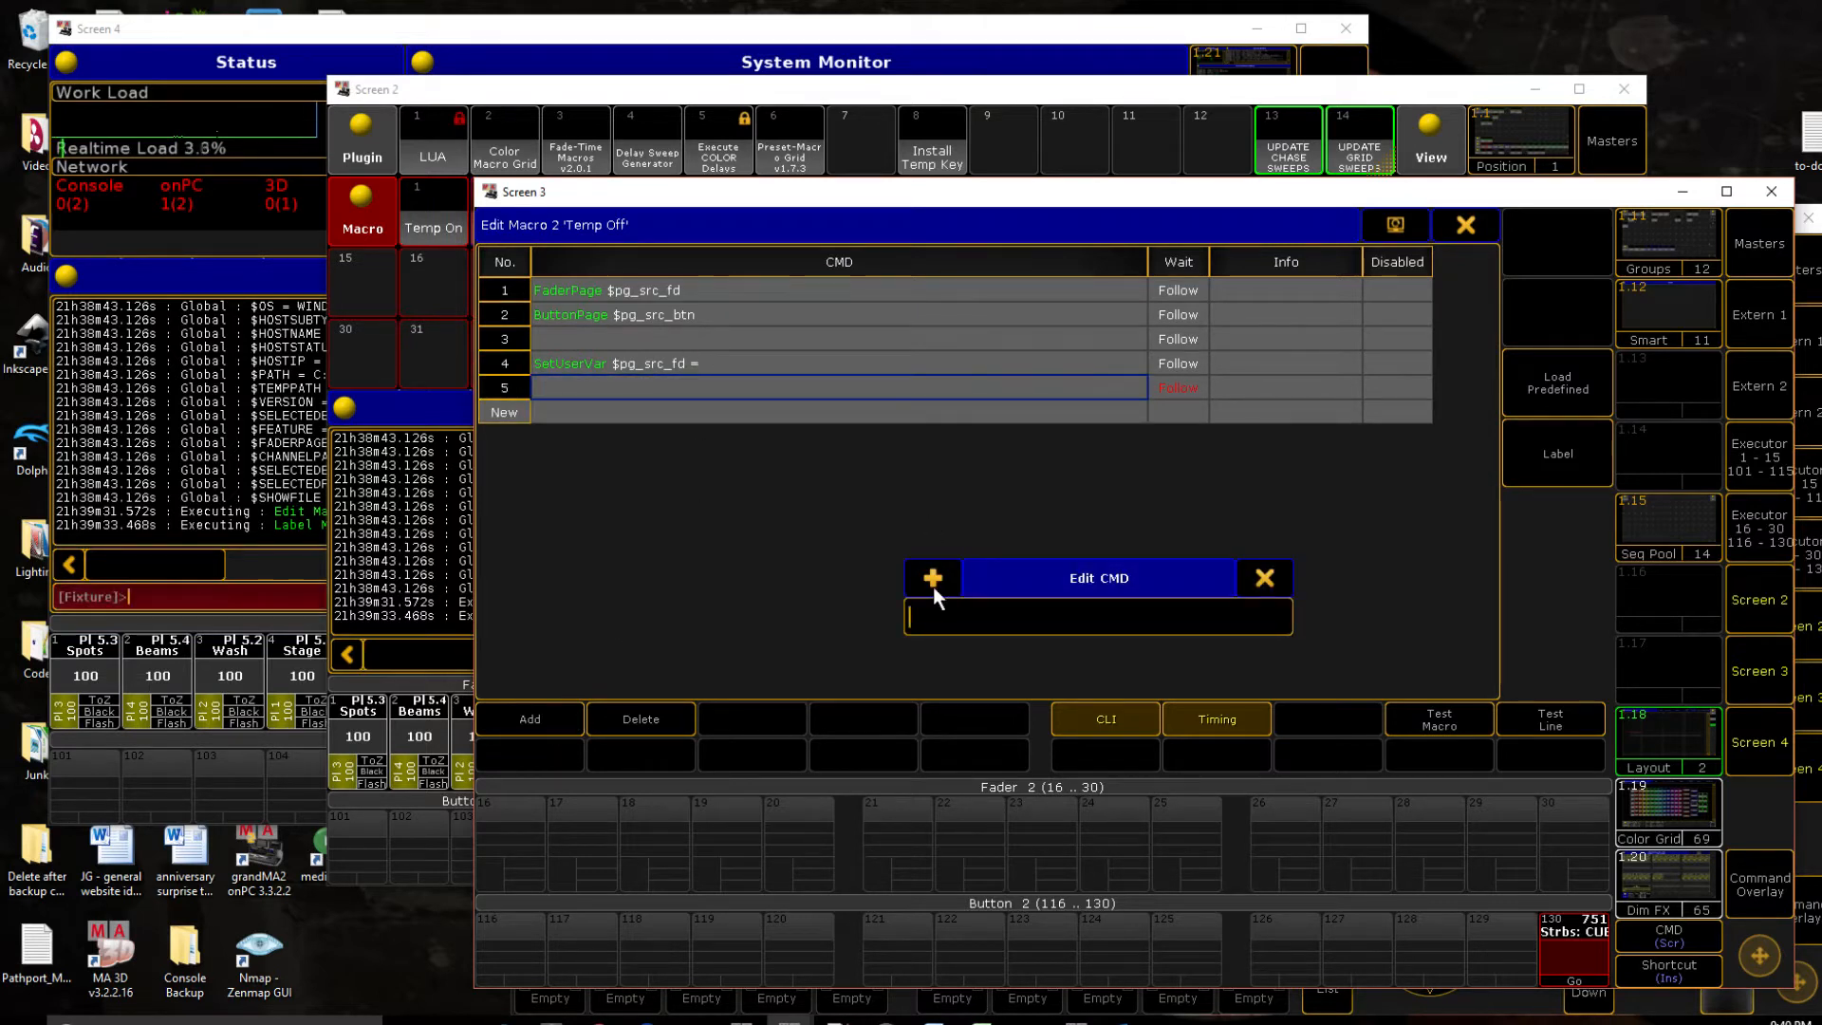
type("setuservar")
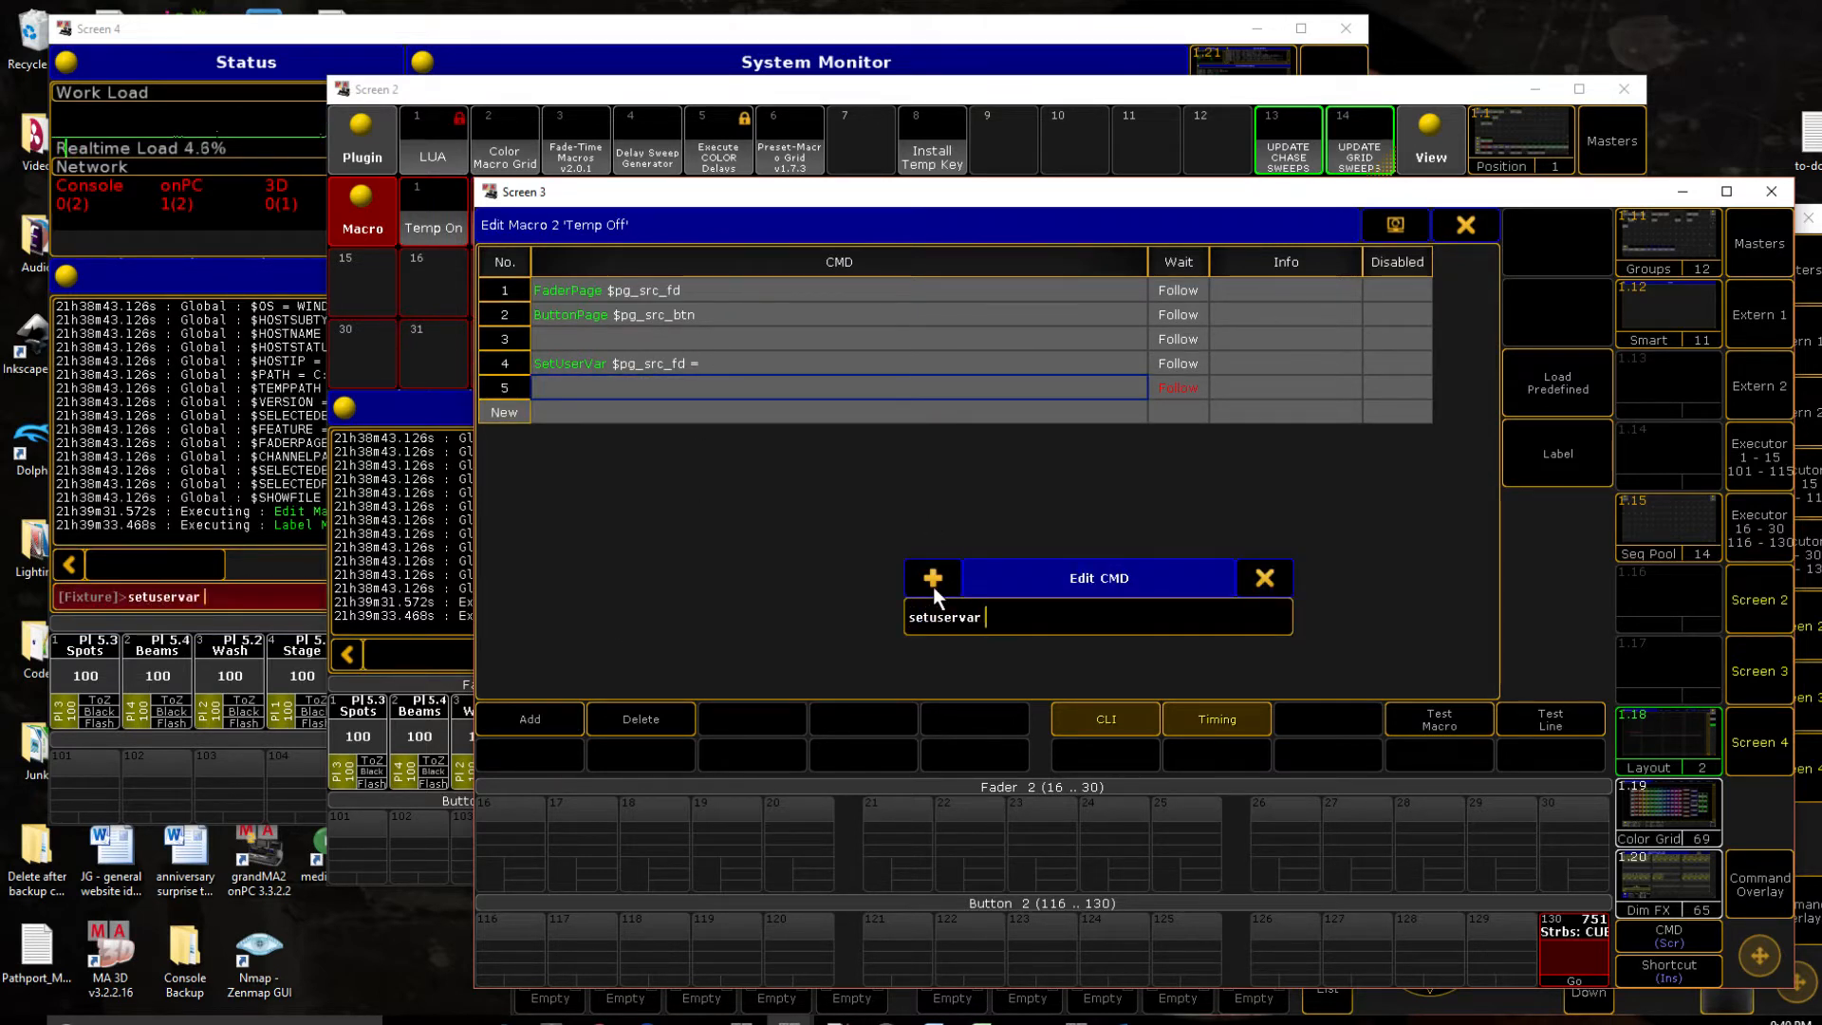
type("$pg_src")
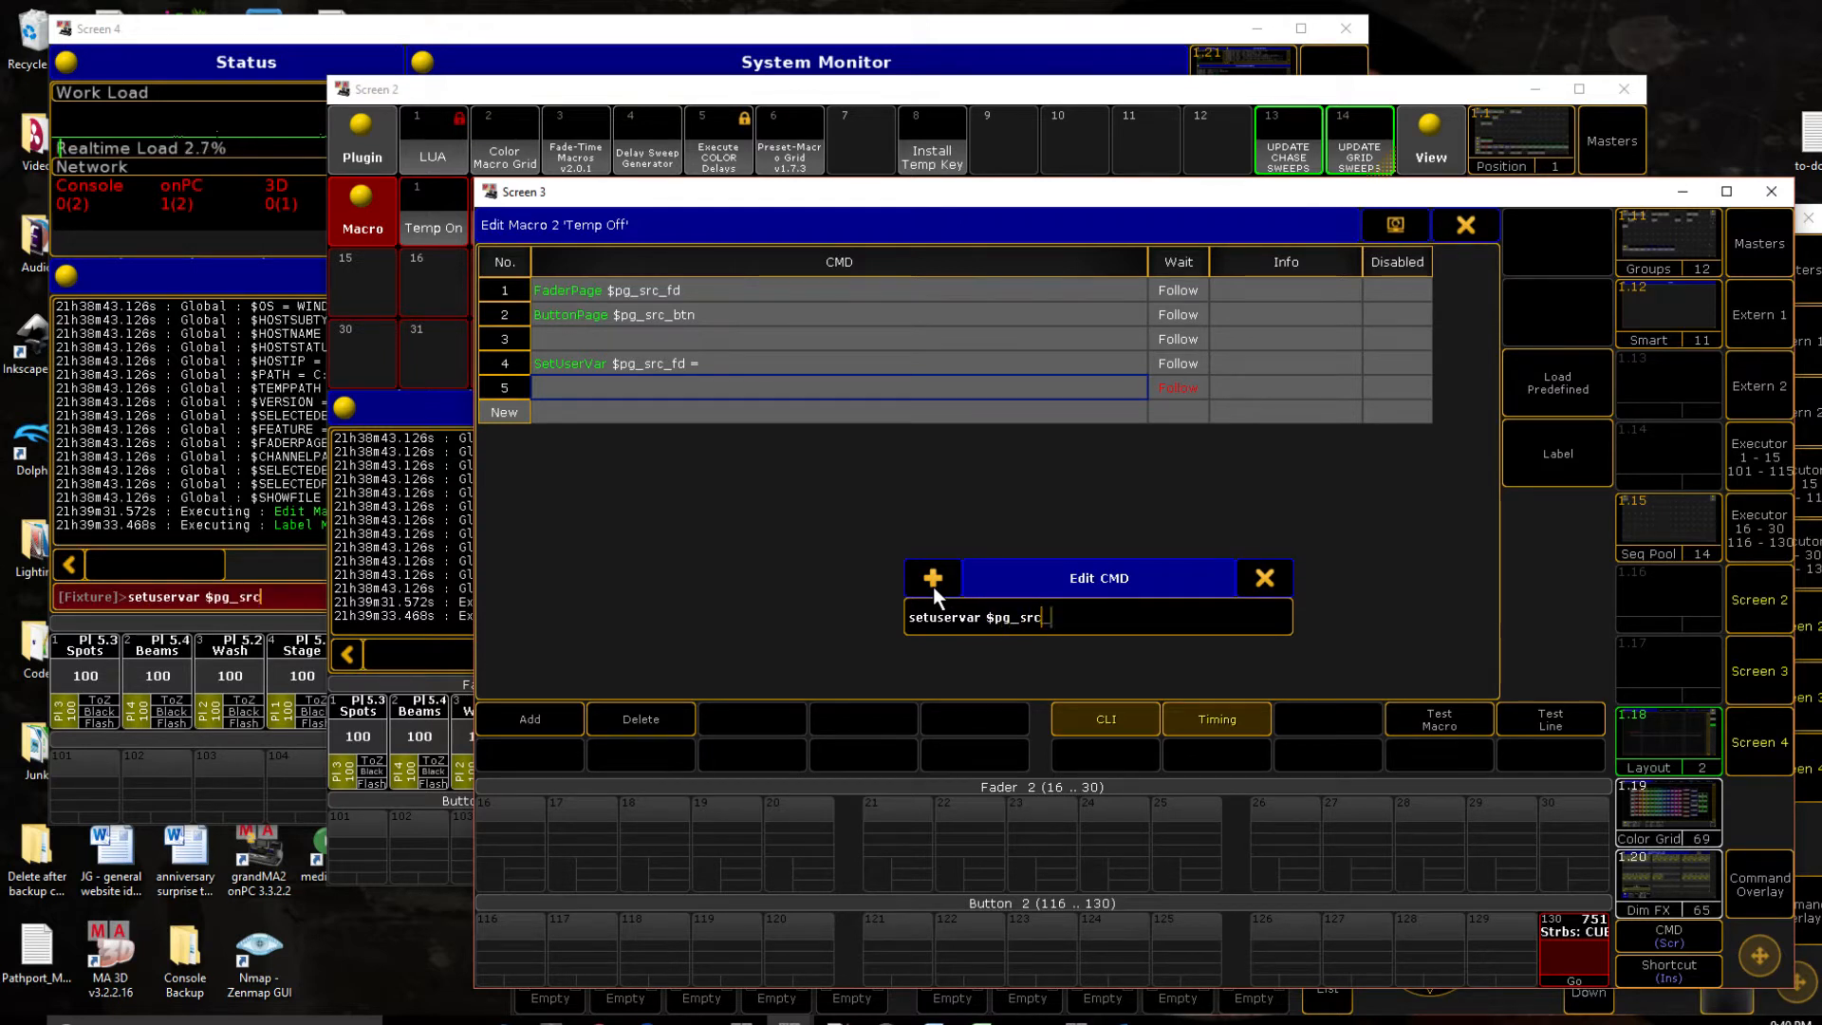
type("_btn =")
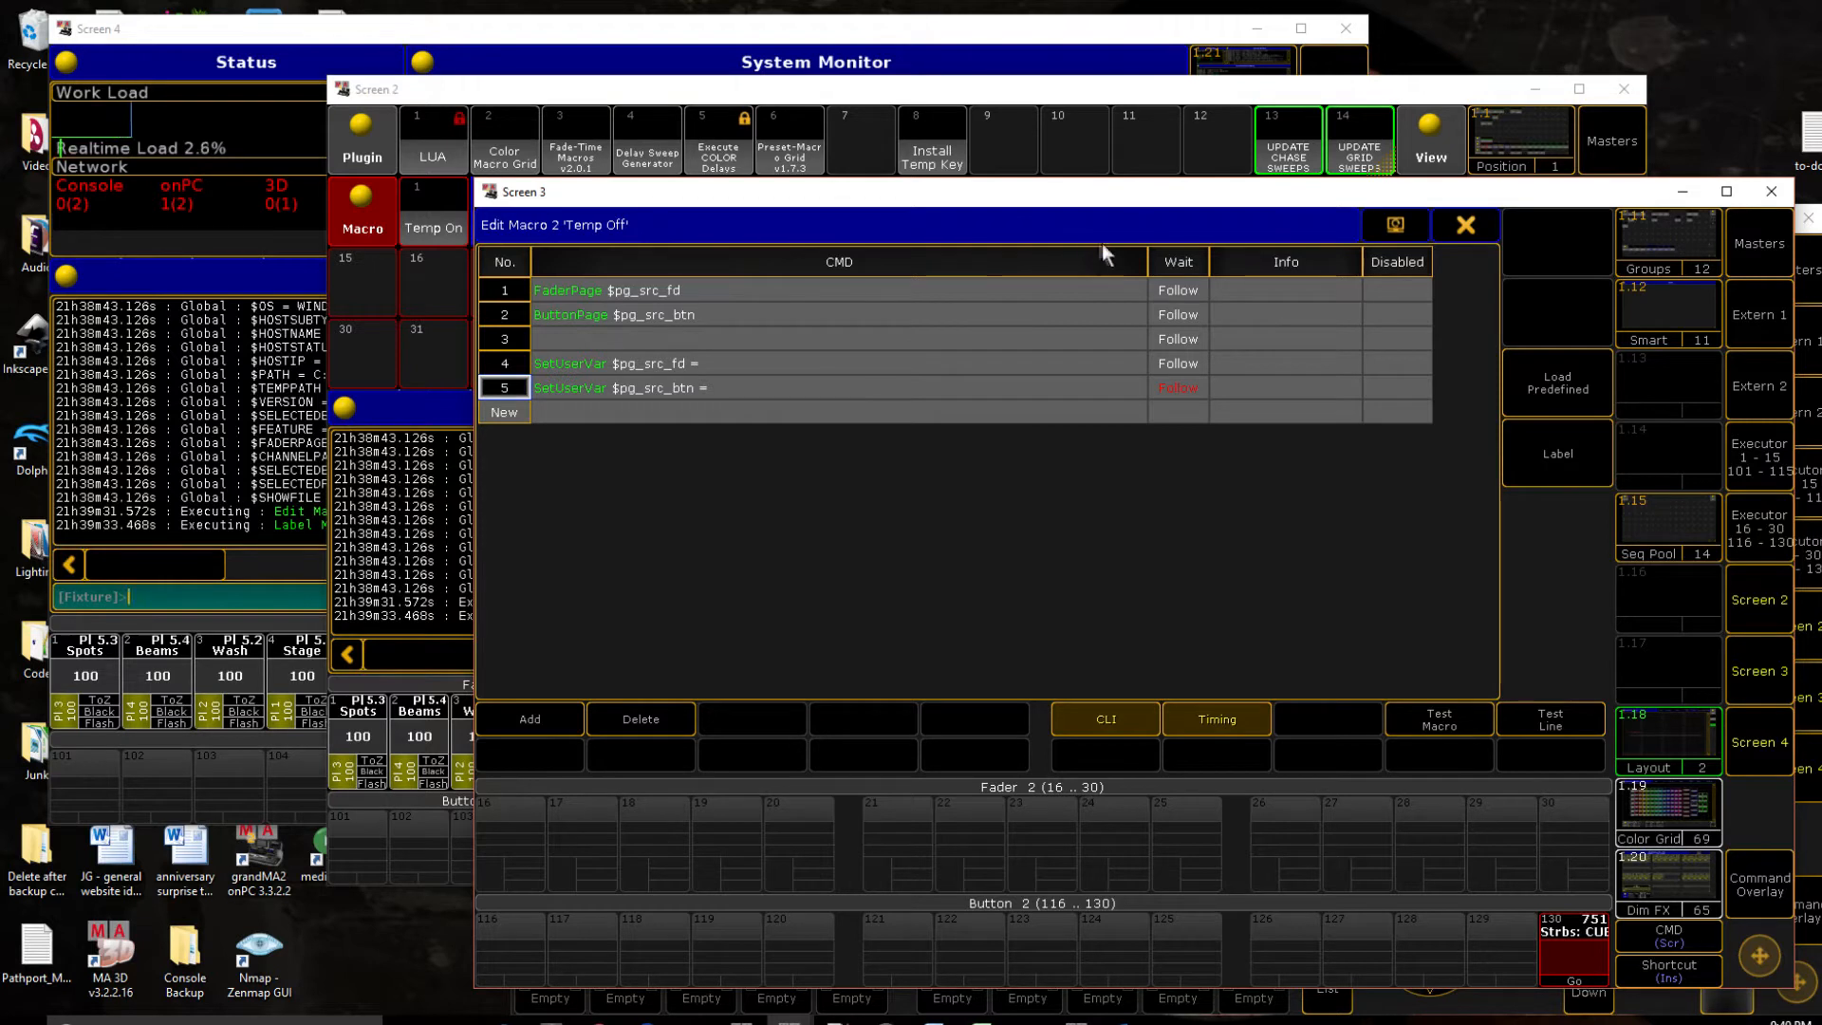
mouse_move(881, 314)
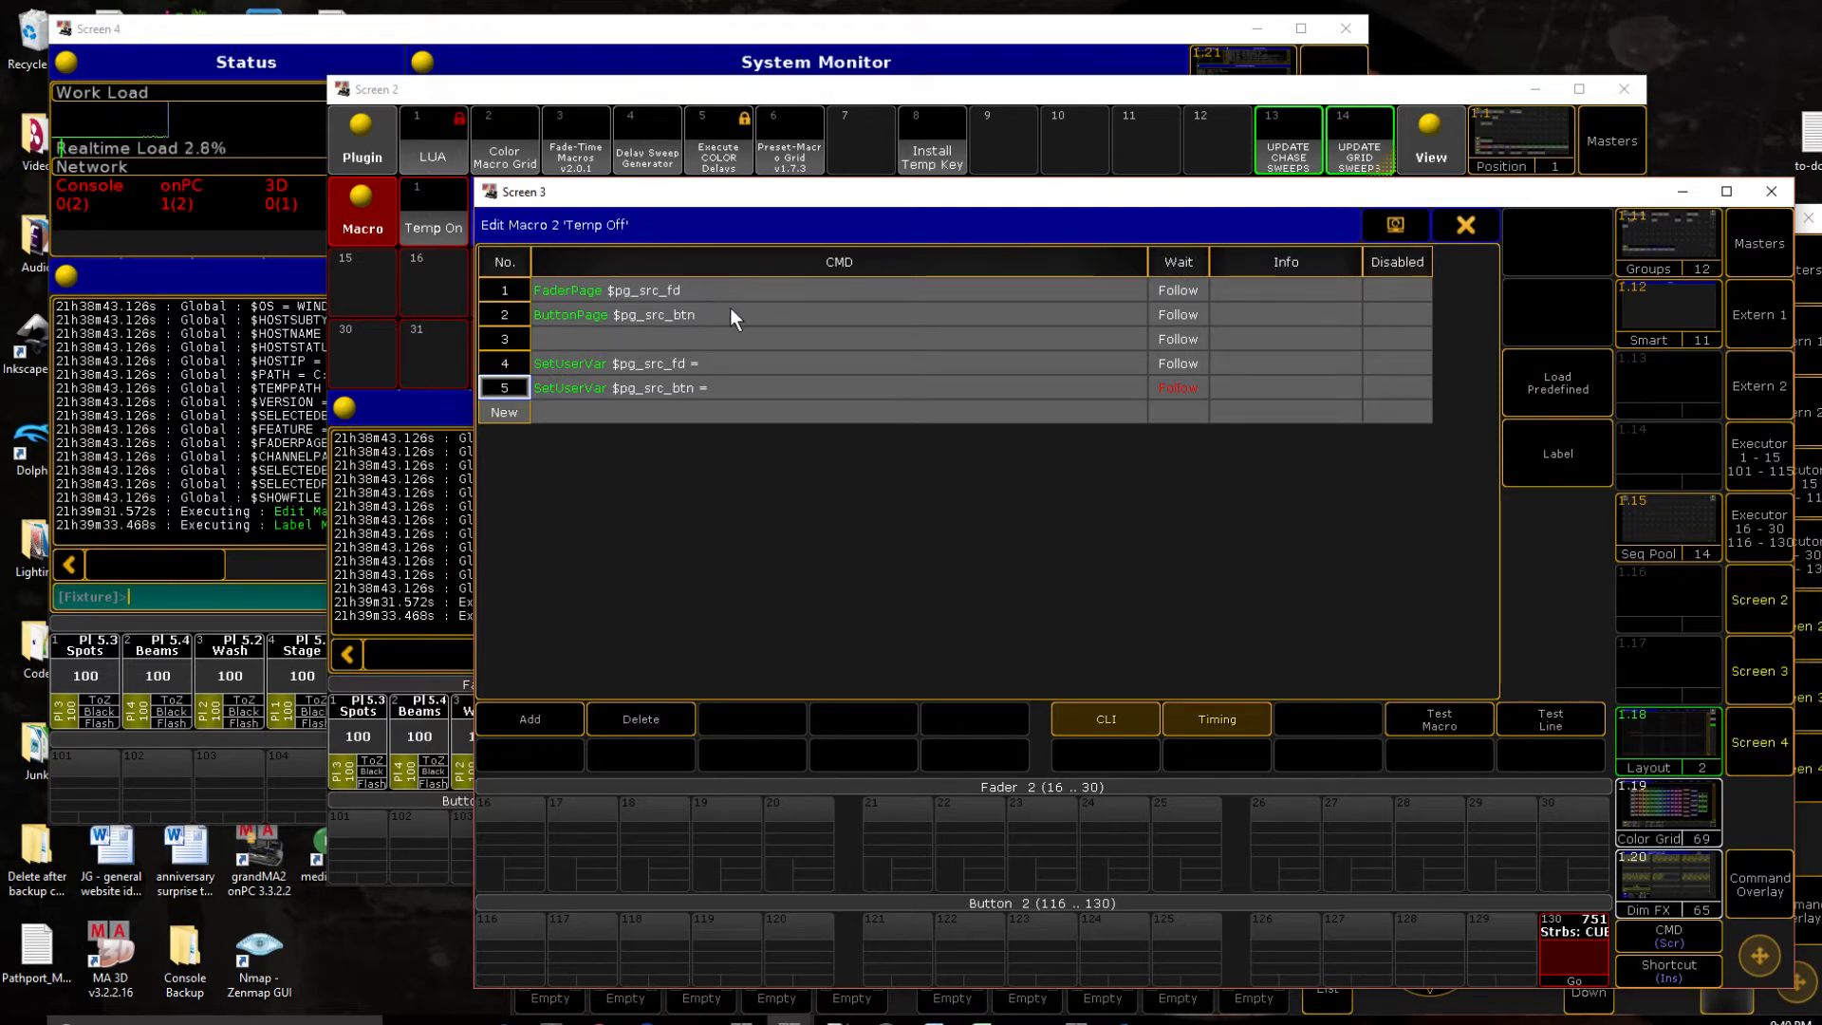
mouse_move(730, 404)
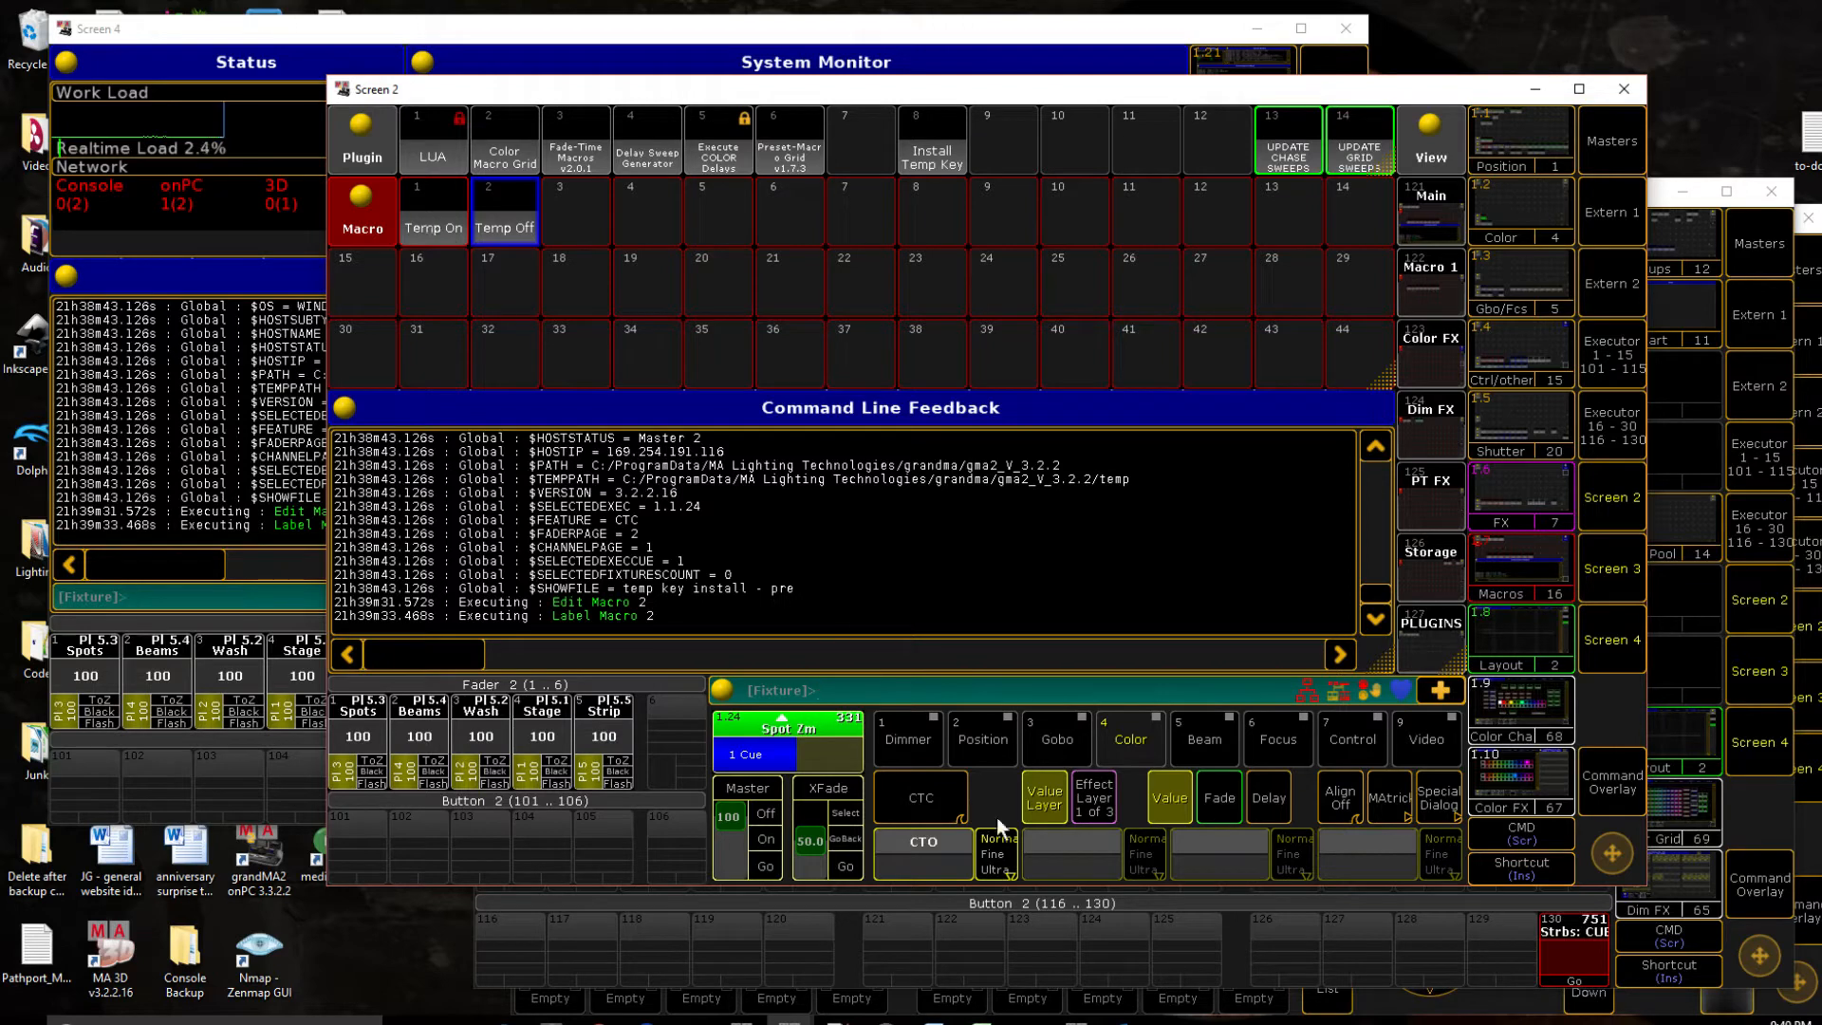
Step: Run Temp On to jump to page 87, then Temp Off to restore the original pages
left_click(433, 226)
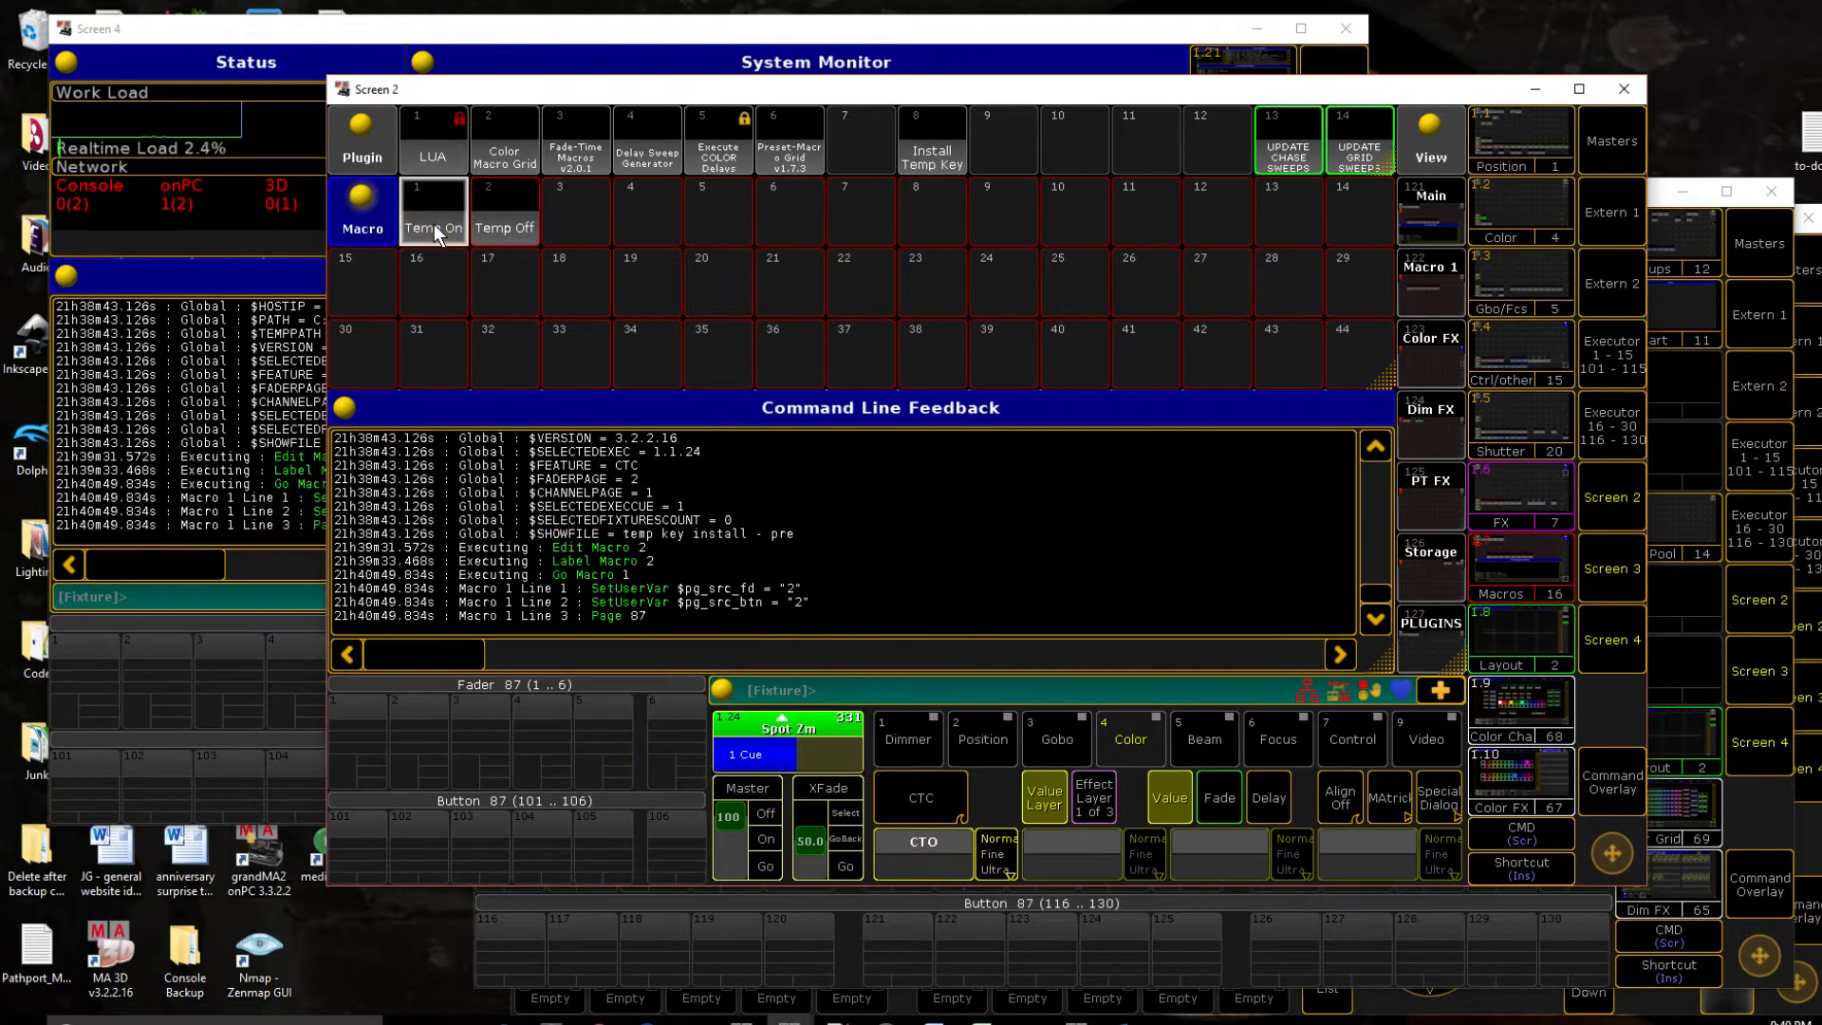
left_click(504, 227)
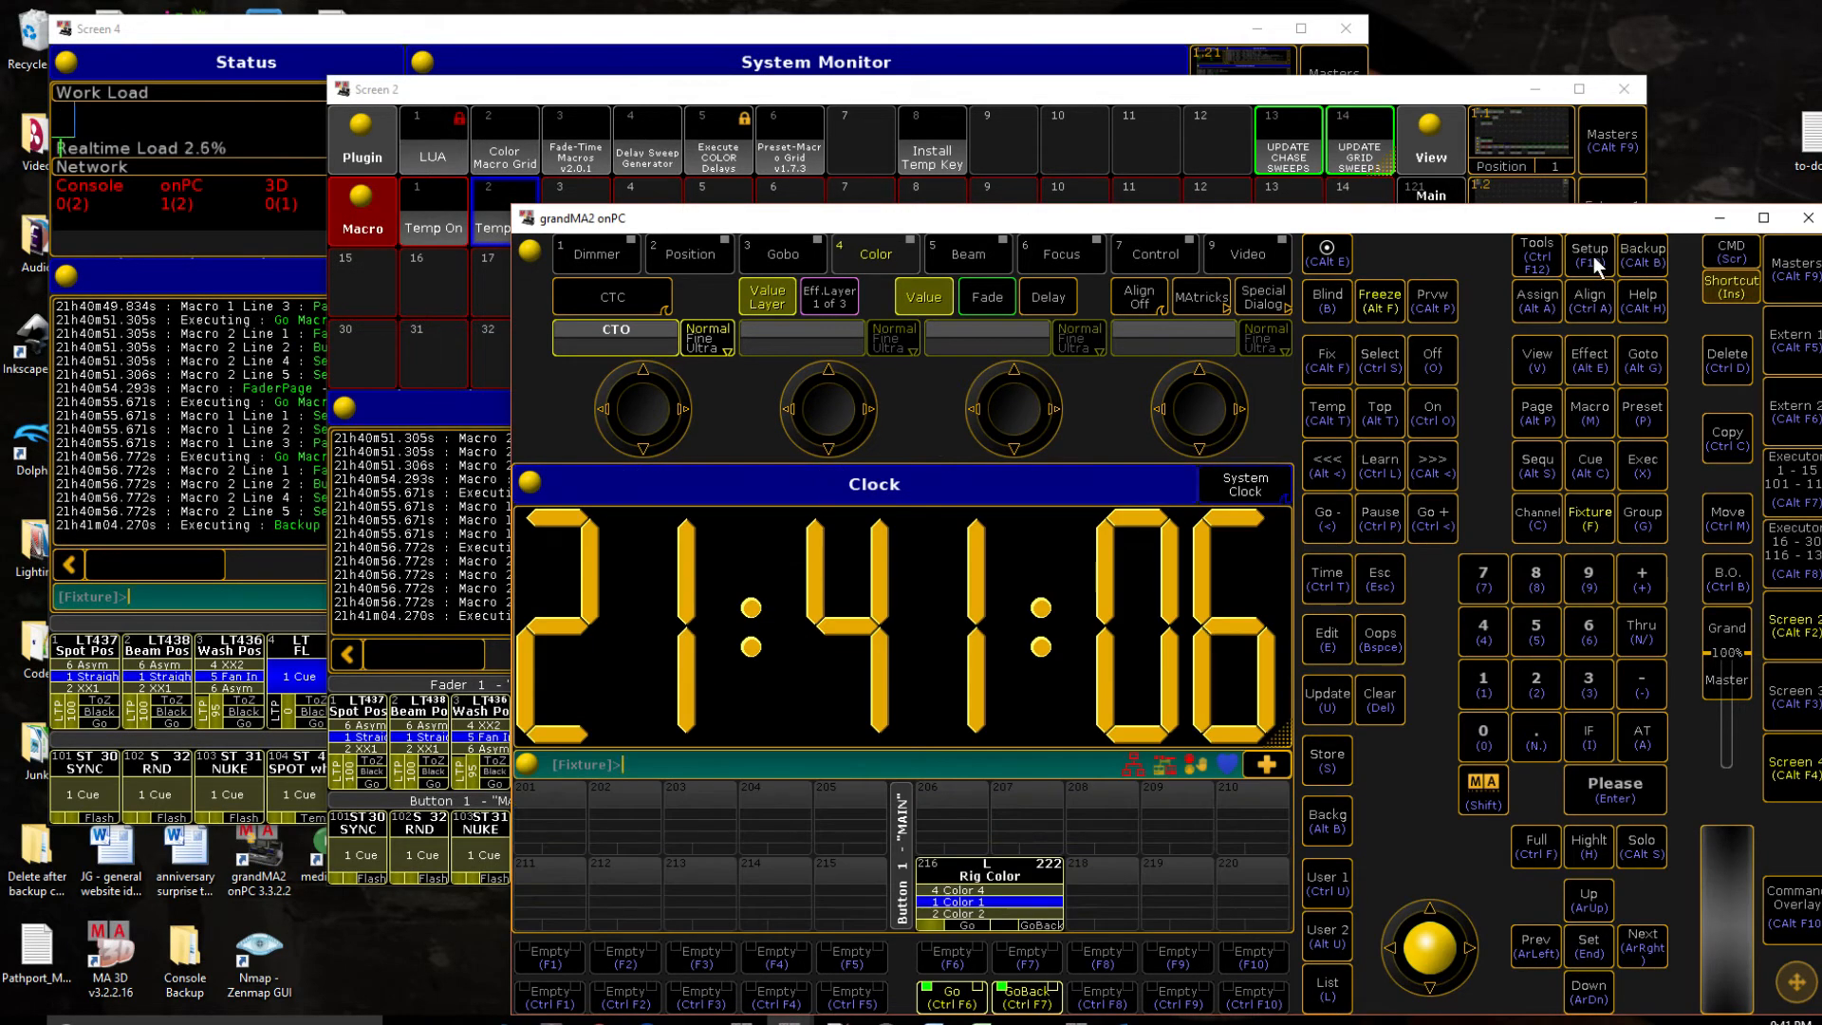
Step: Add a new fixture type named 'Dummy Switch Pair' under Patch & Fixture Schedule's Fixture Types
left_click(1588, 257)
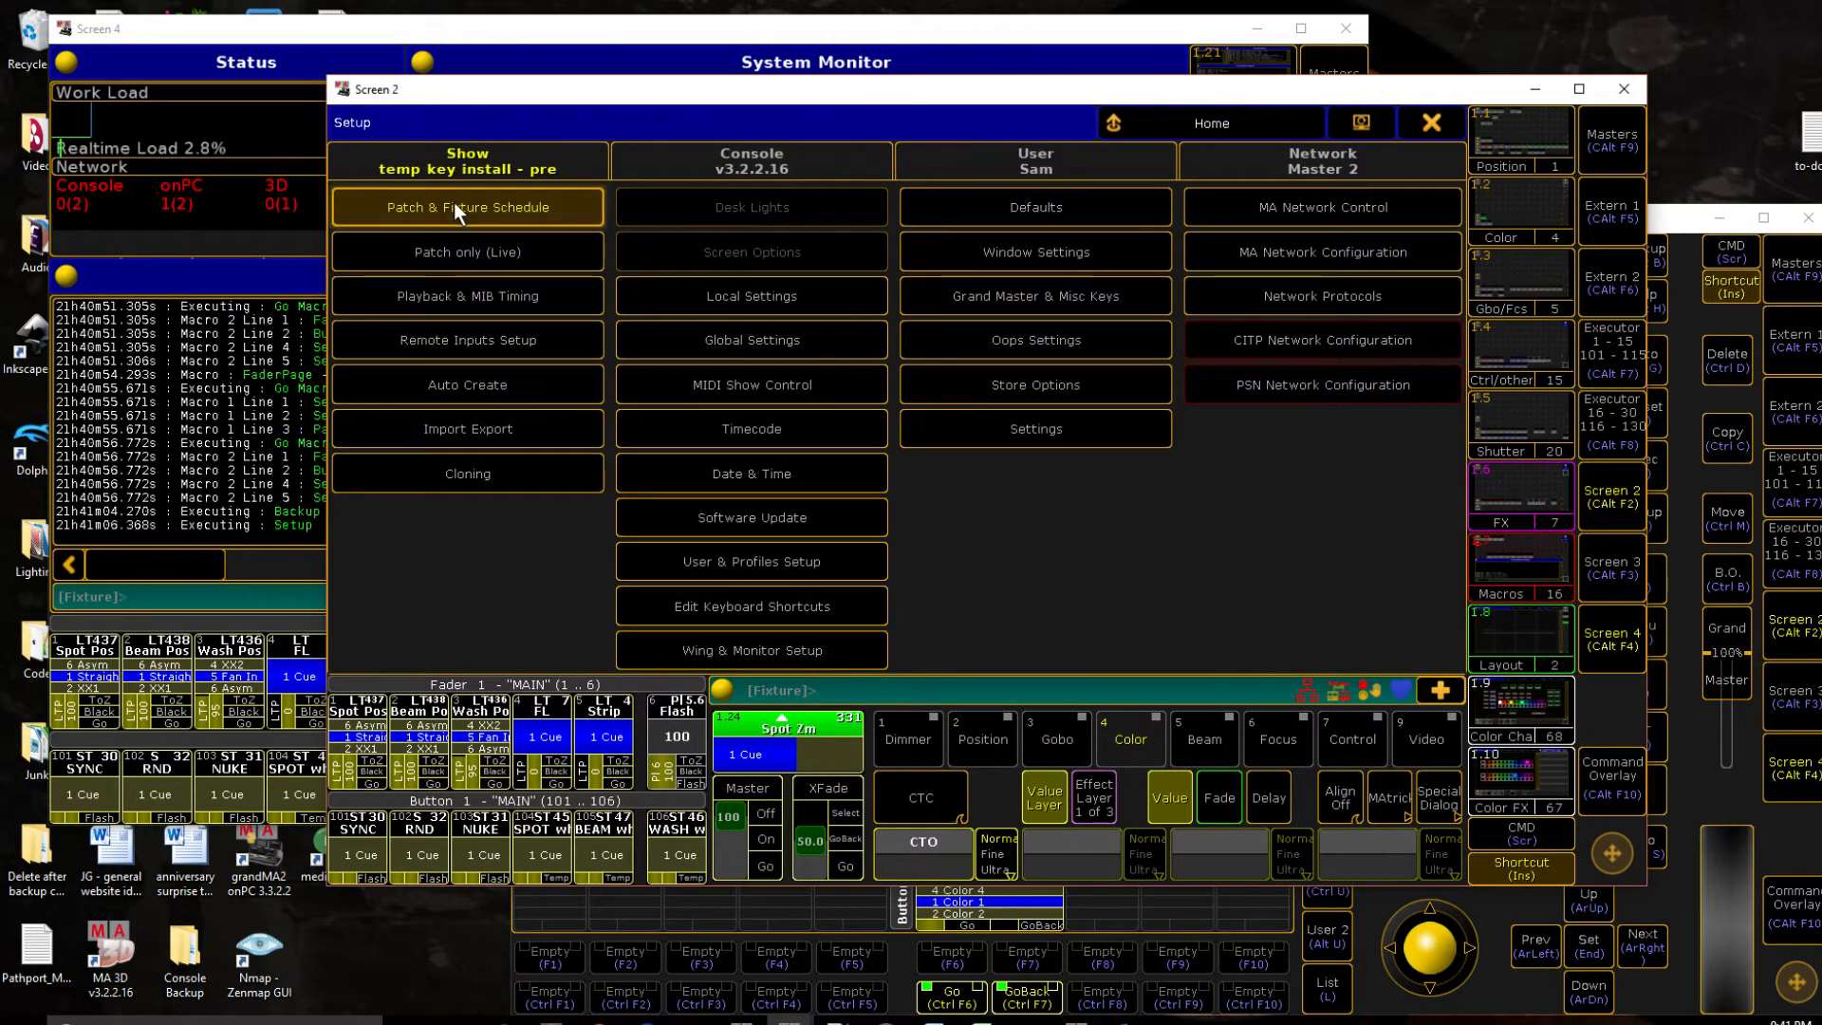
left_click(466, 207)
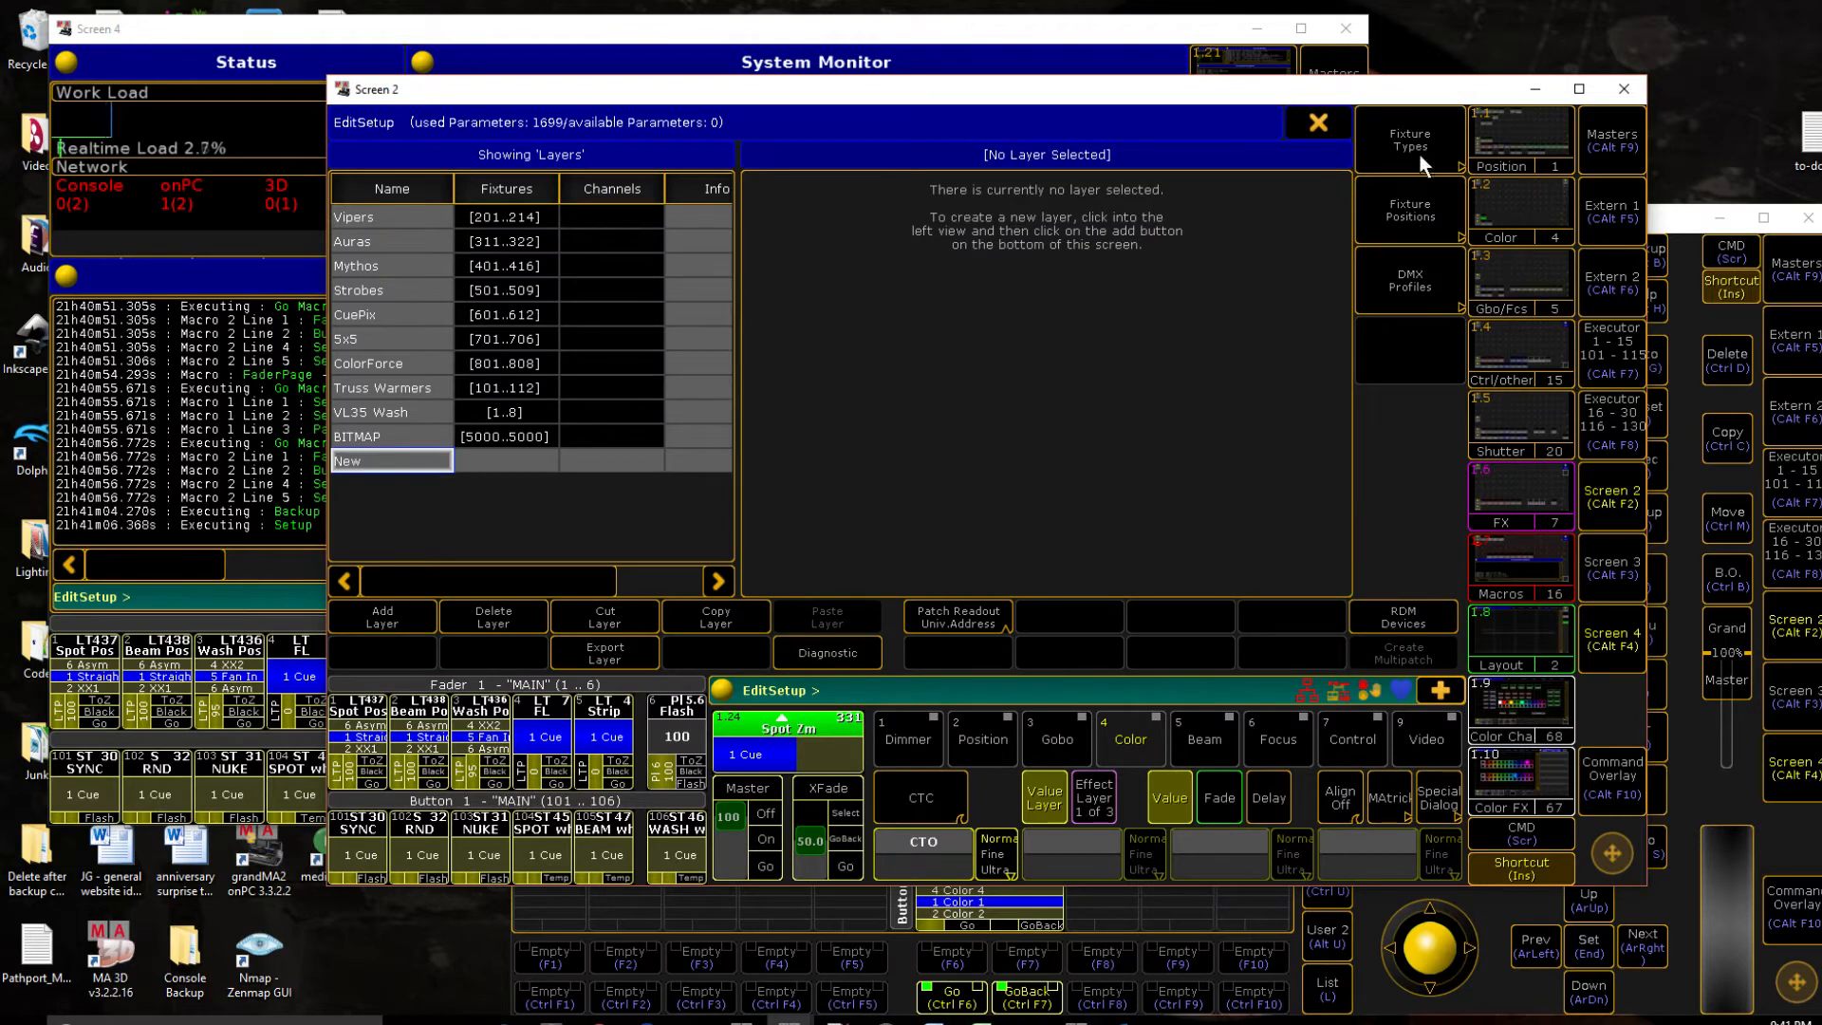
left_click(1408, 142)
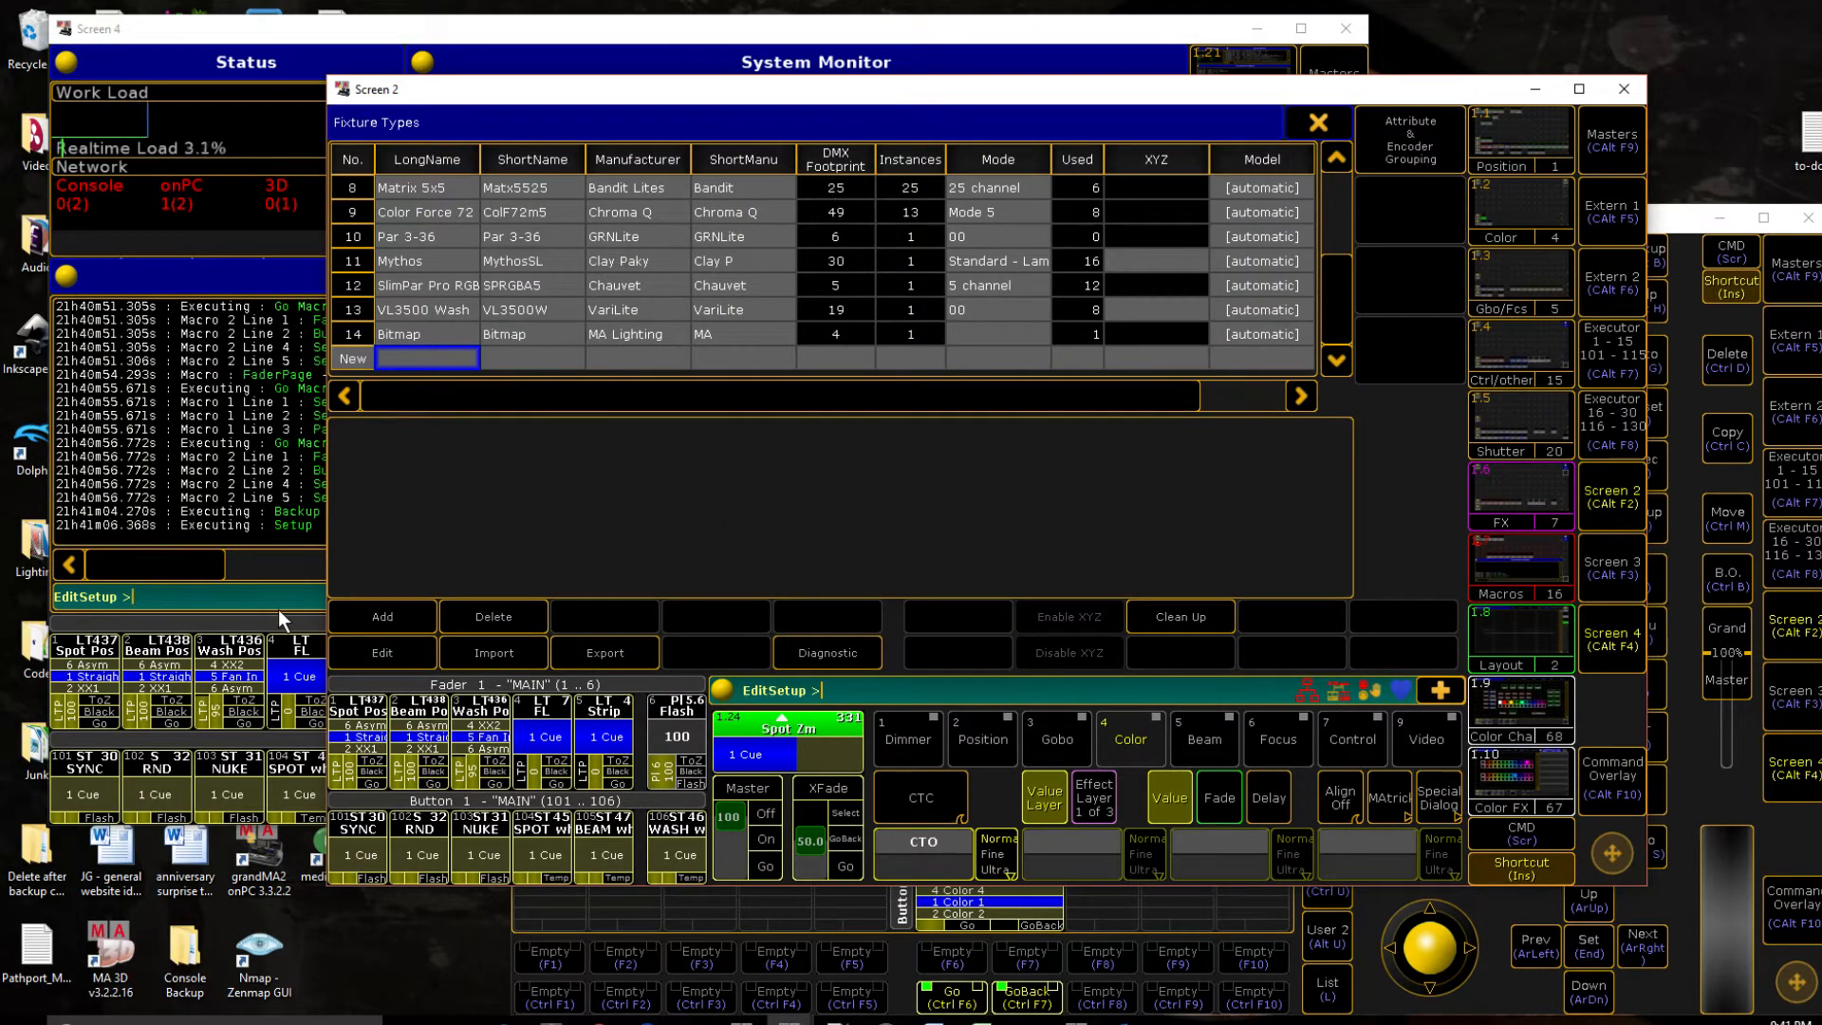
left_click(382, 622)
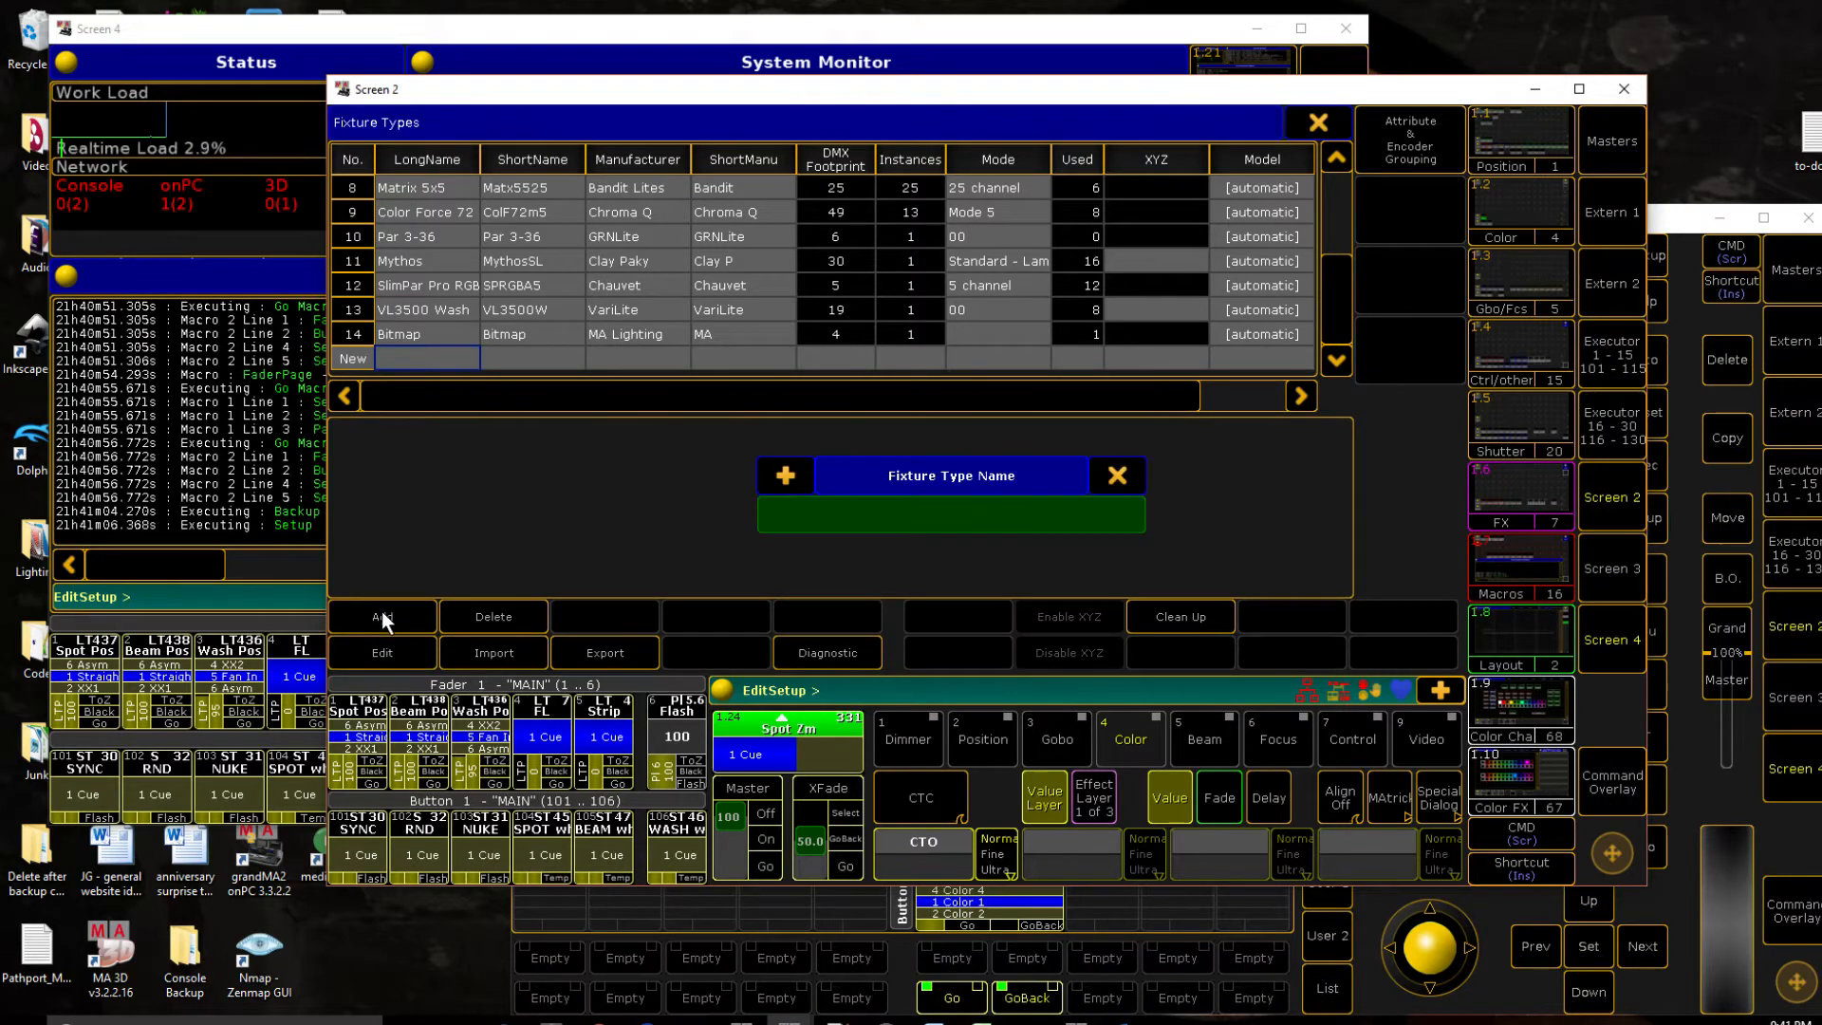
type("Dummy")
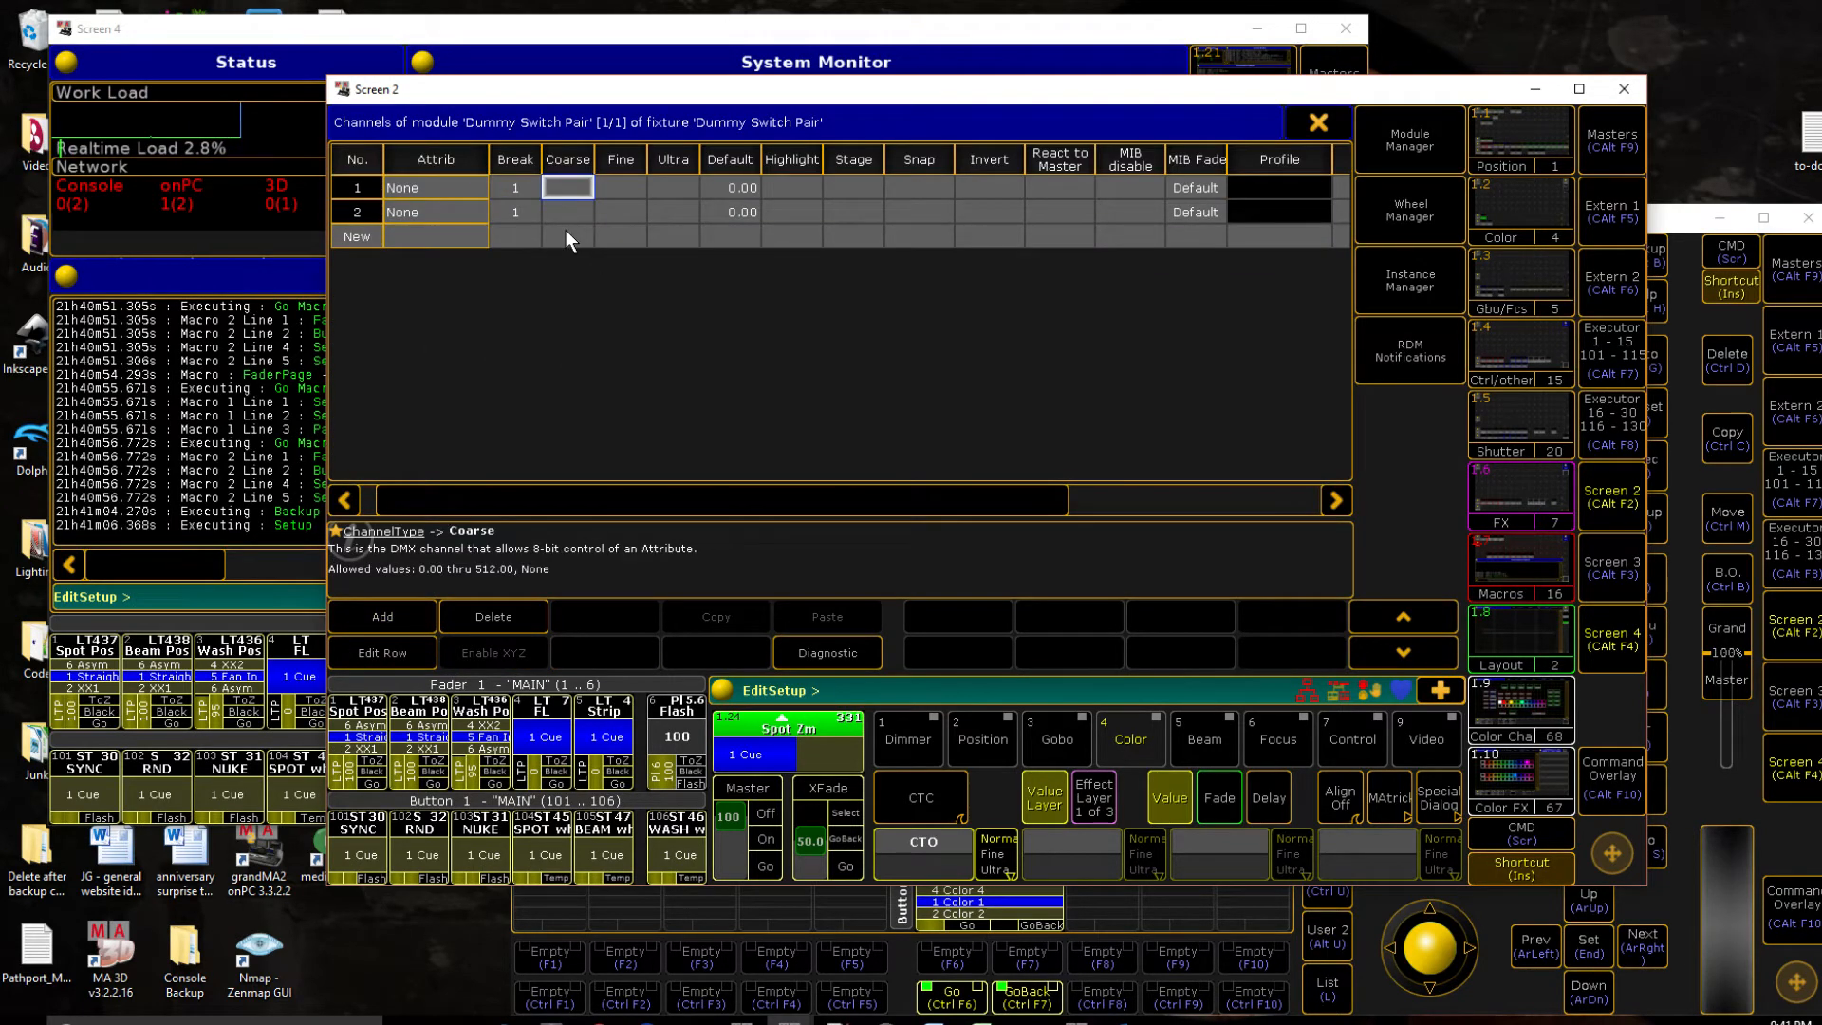
Step: Set the two channels to coarse 1 and 2 with attributes Dim and Dim2
left_click(568, 211)
type("2")
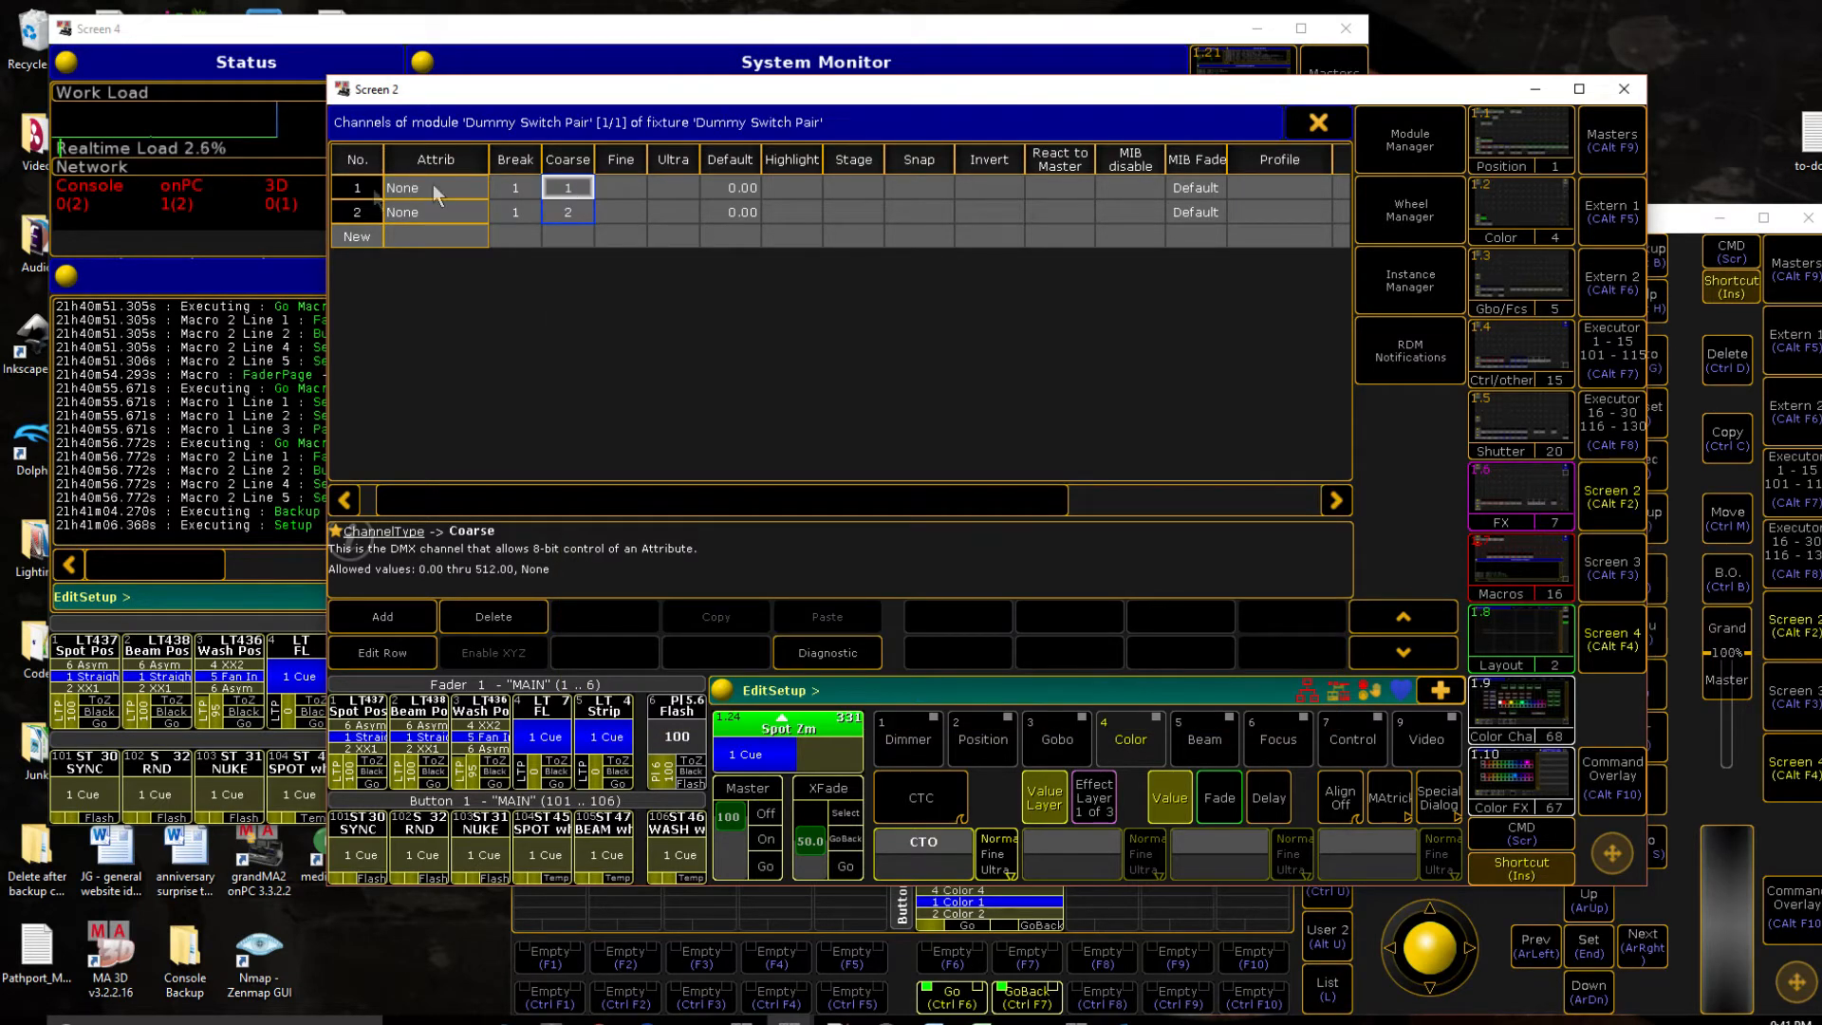
left_click(434, 187)
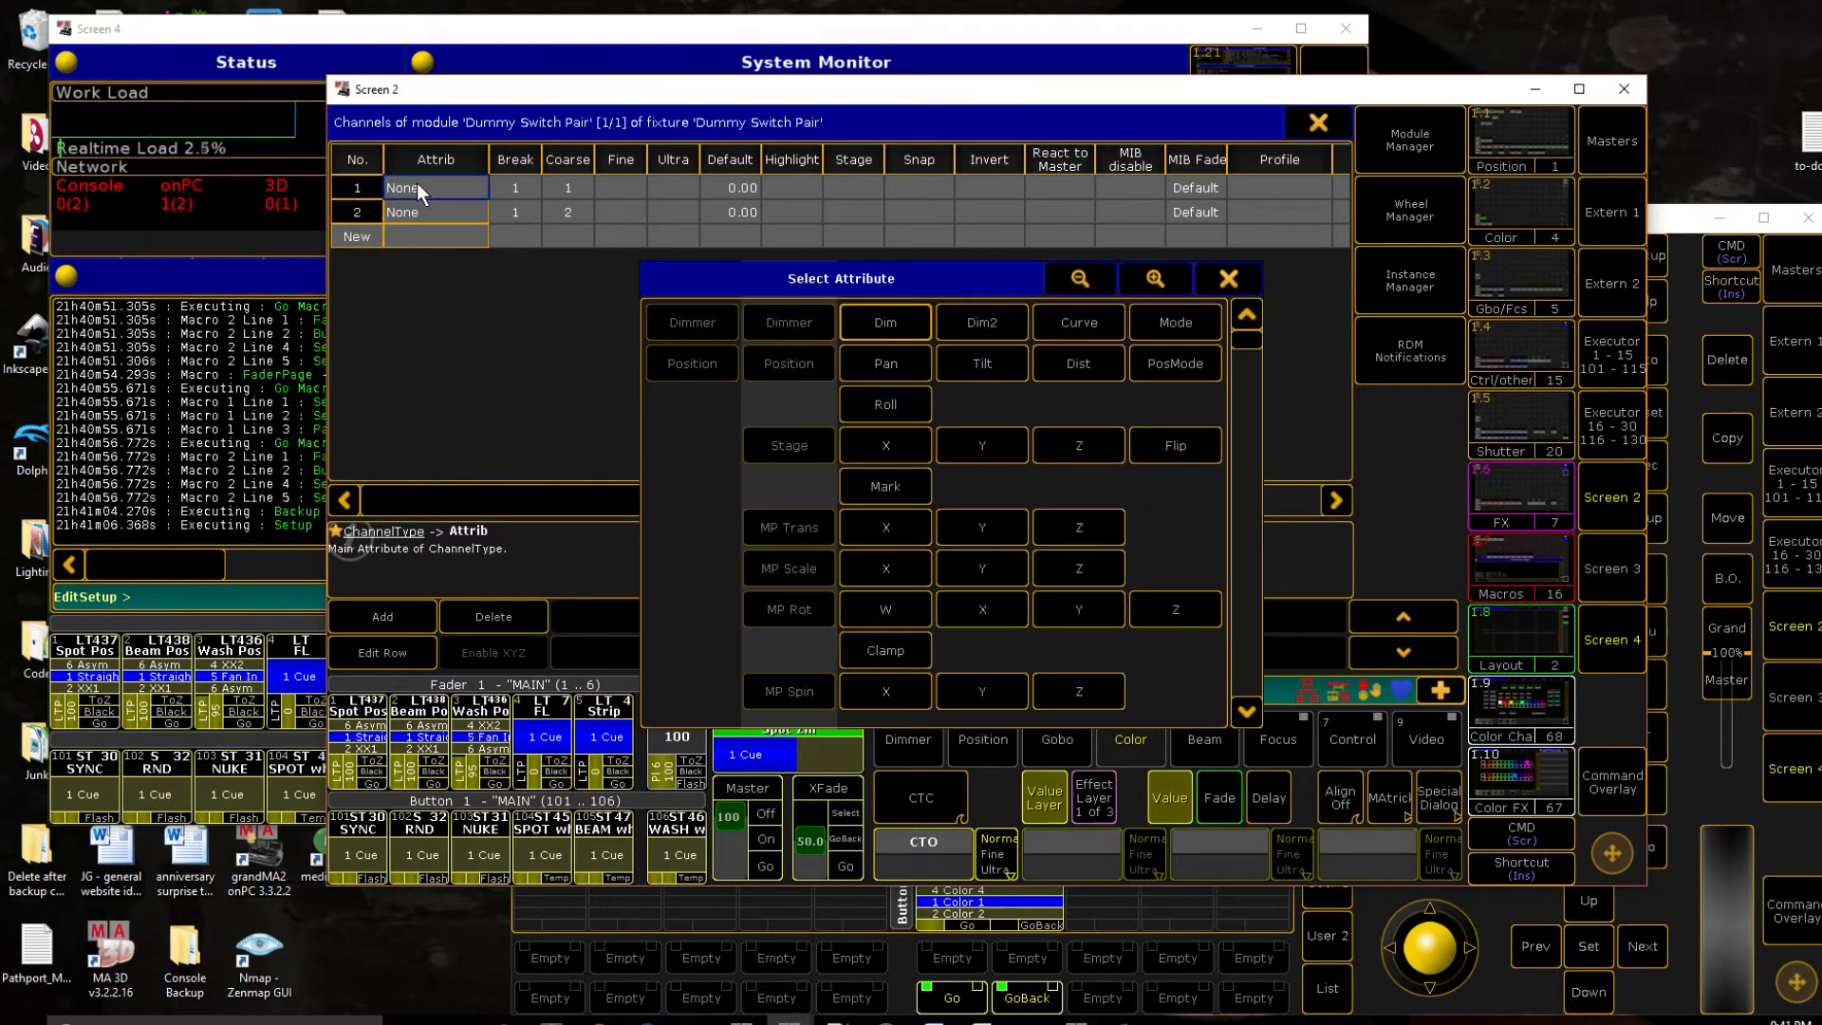
left_click(885, 322)
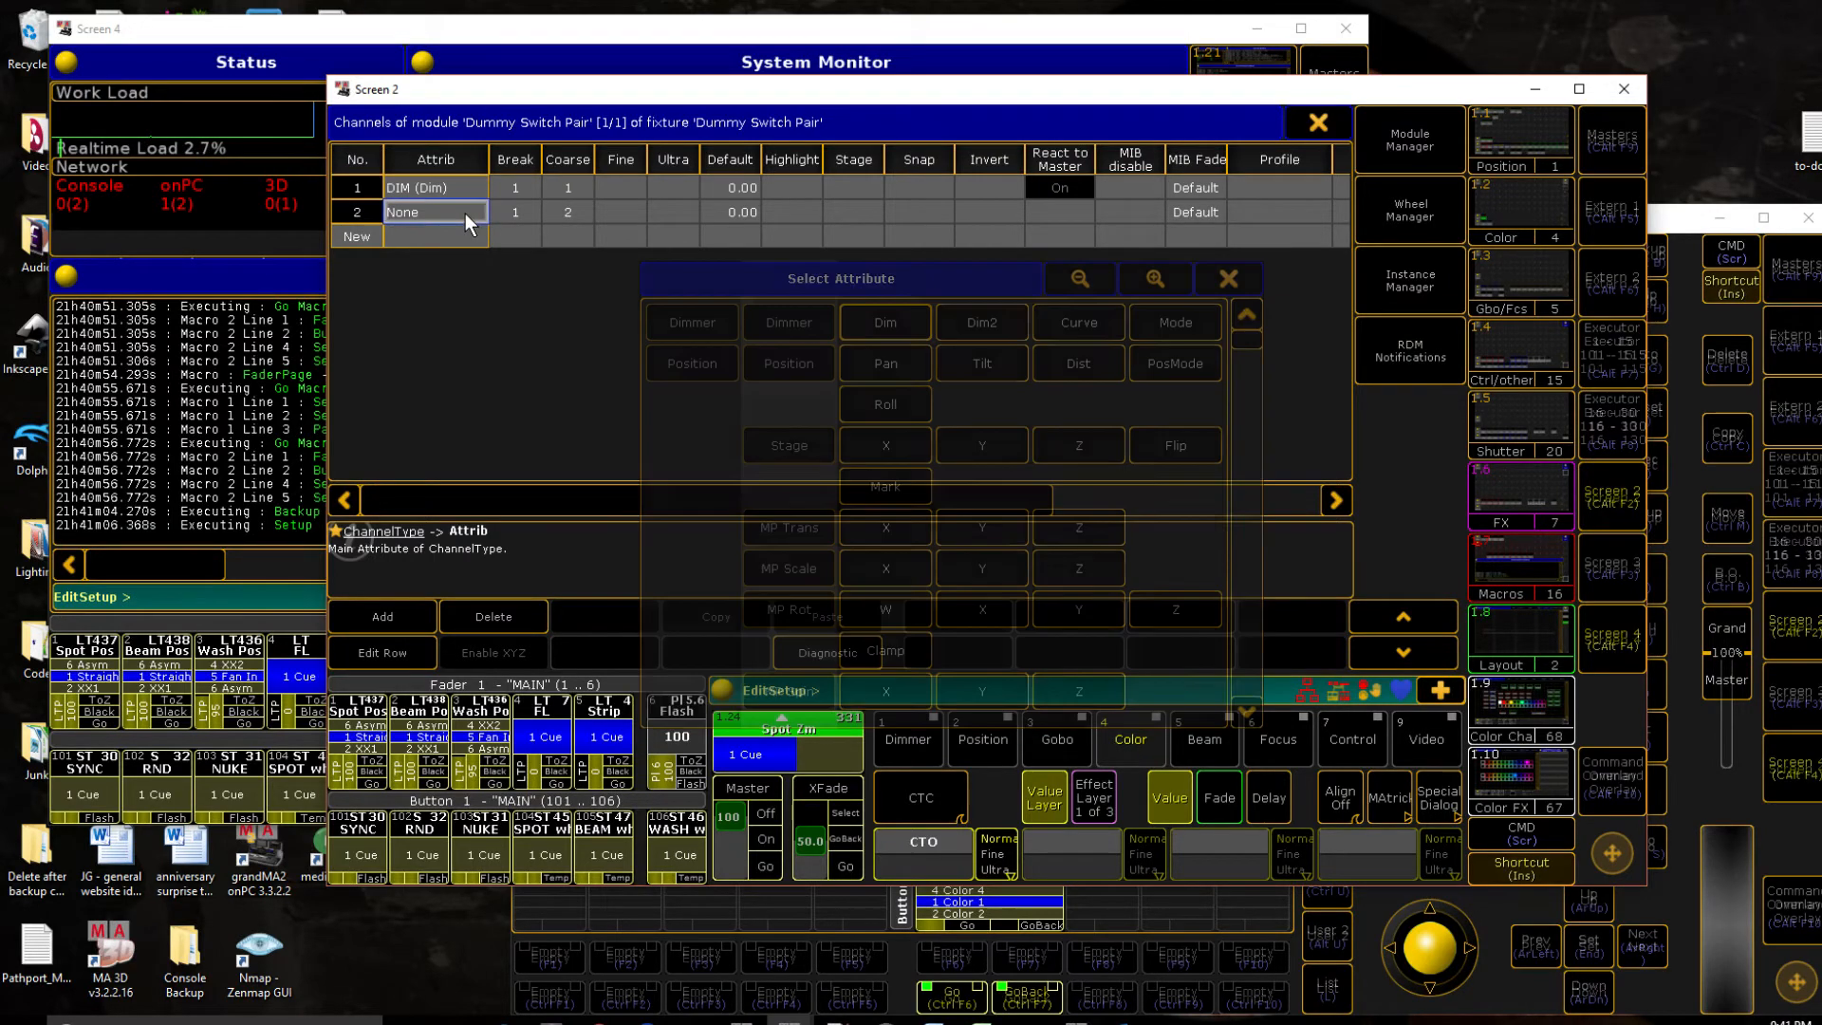
left_click(979, 321)
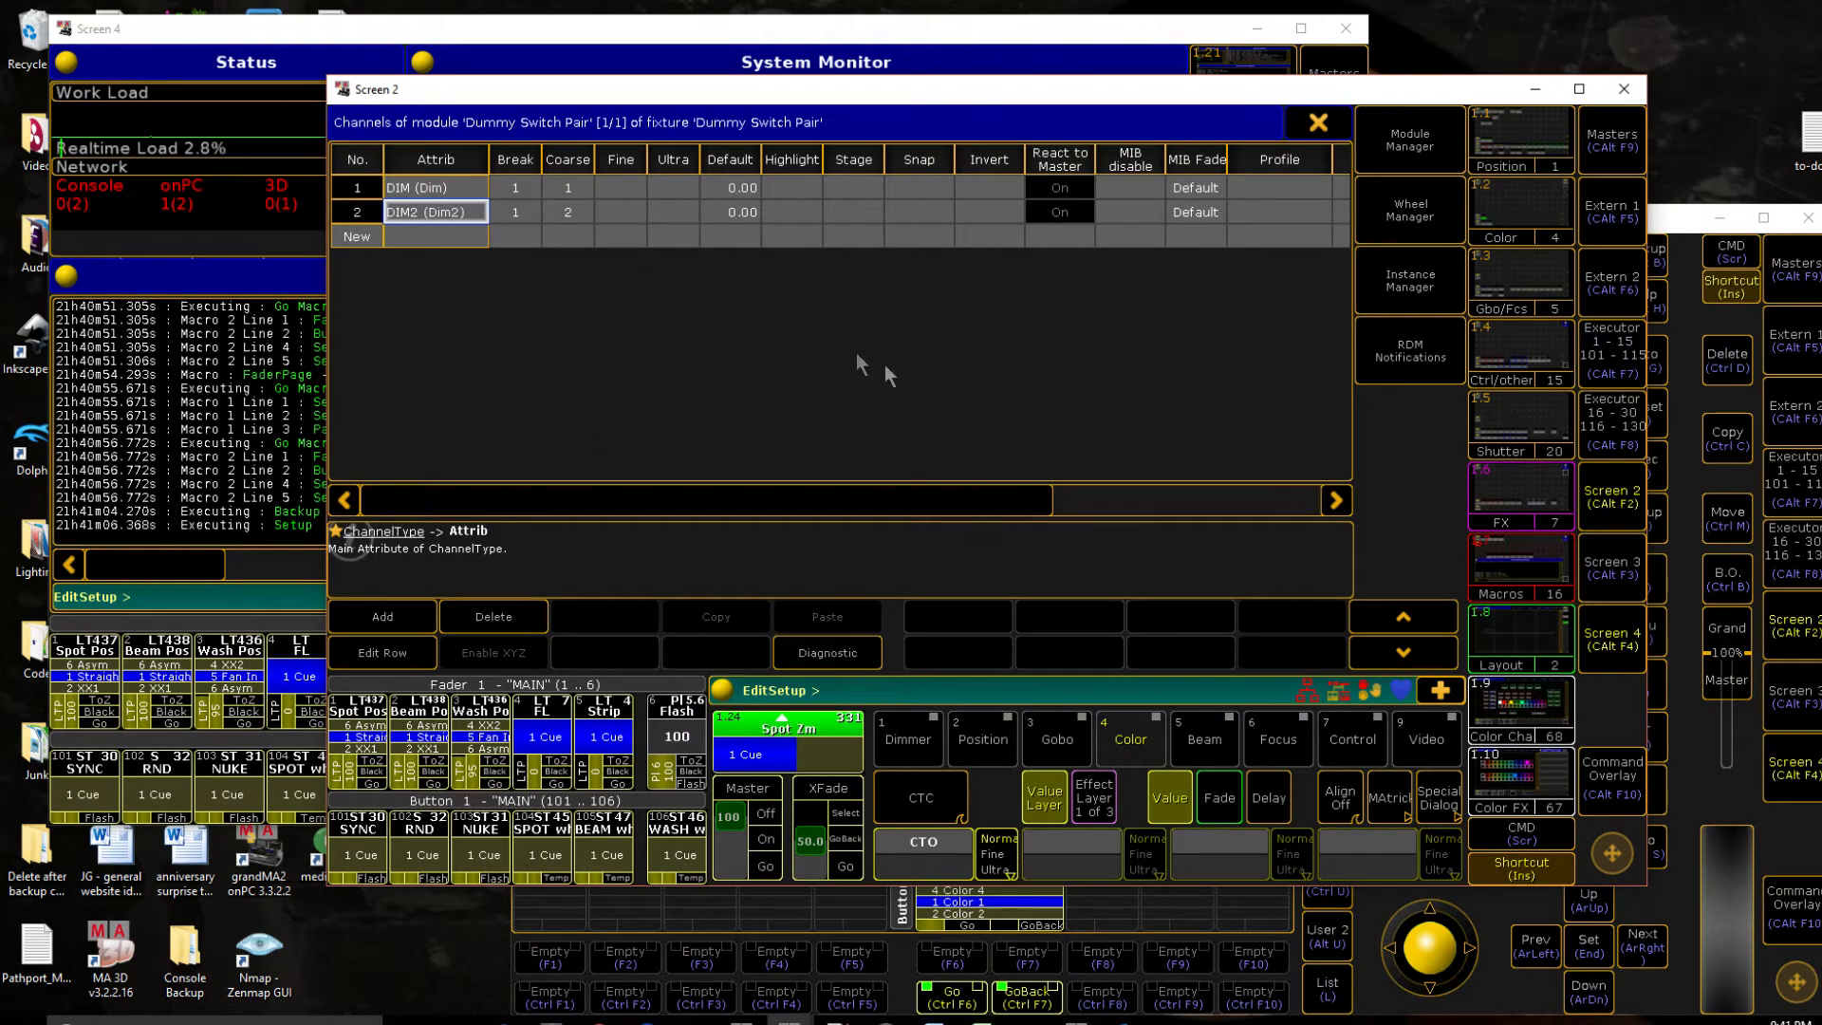
mouse_move(866, 186)
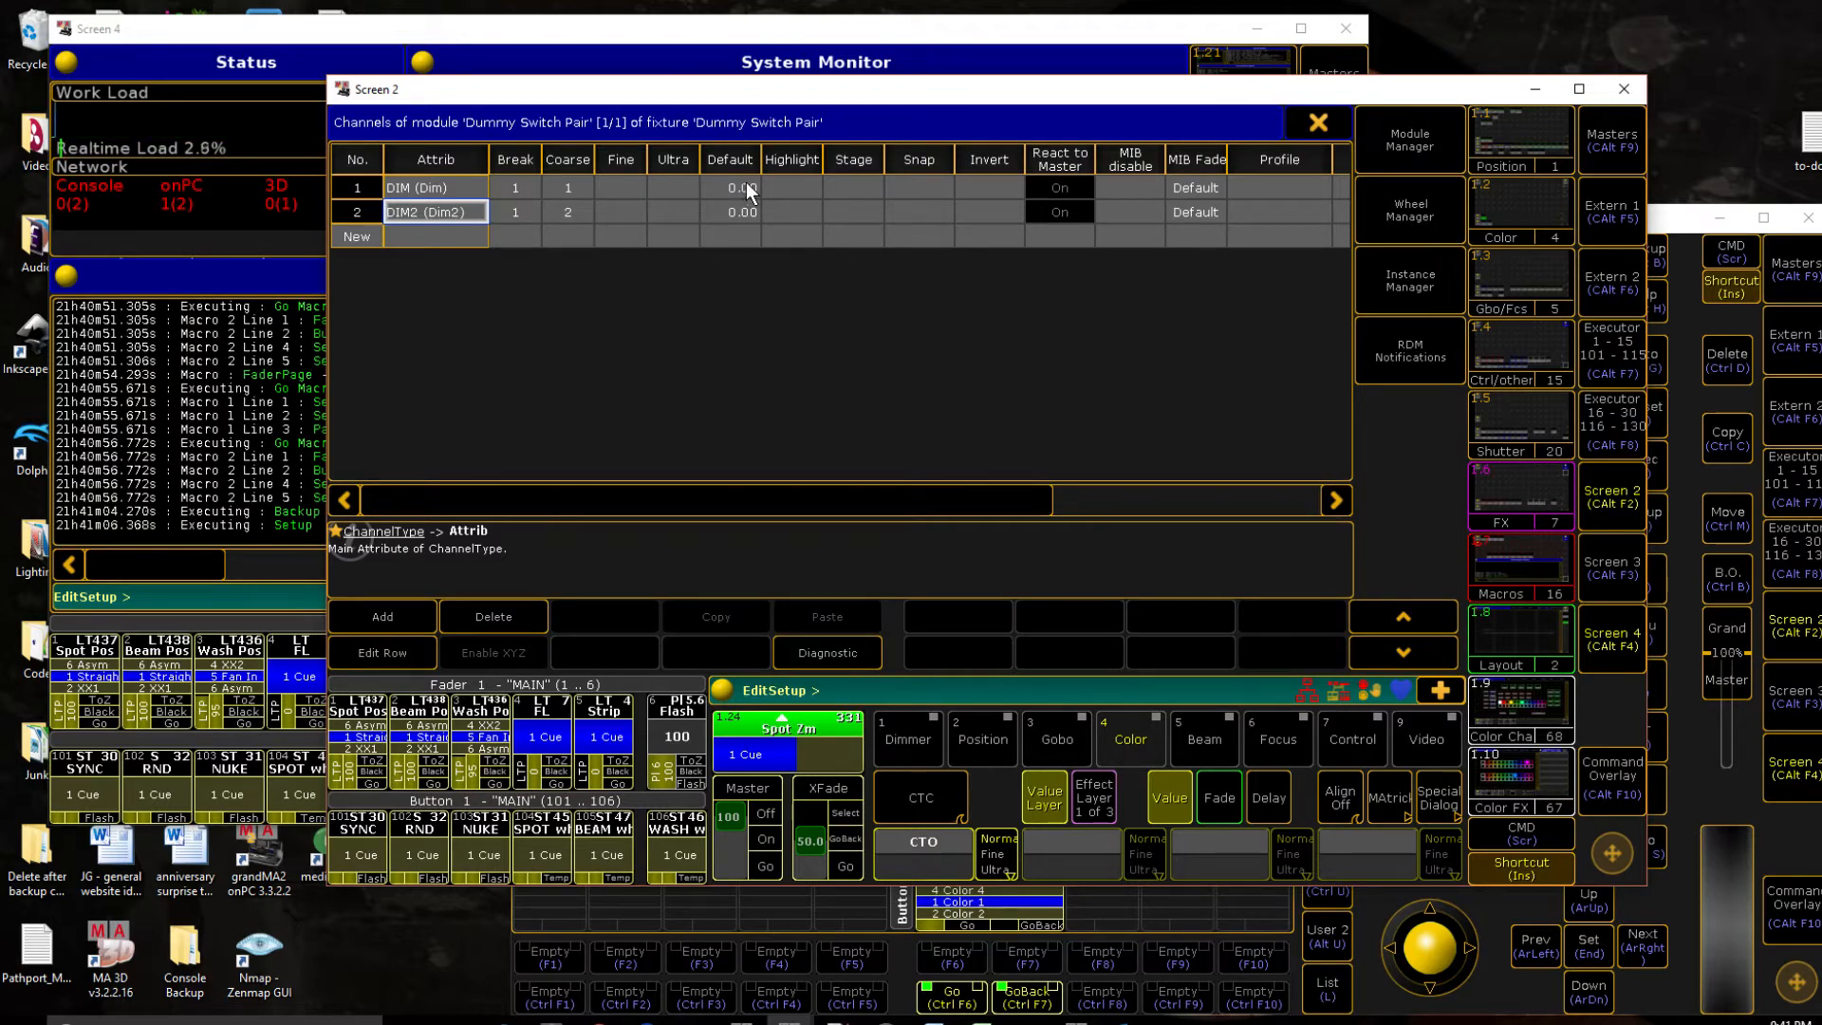
mouse_move(726, 197)
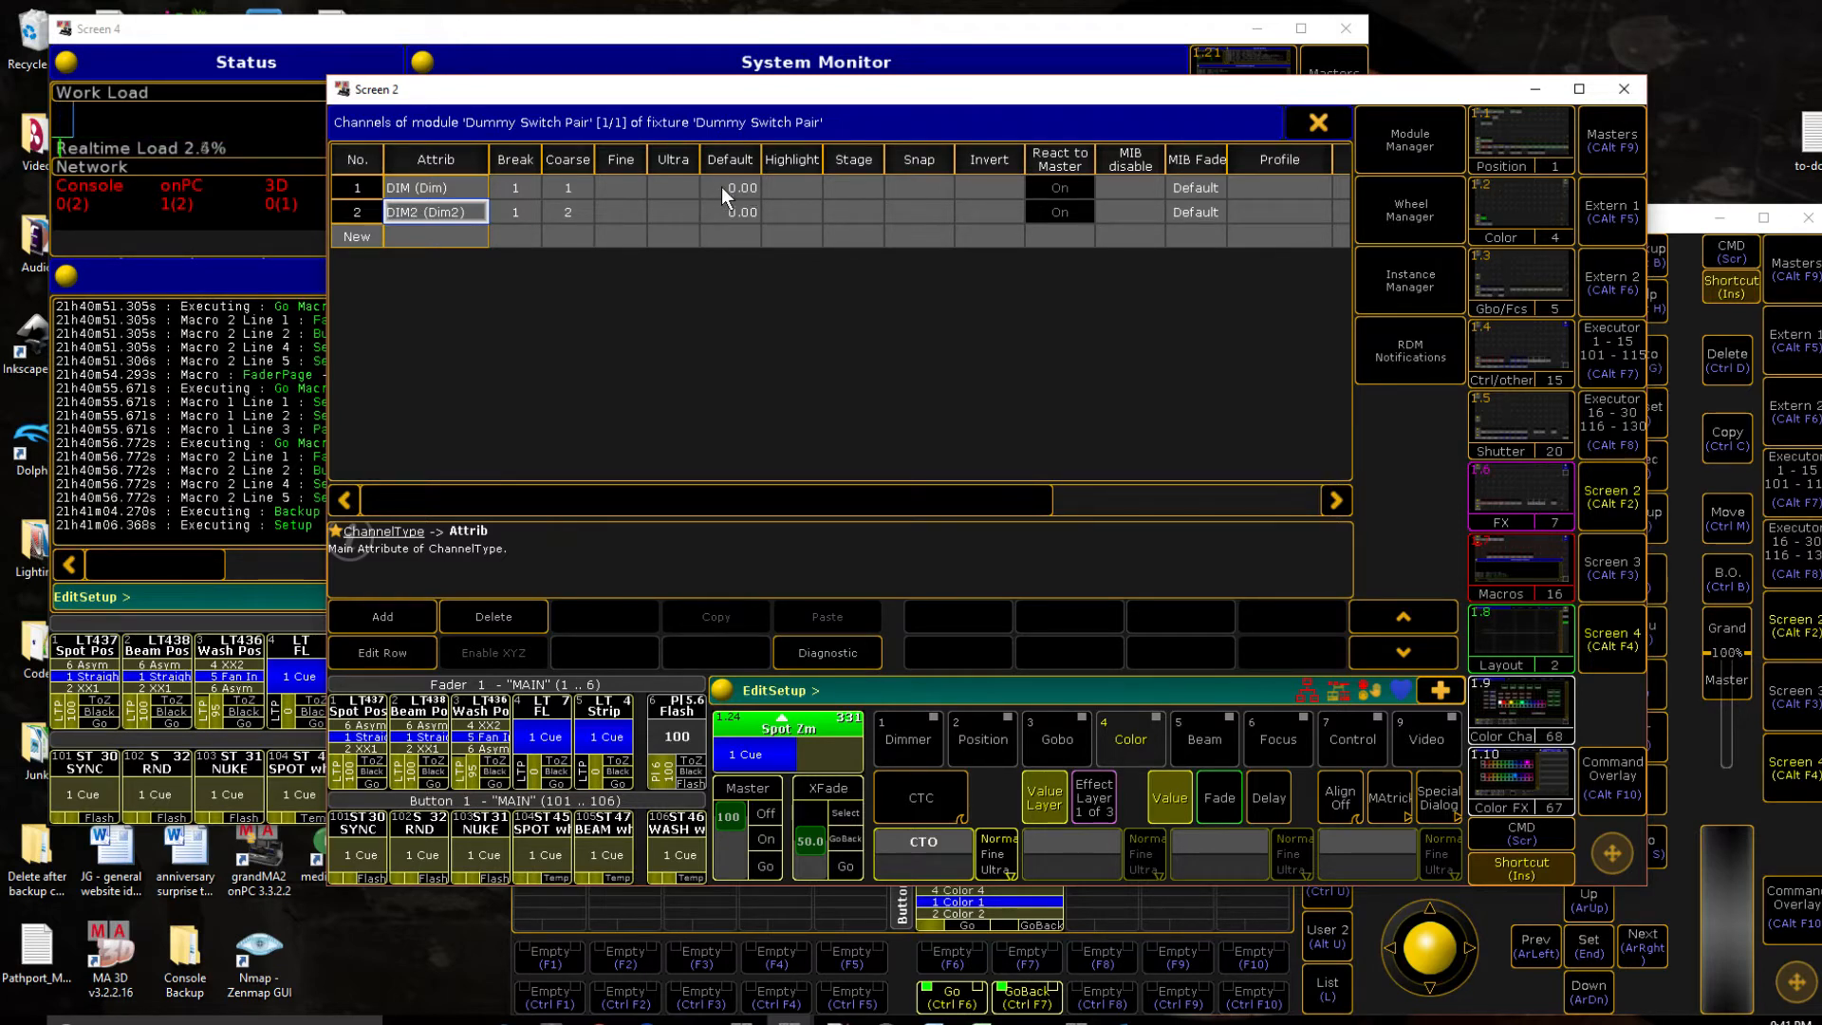
Step: Give DIM and DIM2 defaults 0/100, highlights 100/0, and turn Snap on for both
left_click(729, 187)
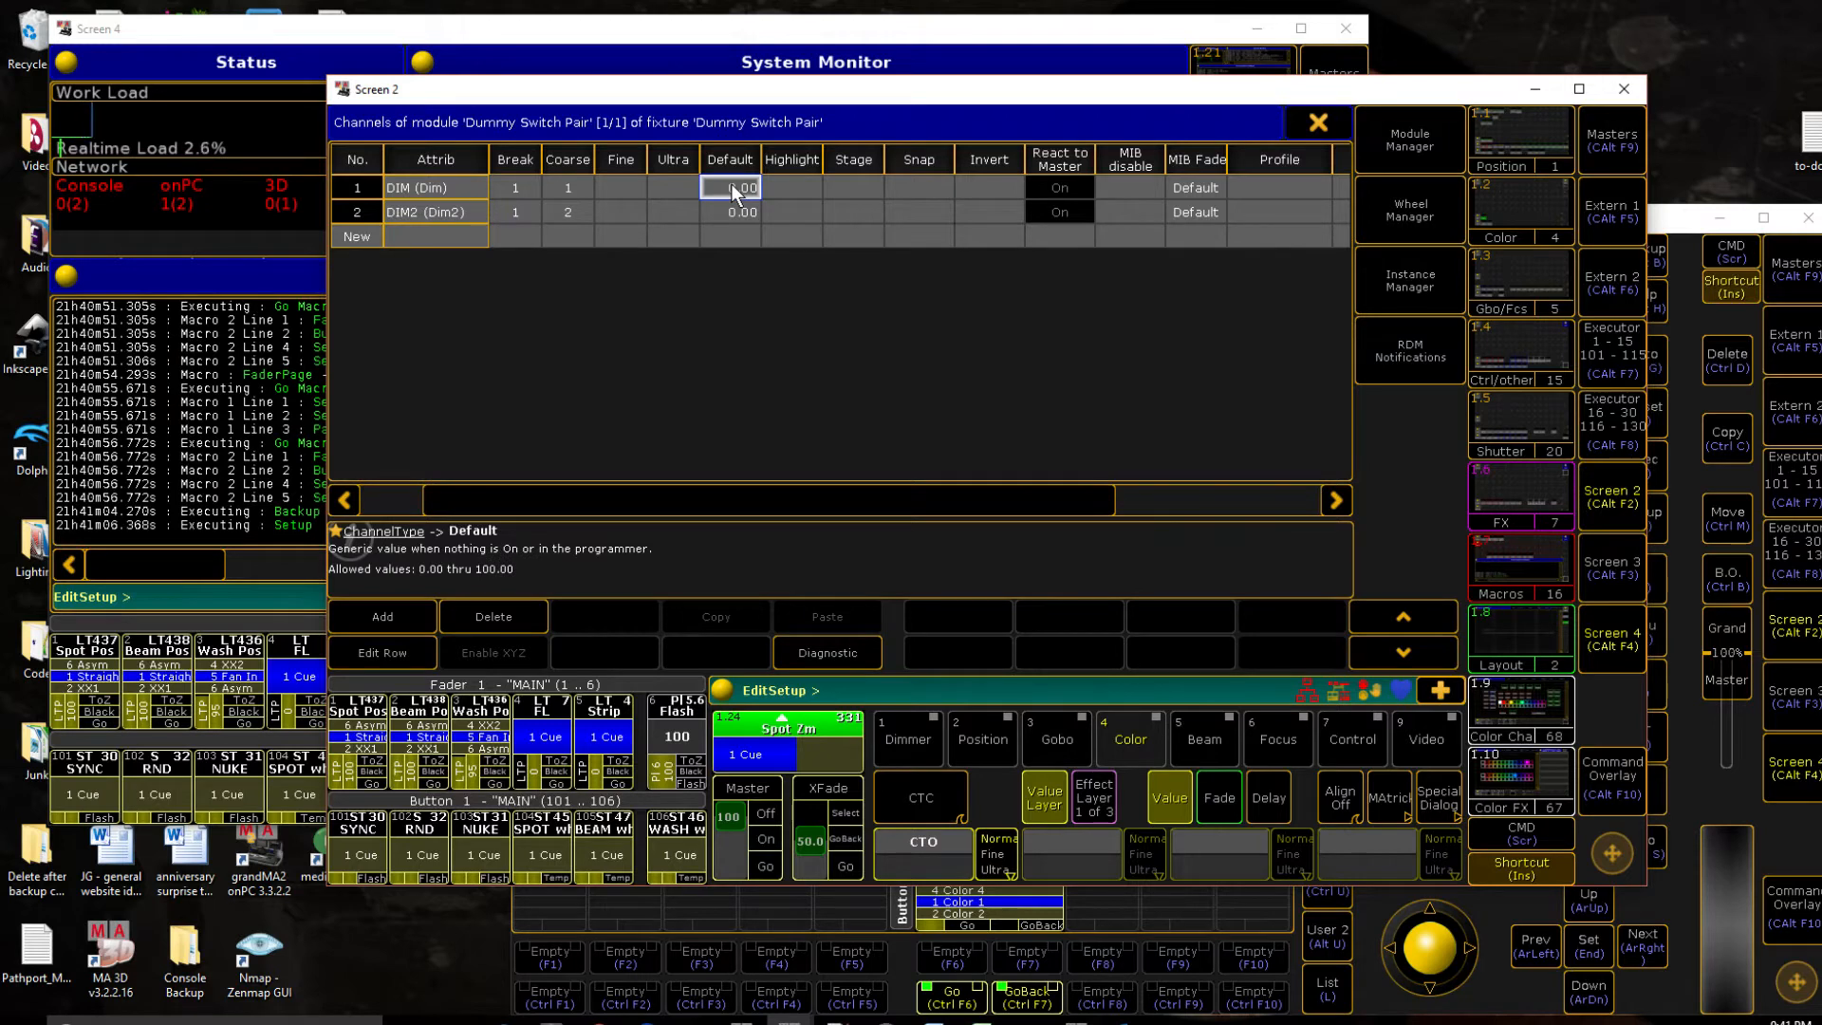
left_click(790, 188)
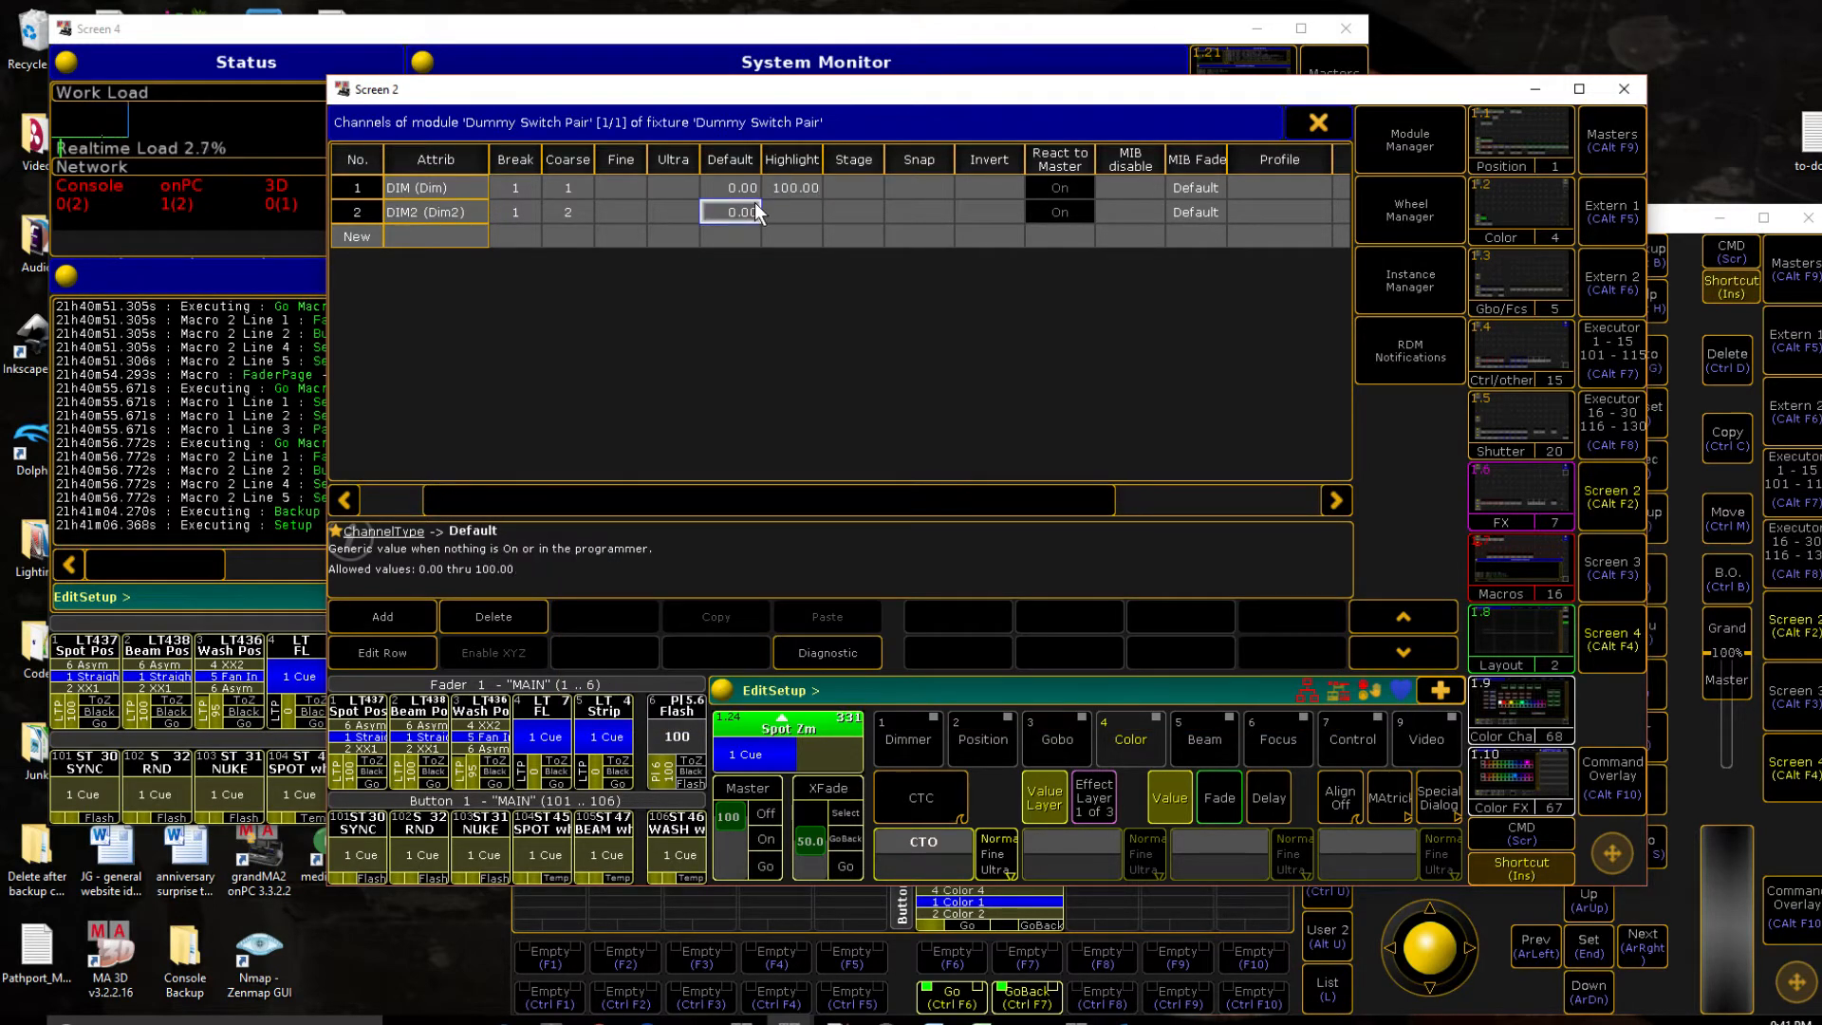
type("100.00")
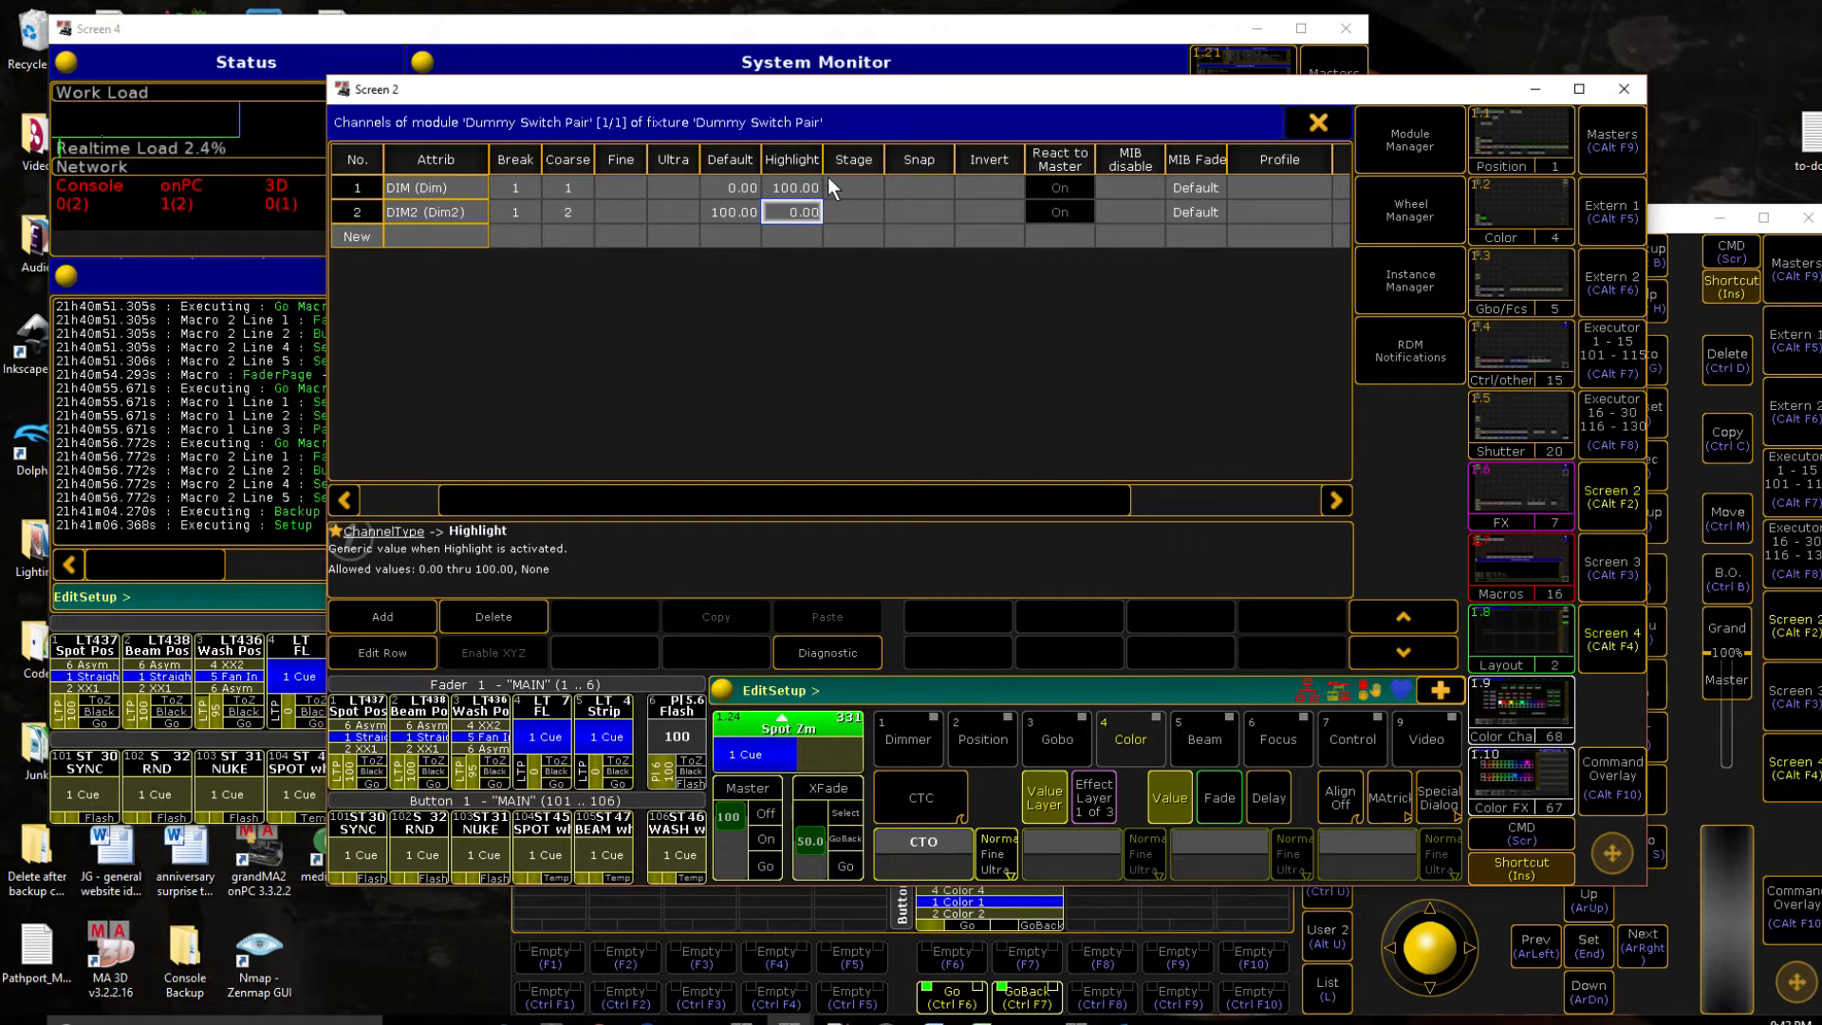
mouse_move(1201, 435)
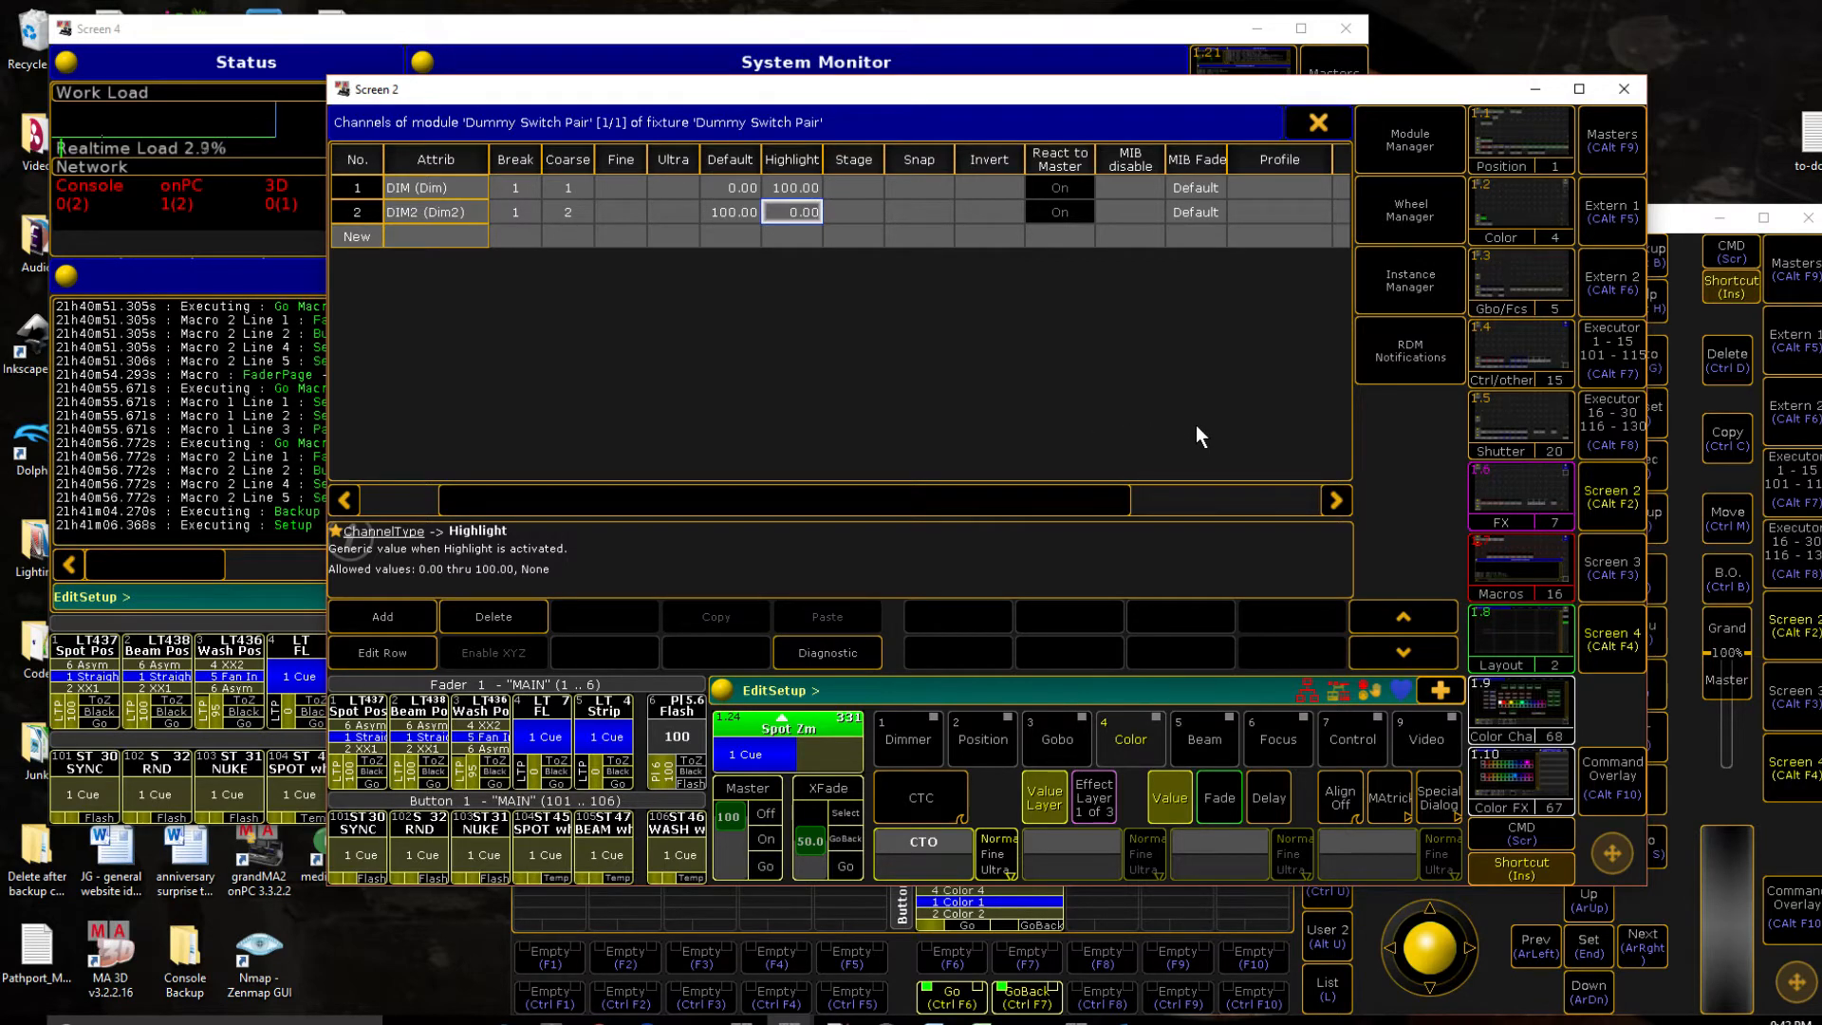
mouse_move(579, 301)
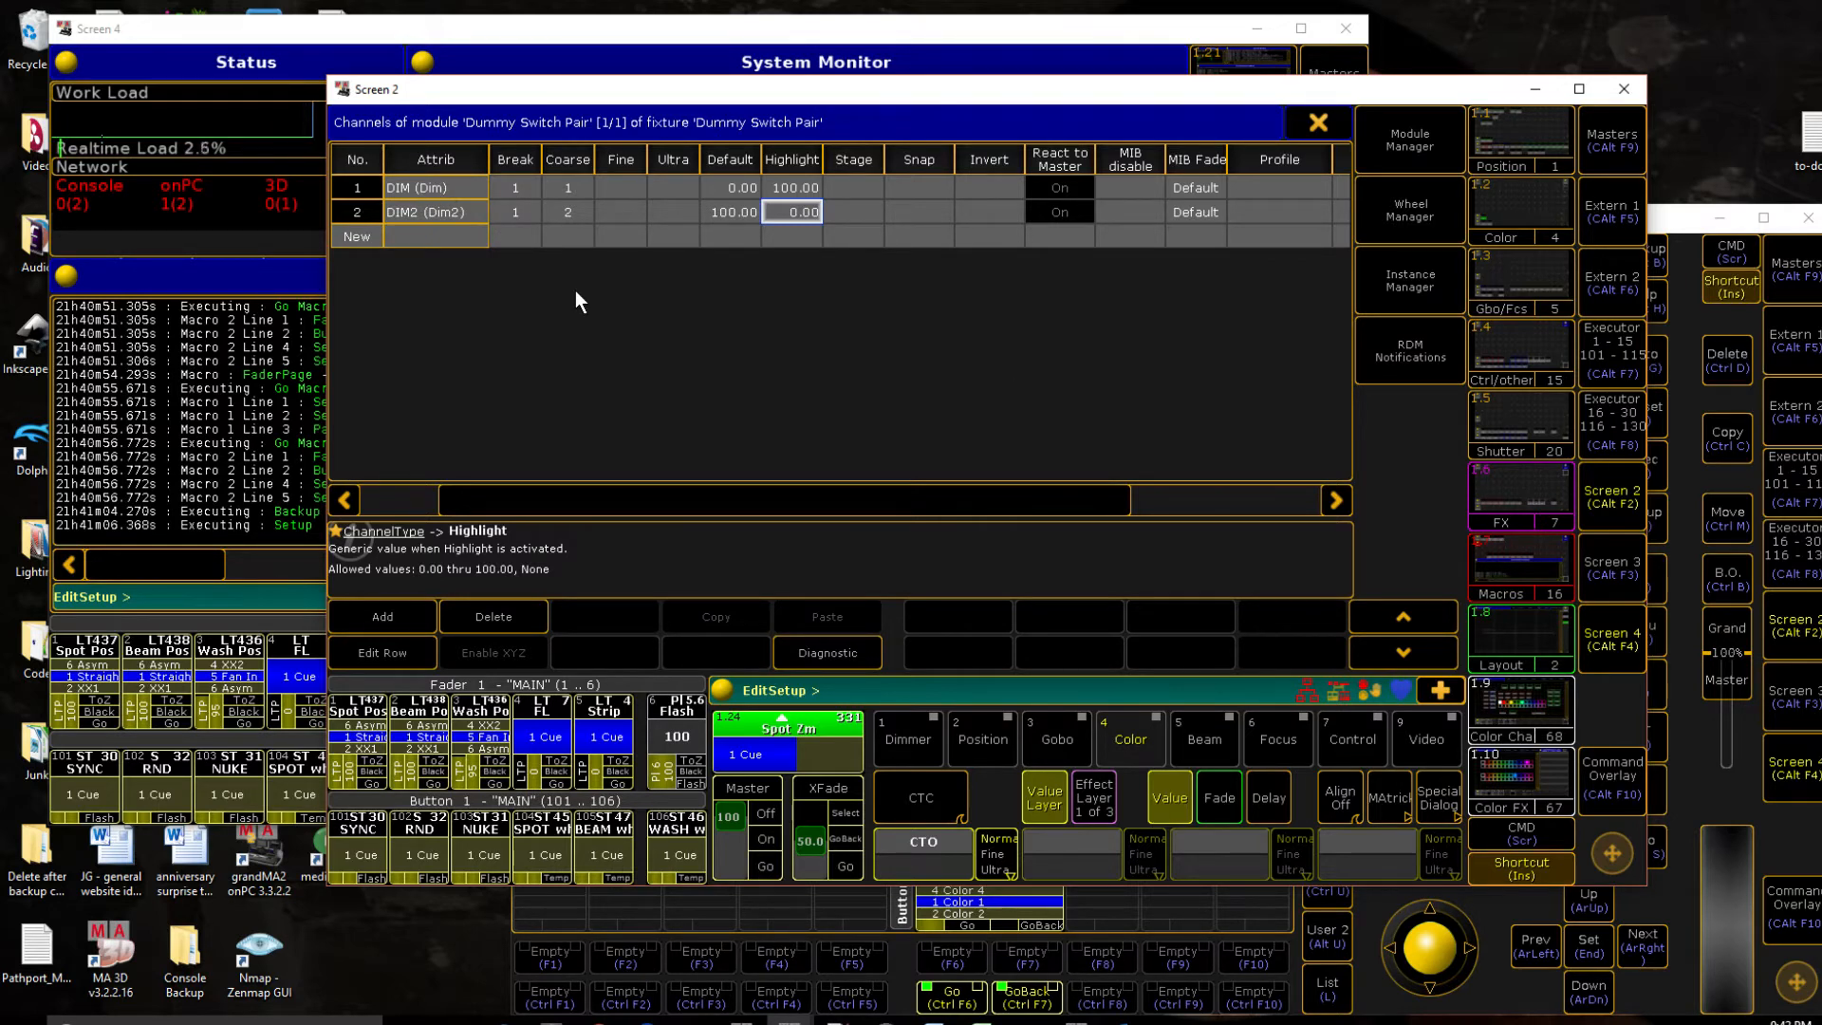
mouse_move(819, 290)
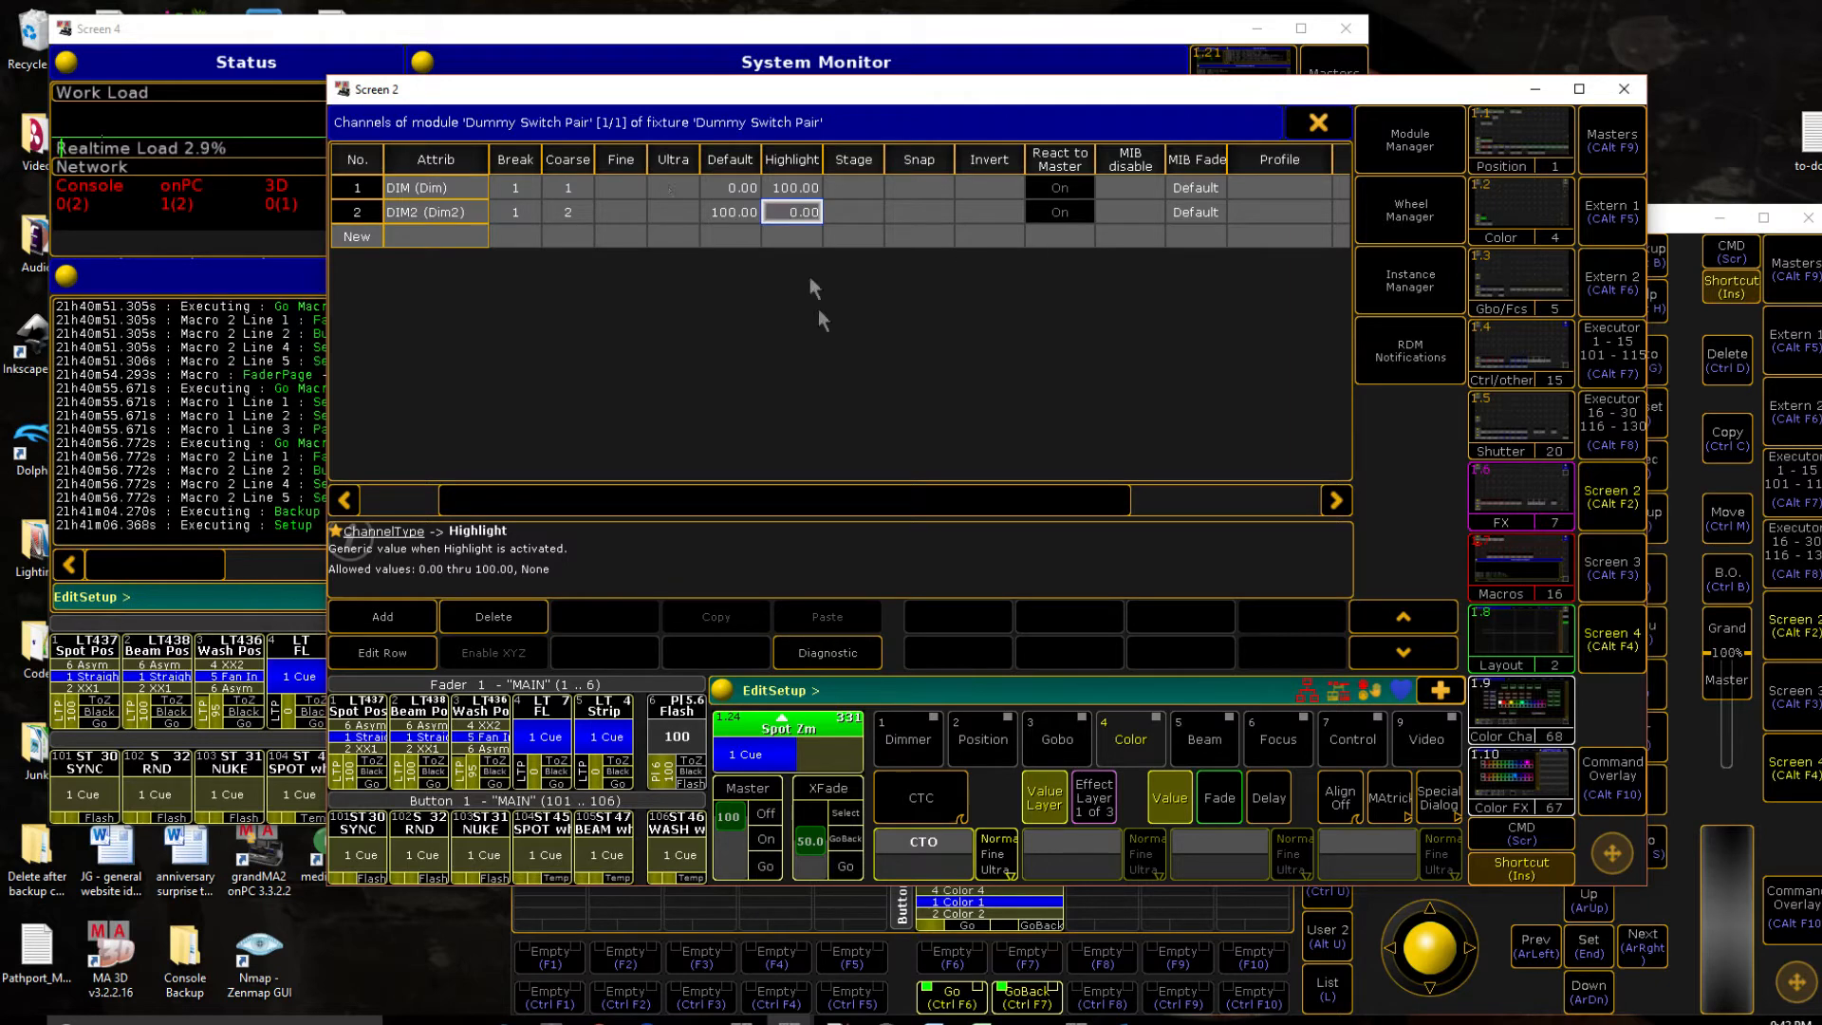
mouse_move(979, 384)
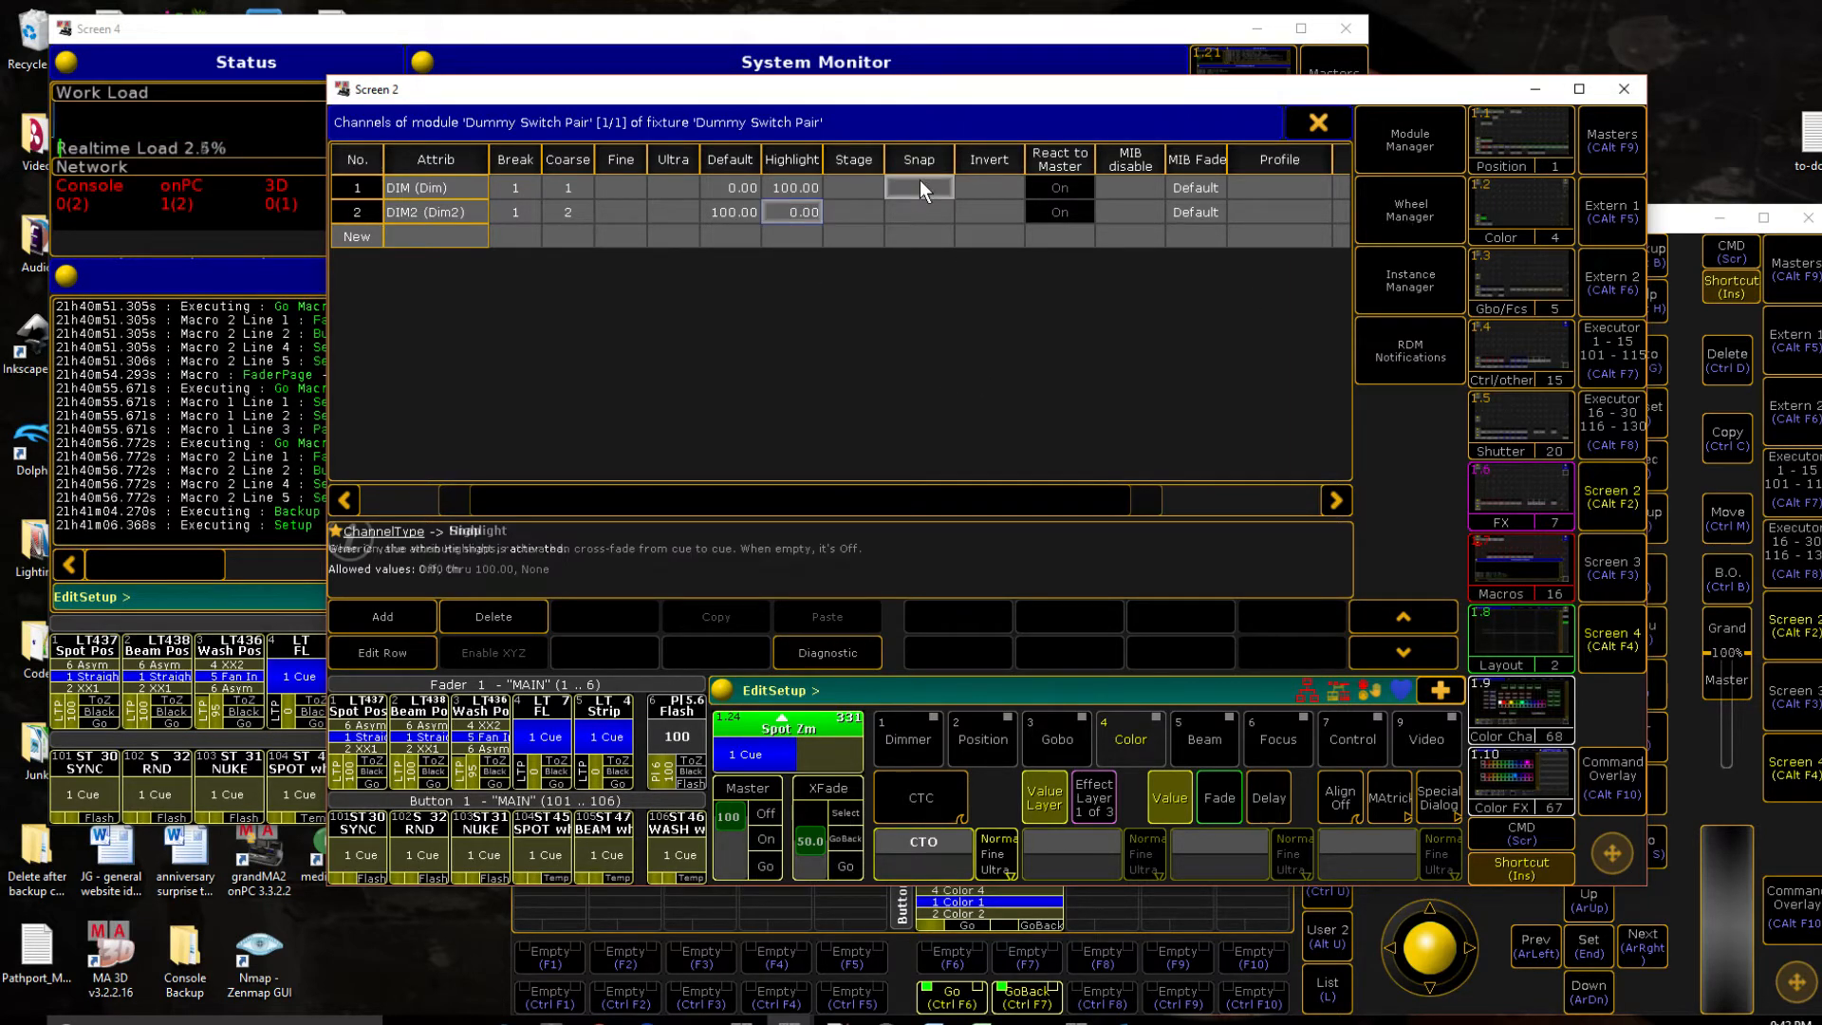
left_click(917, 211)
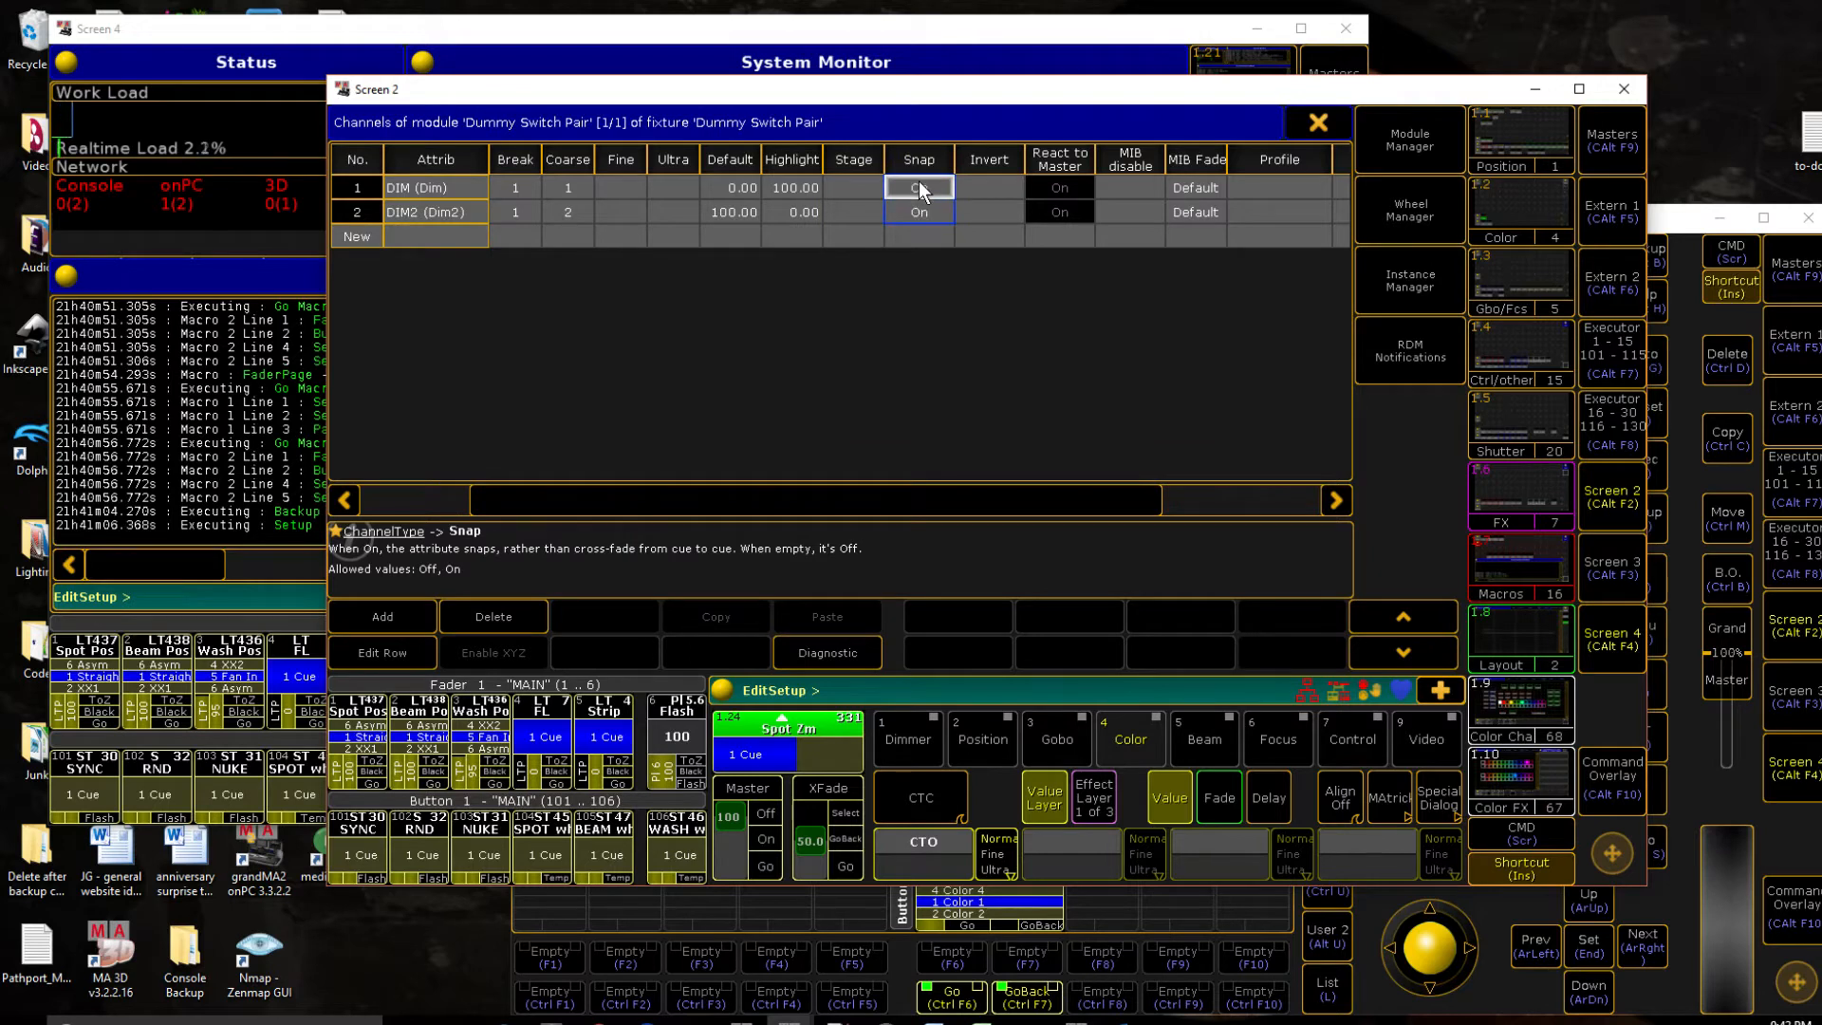
left_click(917, 187)
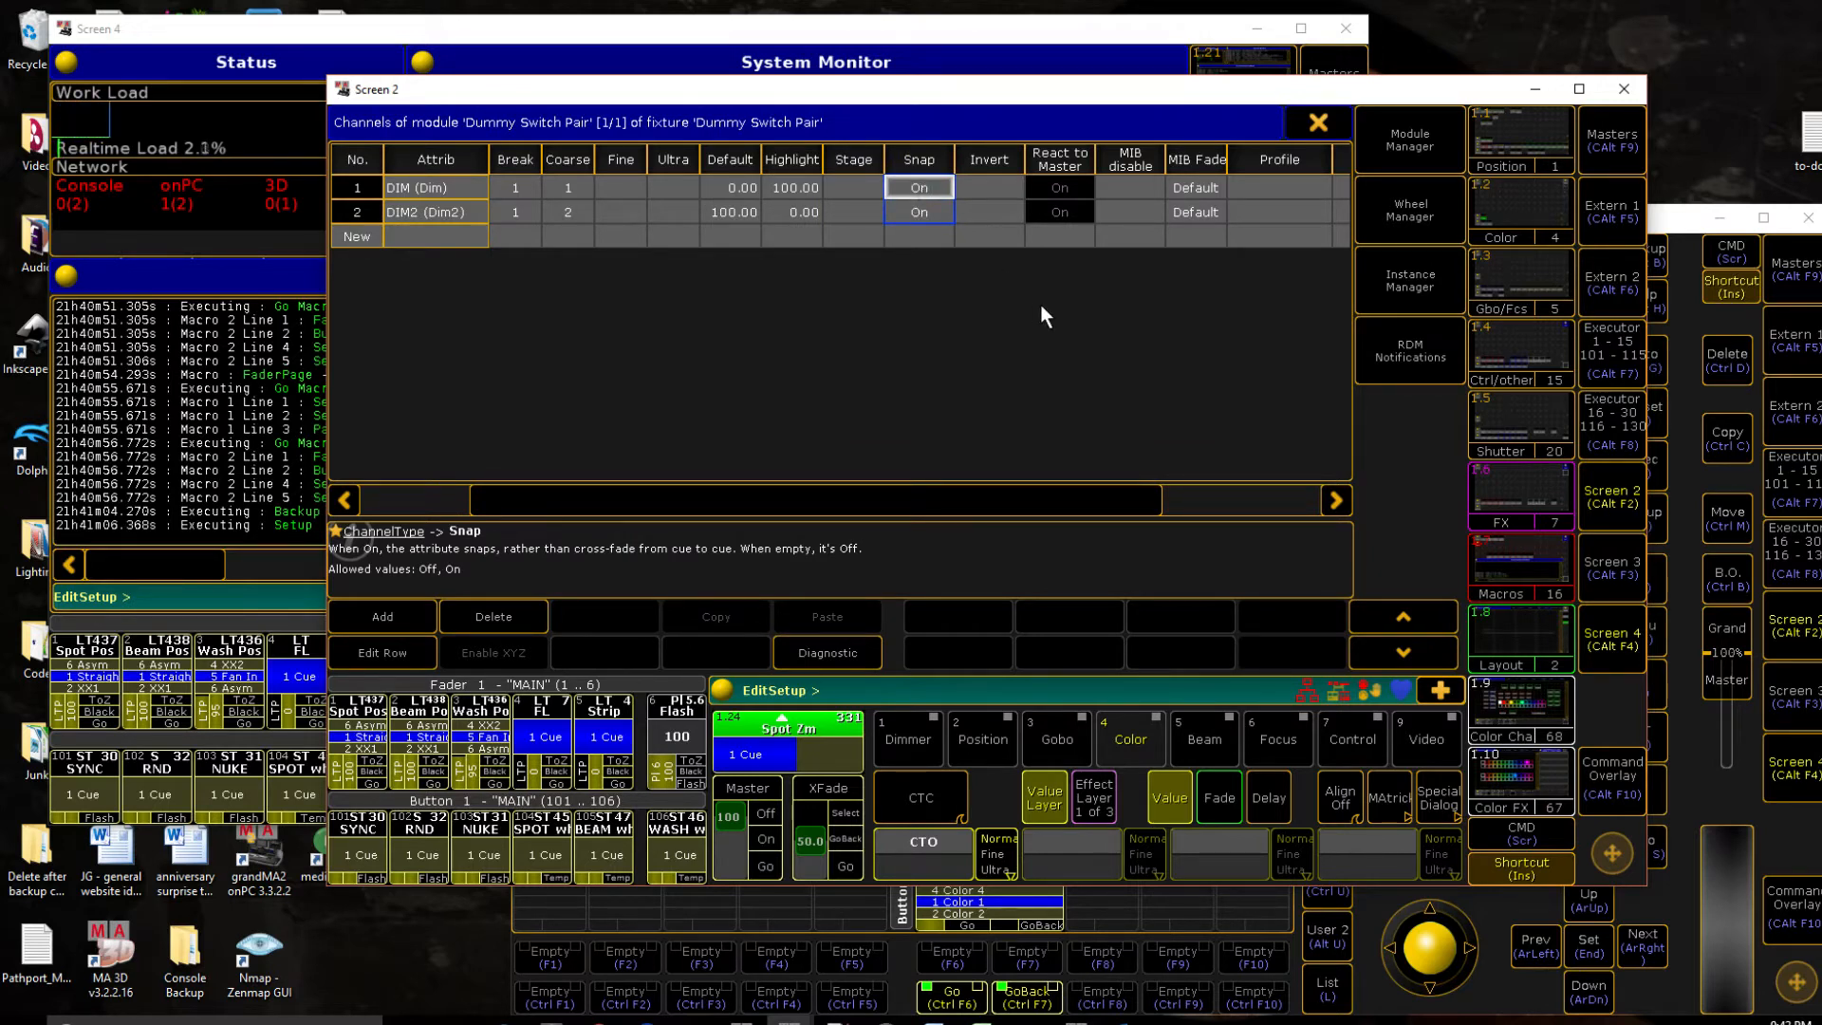
mouse_move(996, 324)
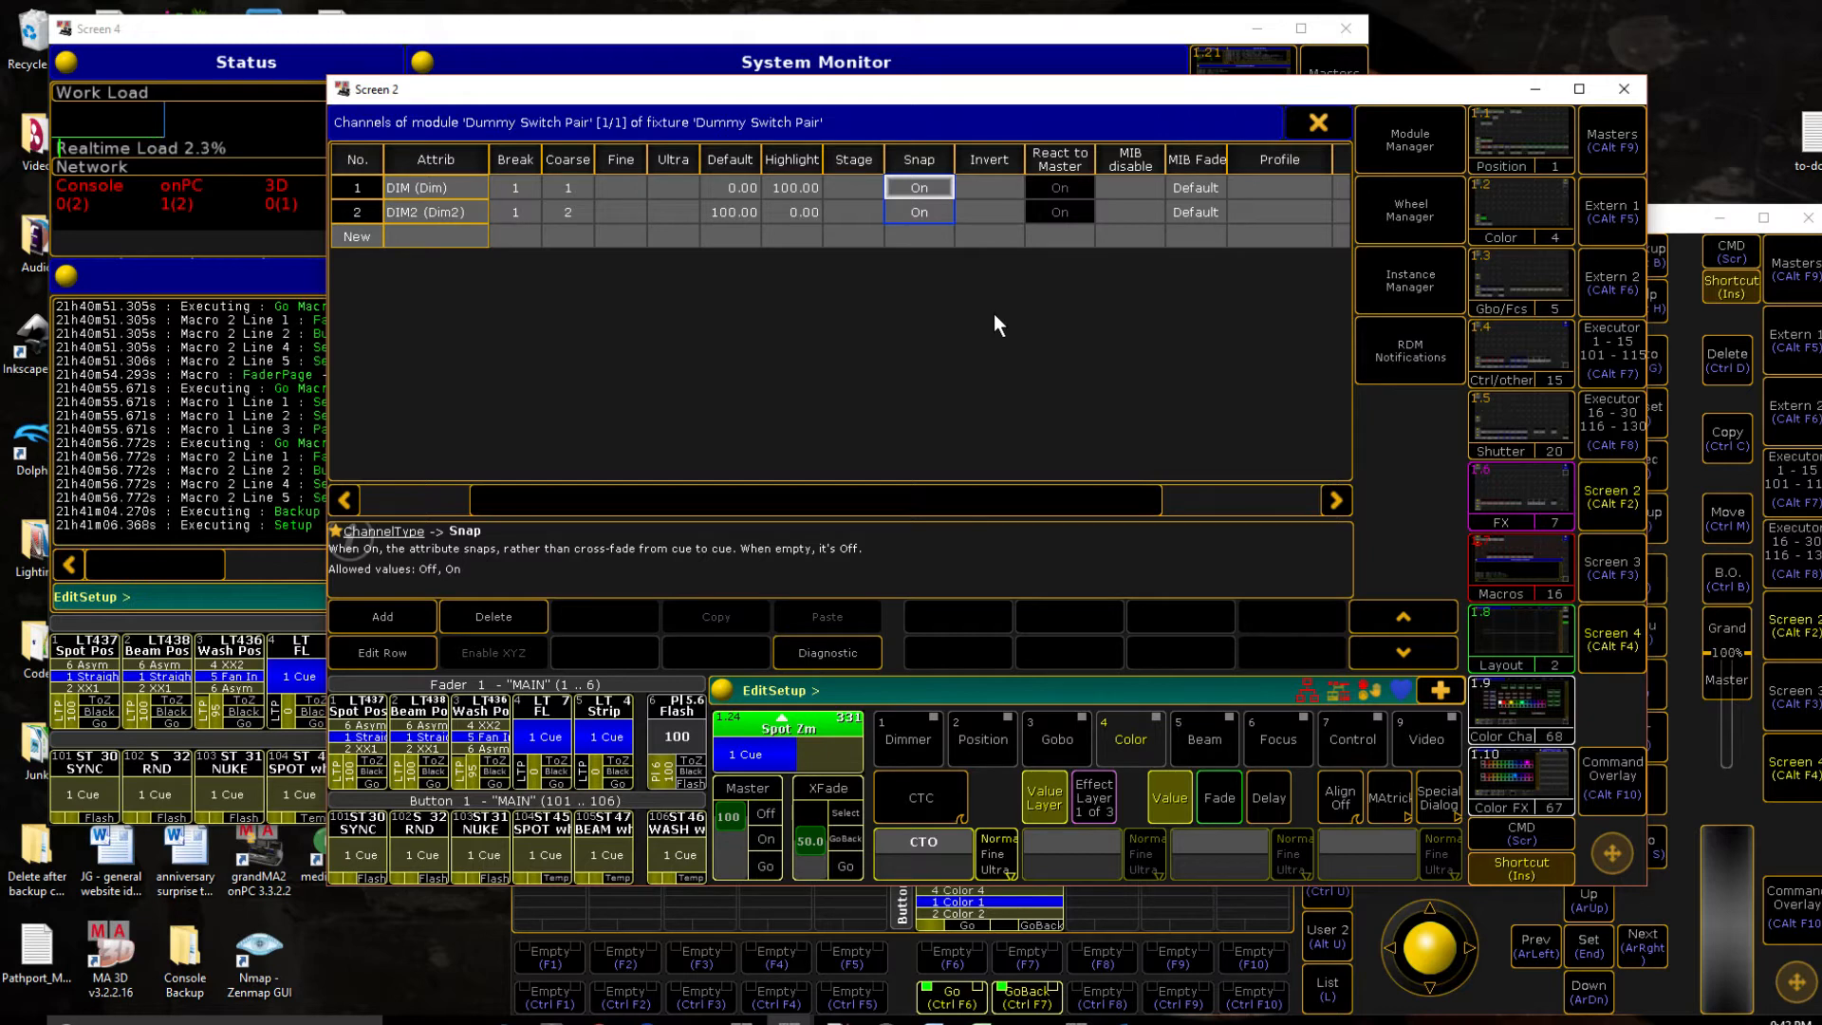
mouse_move(1046, 256)
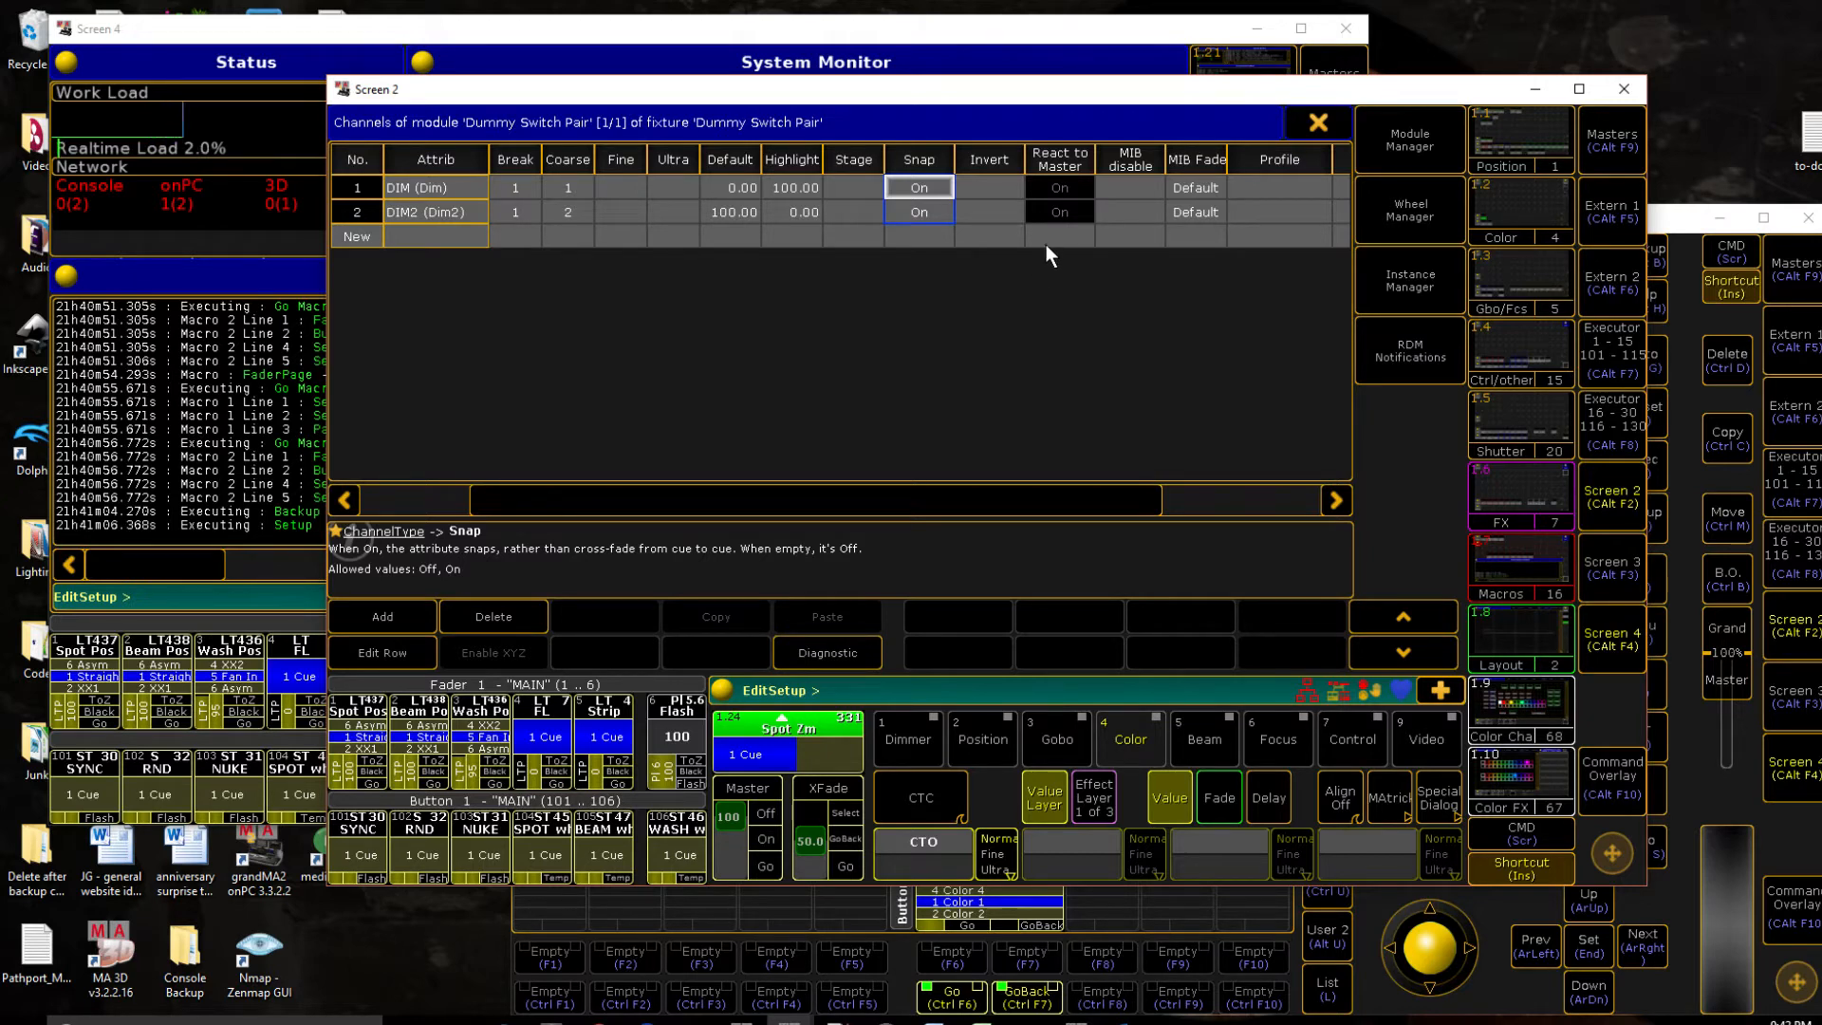
mouse_move(1123, 242)
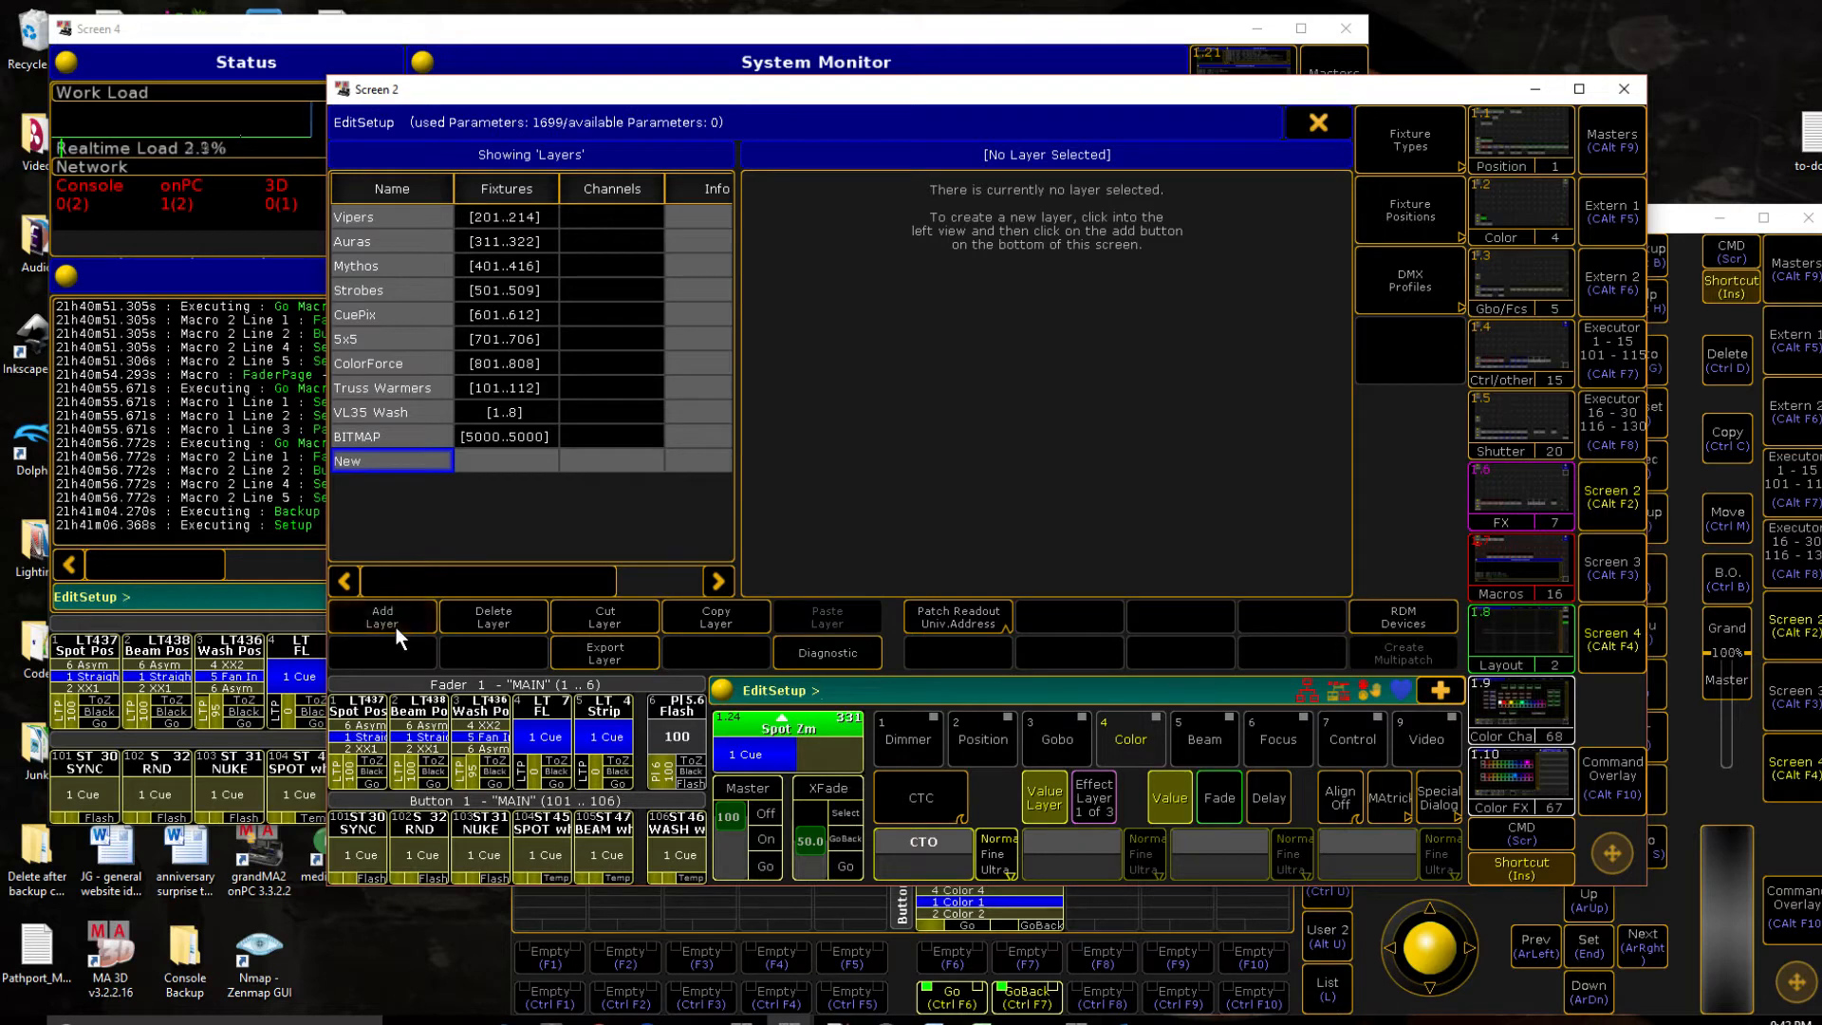
mouse_move(382, 572)
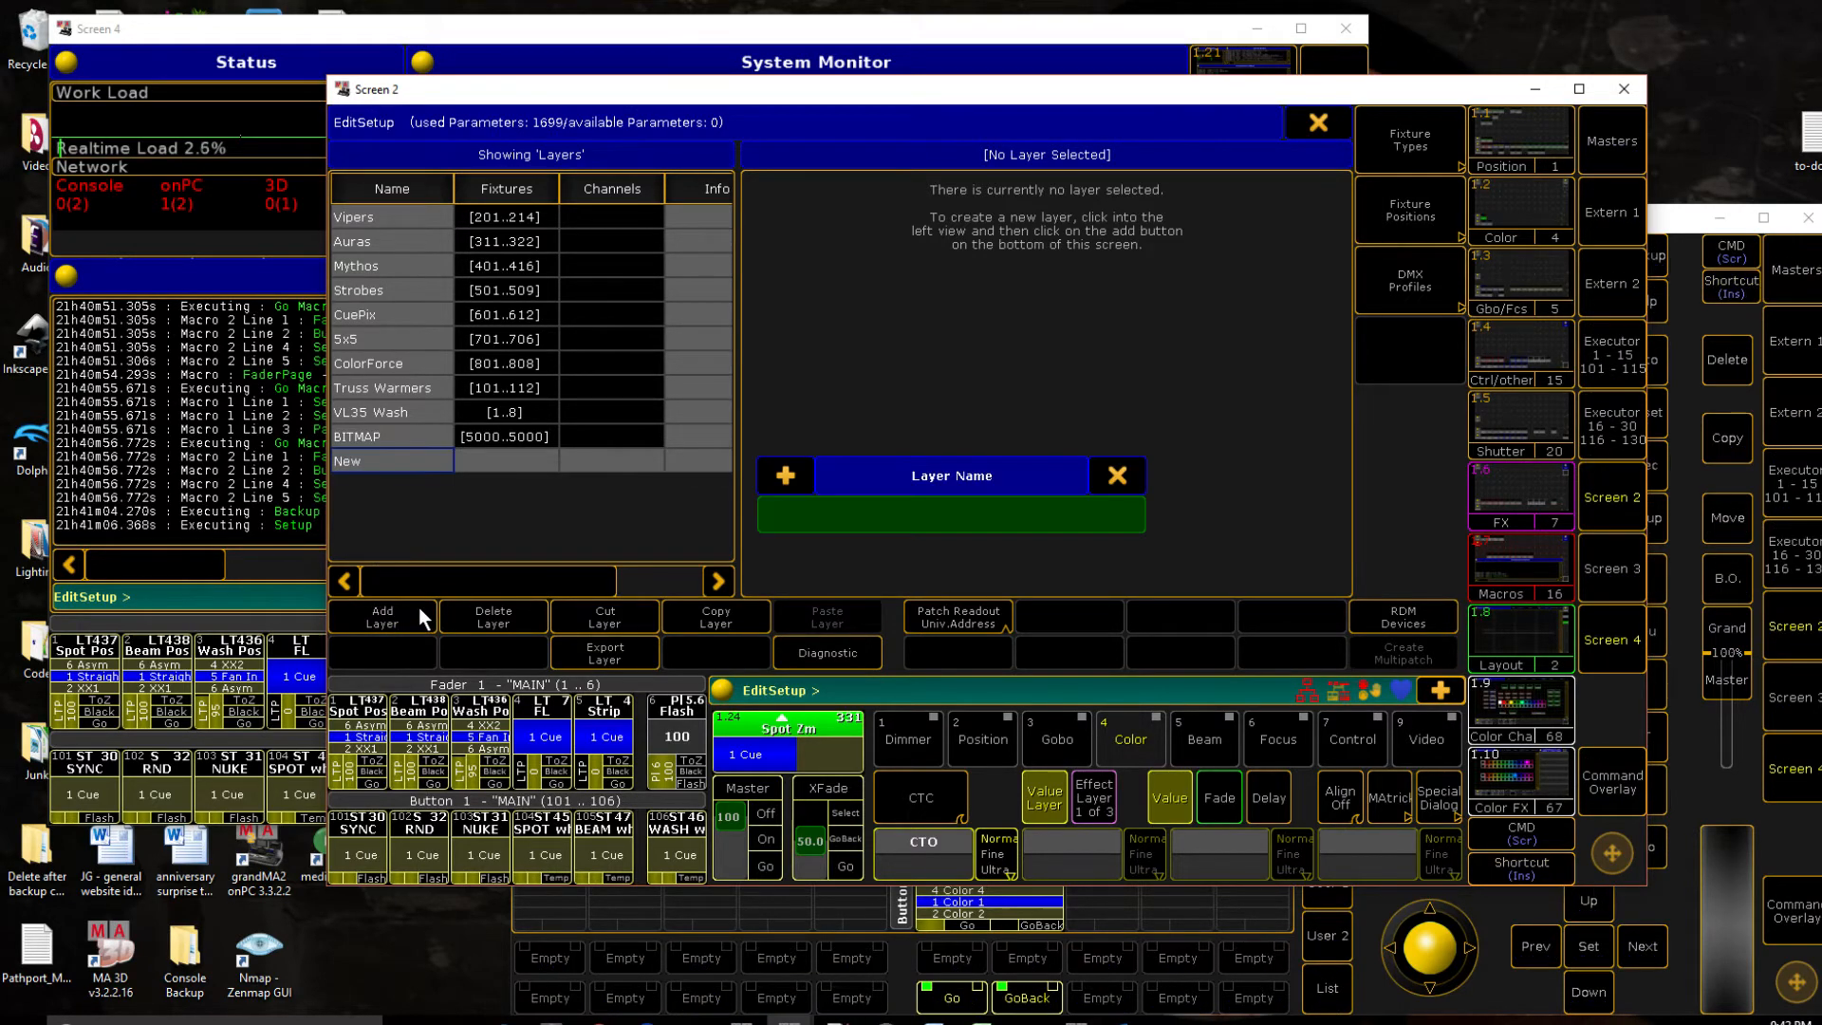
Step: Name the new patch layer 'Dummy' for the Dummy Switch Pair fixture
type("Dummy Switch Pair")
type("200.1")
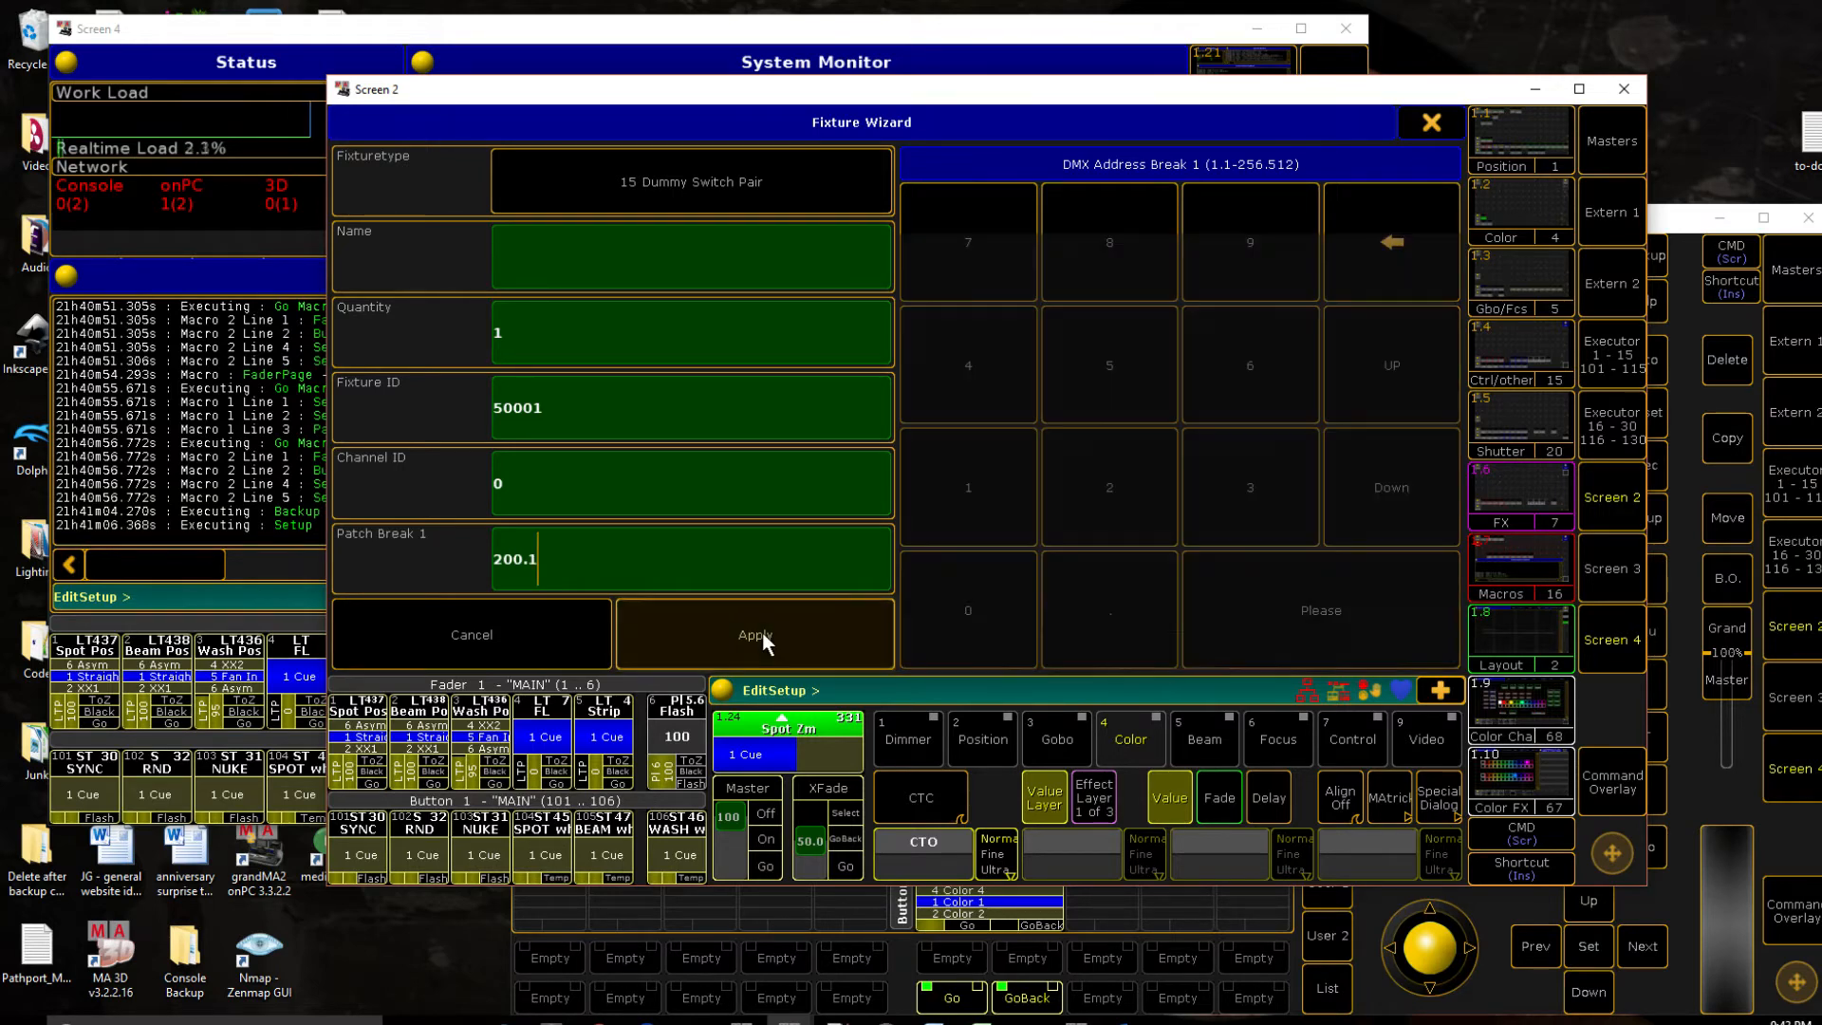
Step: Apply fixture 50001 at 200.001 and clear its React to Master setting
left_click(754, 633)
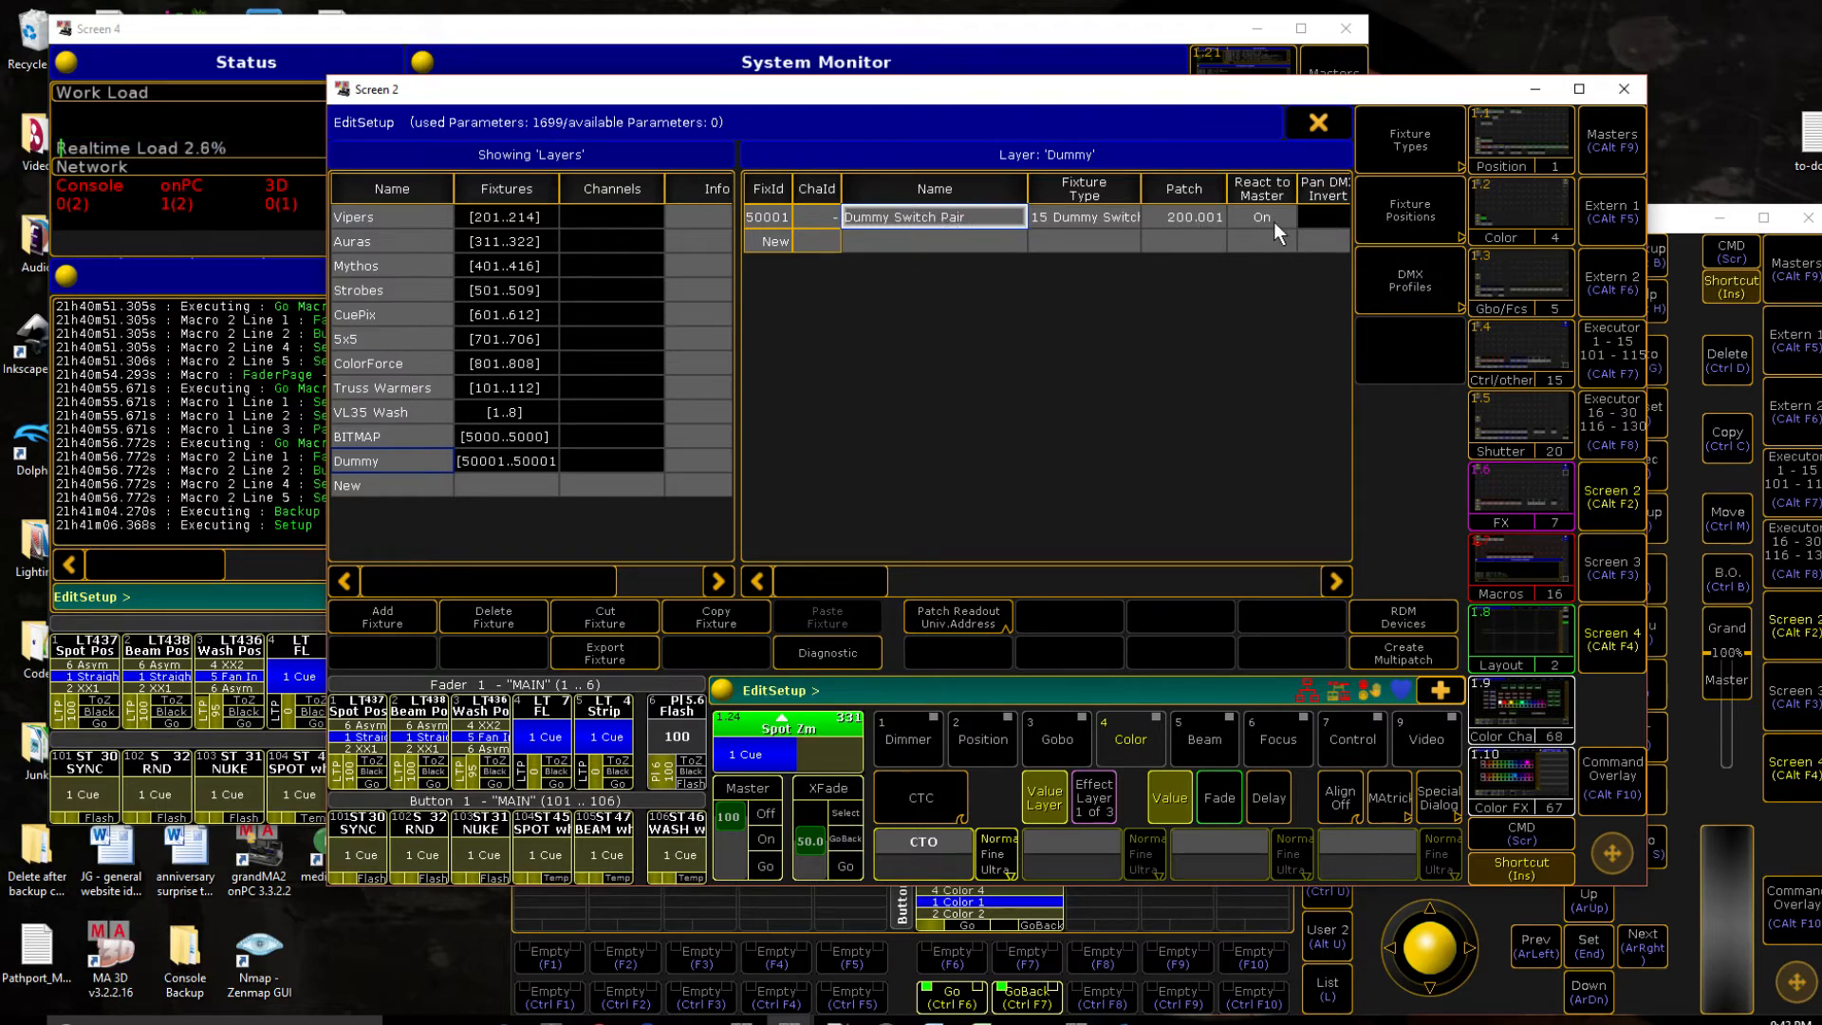
left_click(1261, 217)
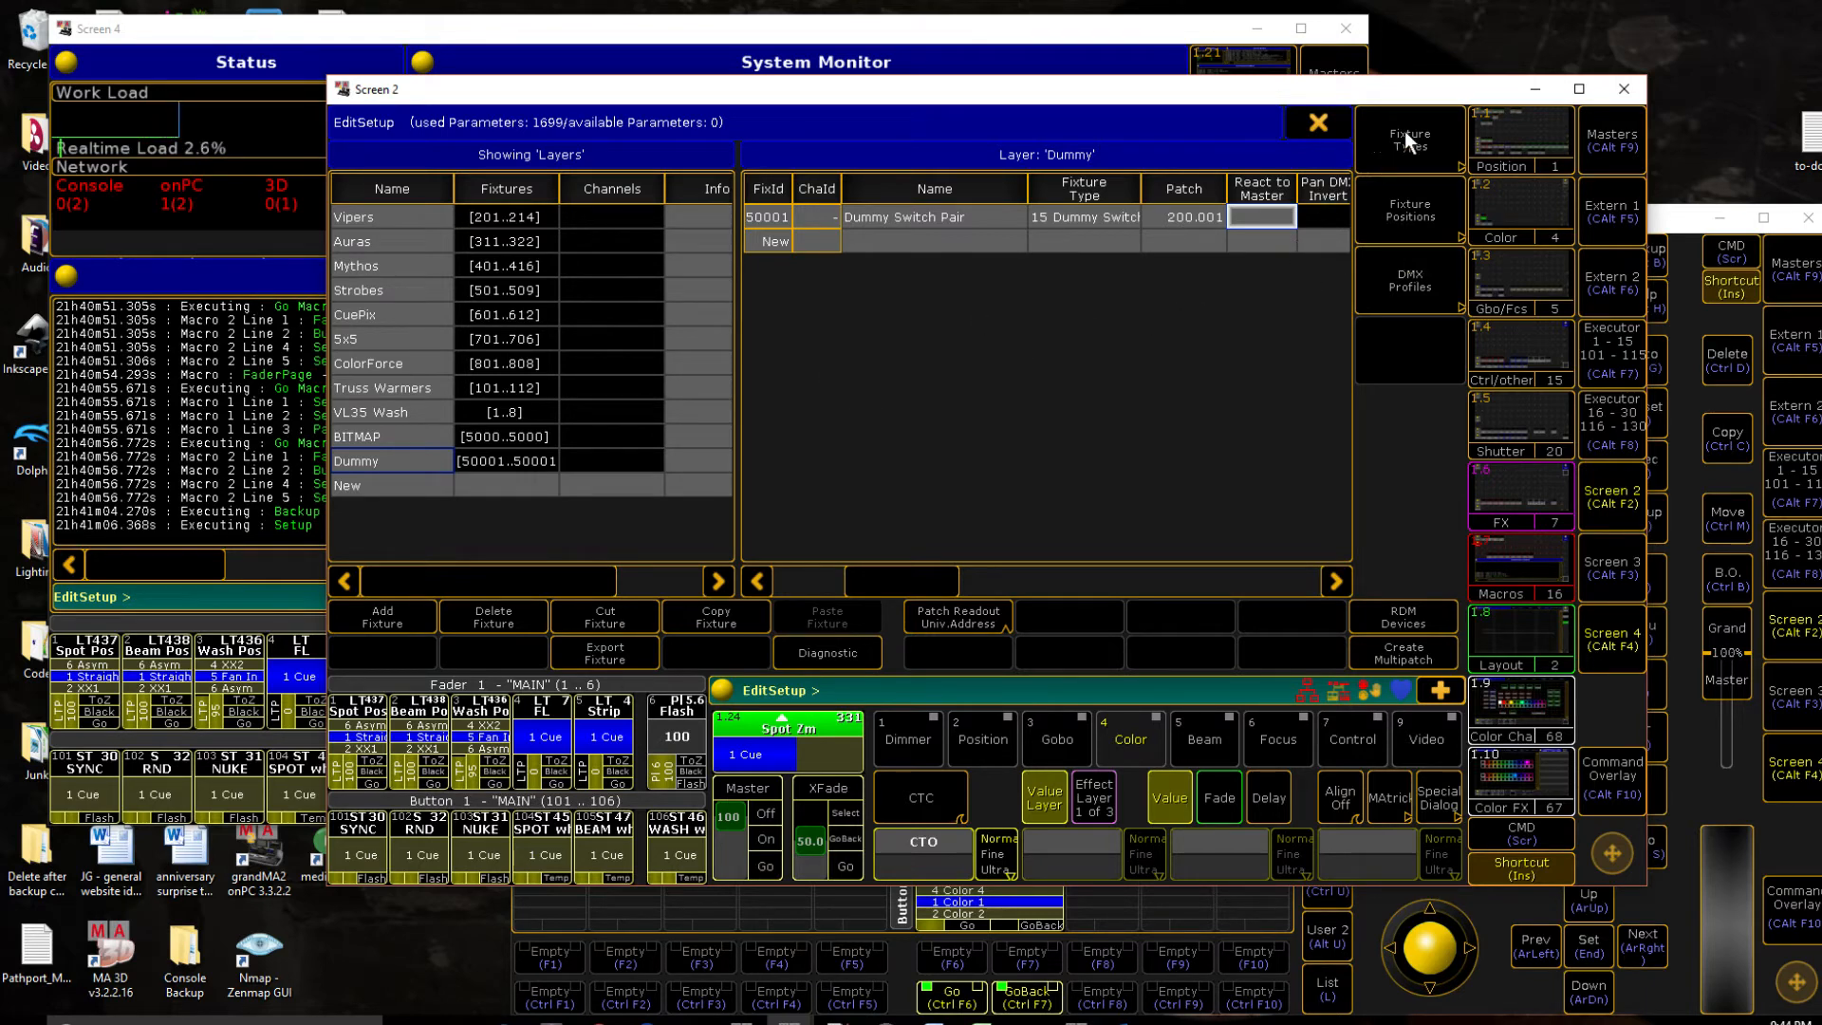
mouse_move(949, 236)
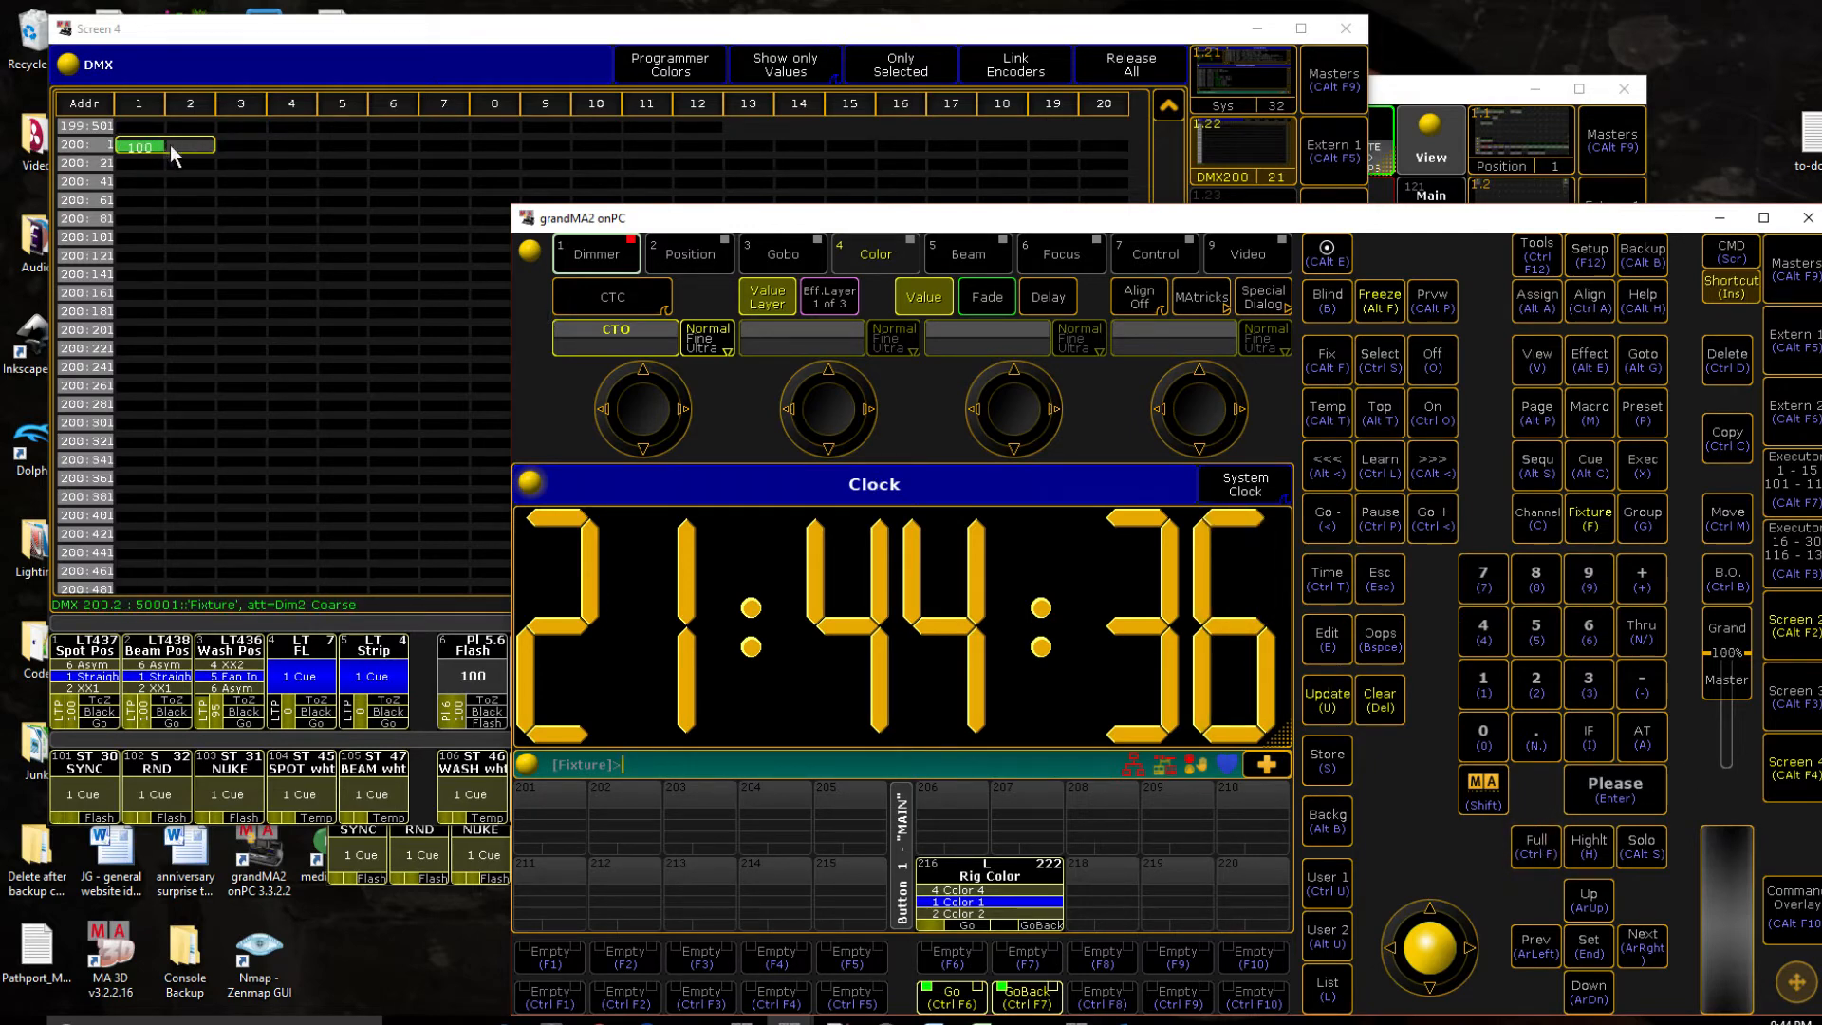
Step: Check cell 200.2 on the universe 200 DMX sheet showing fixture 50001 at 100
left_click(1325, 761)
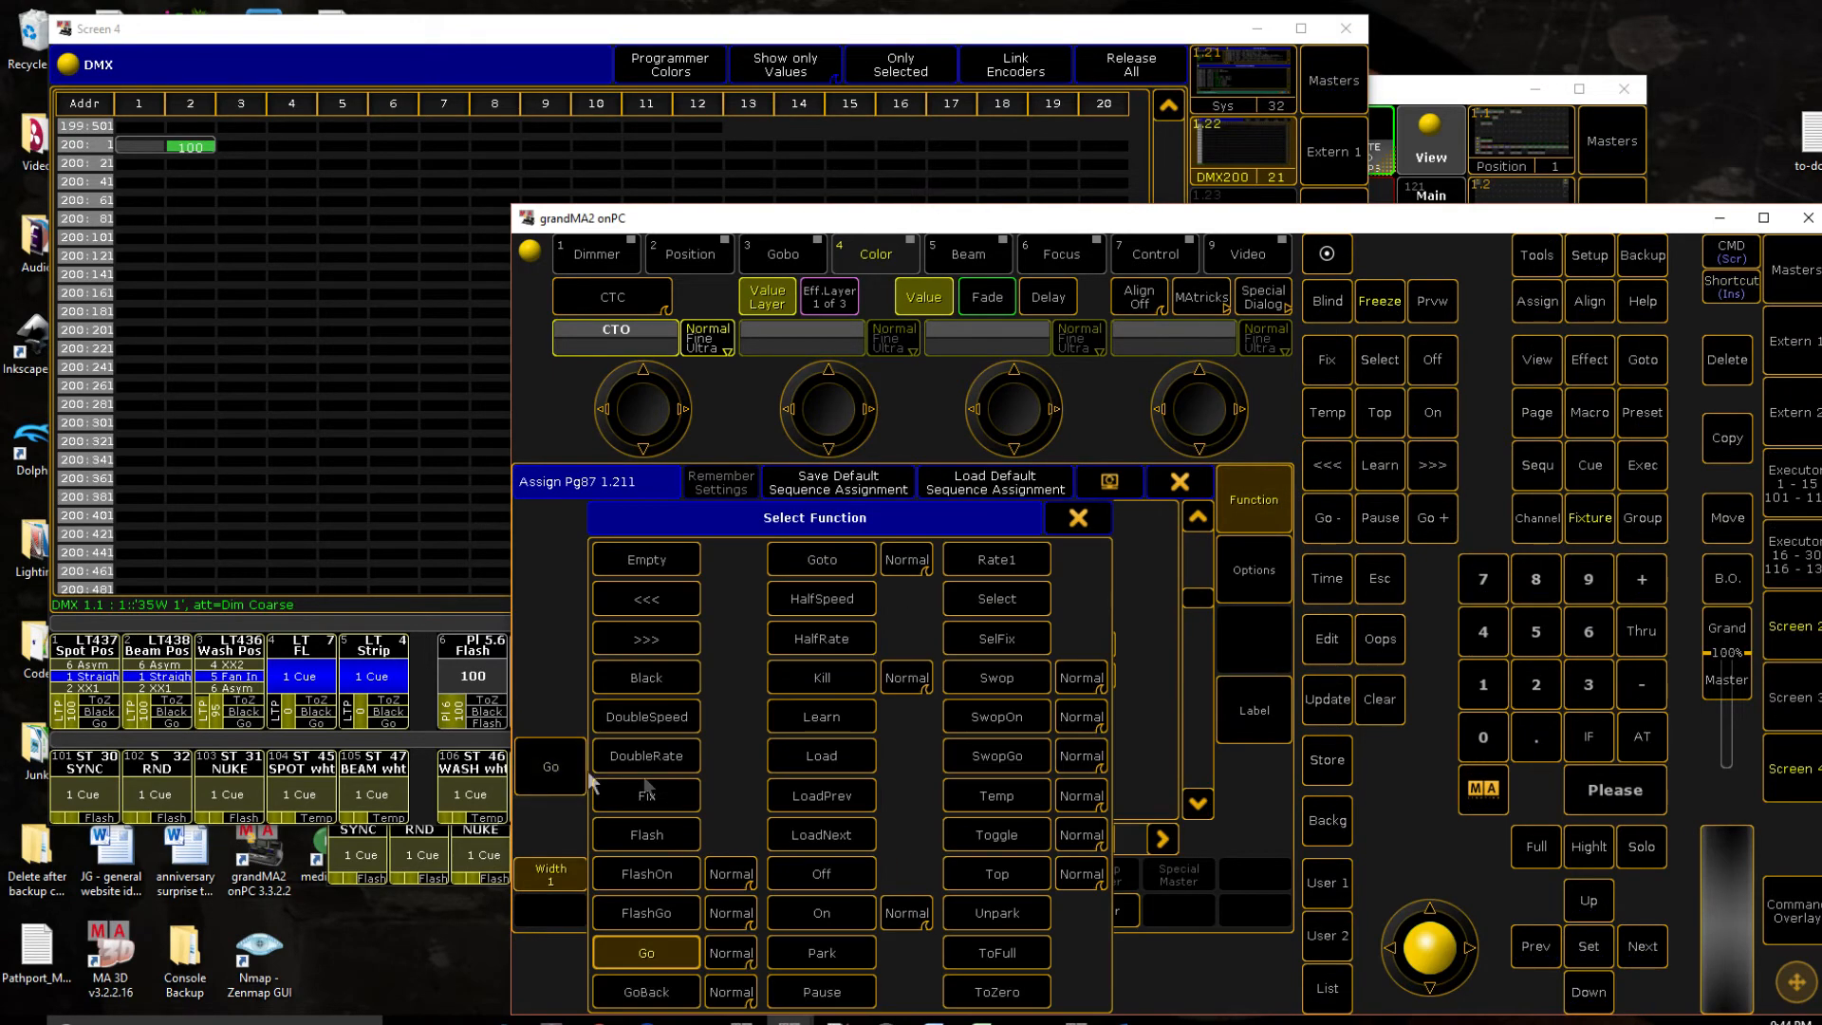
mouse_move(921, 677)
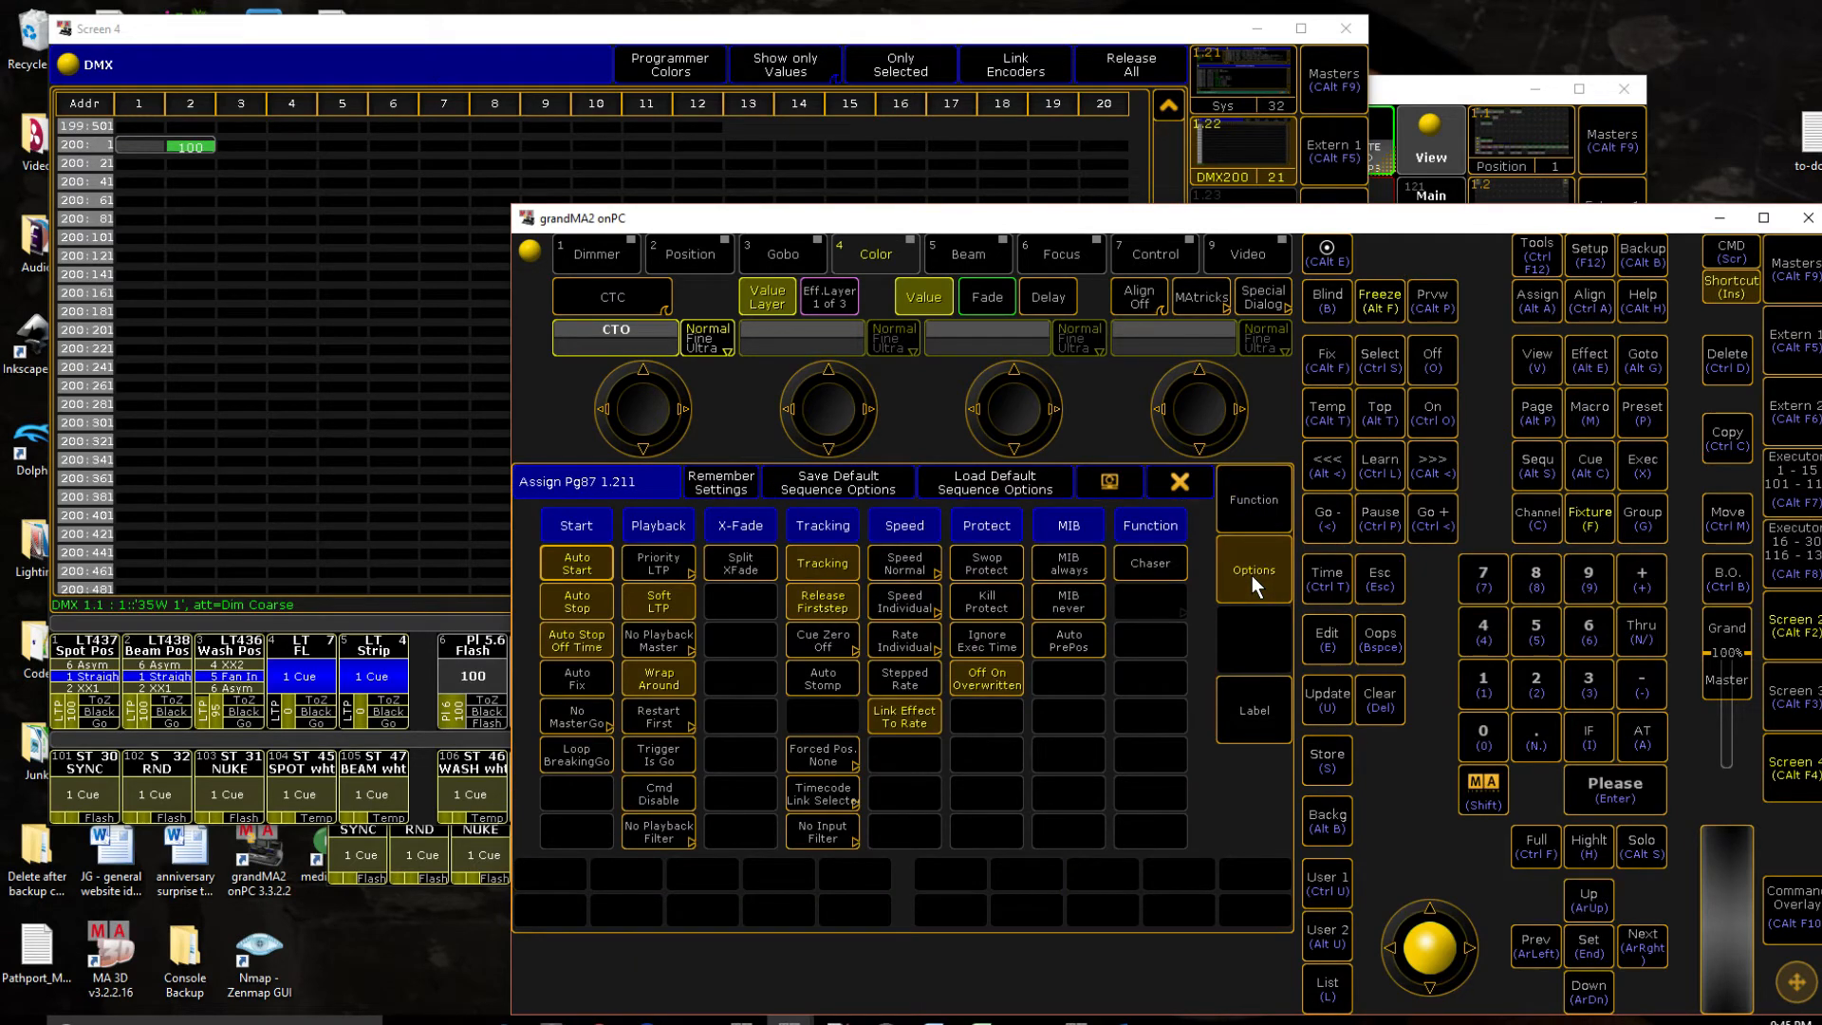
mouse_move(998, 575)
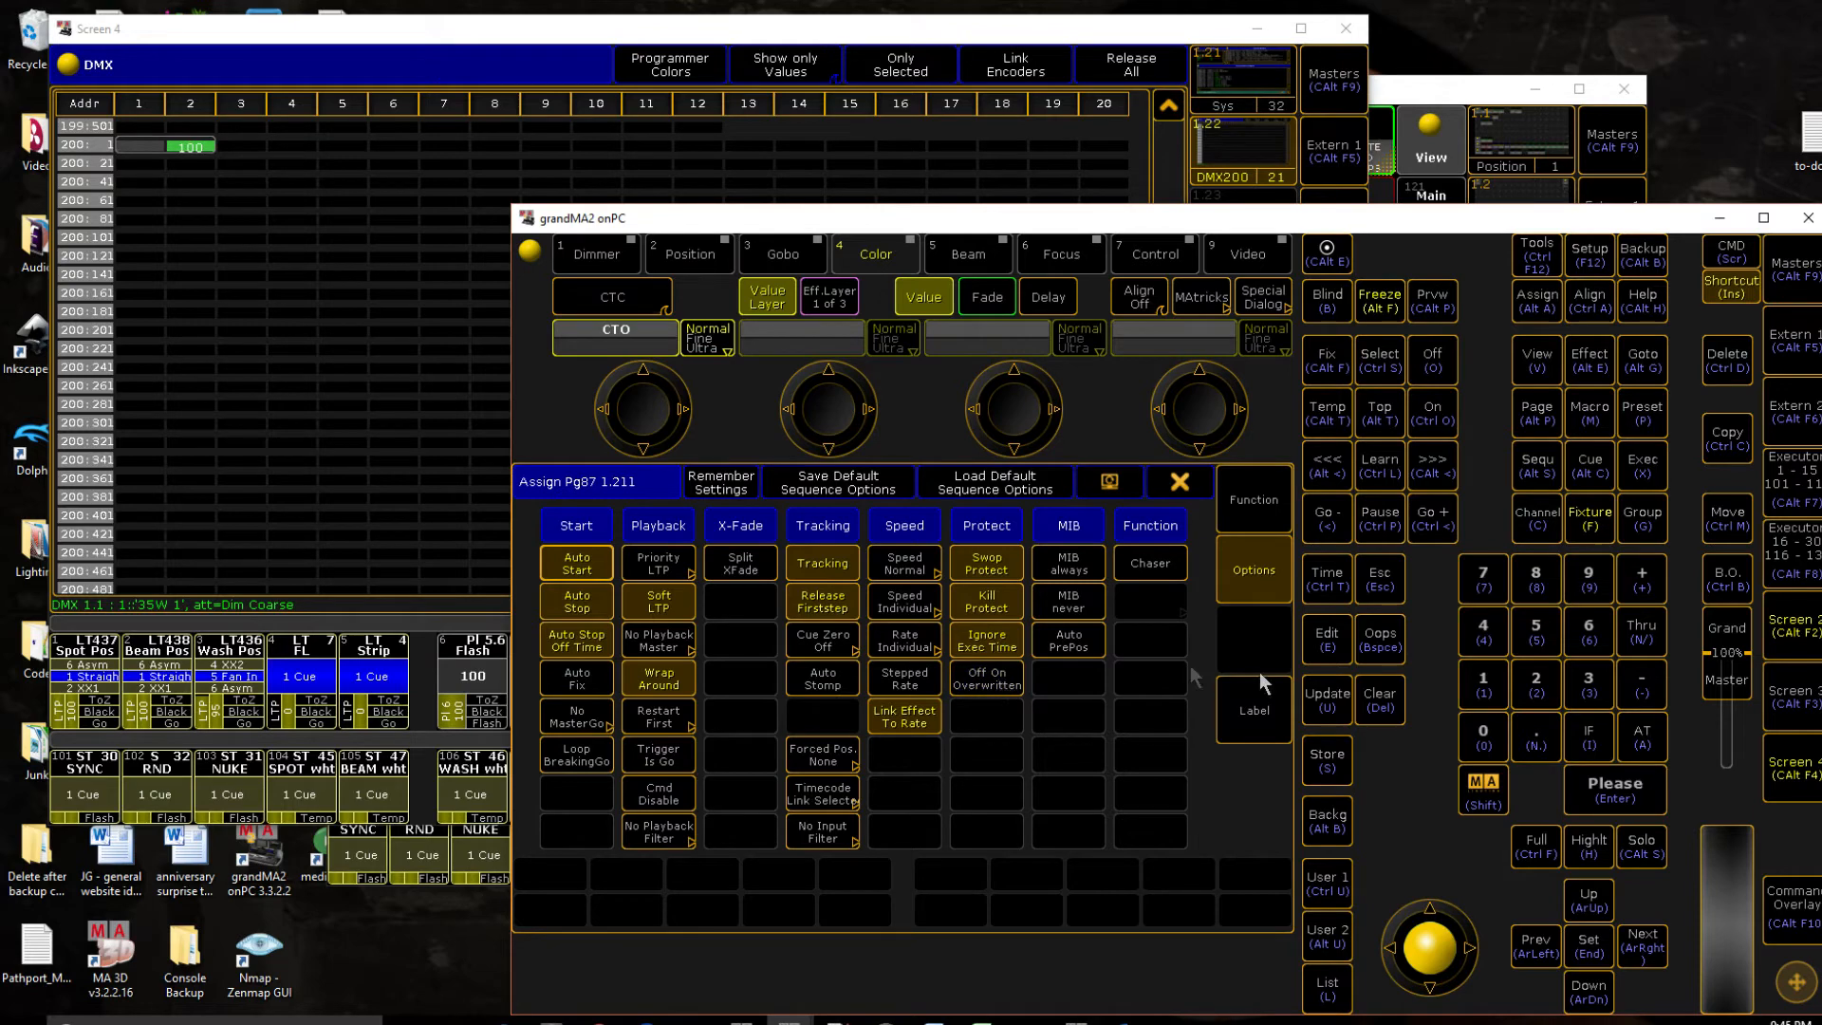
mouse_move(1146, 690)
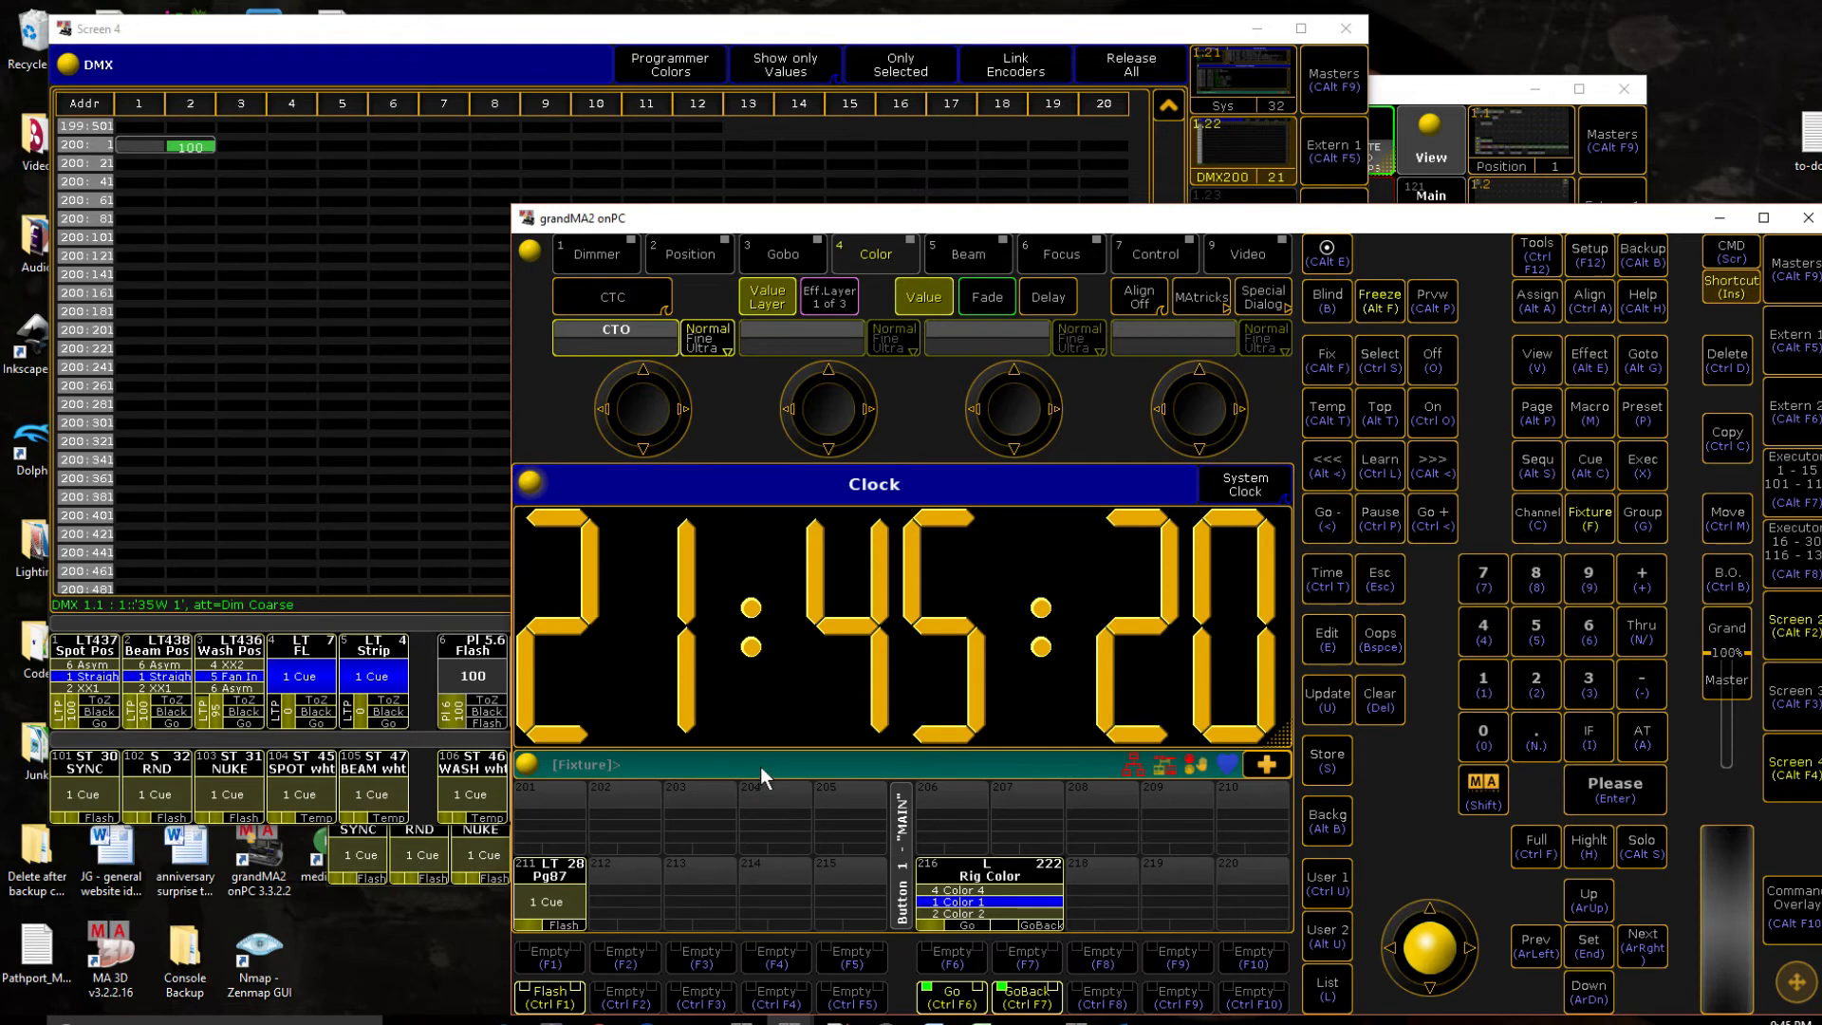
Step: Enter 'loc' while setting executor 87.211 up as a Flash button
type("loc")
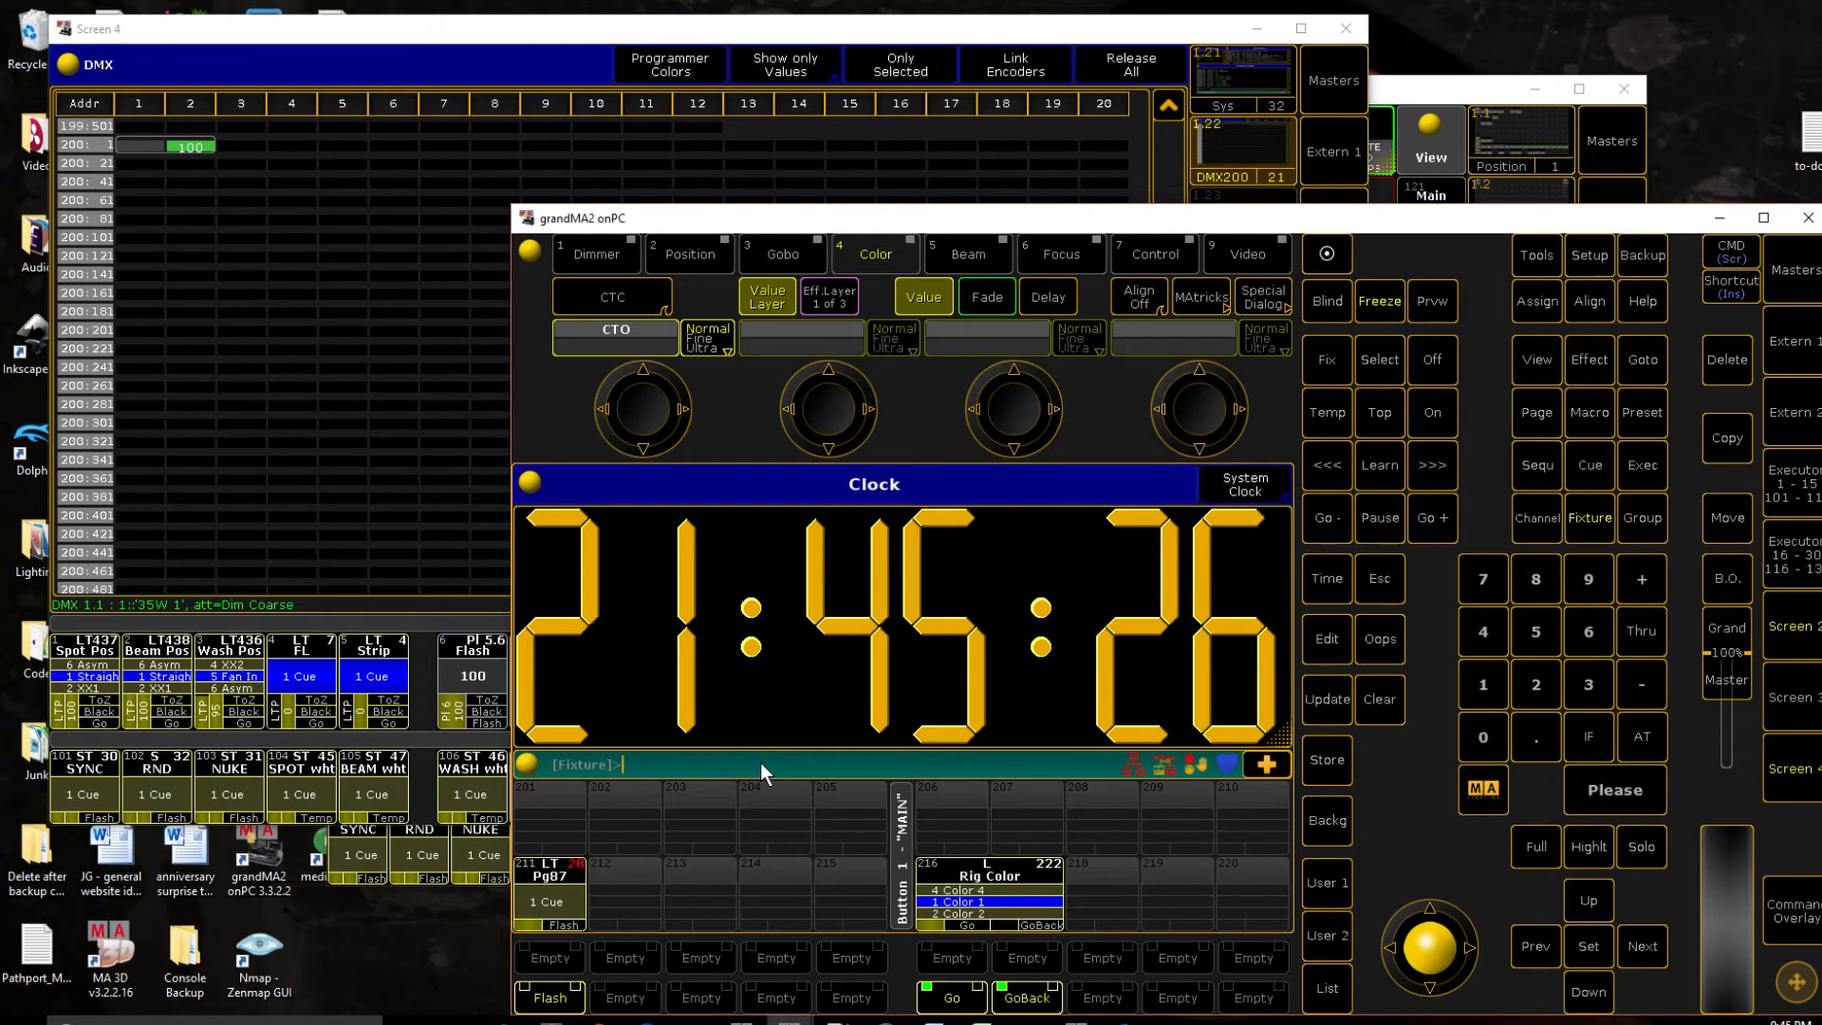
mouse_move(534, 901)
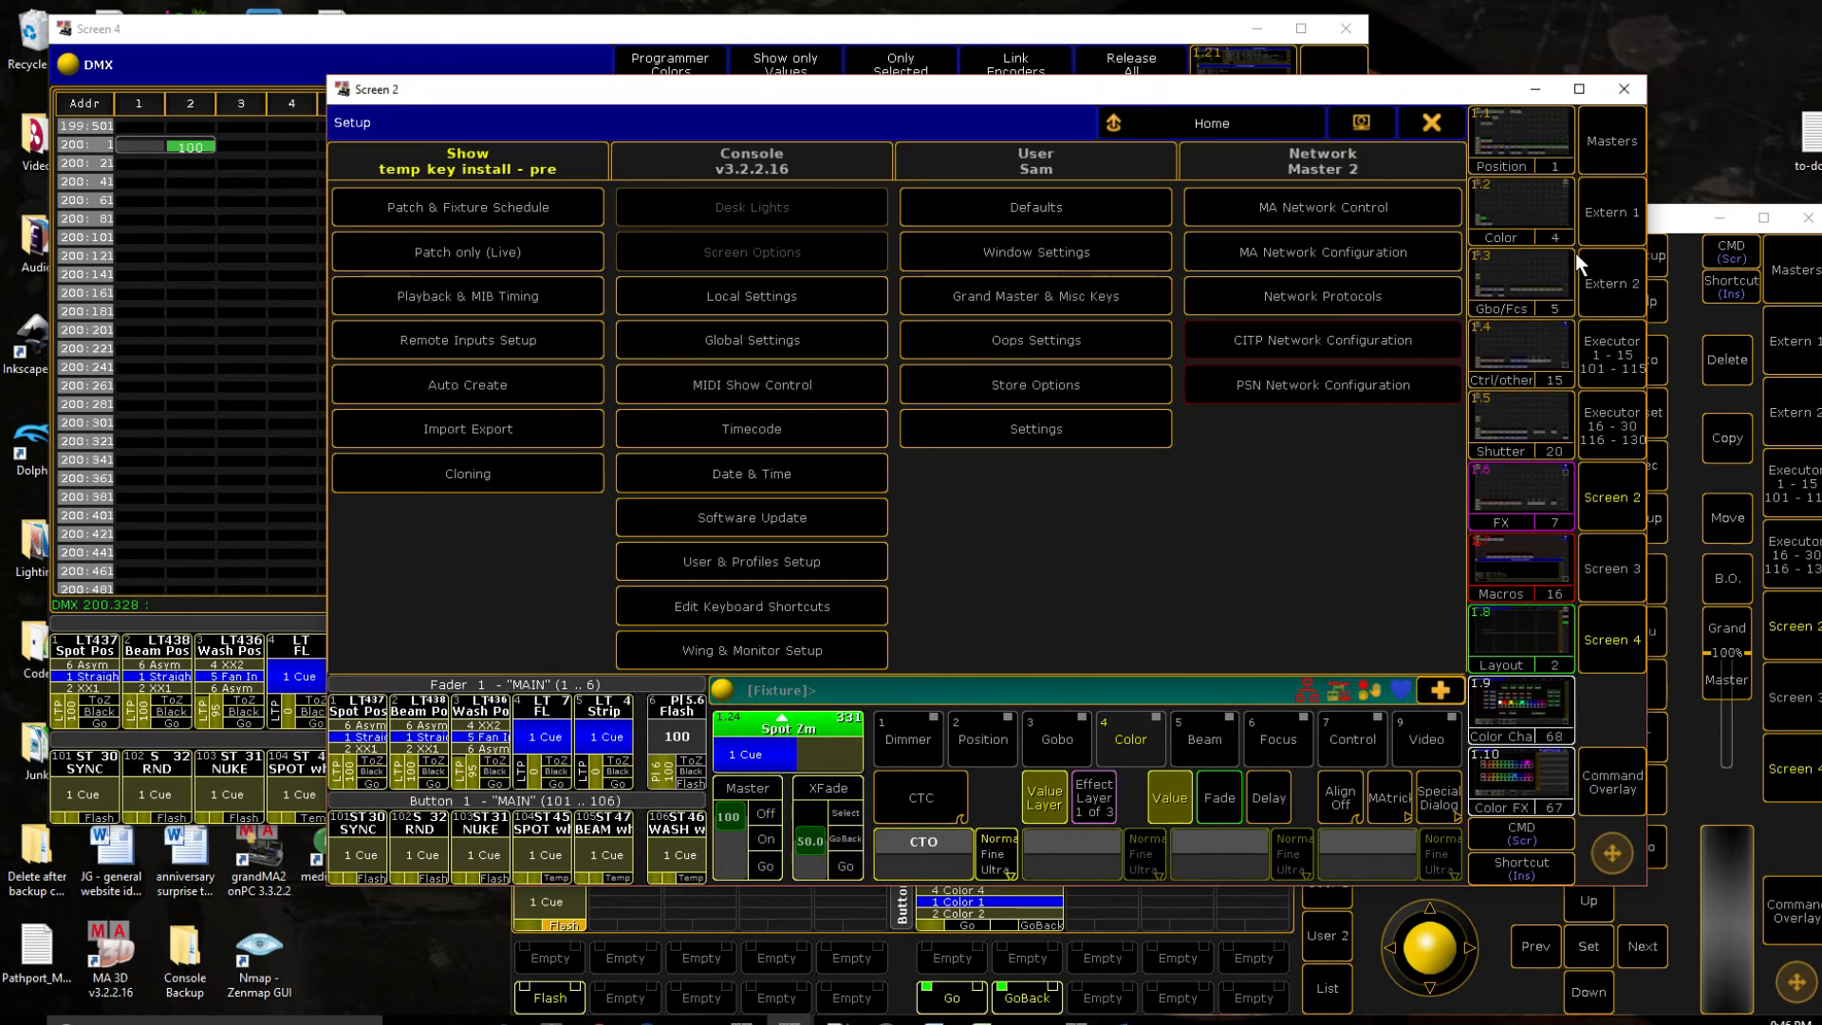
Step: Set the Temp On and Temp Off DMX remotes to 200.001 and 200.002
left_click(466, 339)
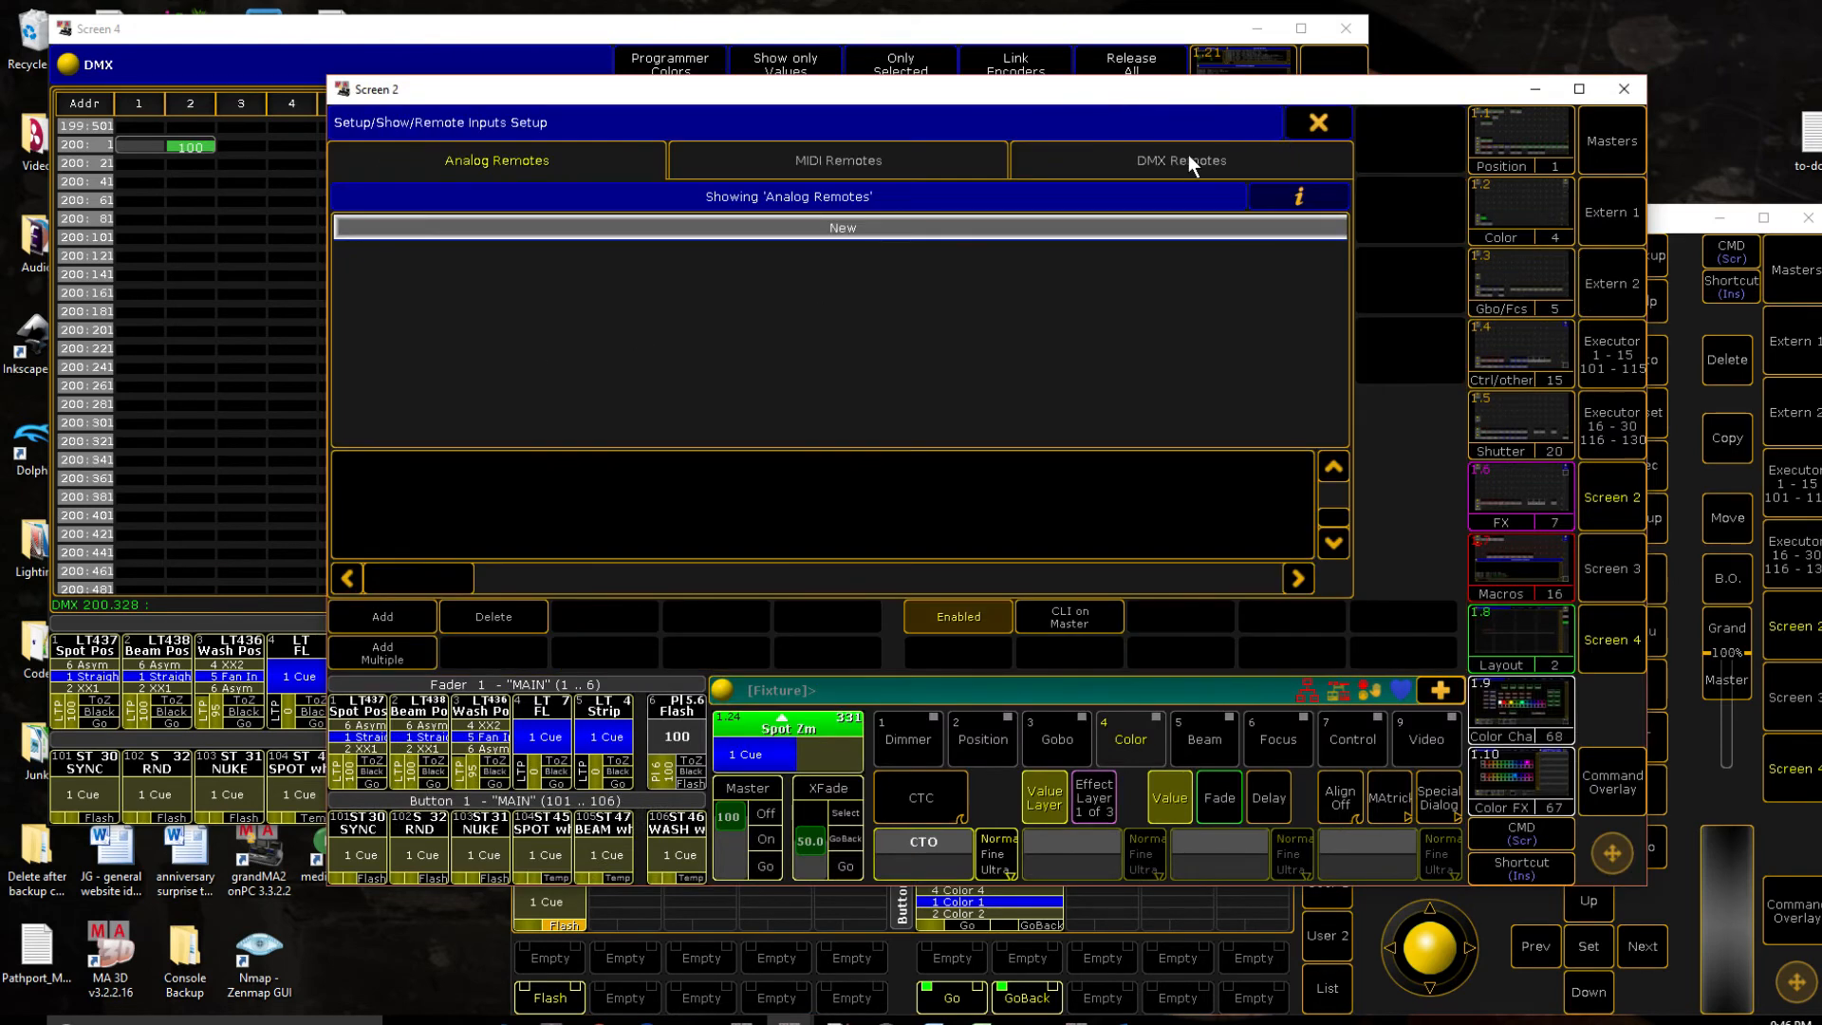
left_click(1179, 160)
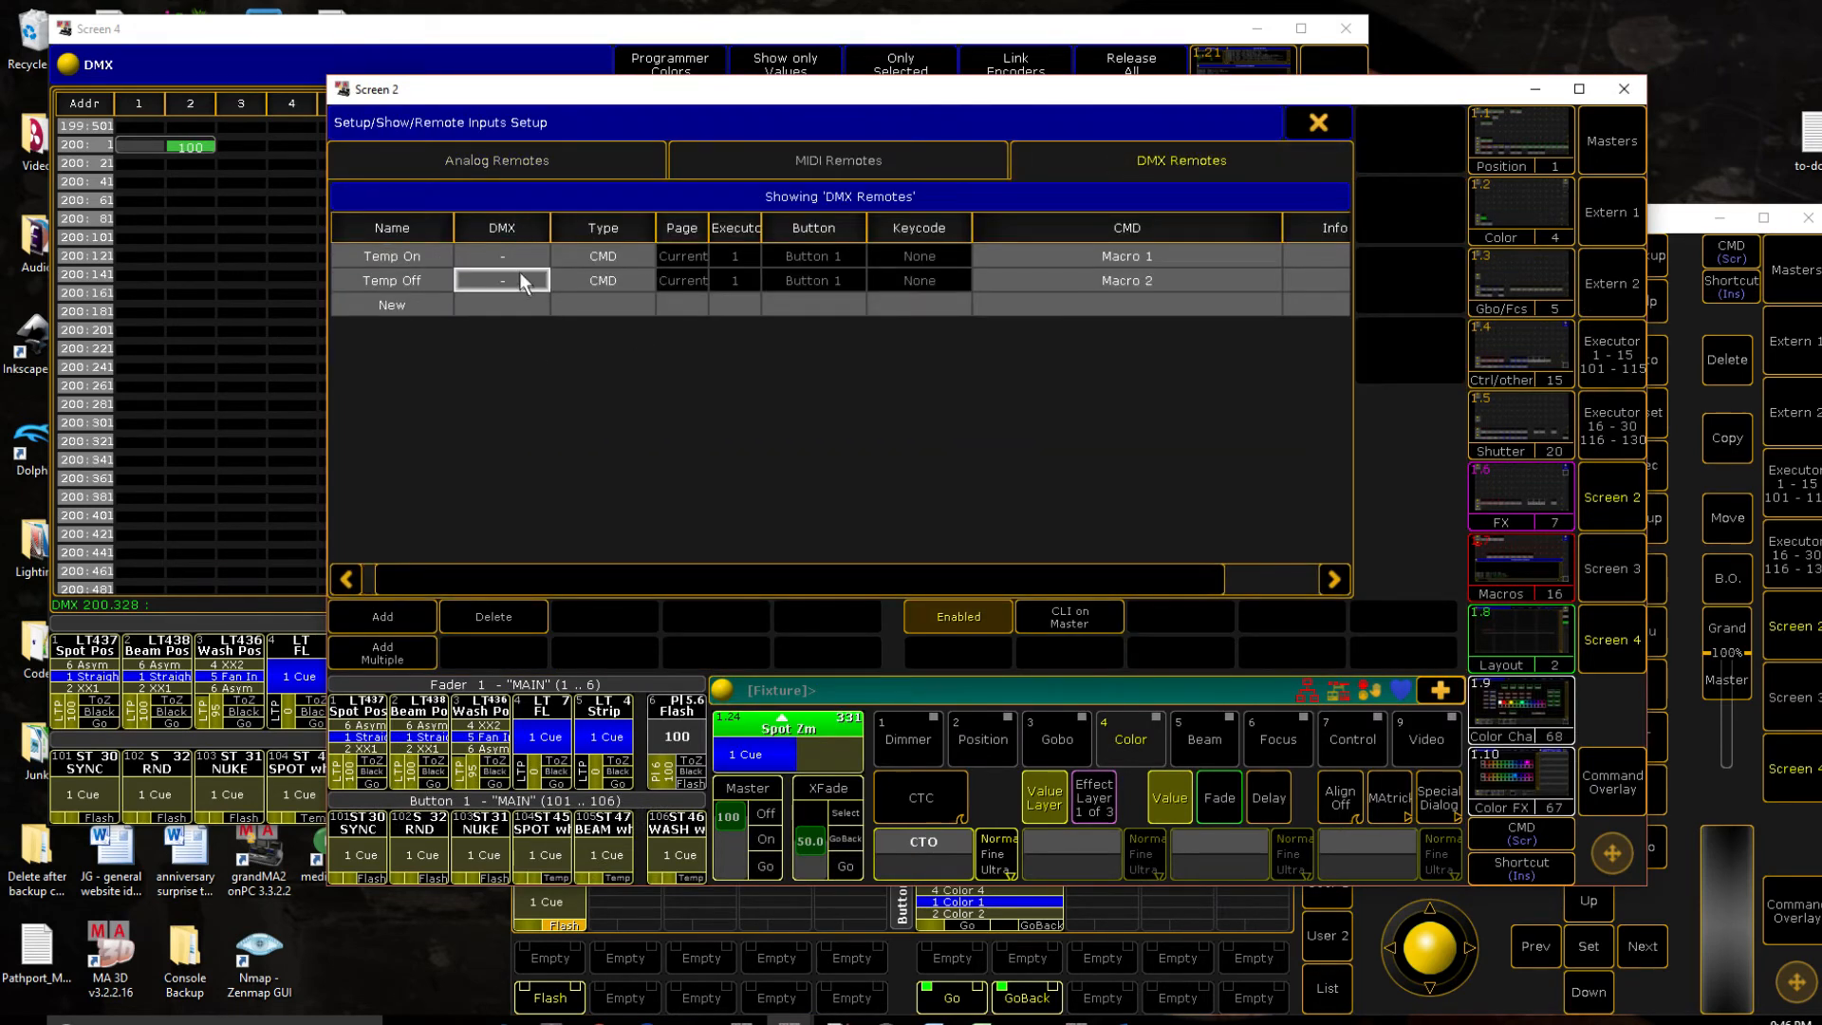
left_click(502, 280)
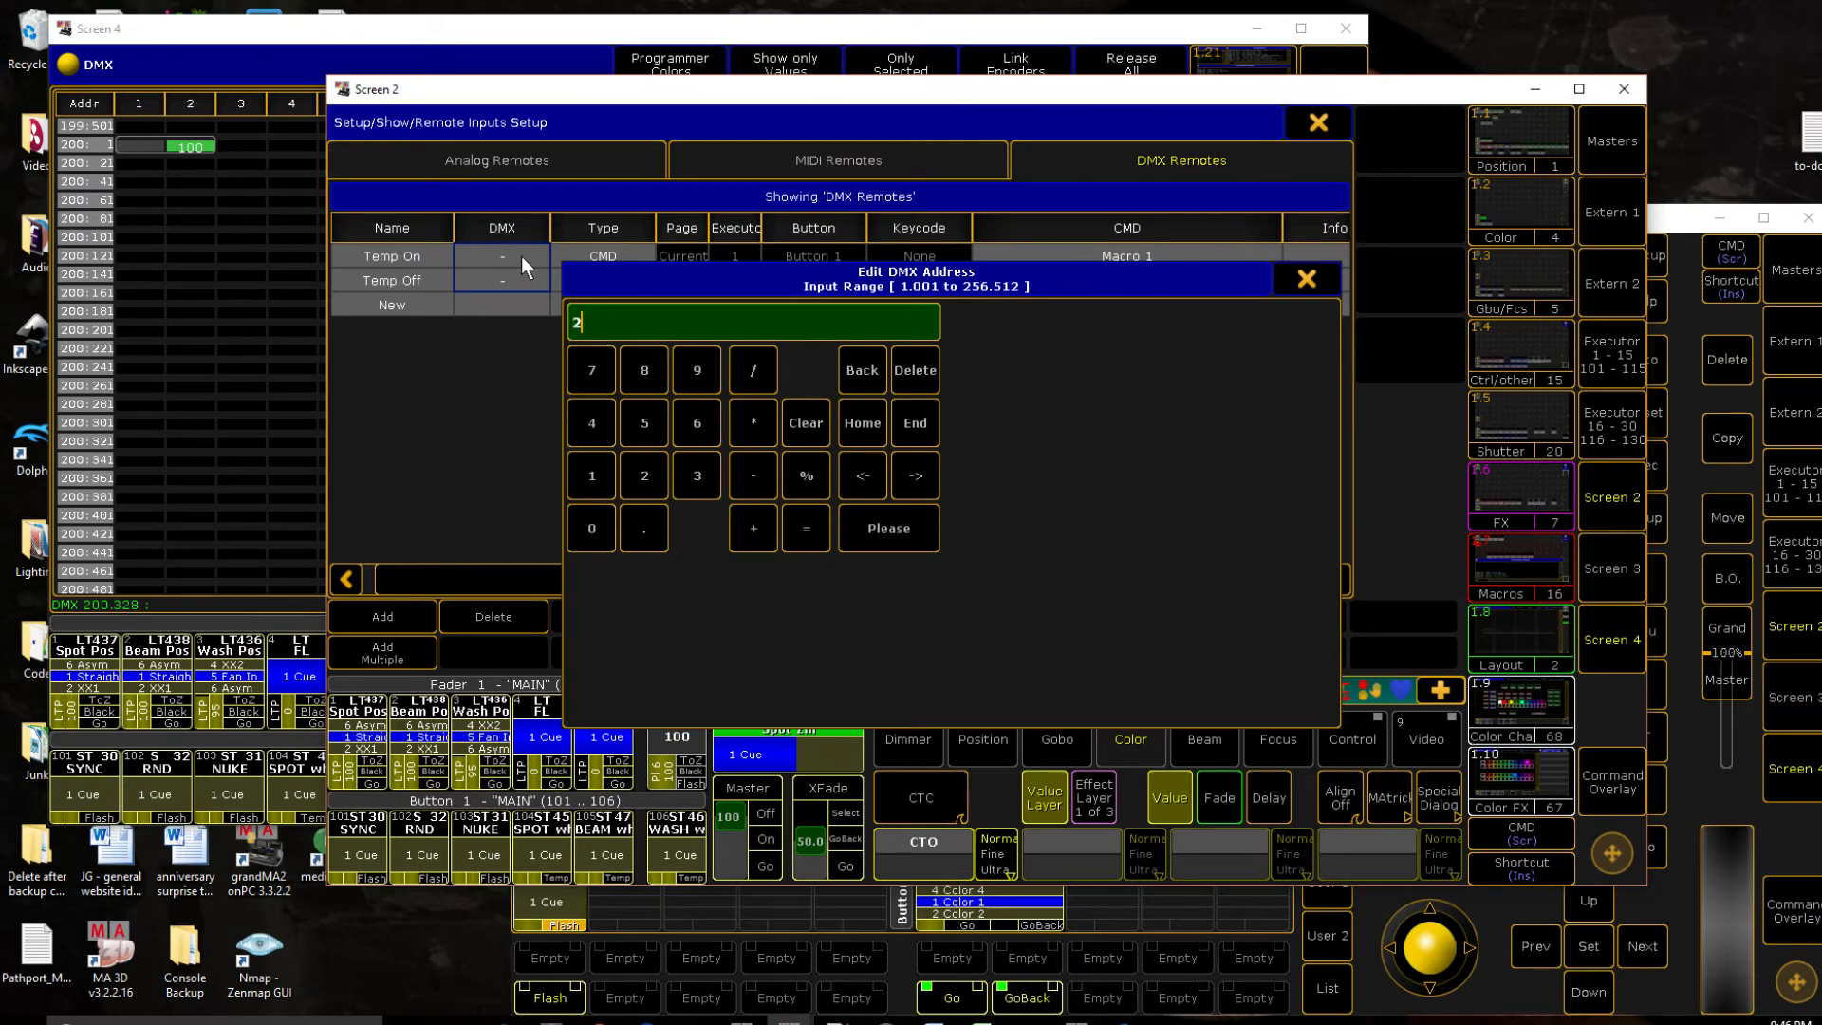
left_click(886, 529)
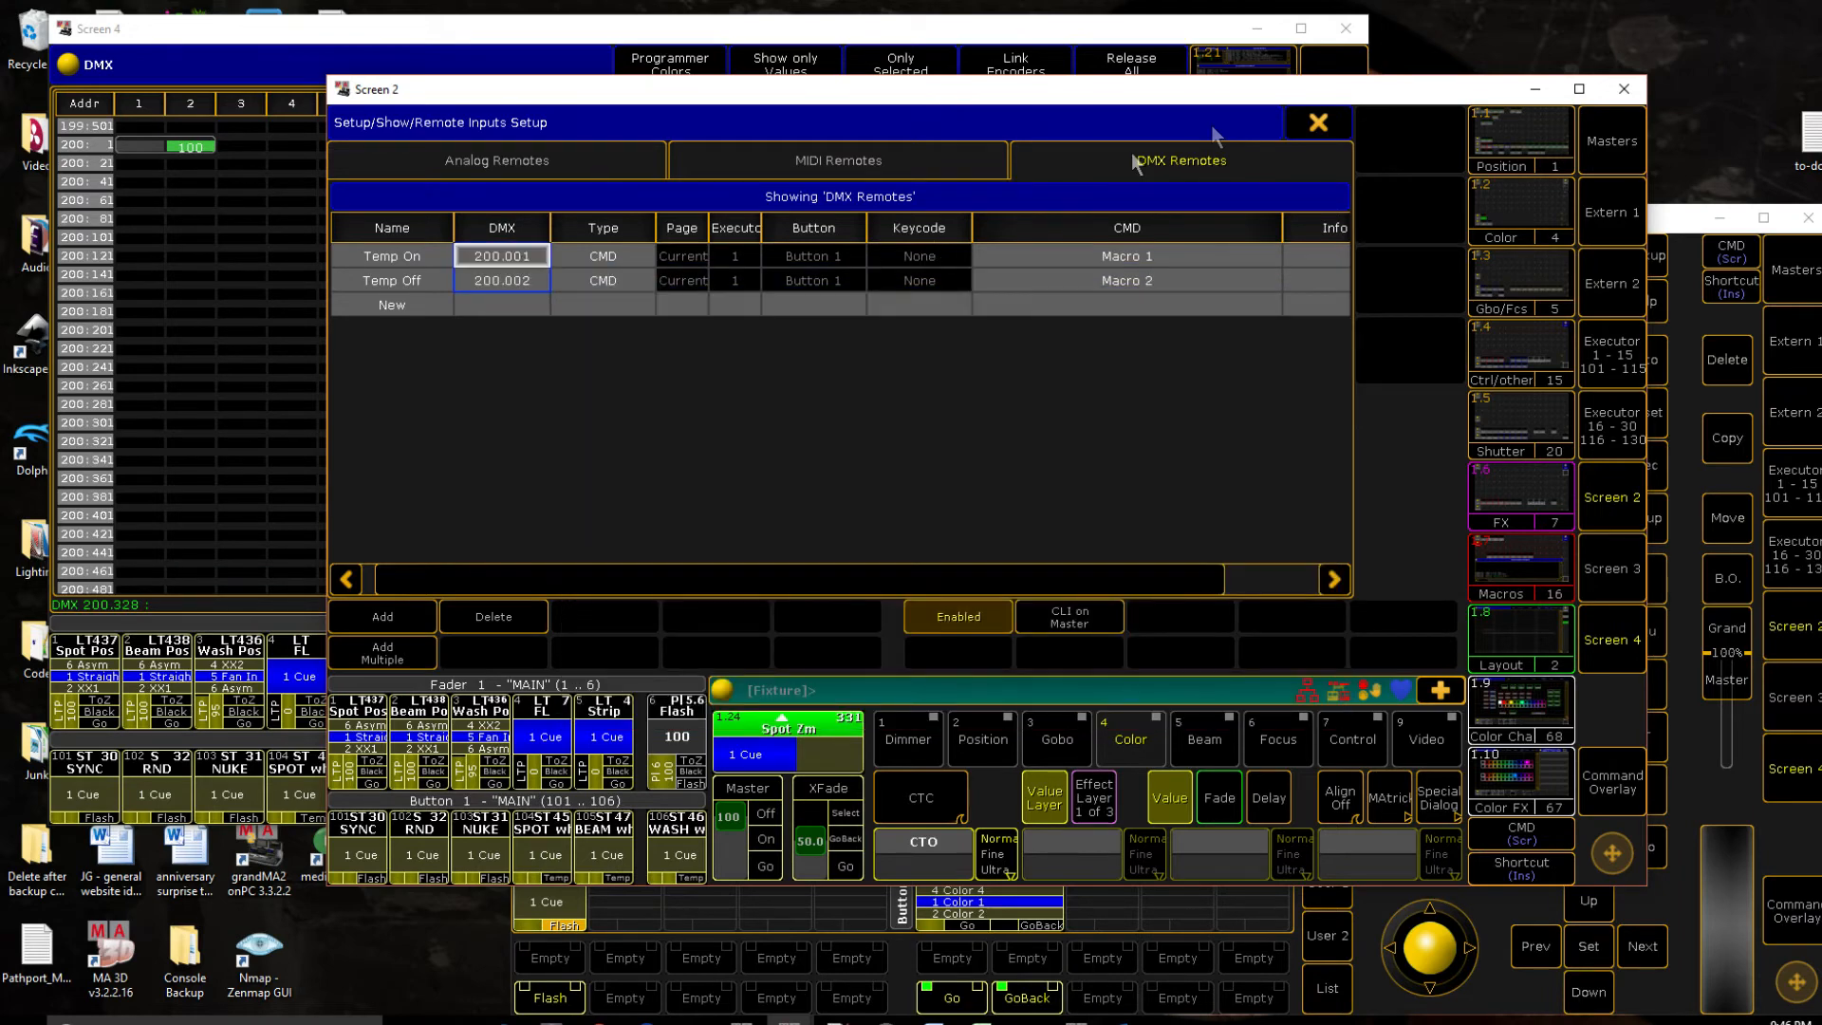
left_click(495, 160)
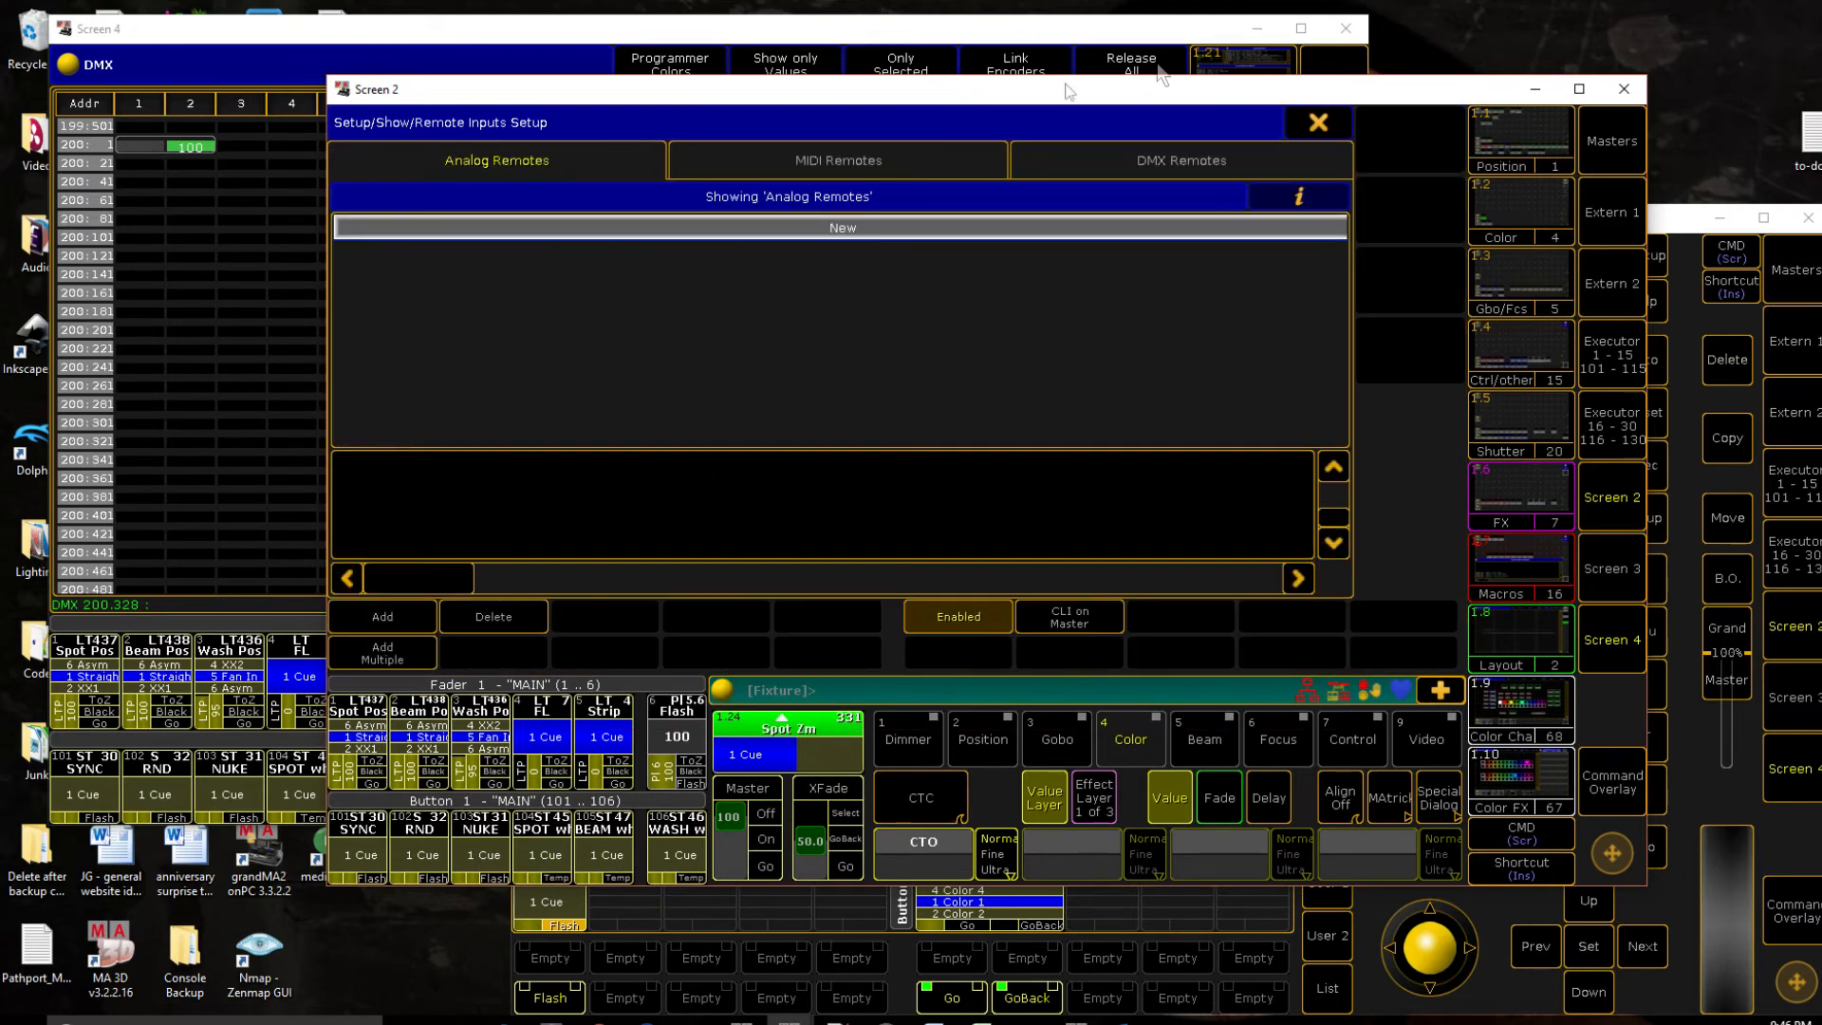
left_click(1180, 160)
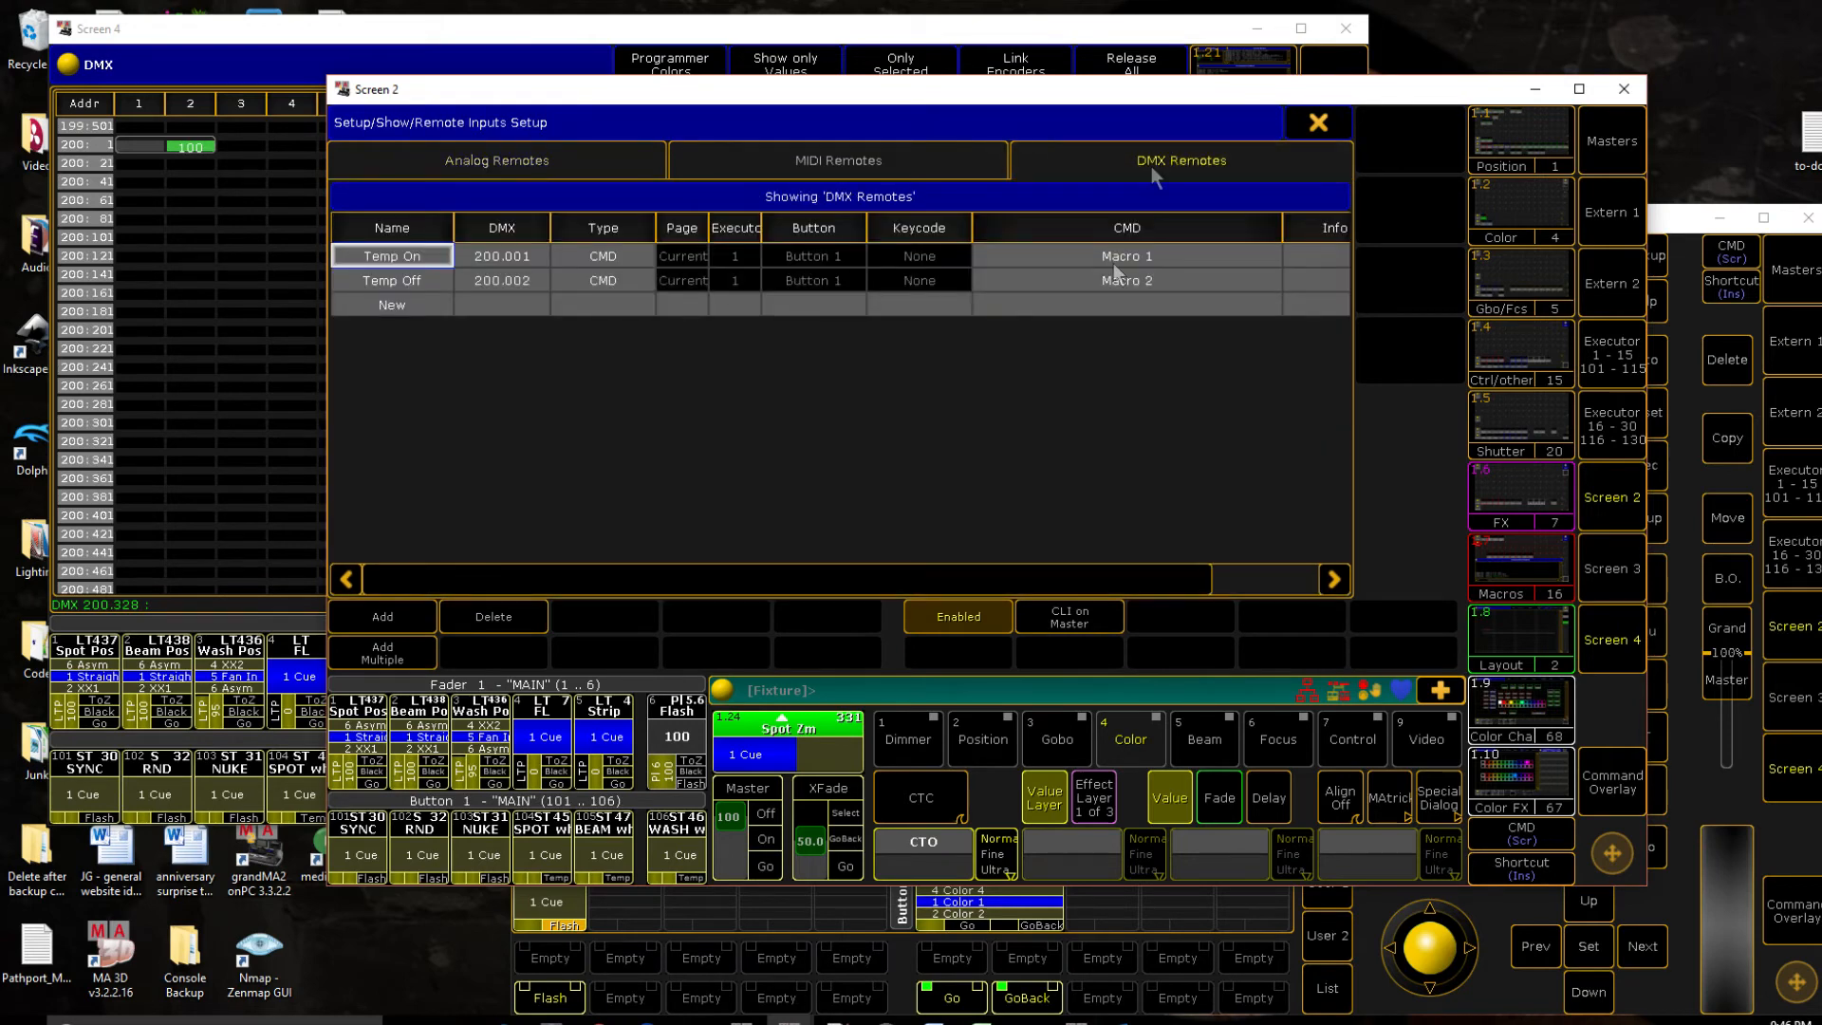
left_click(1210, 124)
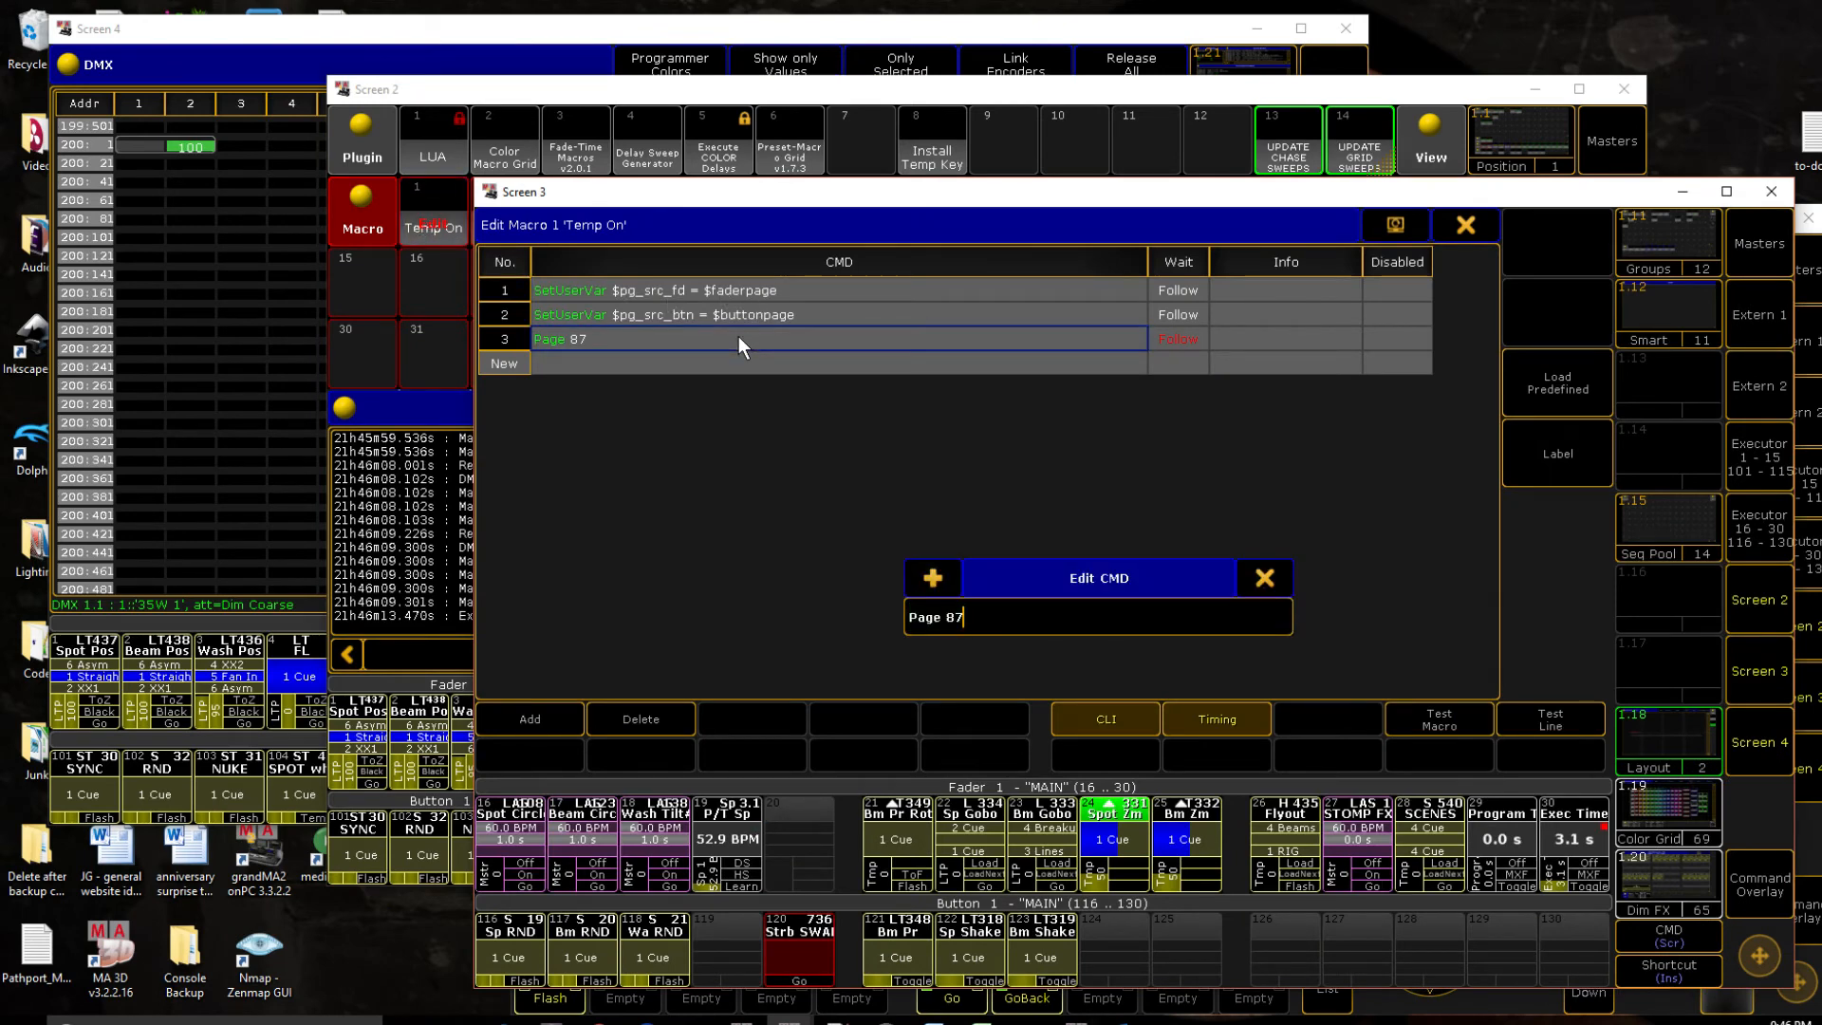
Step: Change Temp On's line 3 to Page 800, triggering a NUMBER TOO BIG error
type("00")
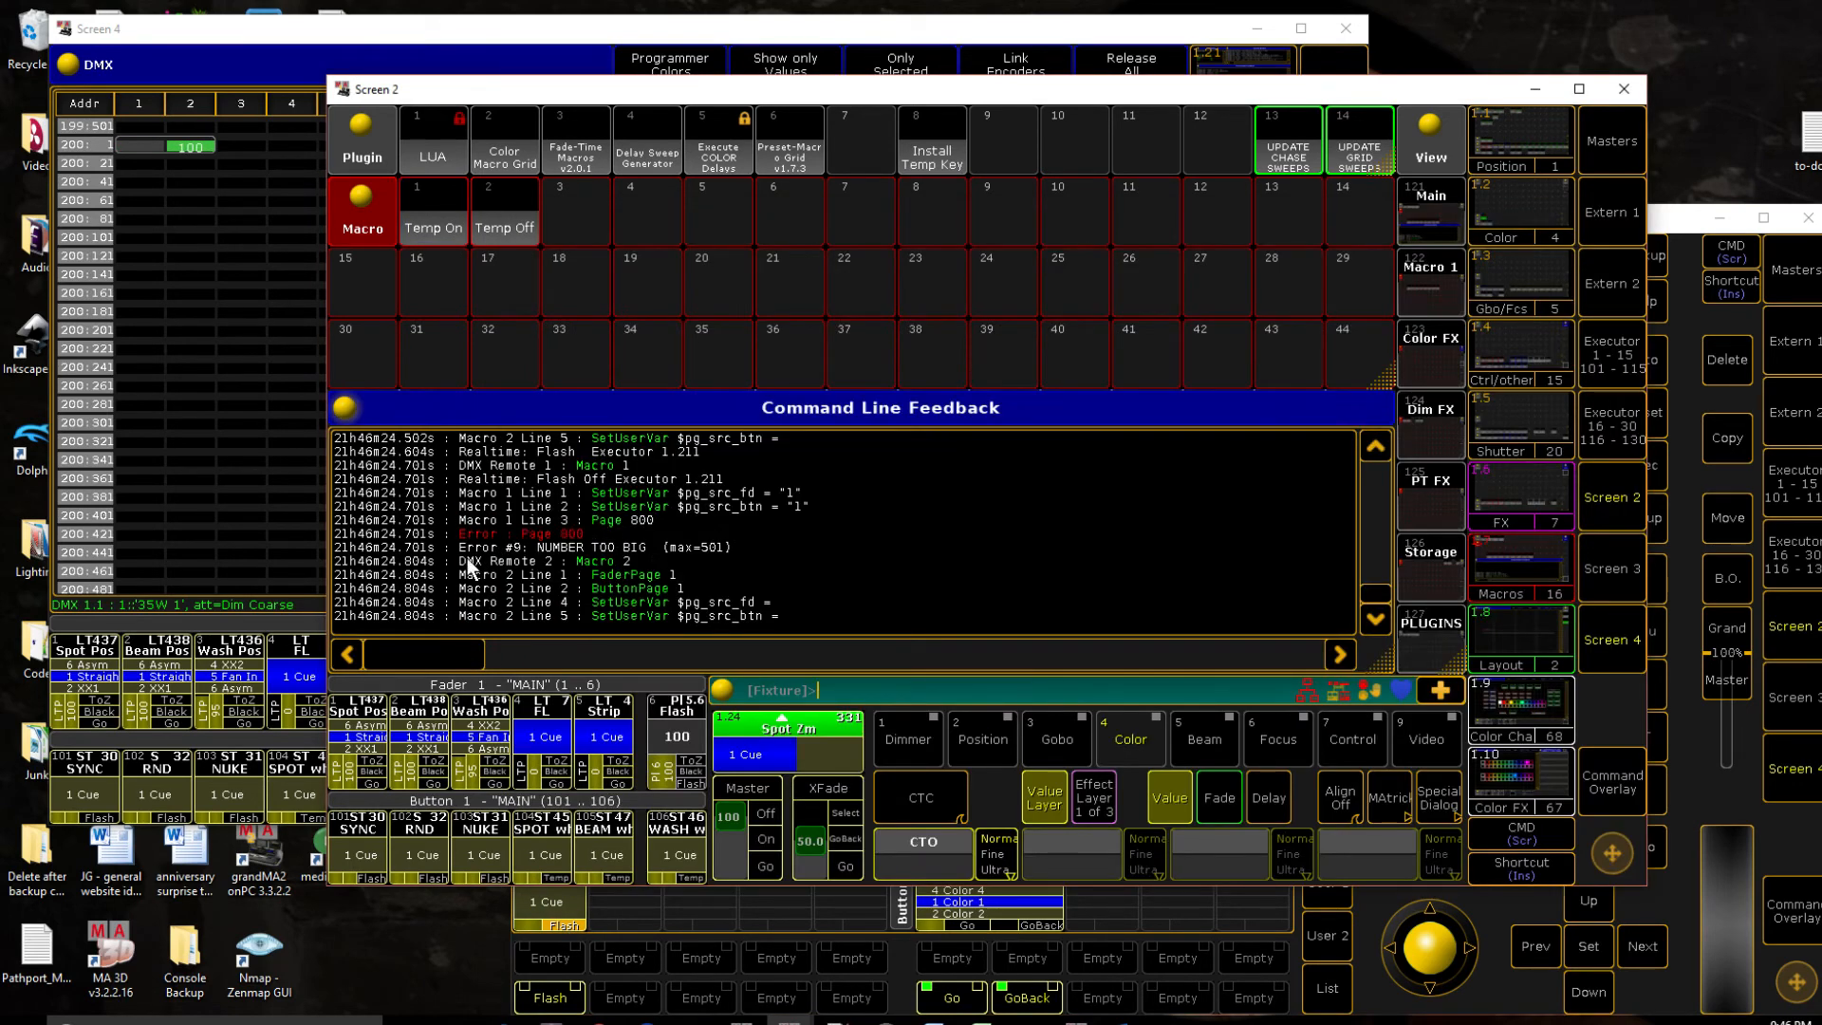
mouse_move(705, 569)
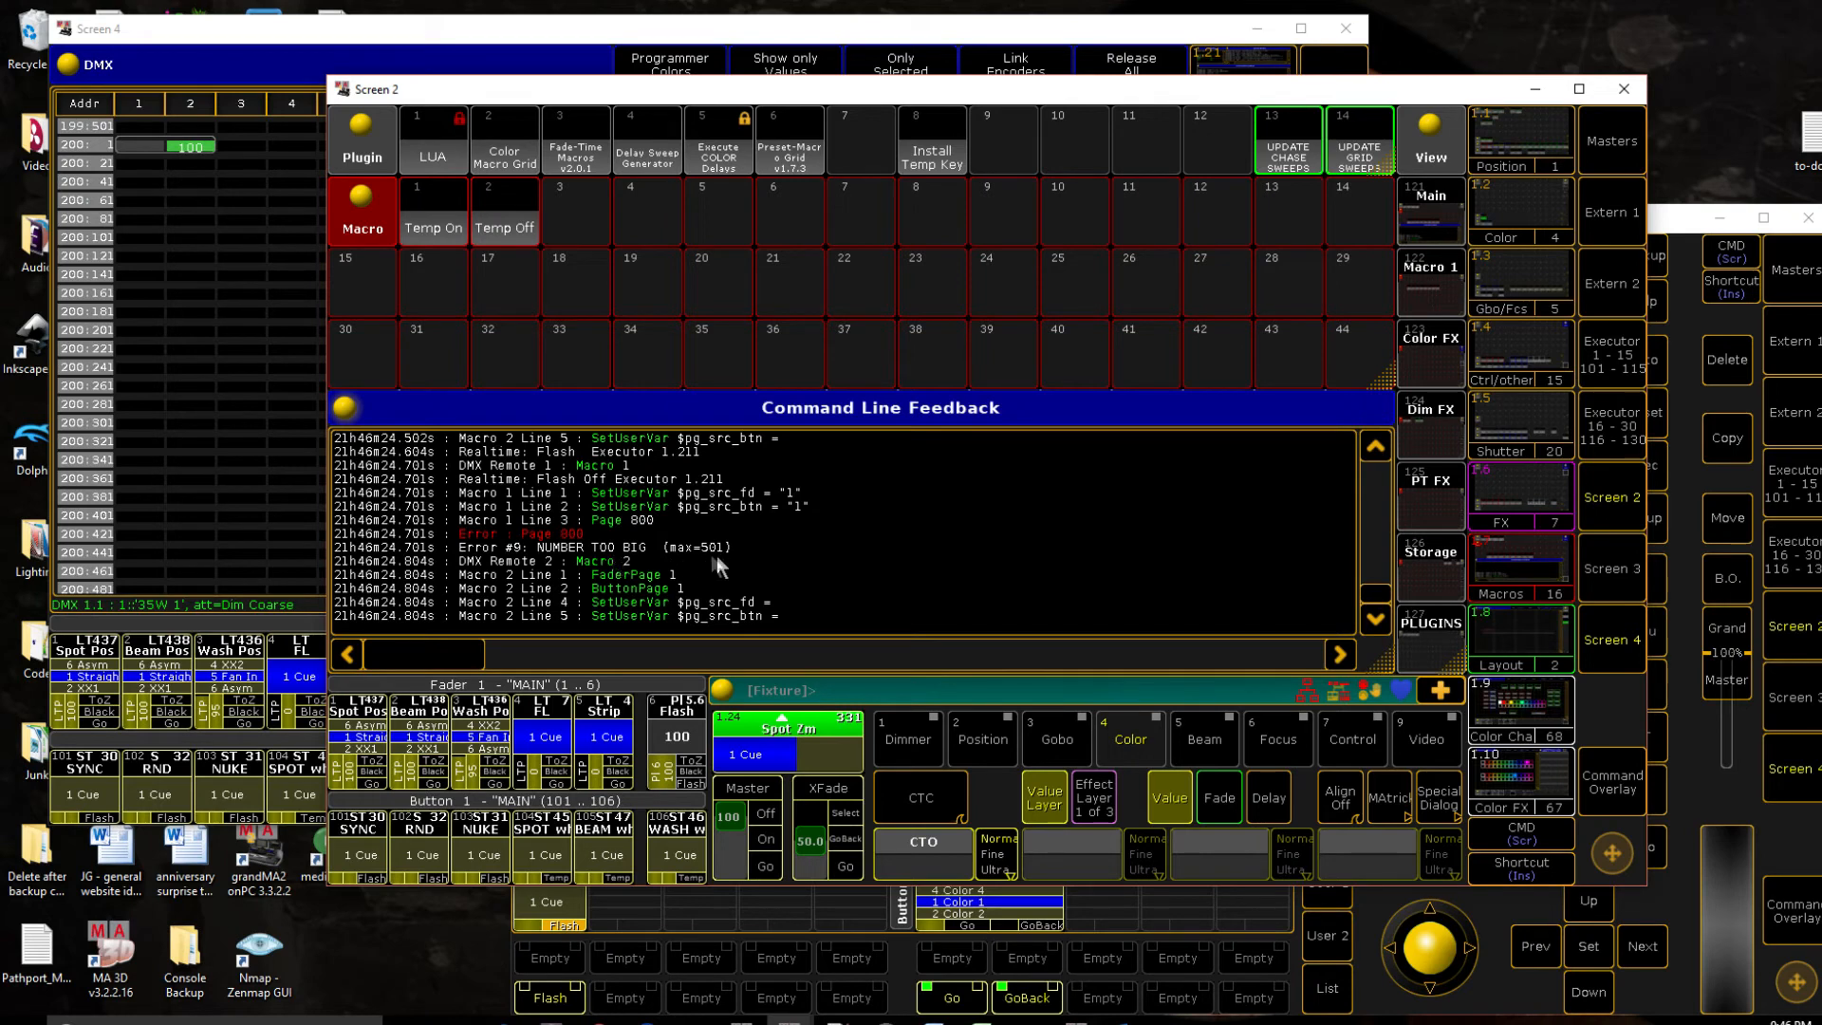
mouse_move(723, 563)
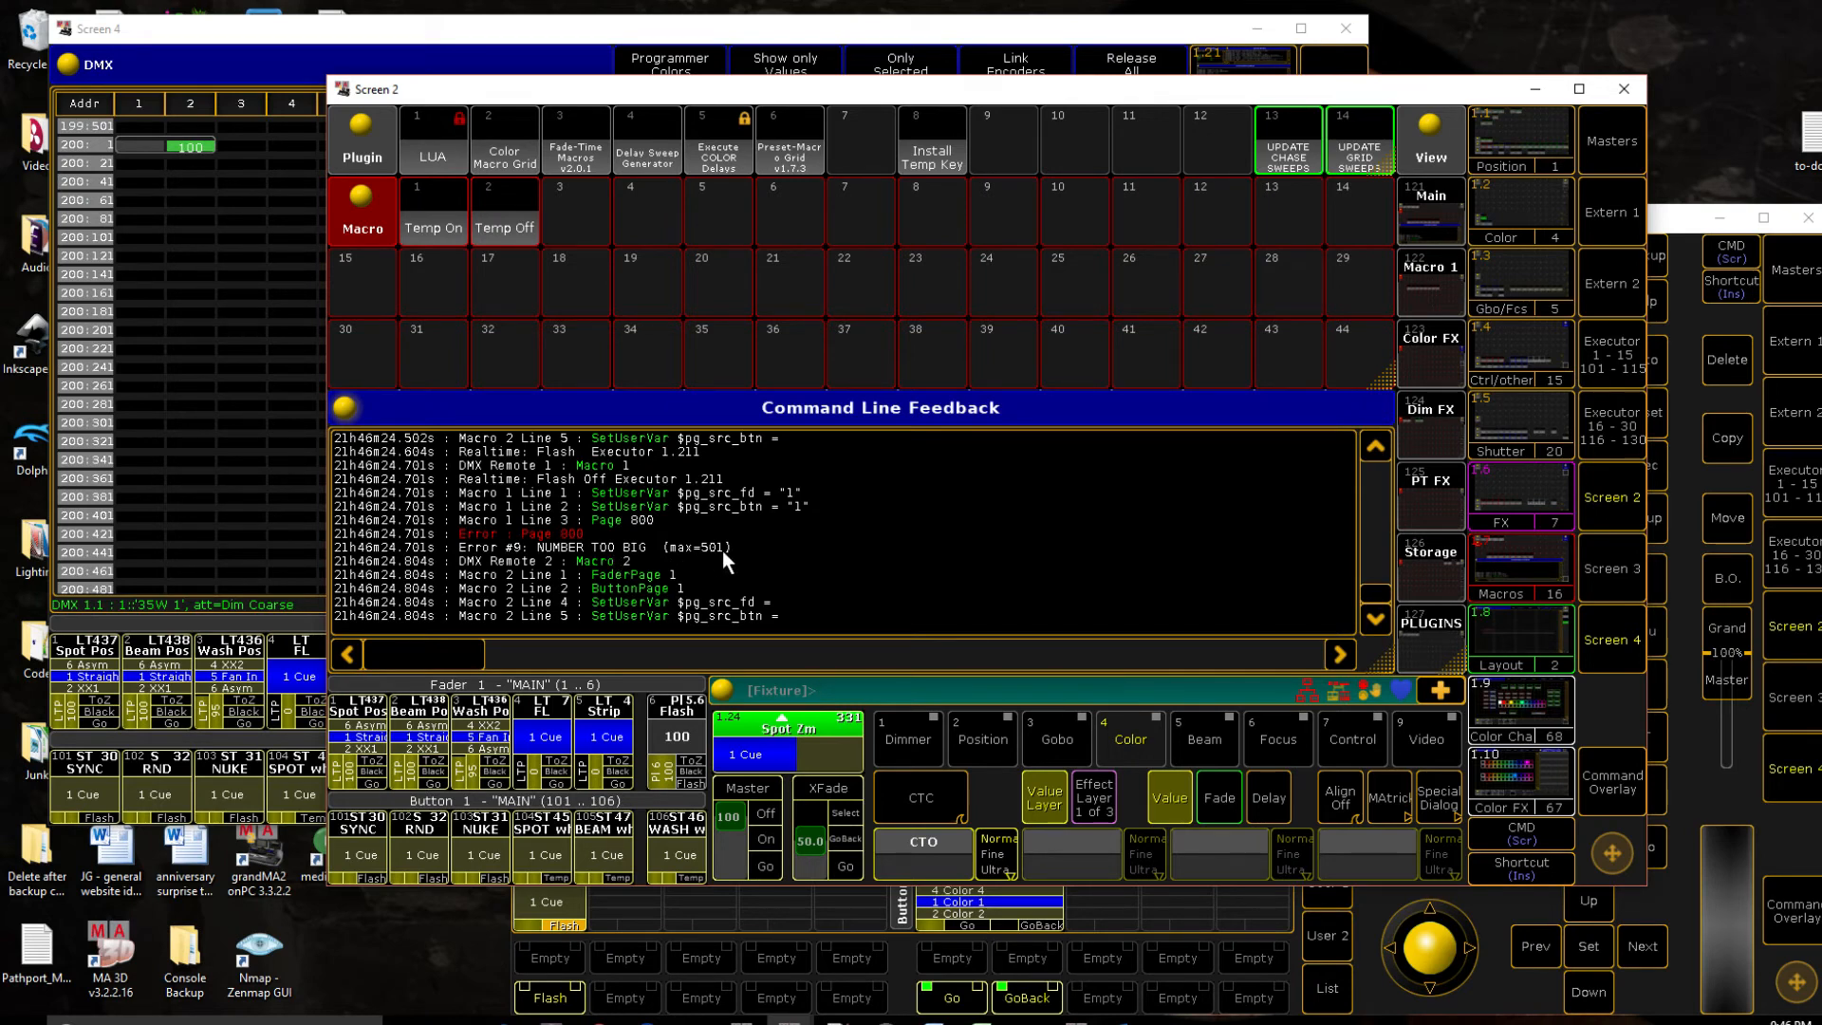
mouse_move(1144, 702)
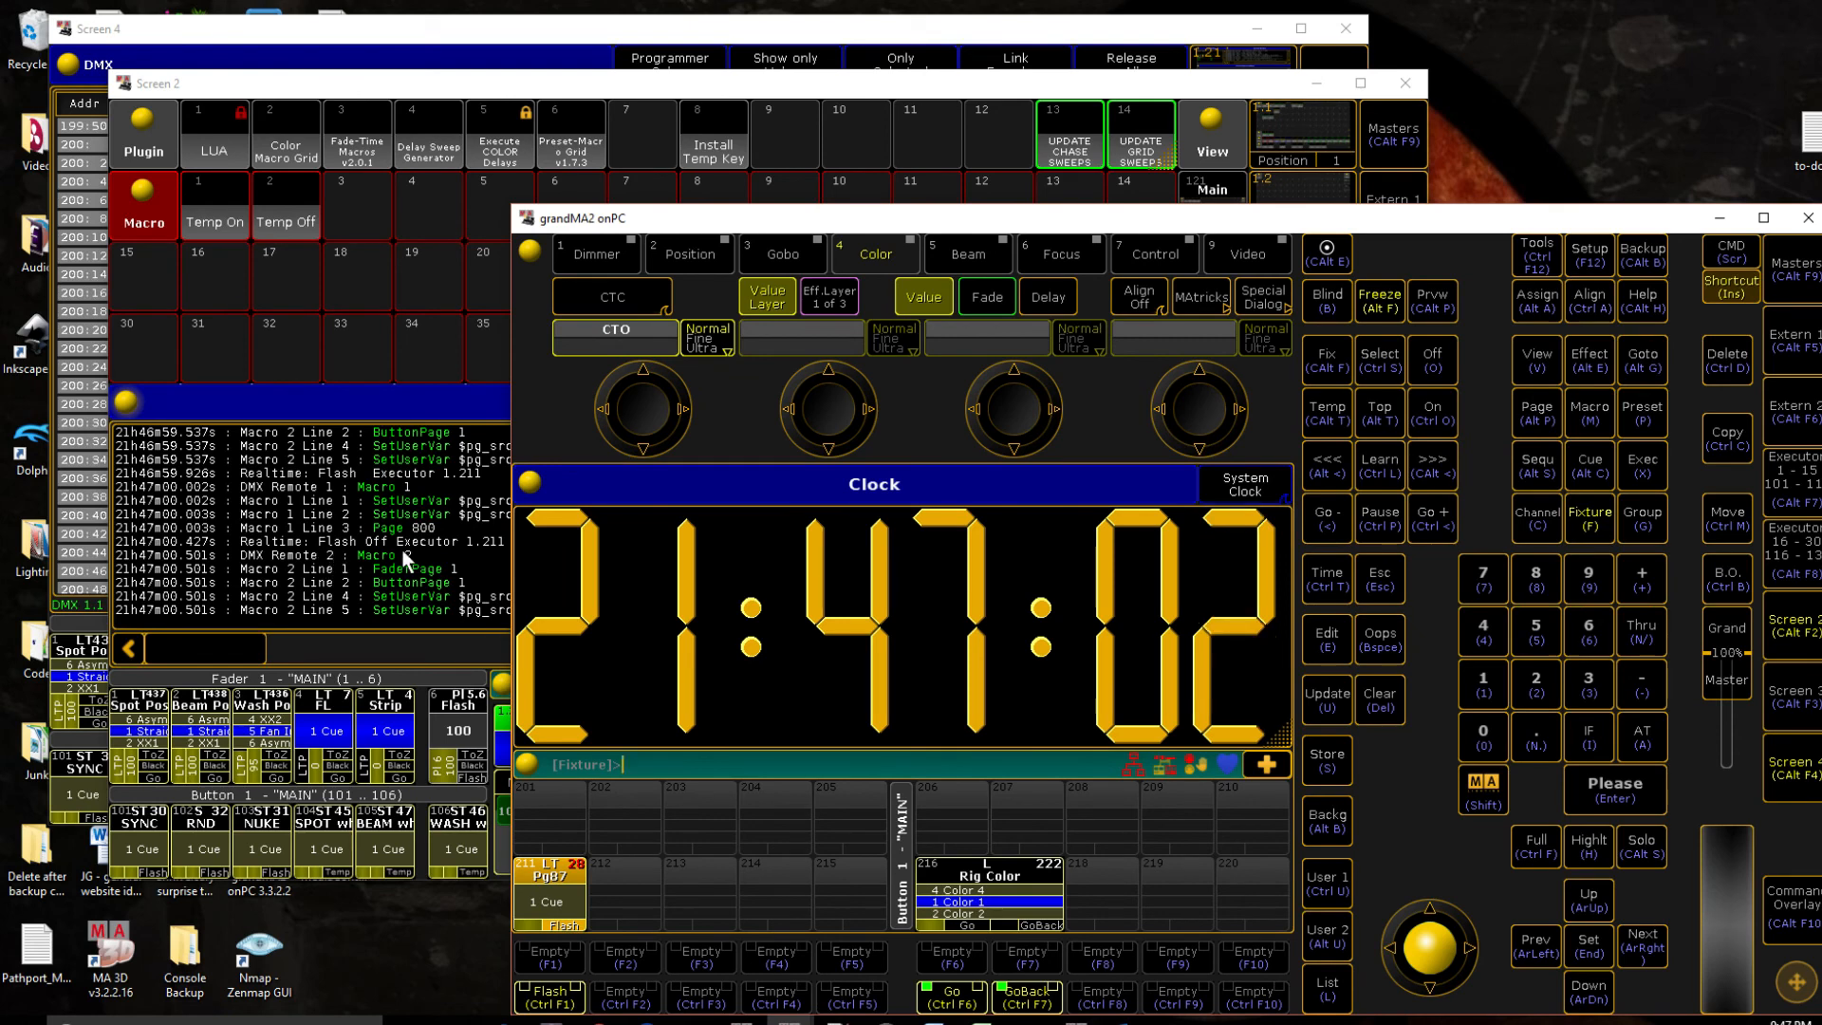
mouse_move(616, 907)
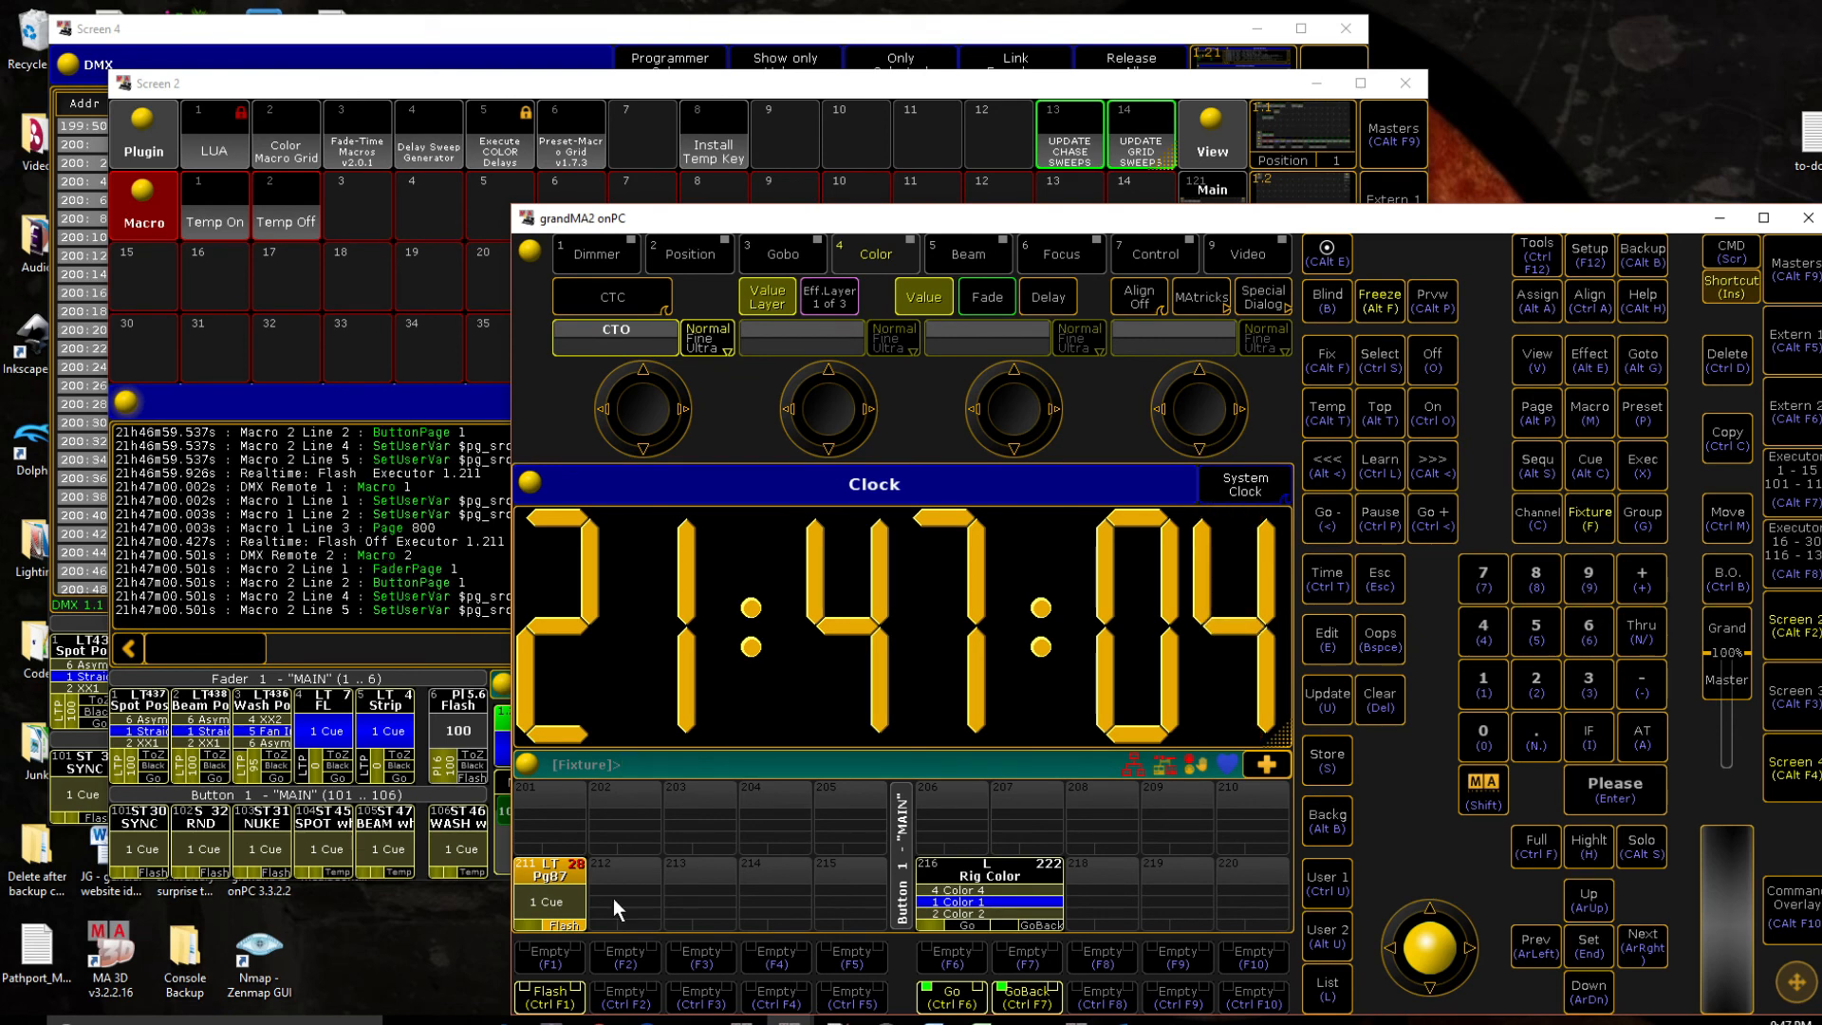
mouse_move(776, 886)
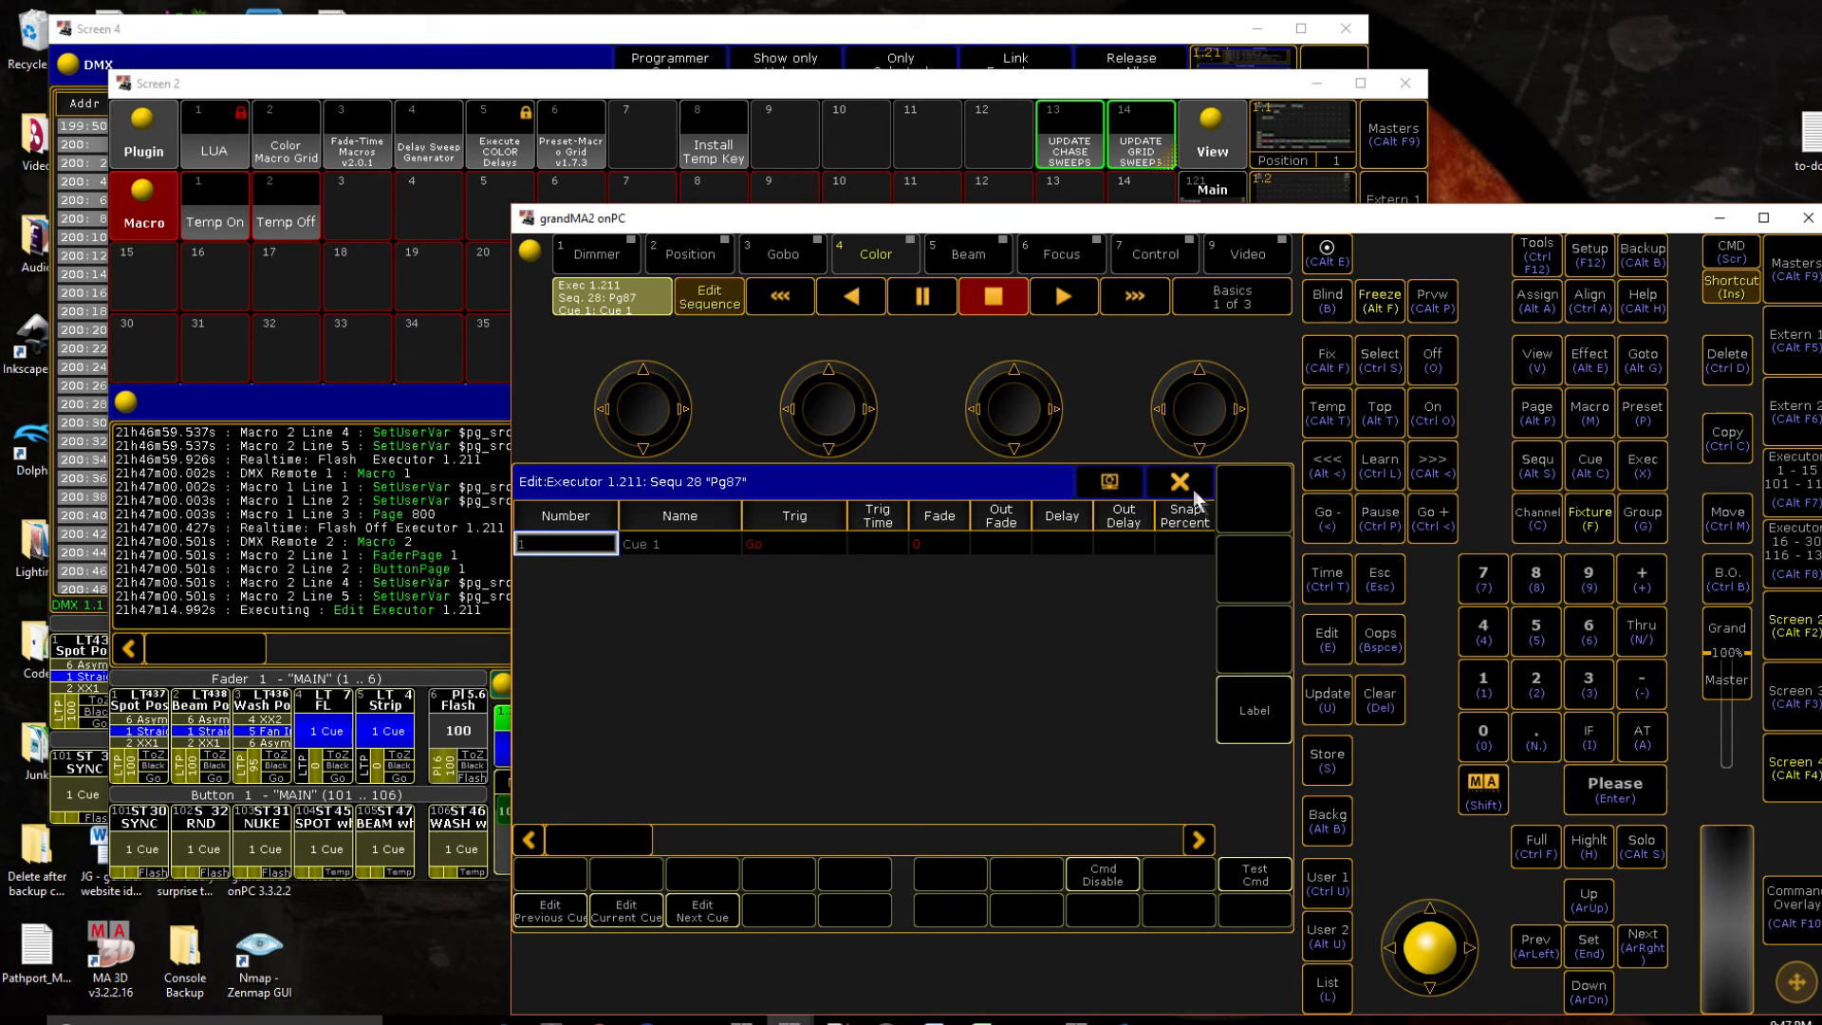
left_click(1177, 481)
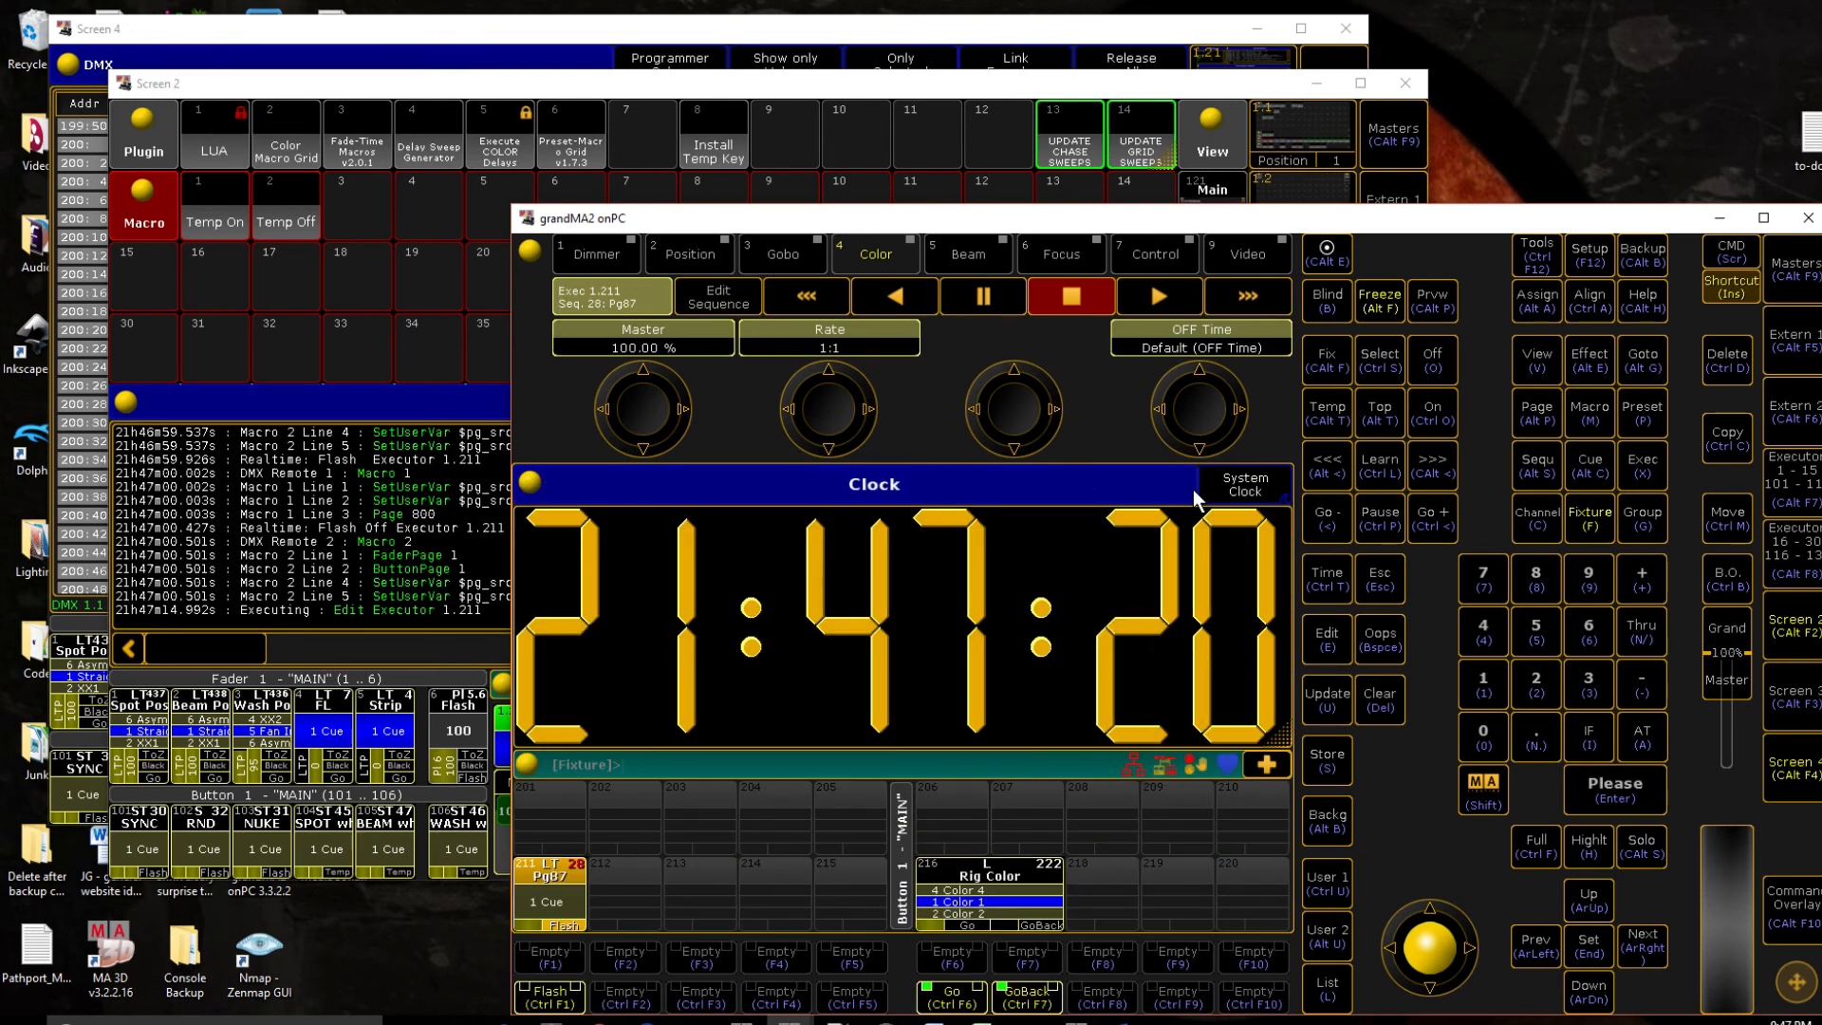